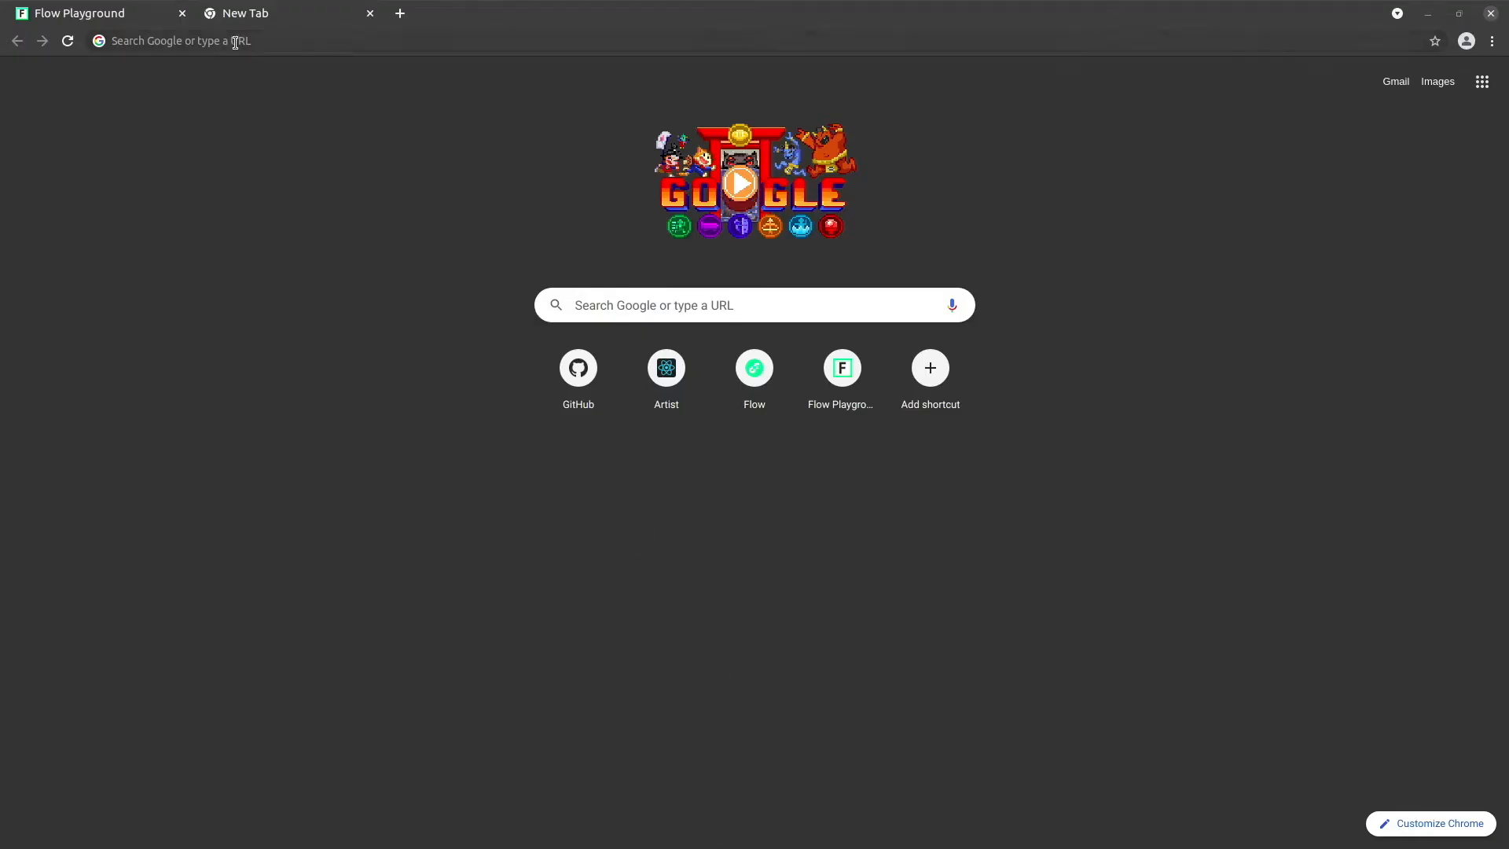
# Step: Launch the Flow Playground from the Chrome start page shortcut
pyautogui.click(839, 368)
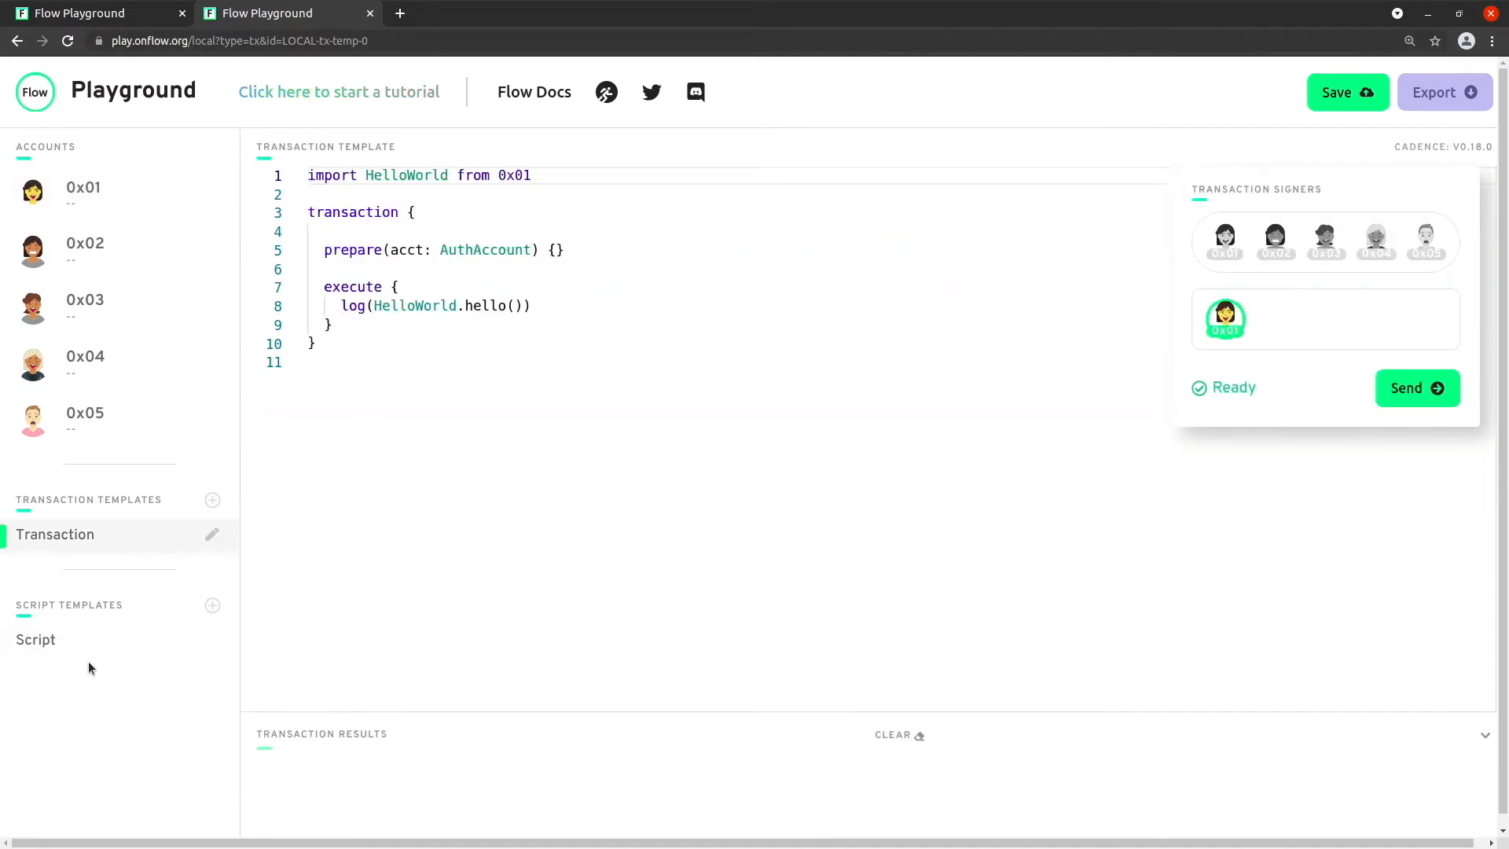
# Step: Switch to account 0x01's empty contract in the Accounts sidebar
pyautogui.click(83, 187)
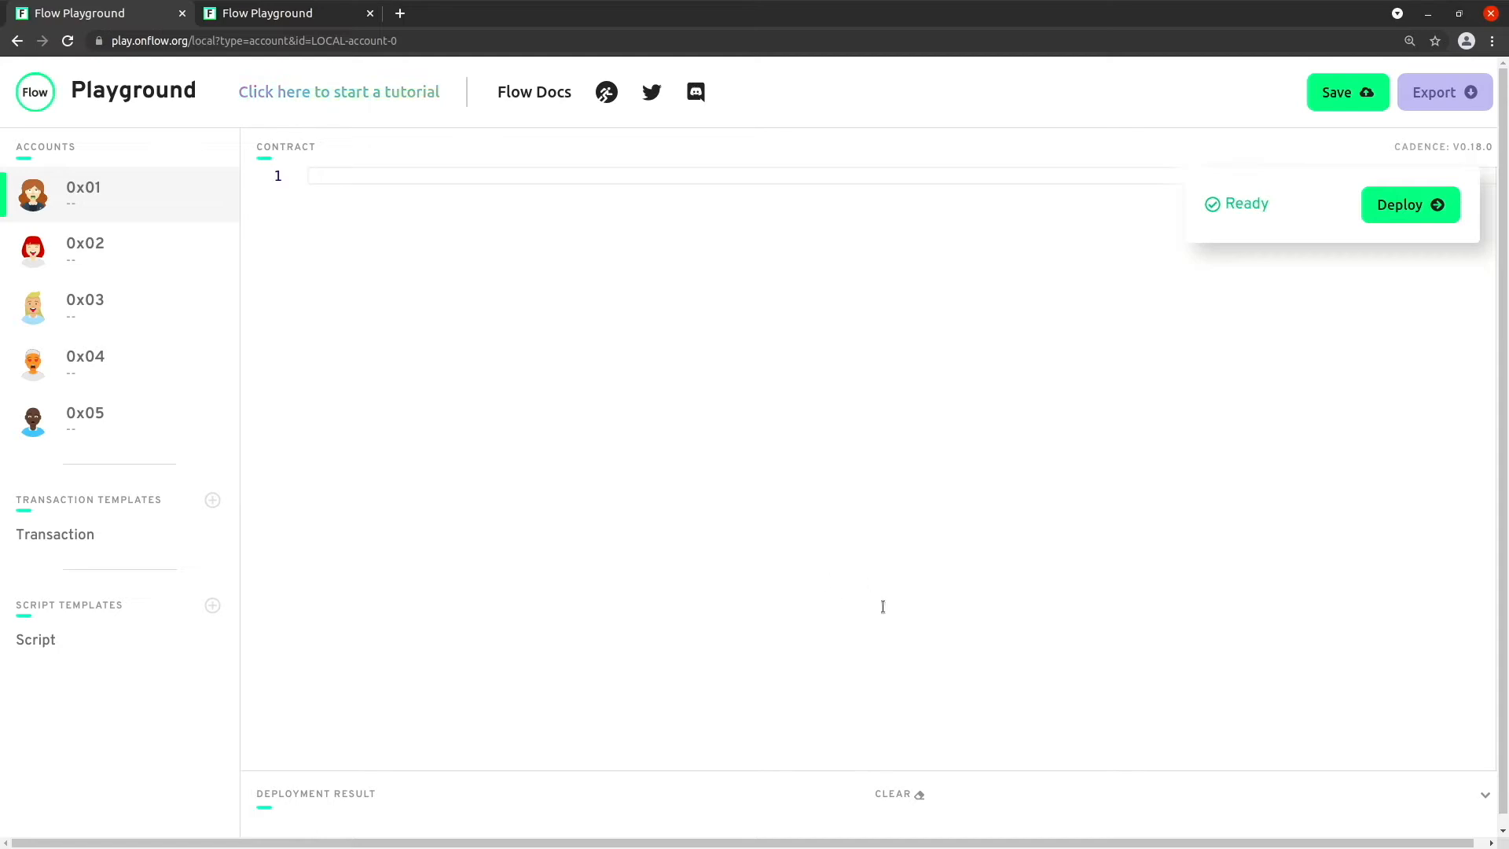
pyautogui.moveTo(758, 401)
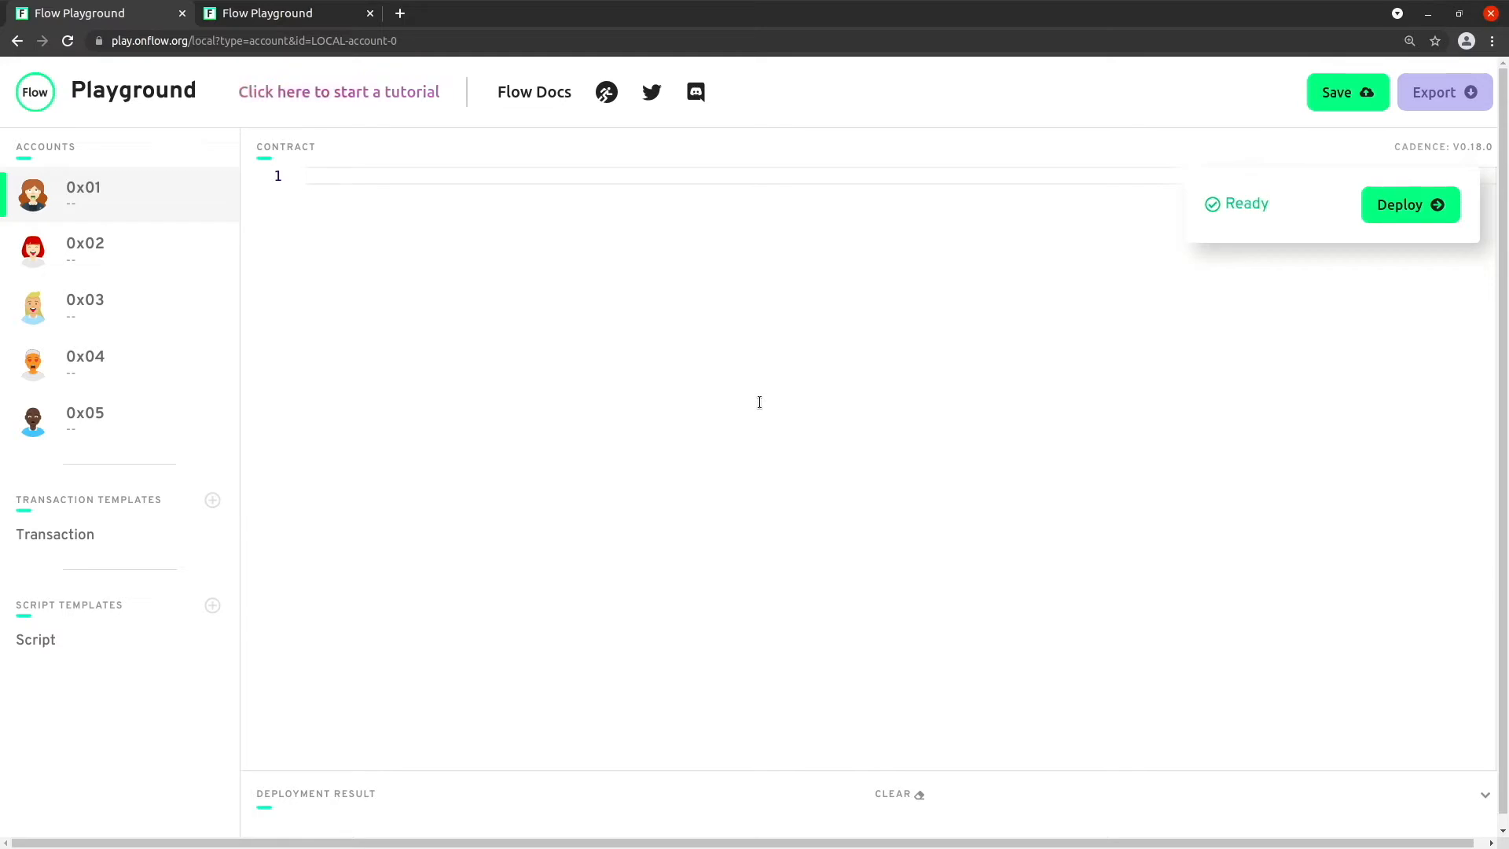
pyautogui.click(84, 250)
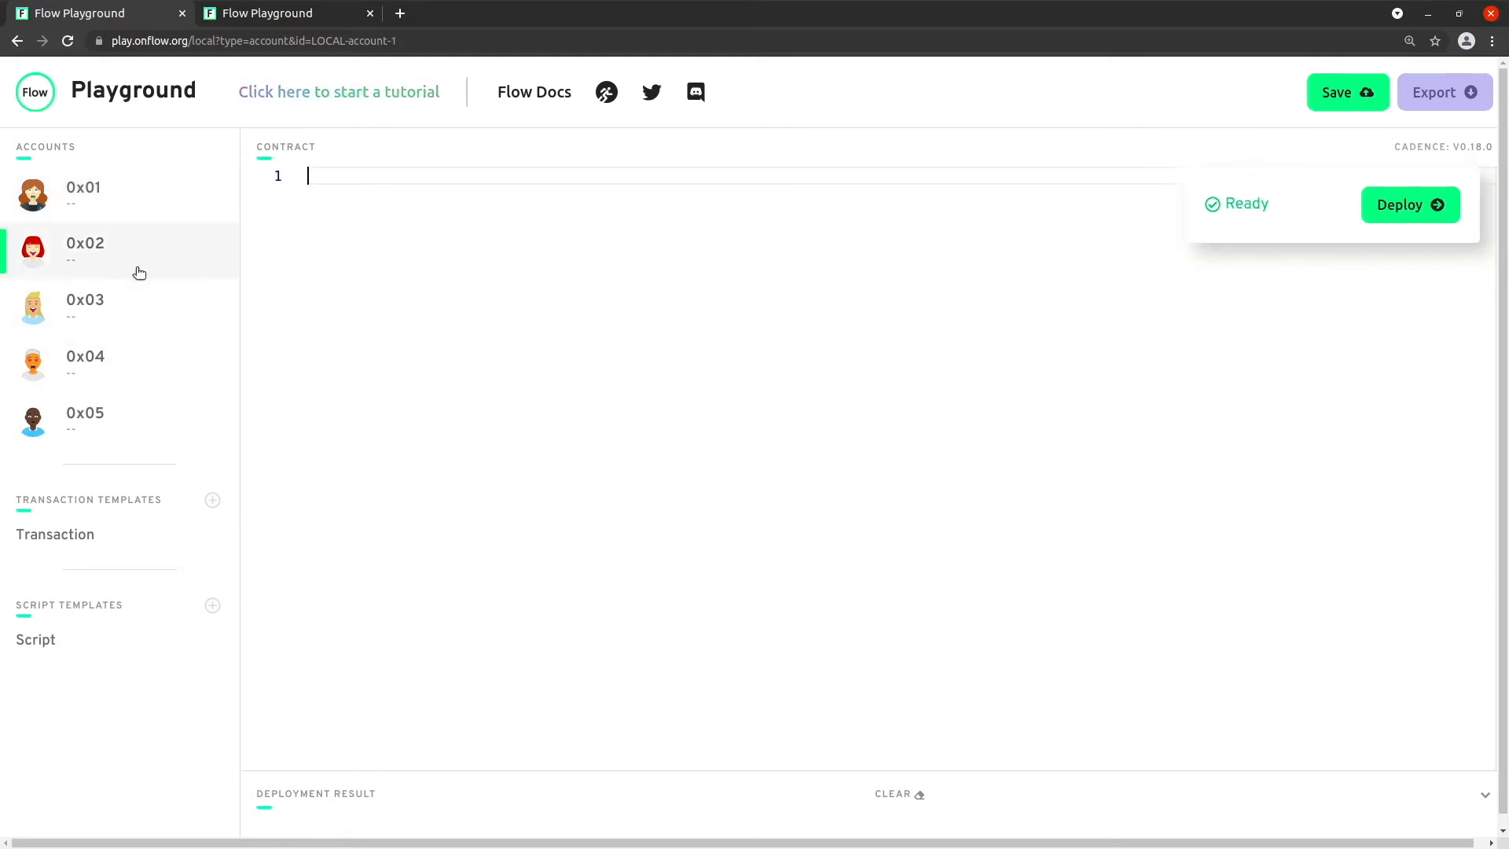
pyautogui.click(83, 195)
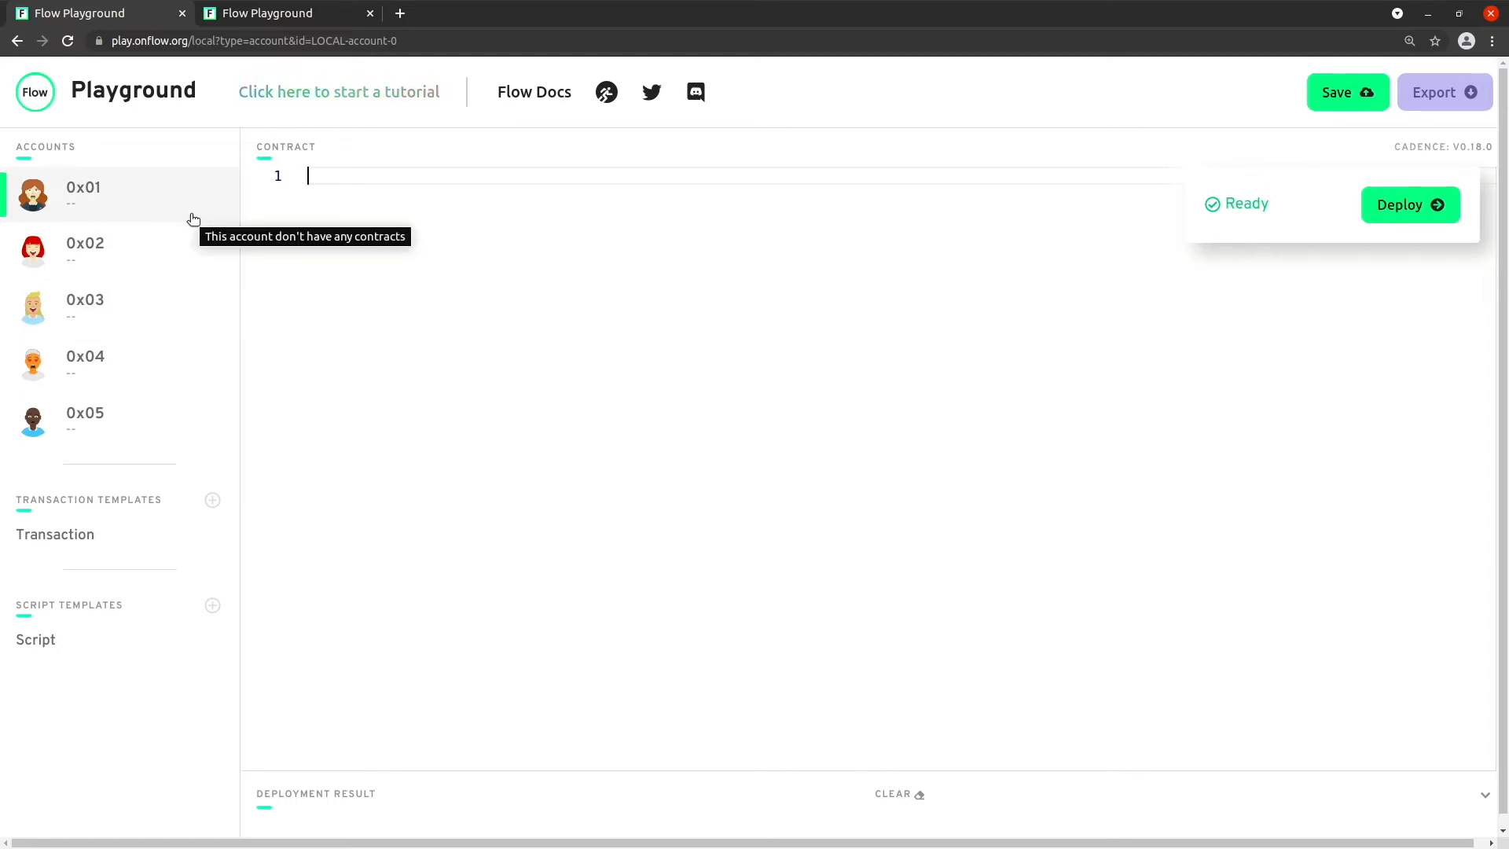
pyautogui.moveTo(1445, 197)
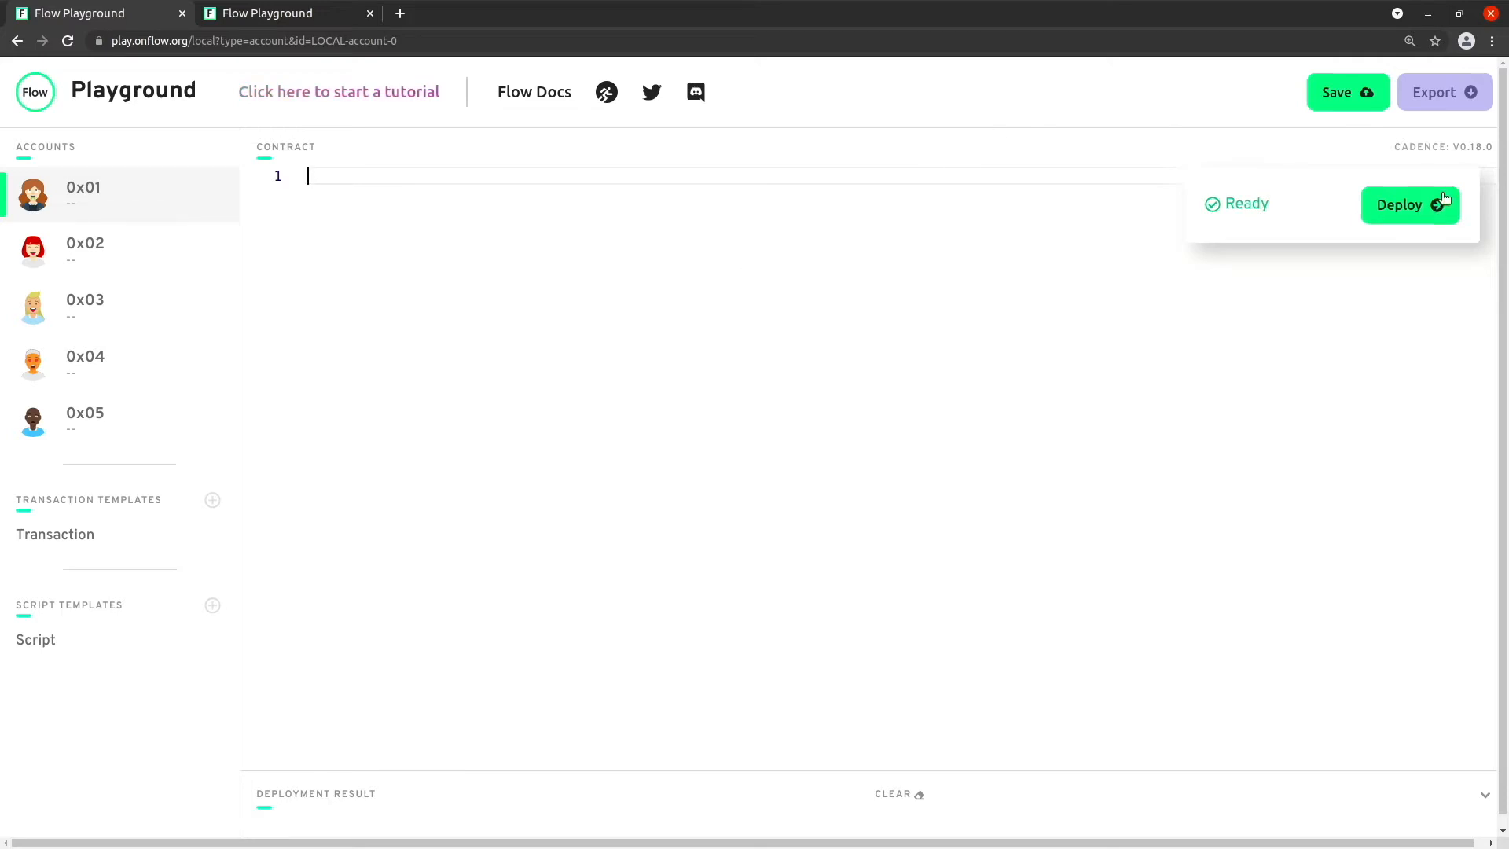
pyautogui.moveTo(1424, 234)
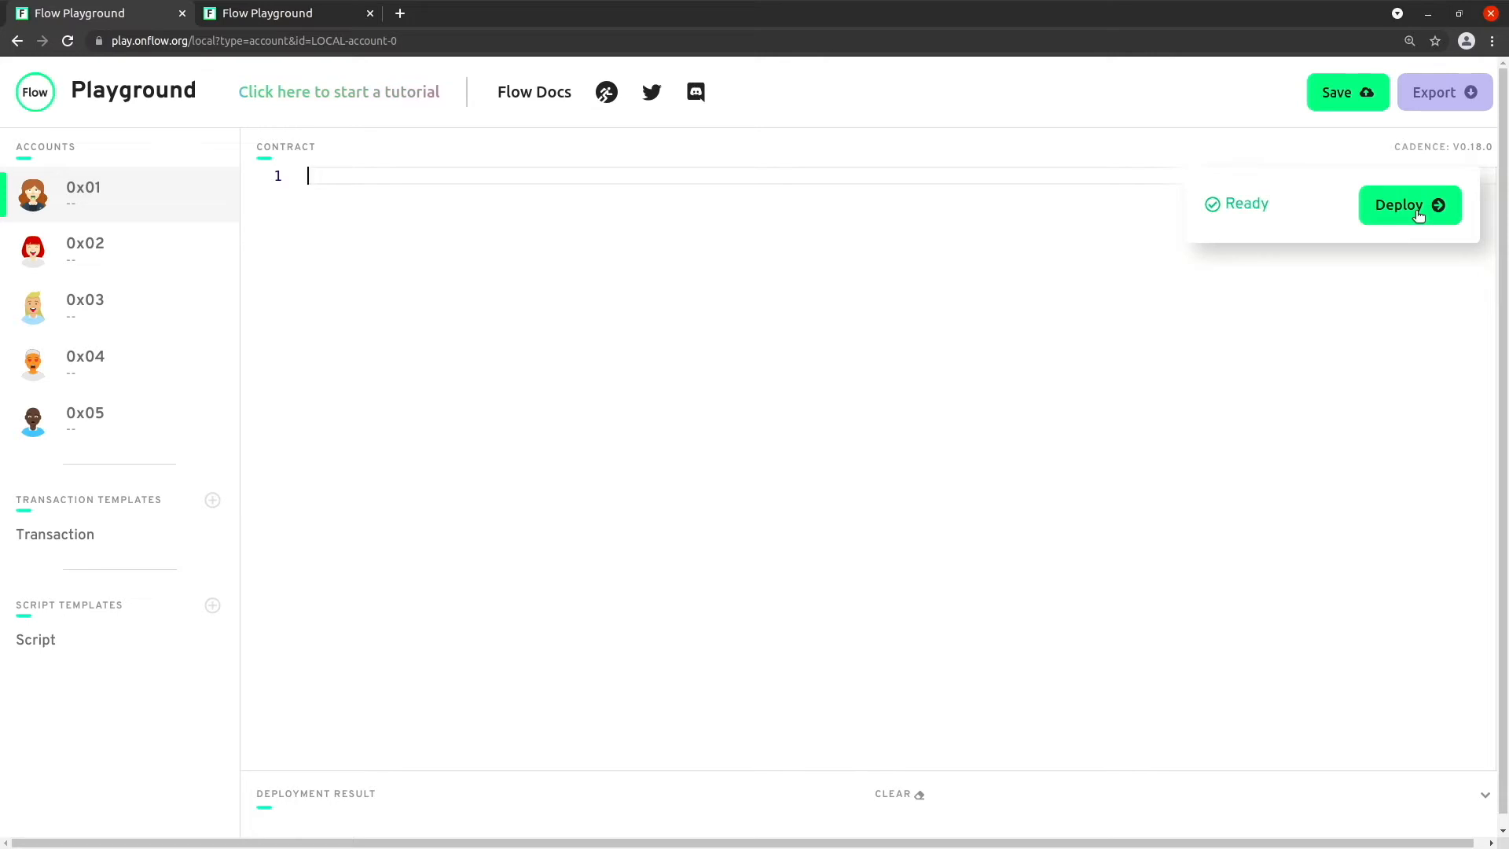
pyautogui.moveTo(1356, 259)
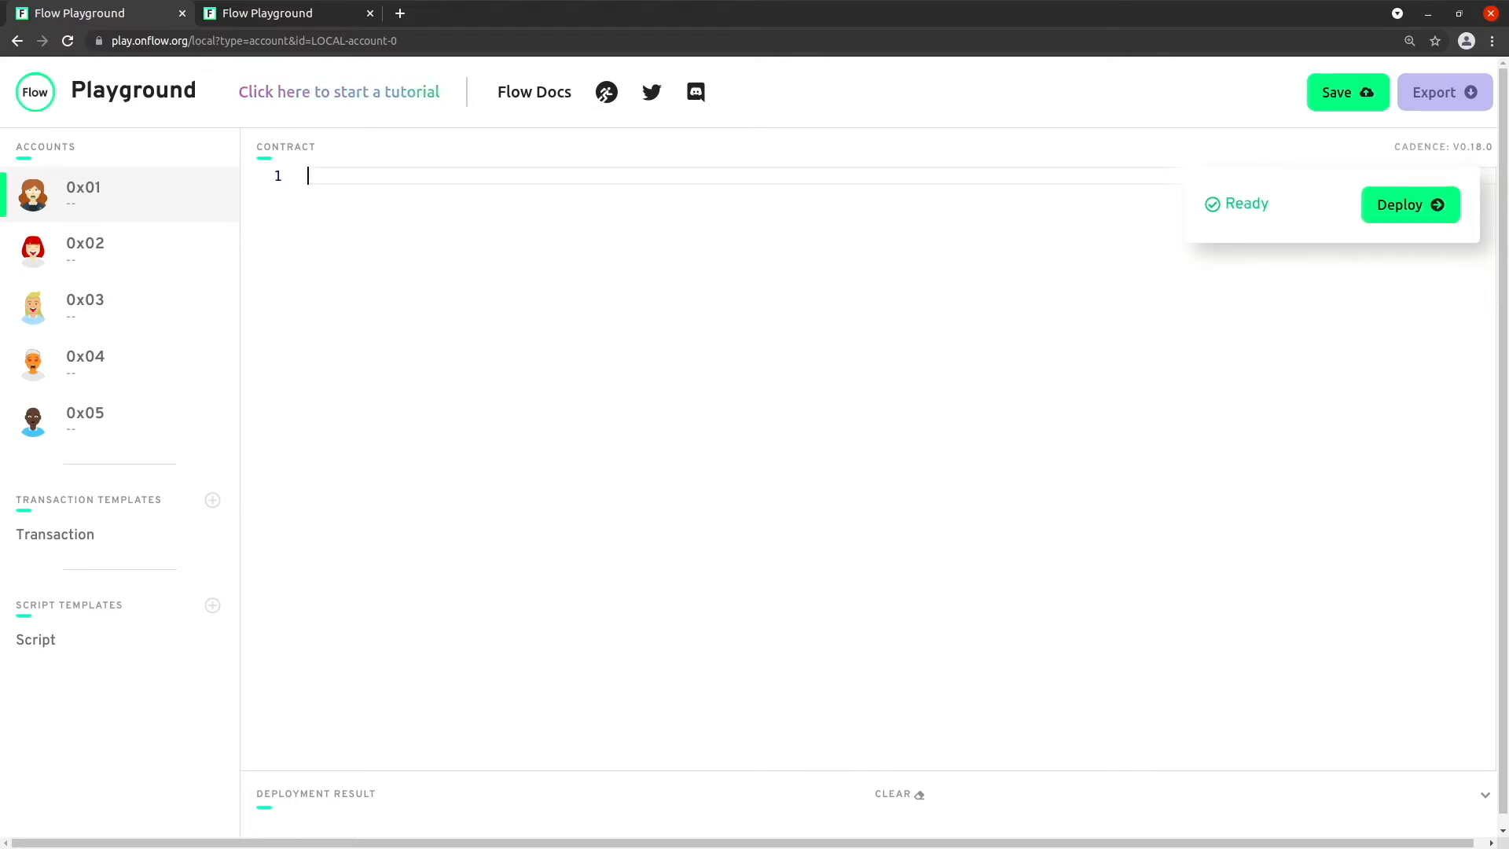
pyautogui.moveTo(180, 281)
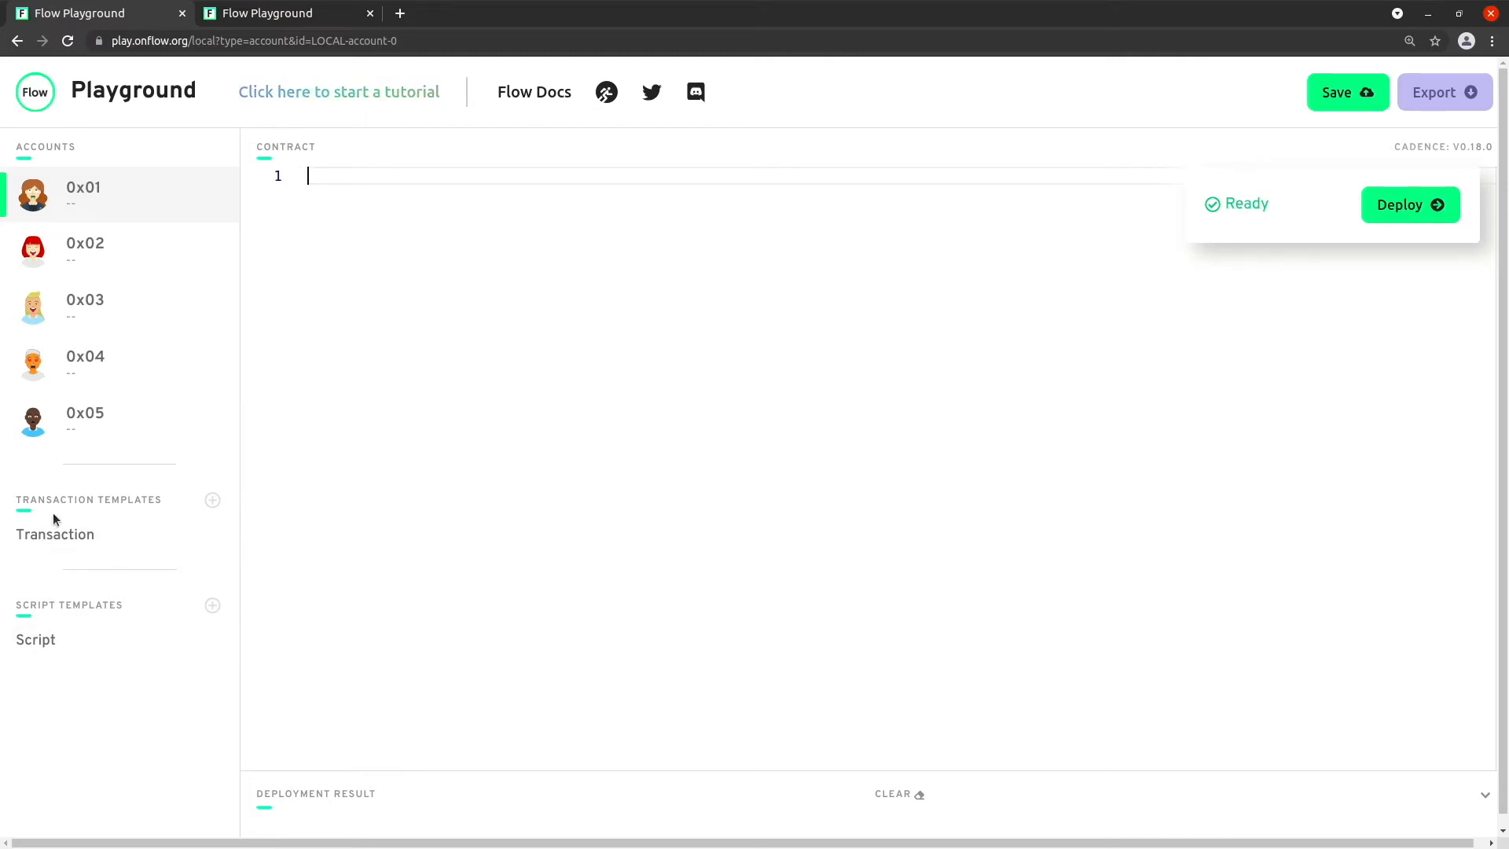
# Step: Switch to the empty Transaction template from the sidebar
pyautogui.click(55, 534)
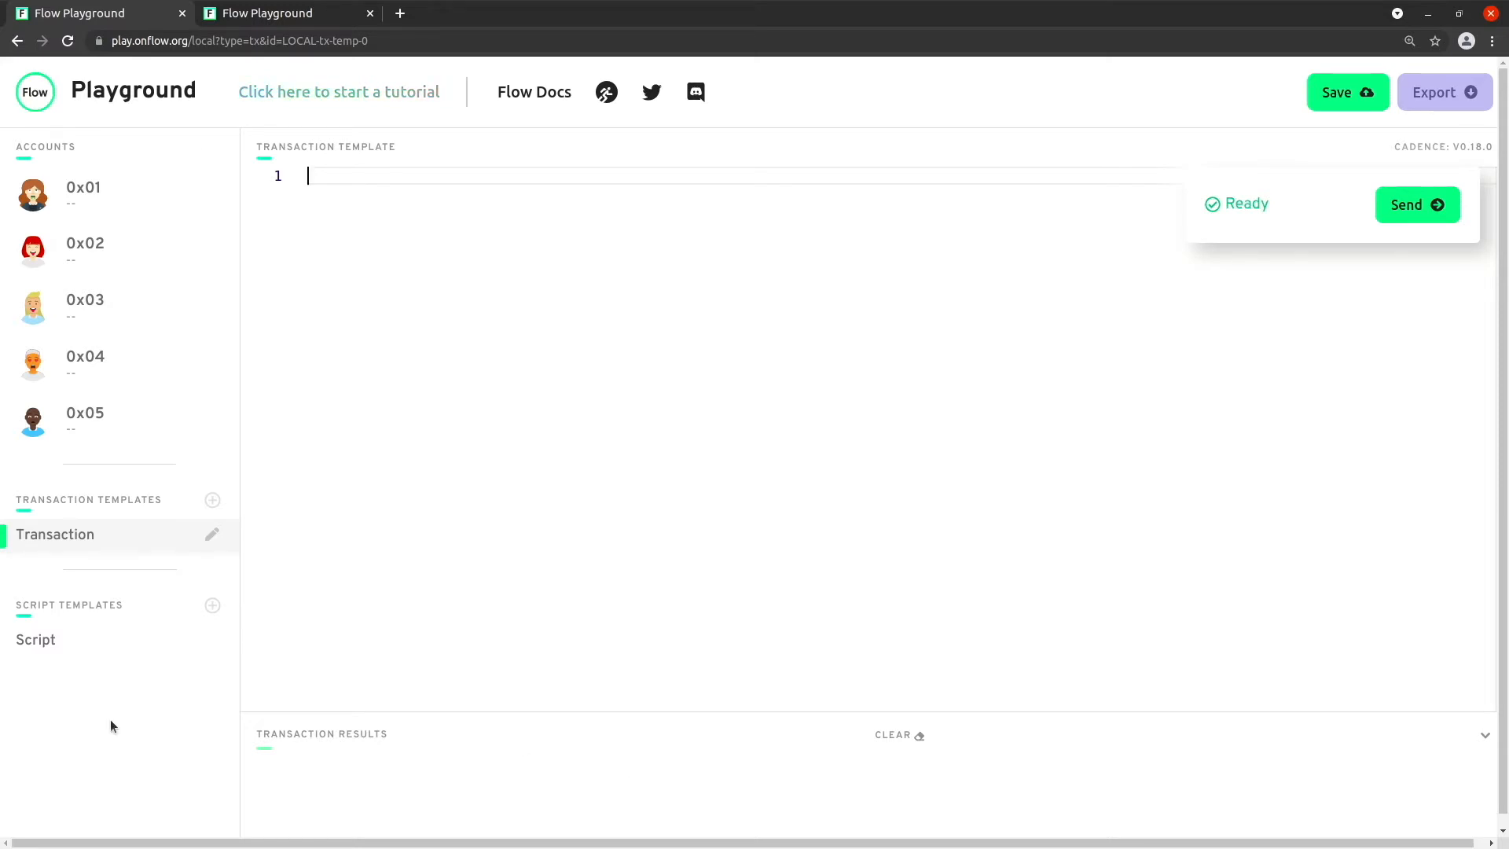
# Step: Switch to the empty Script template from the sidebar
pyautogui.click(36, 640)
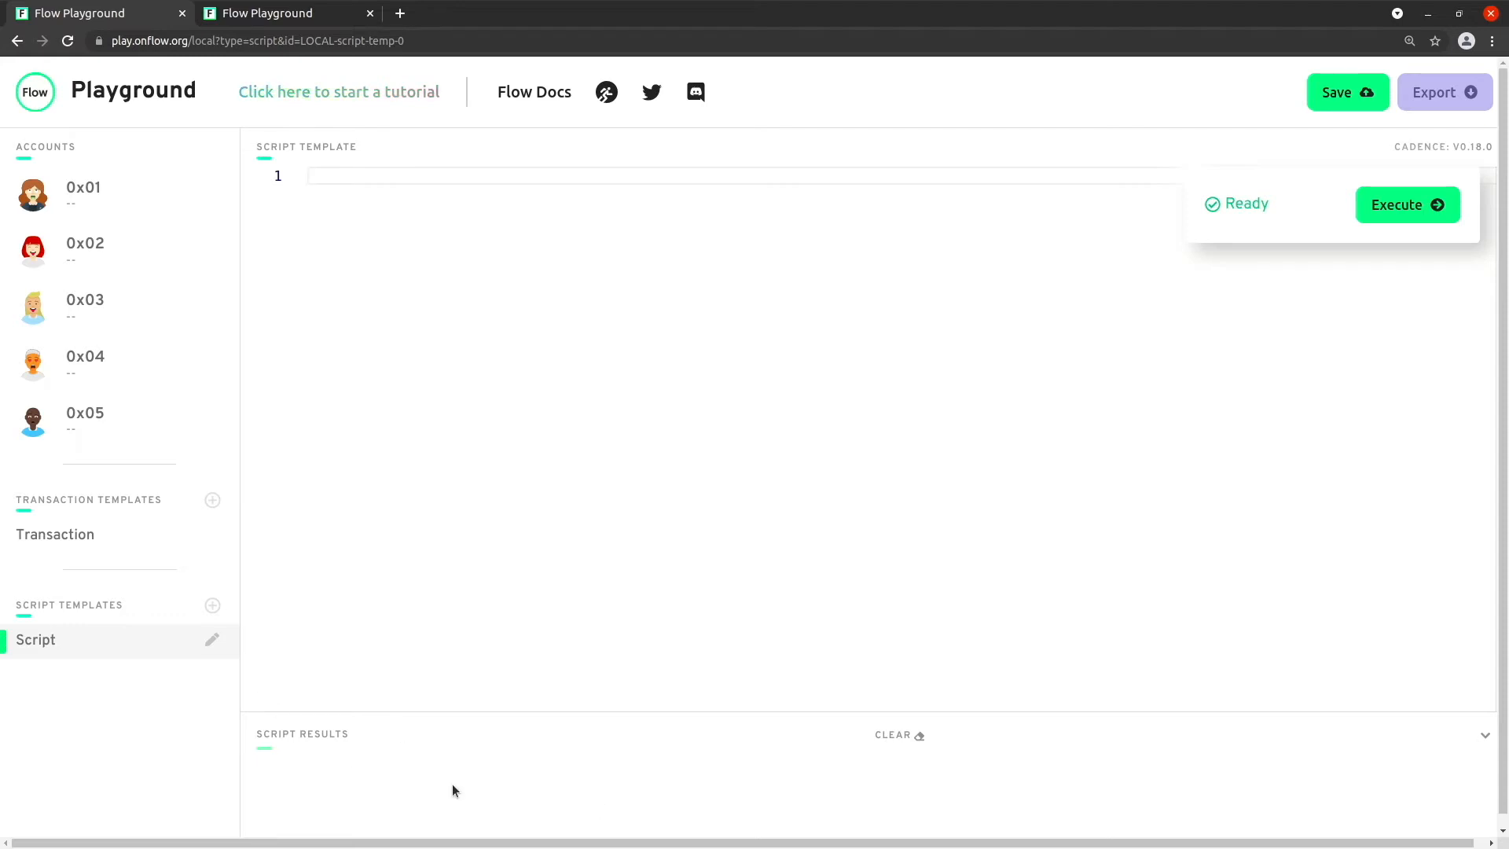
pyautogui.moveTo(671, 603)
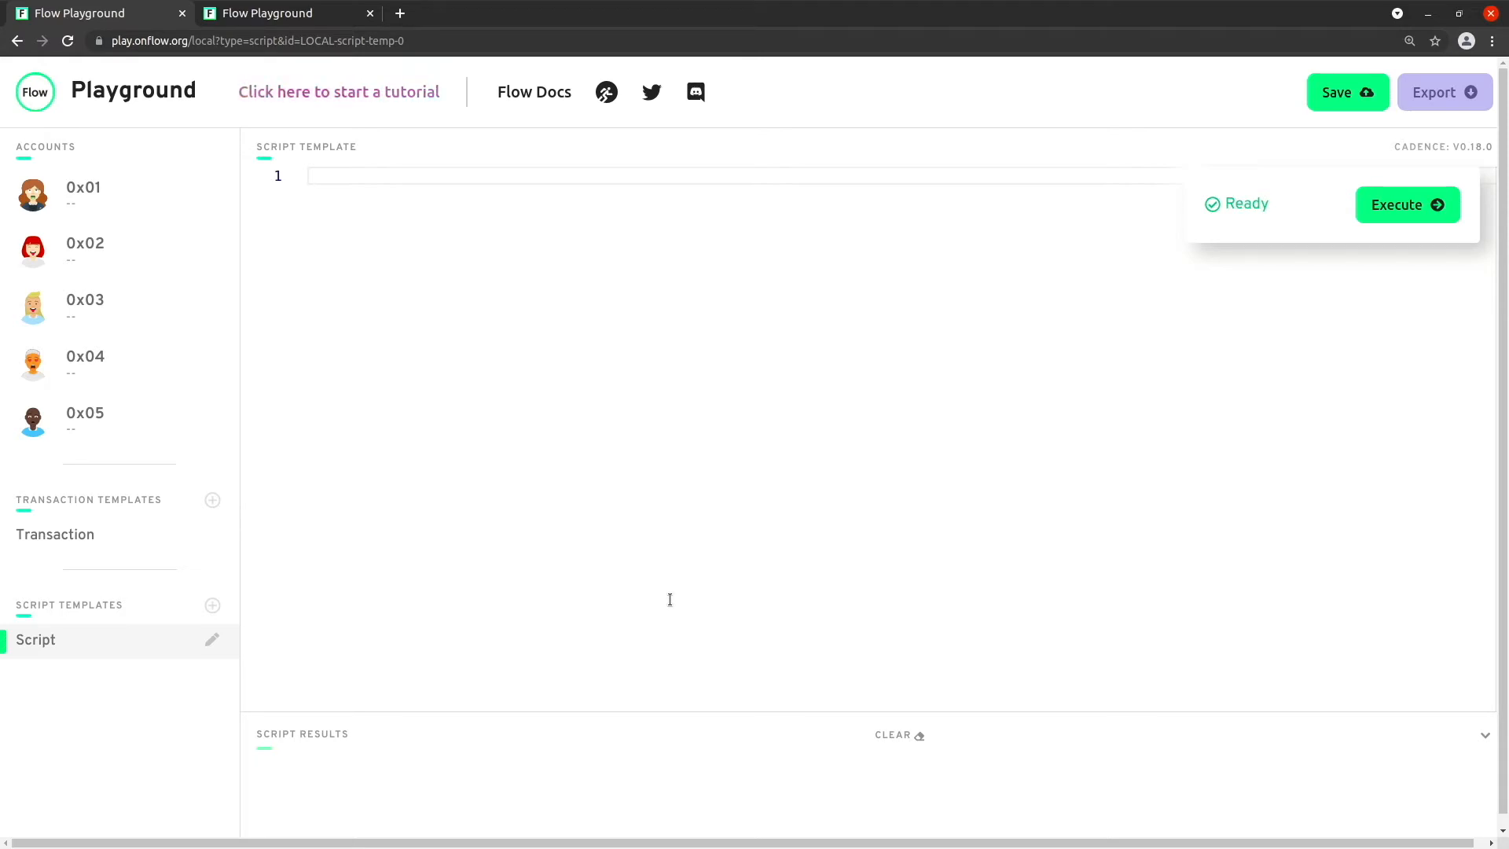
pyautogui.moveTo(338, 91)
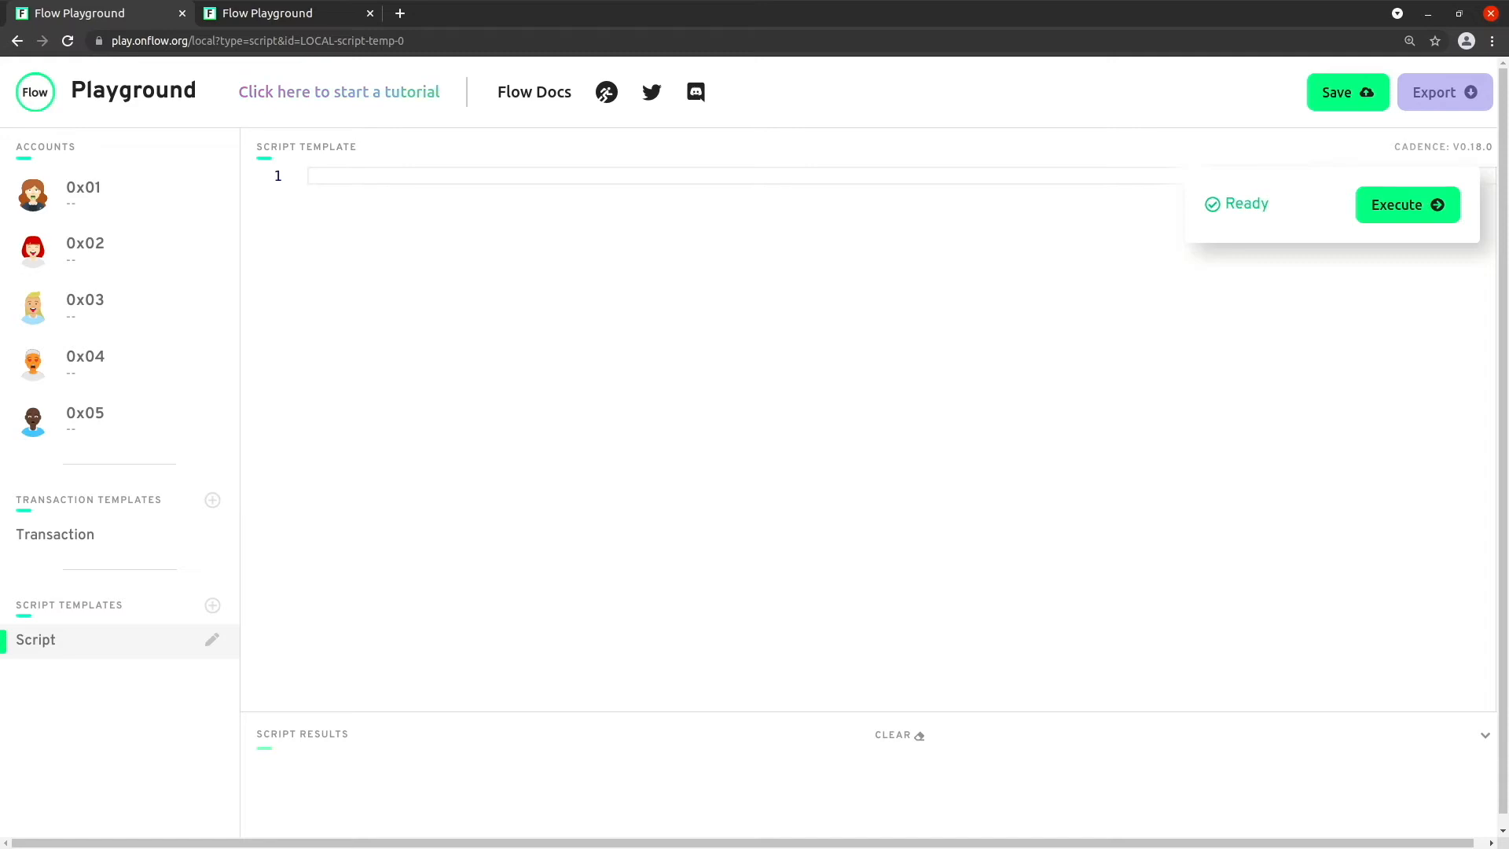
# Step: Write a Hello contract in account 0x01 with pub fun sayHi(to name: String) logging "Hi, ".concat(name)
pyautogui.click(83, 194)
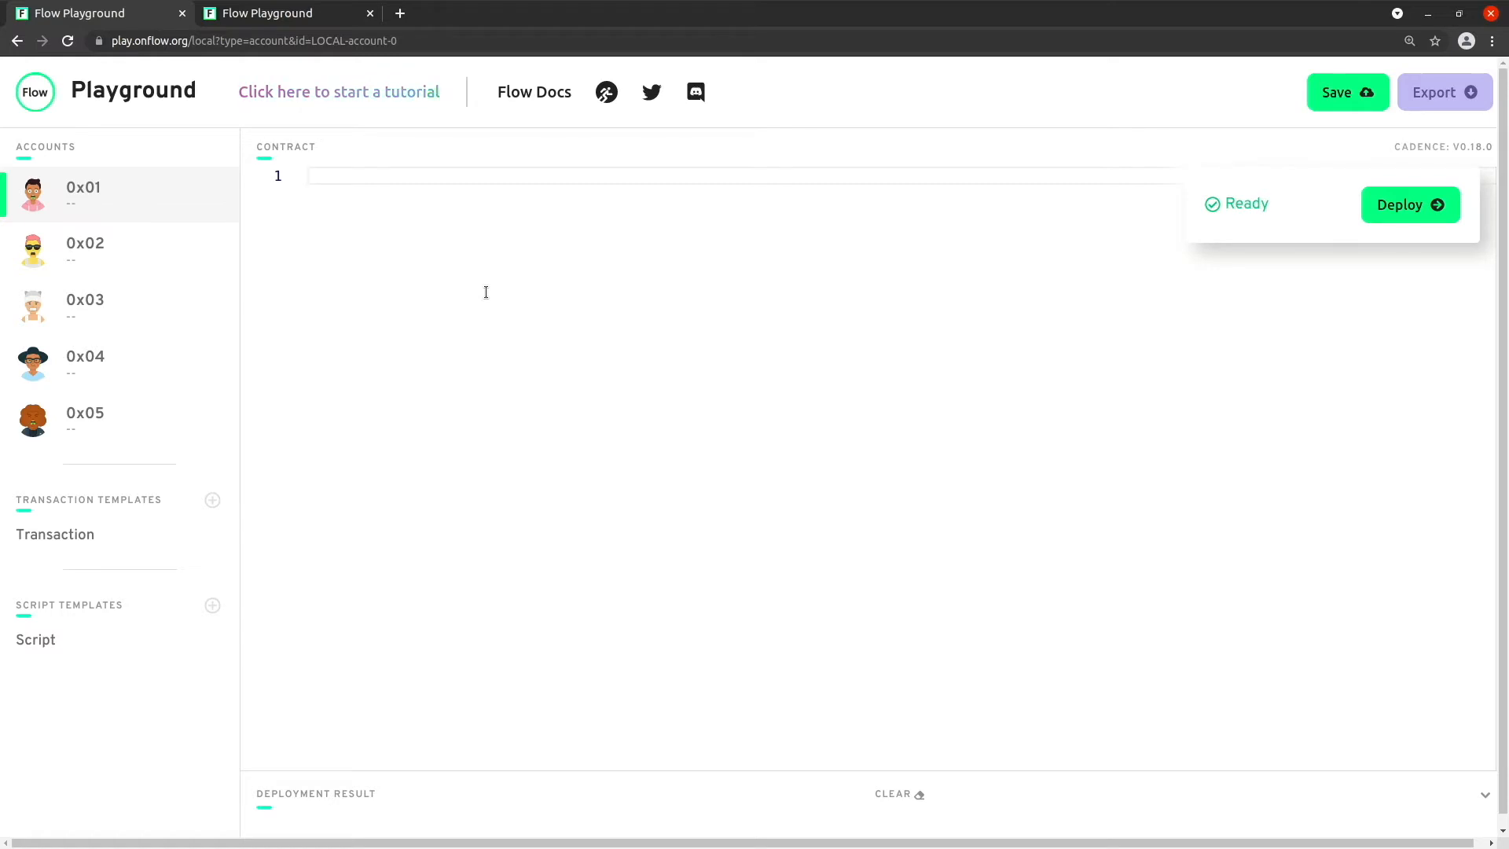
pyautogui.moveTo(234, 179)
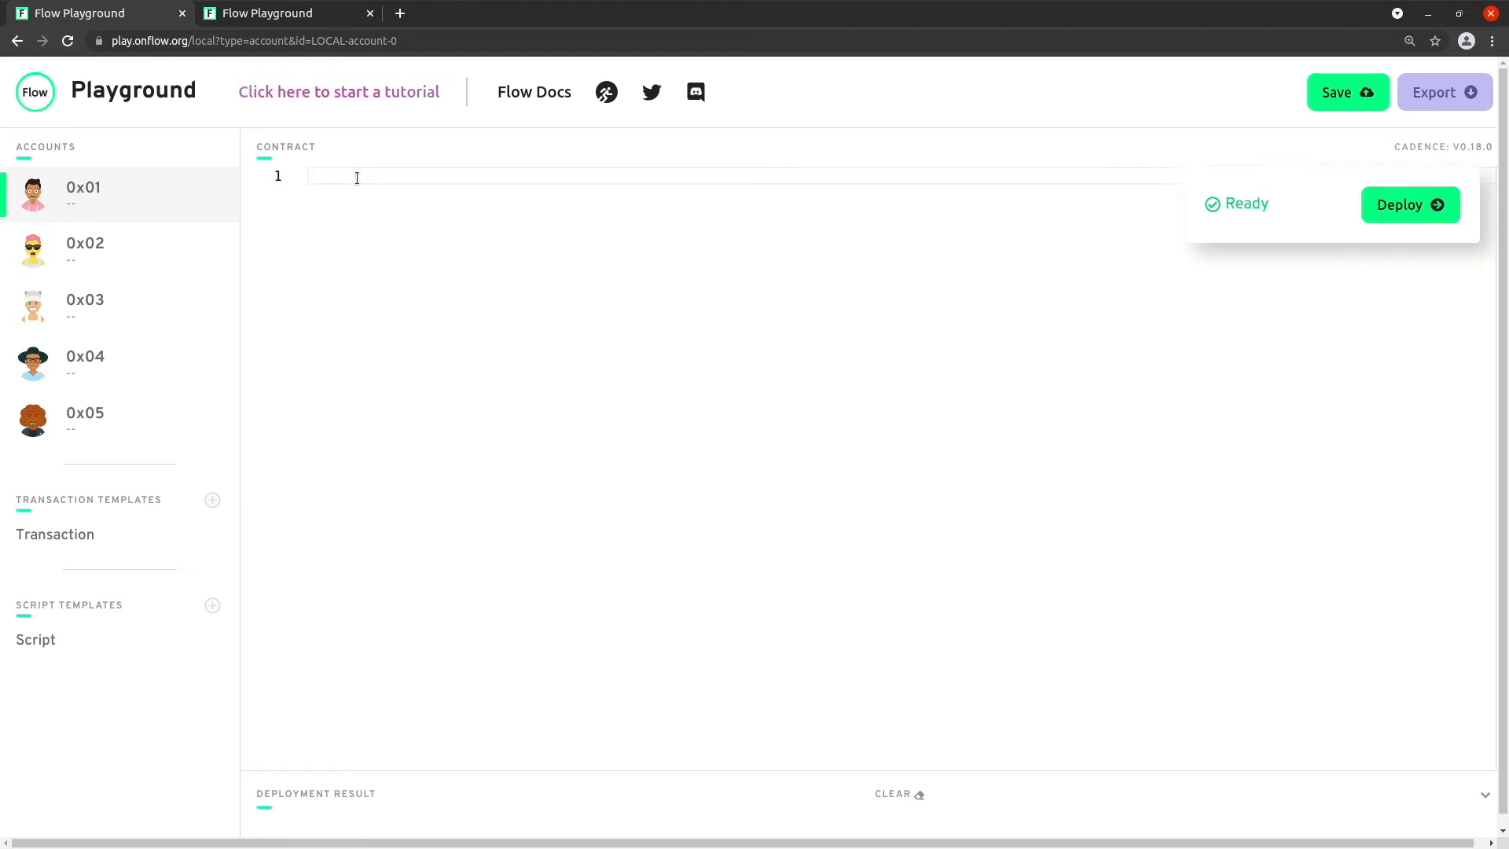
pyautogui.write('pub')
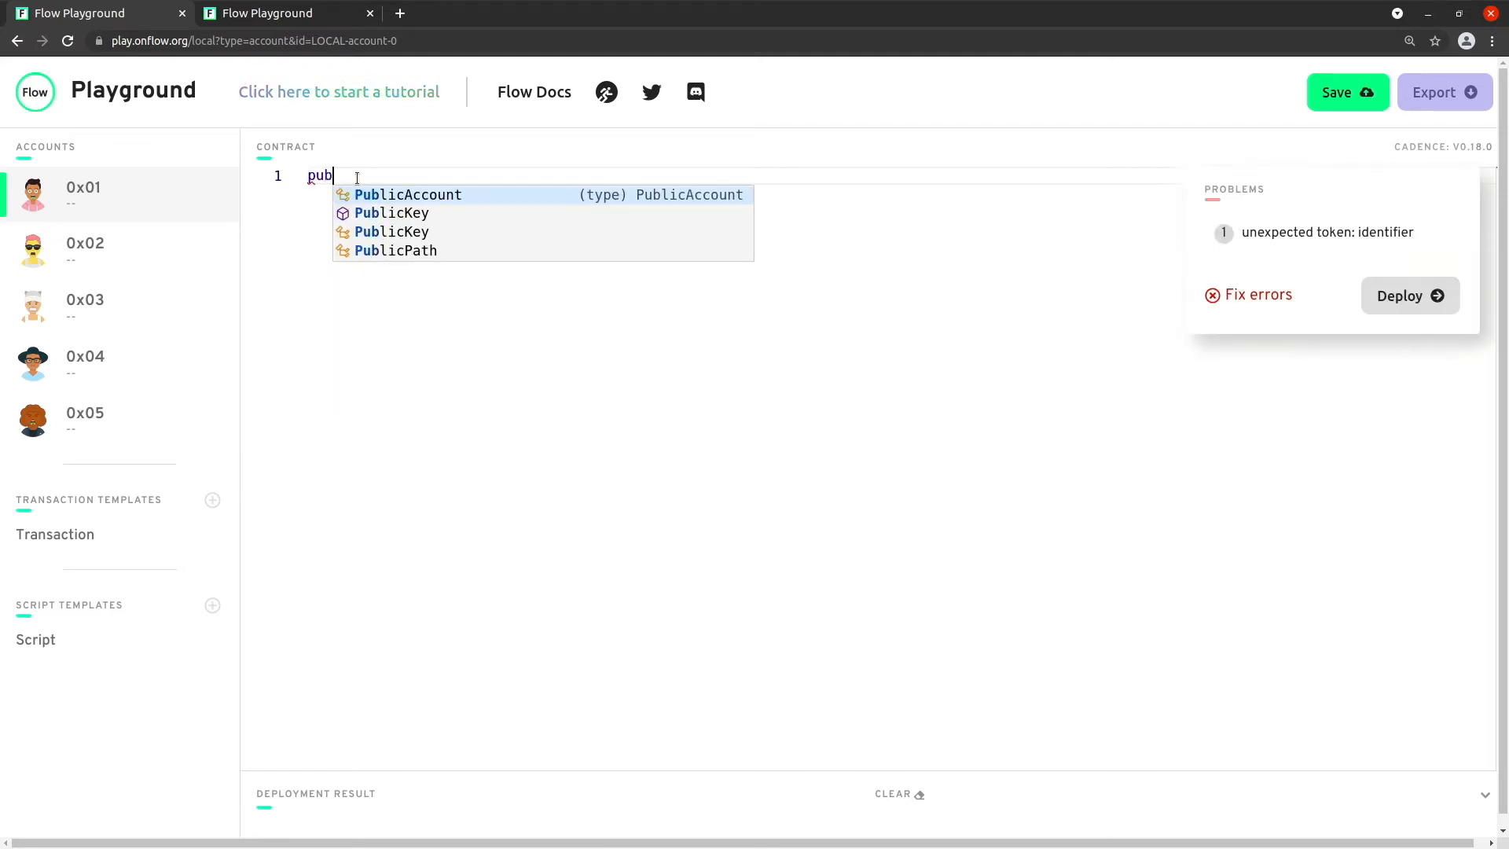
pyautogui.write('contract Hello {')
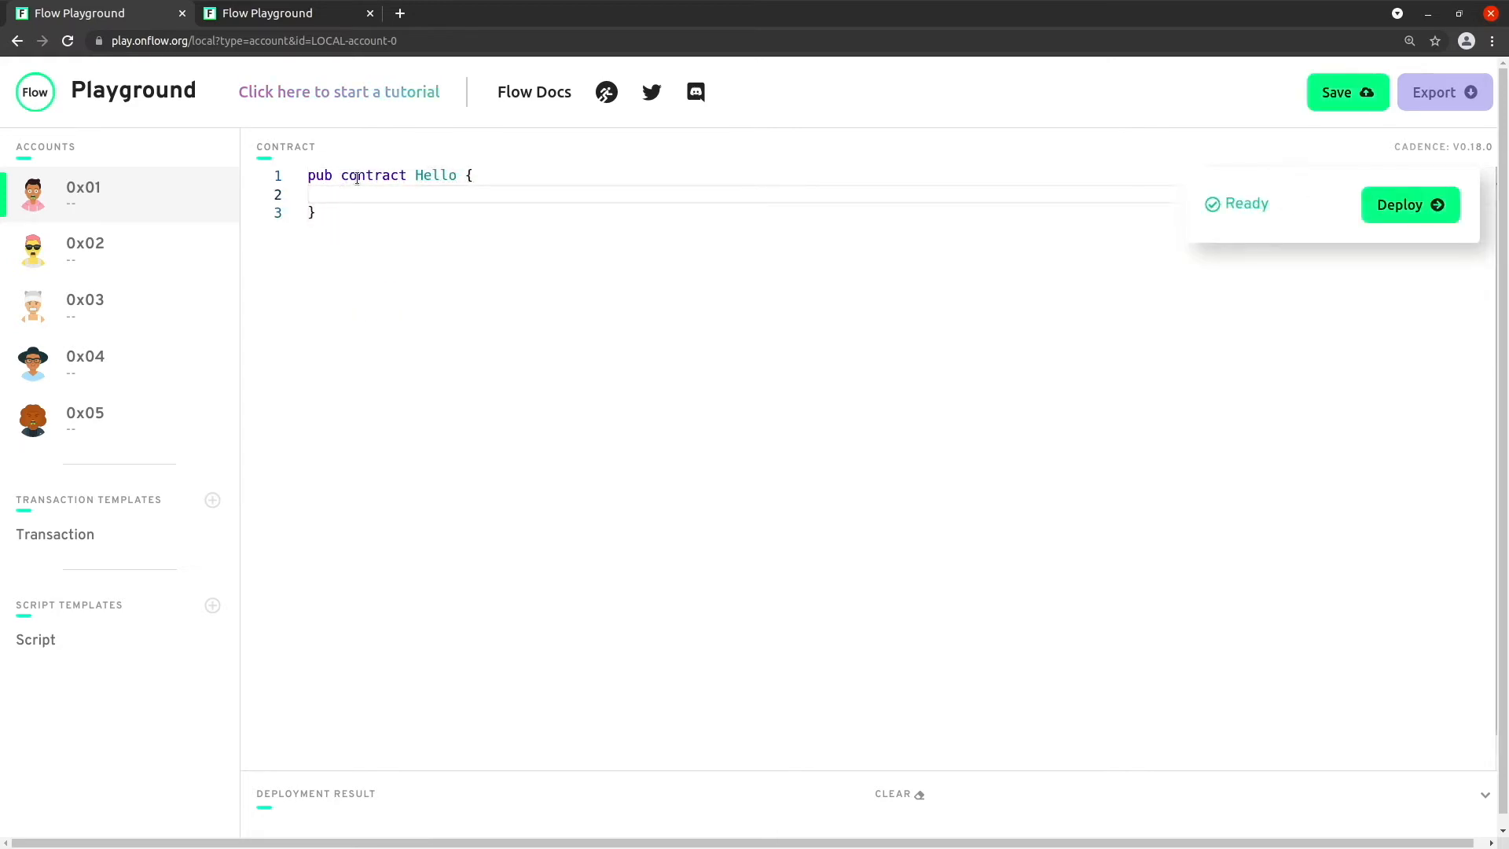
pyautogui.write('pub')
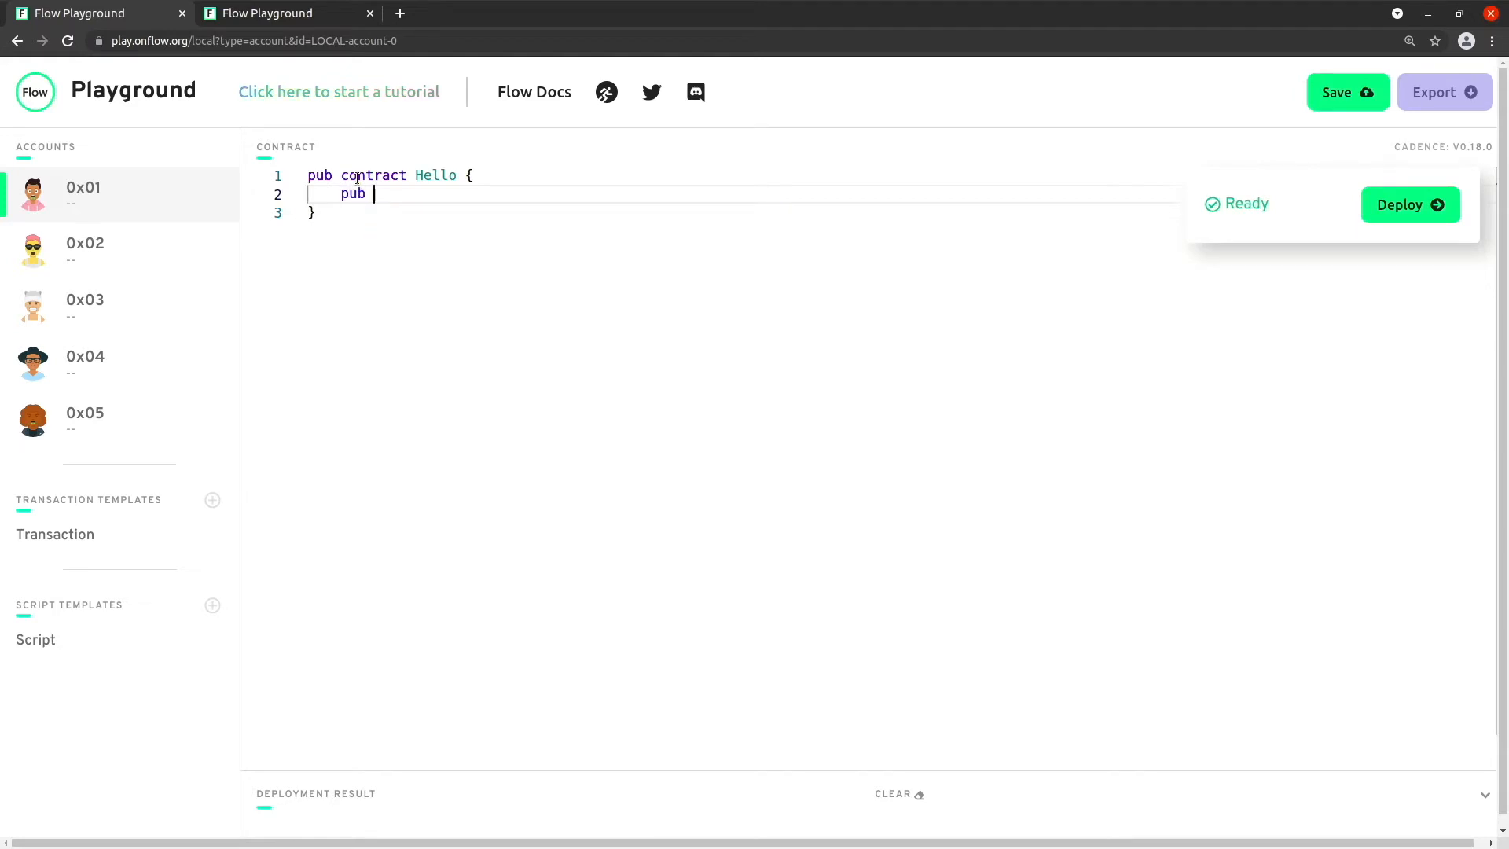
pyautogui.write('fun sayH')
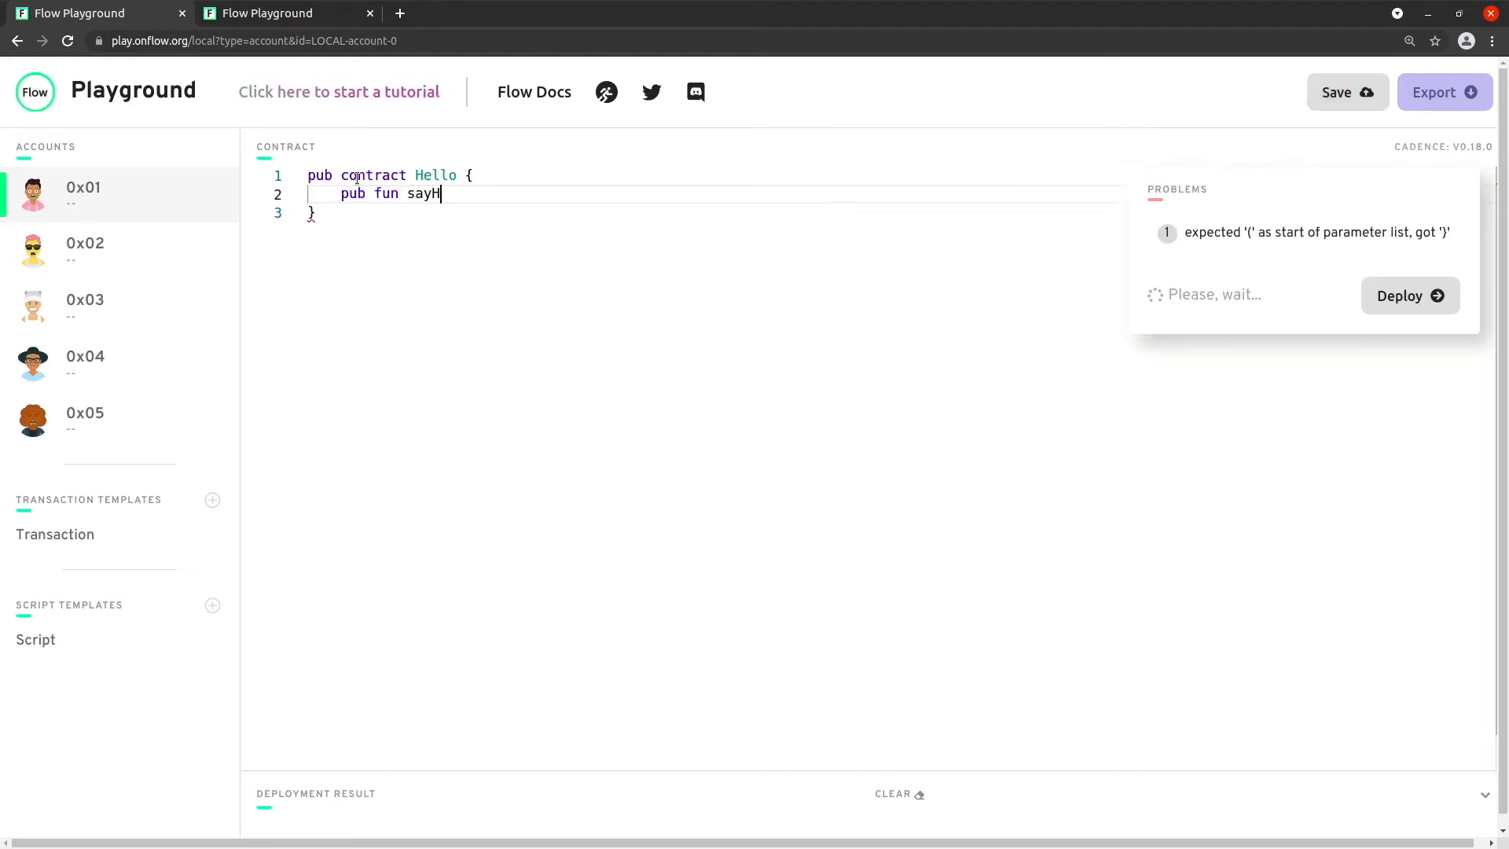
pyautogui.write('i(to')
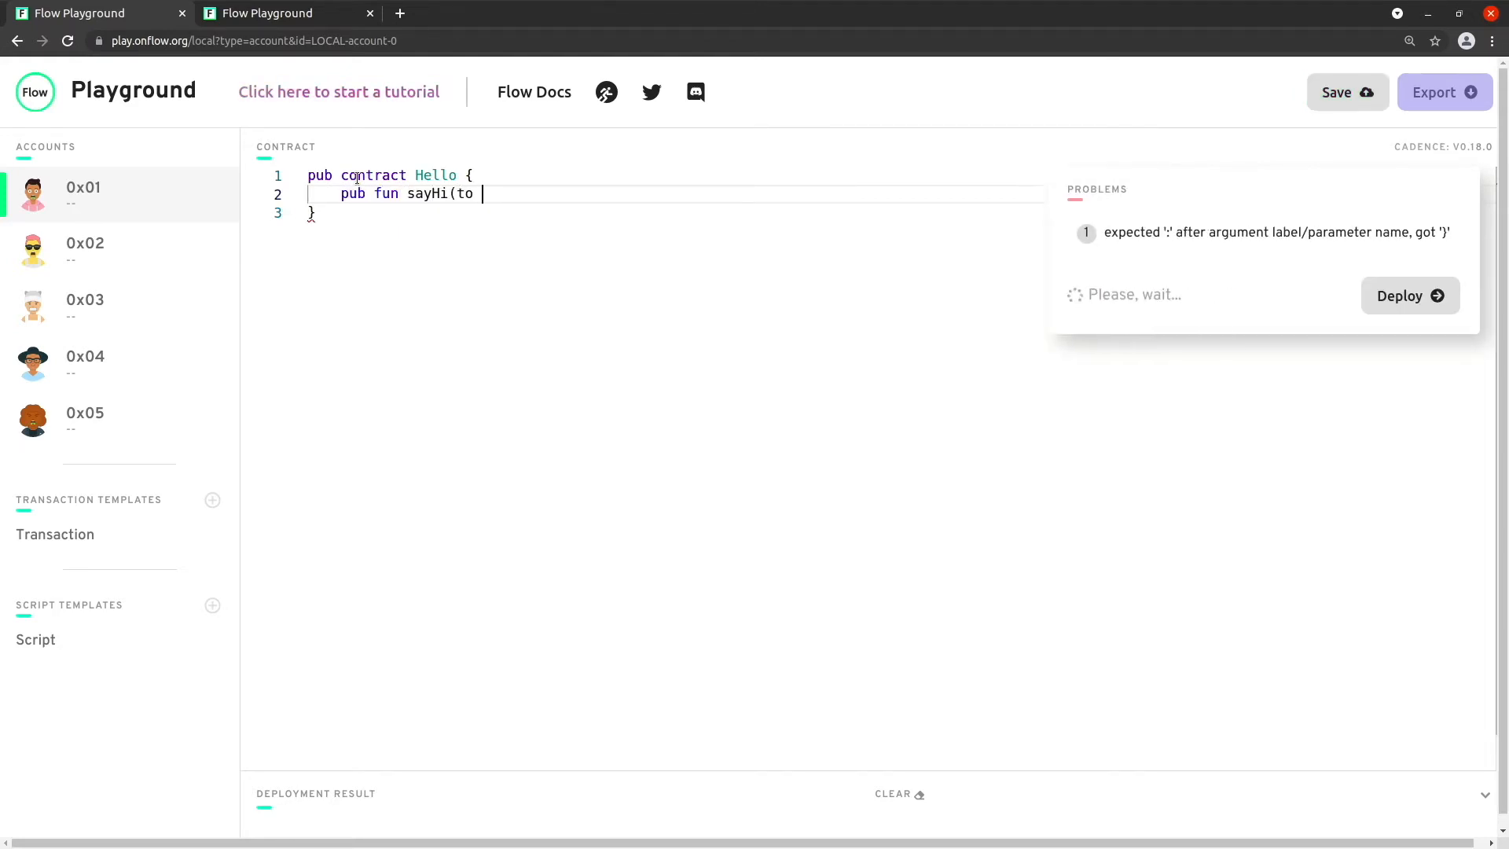
pyautogui.write('name: String) {')
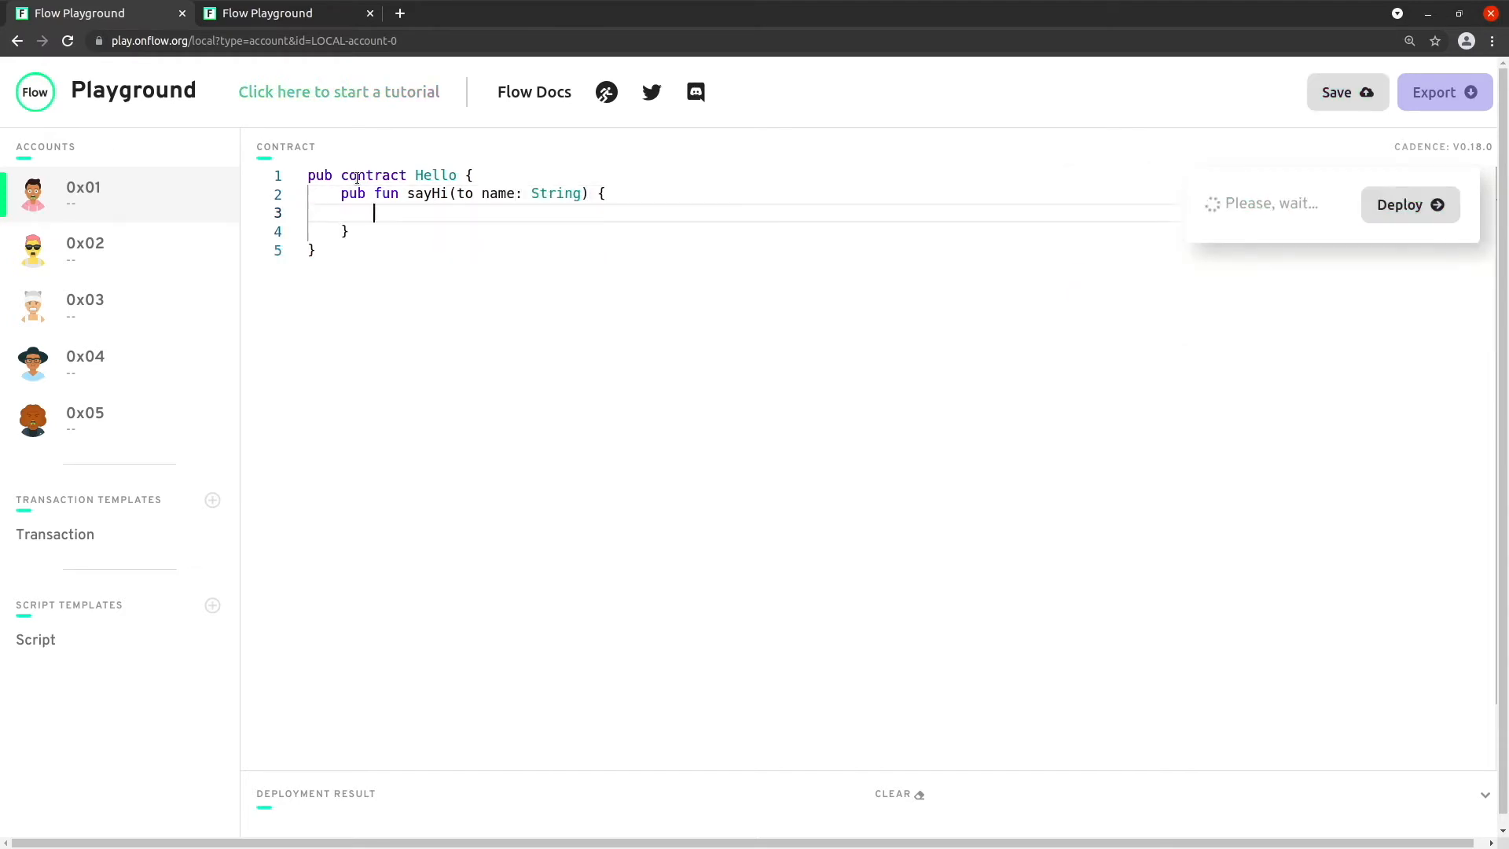
pyautogui.write('log("')
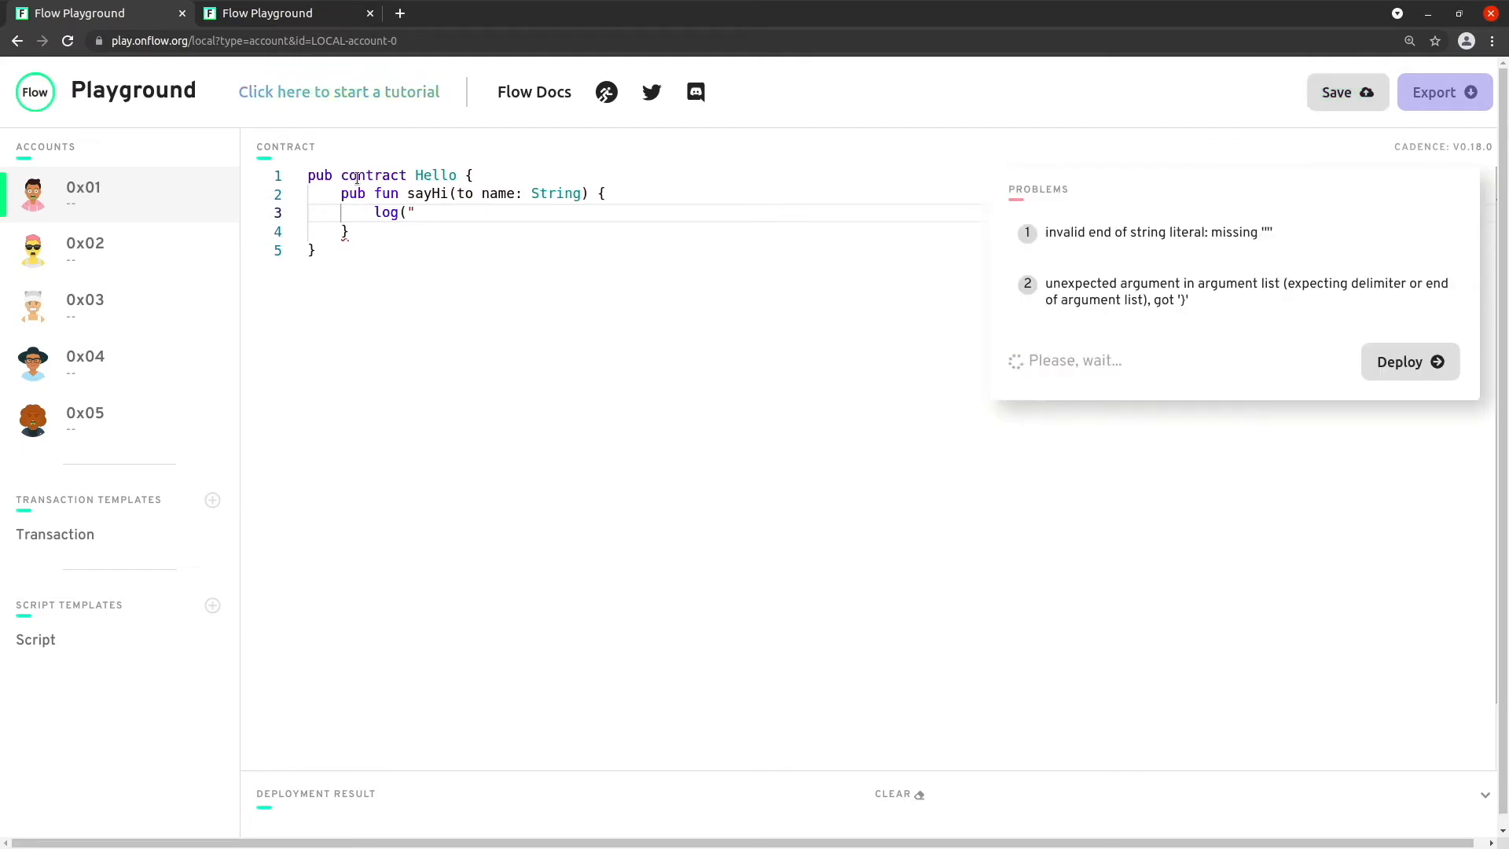
pyautogui.write('Hi, ",')
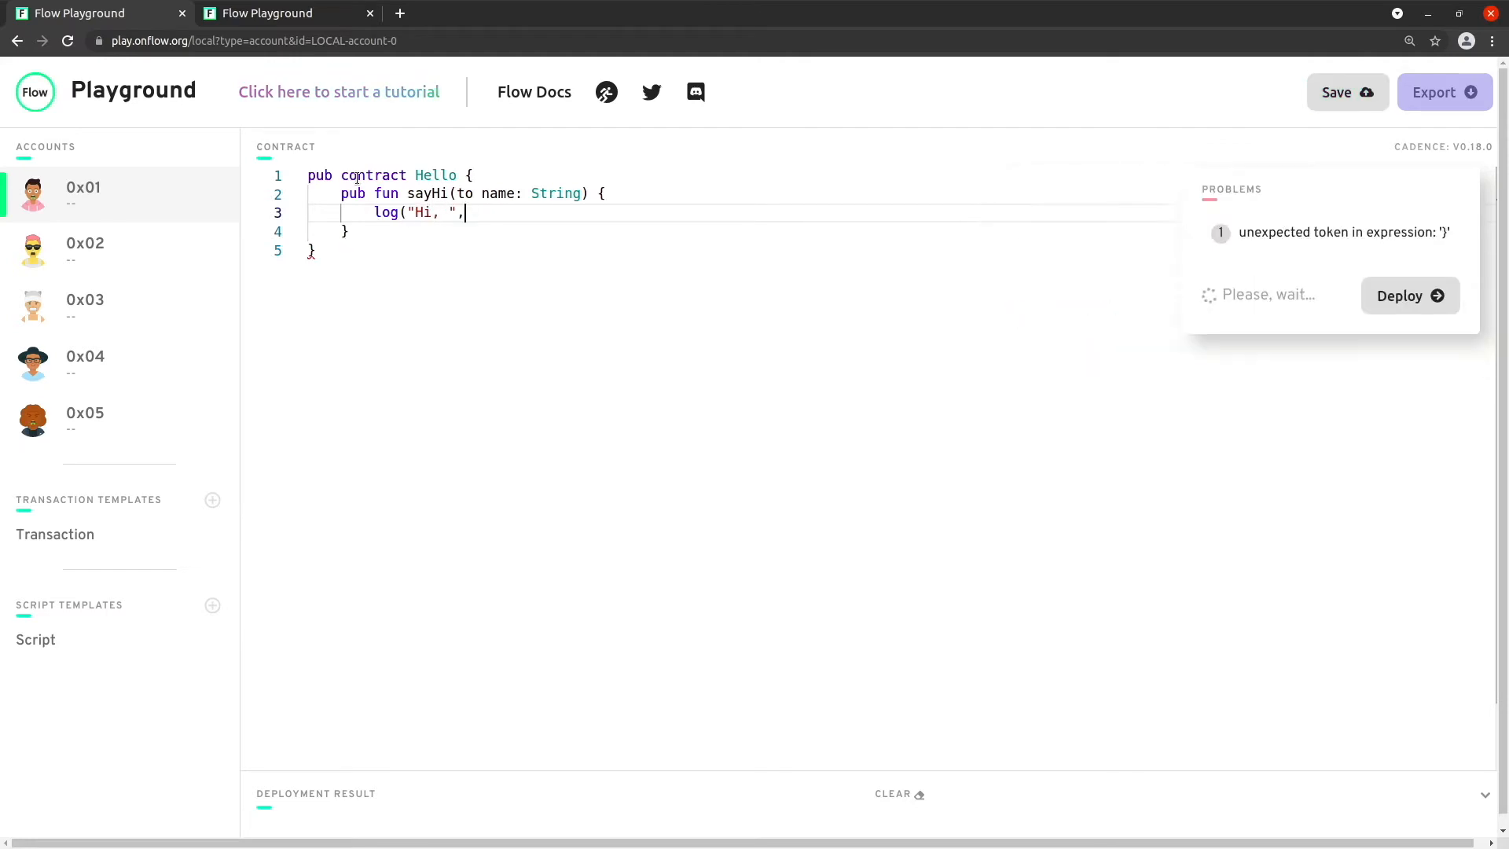
pyautogui.write('.concat(name')
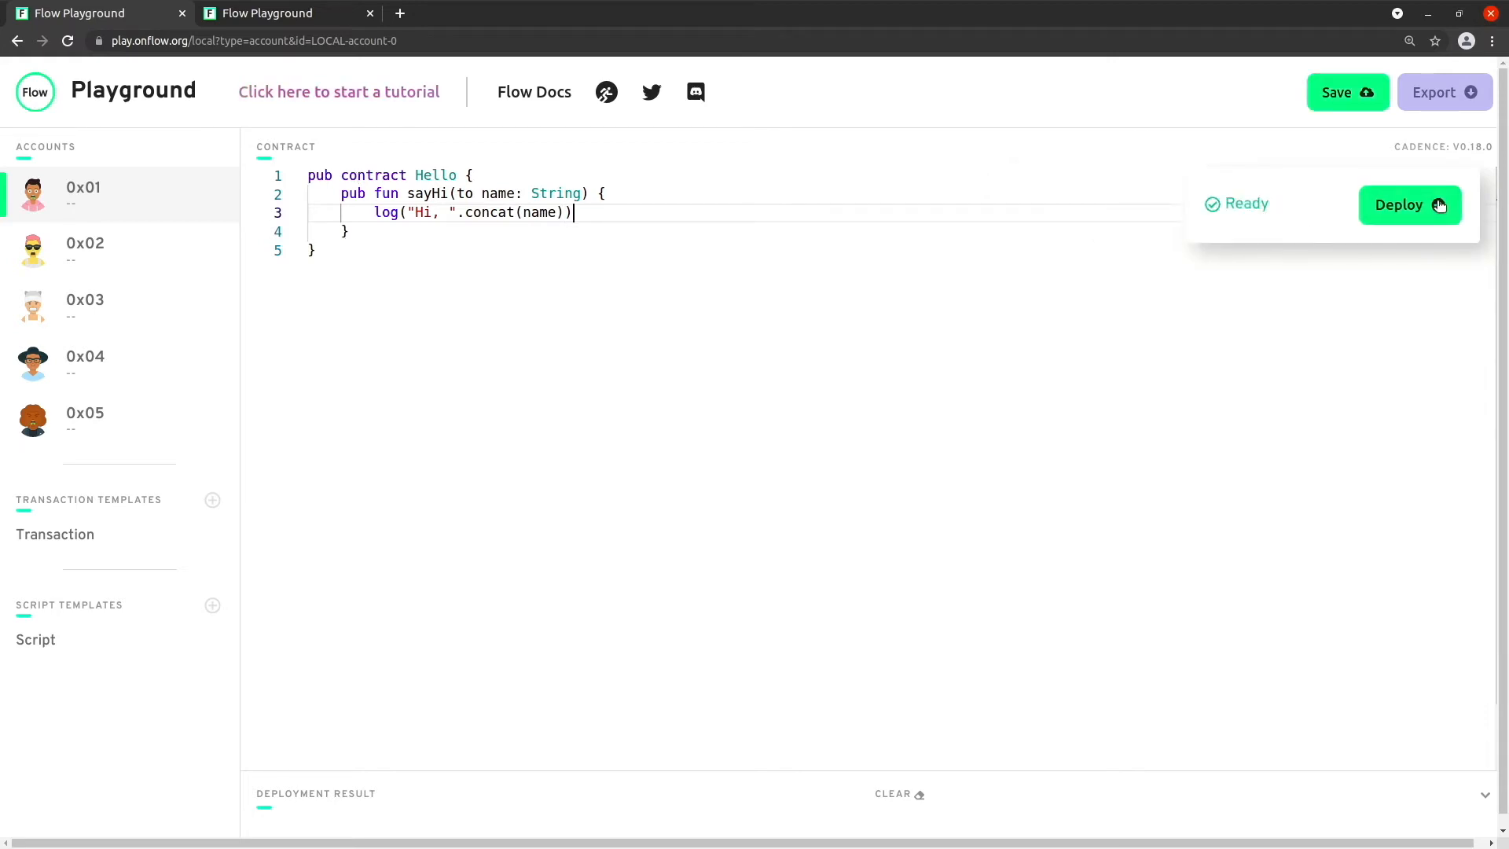
pyautogui.click(1408, 205)
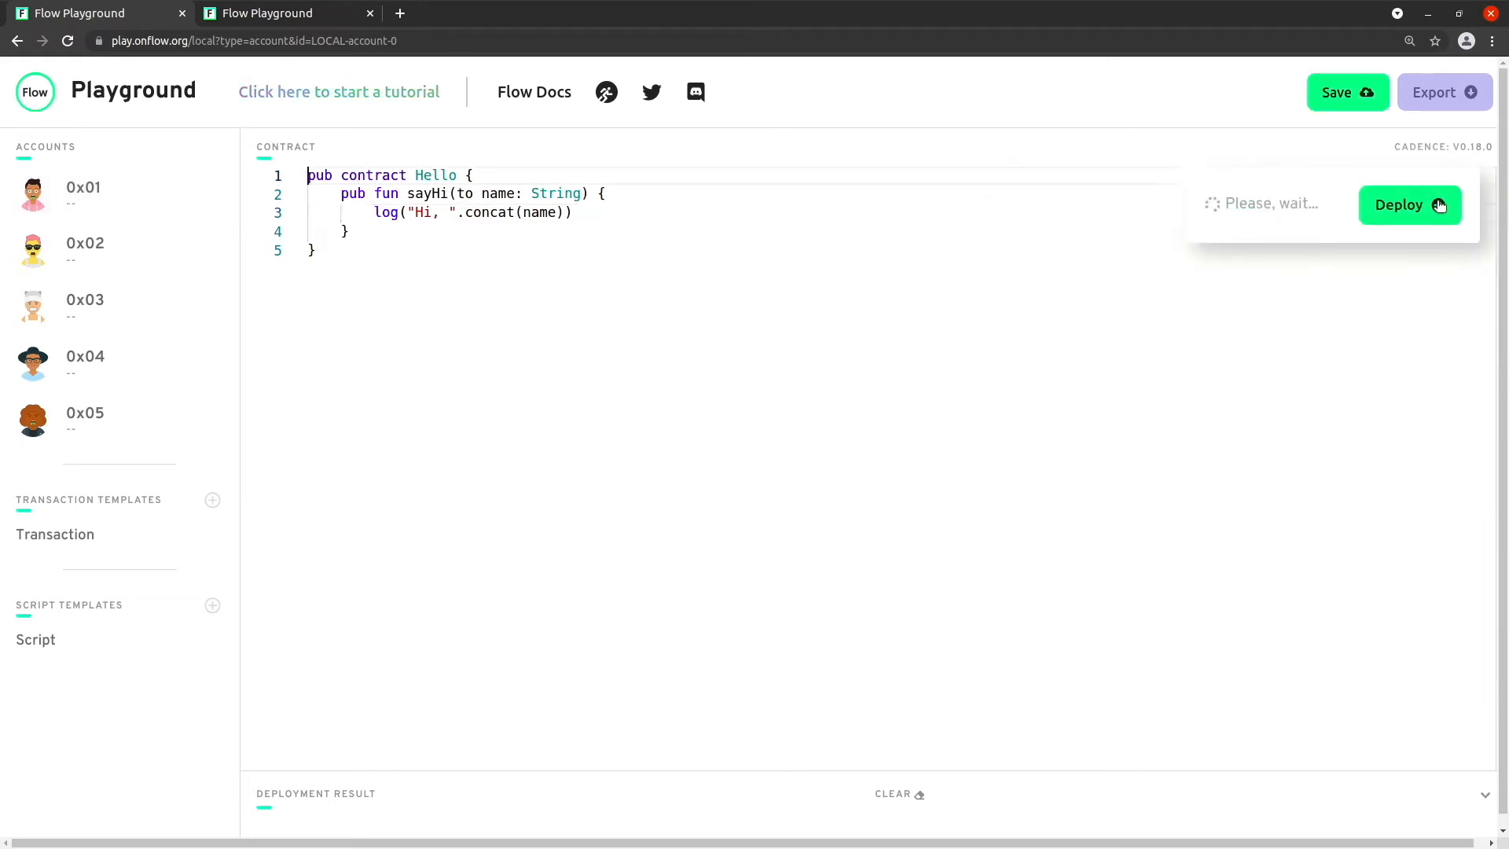
pyautogui.click(1410, 205)
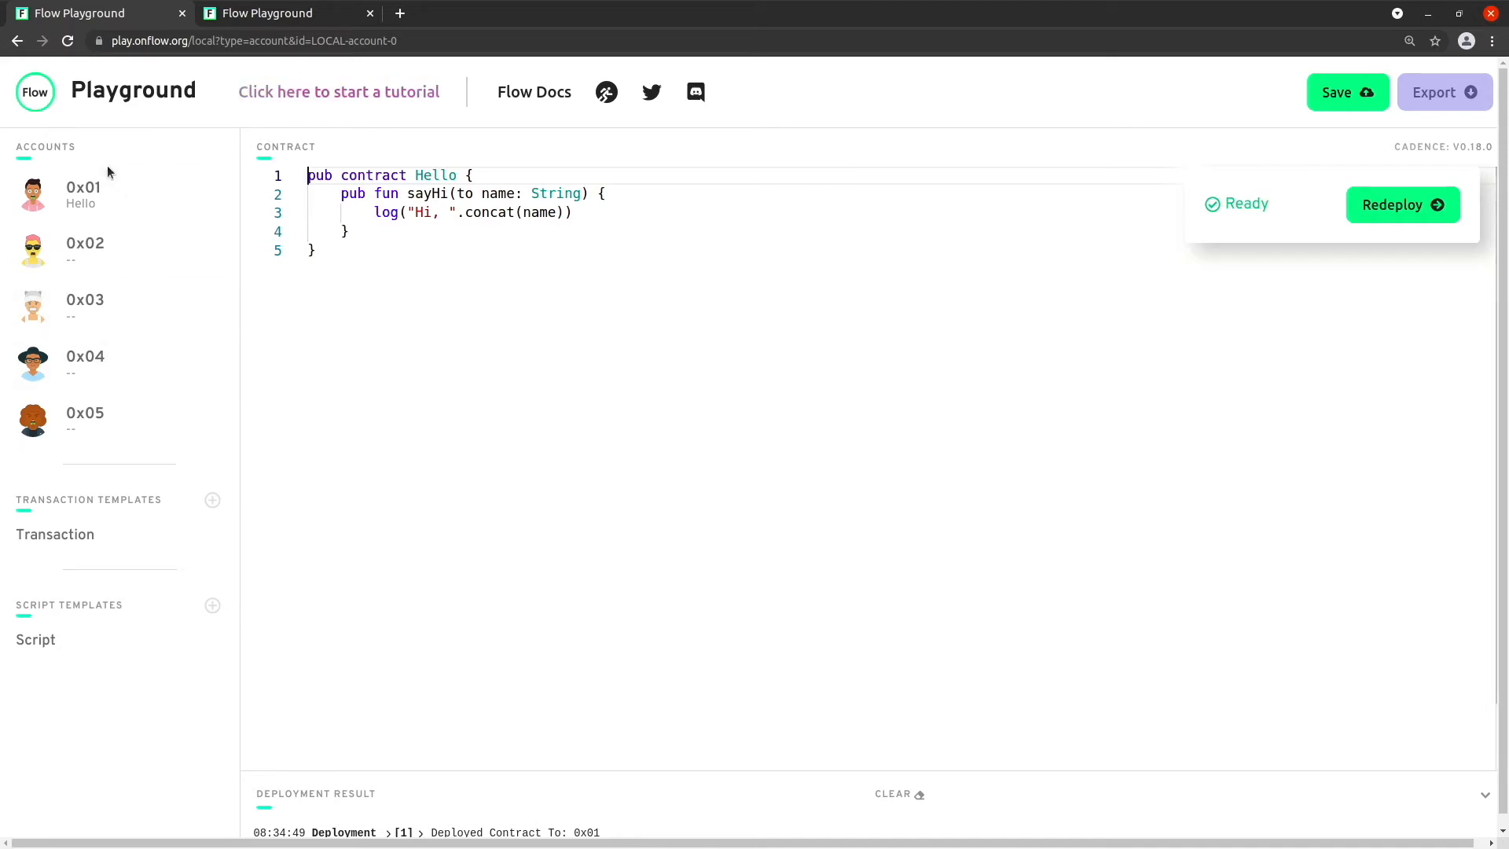
pyautogui.moveTo(96, 195)
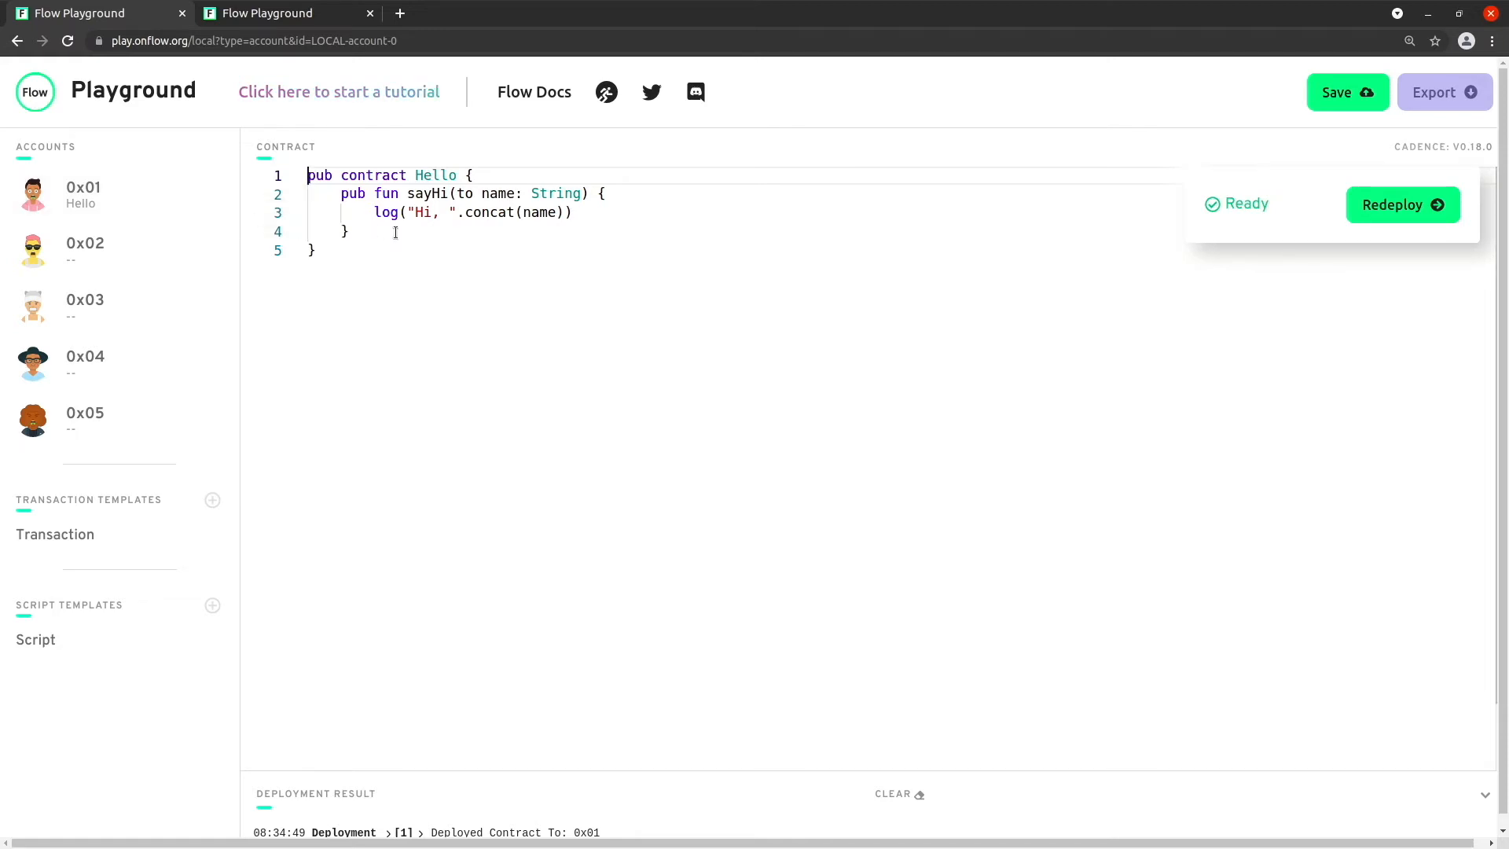
pyautogui.doubleClick(436, 175)
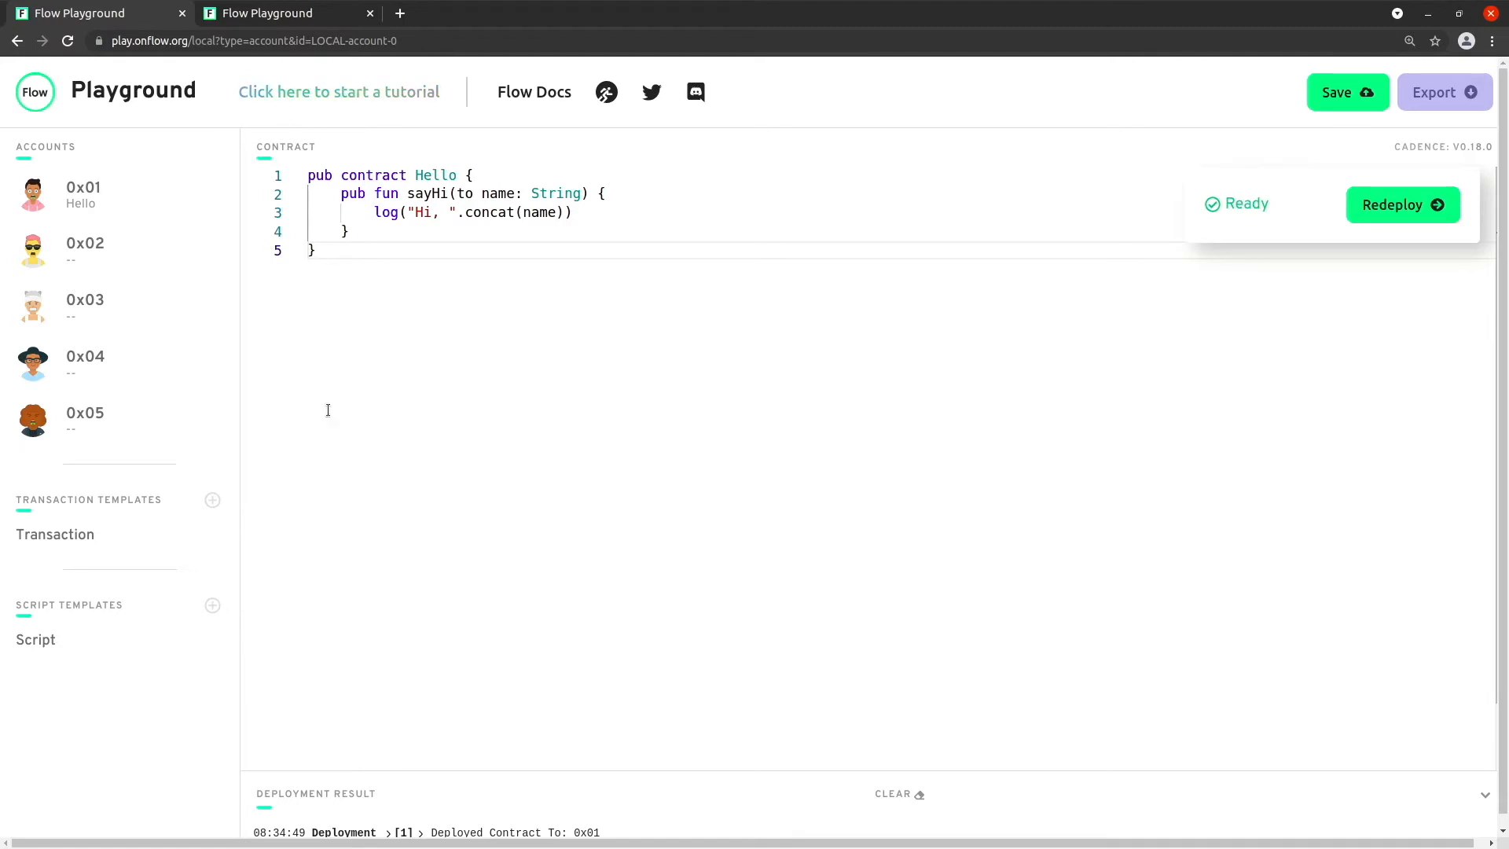
# Step: Switch to the empty Script template from the sidebar
pyautogui.click(36, 640)
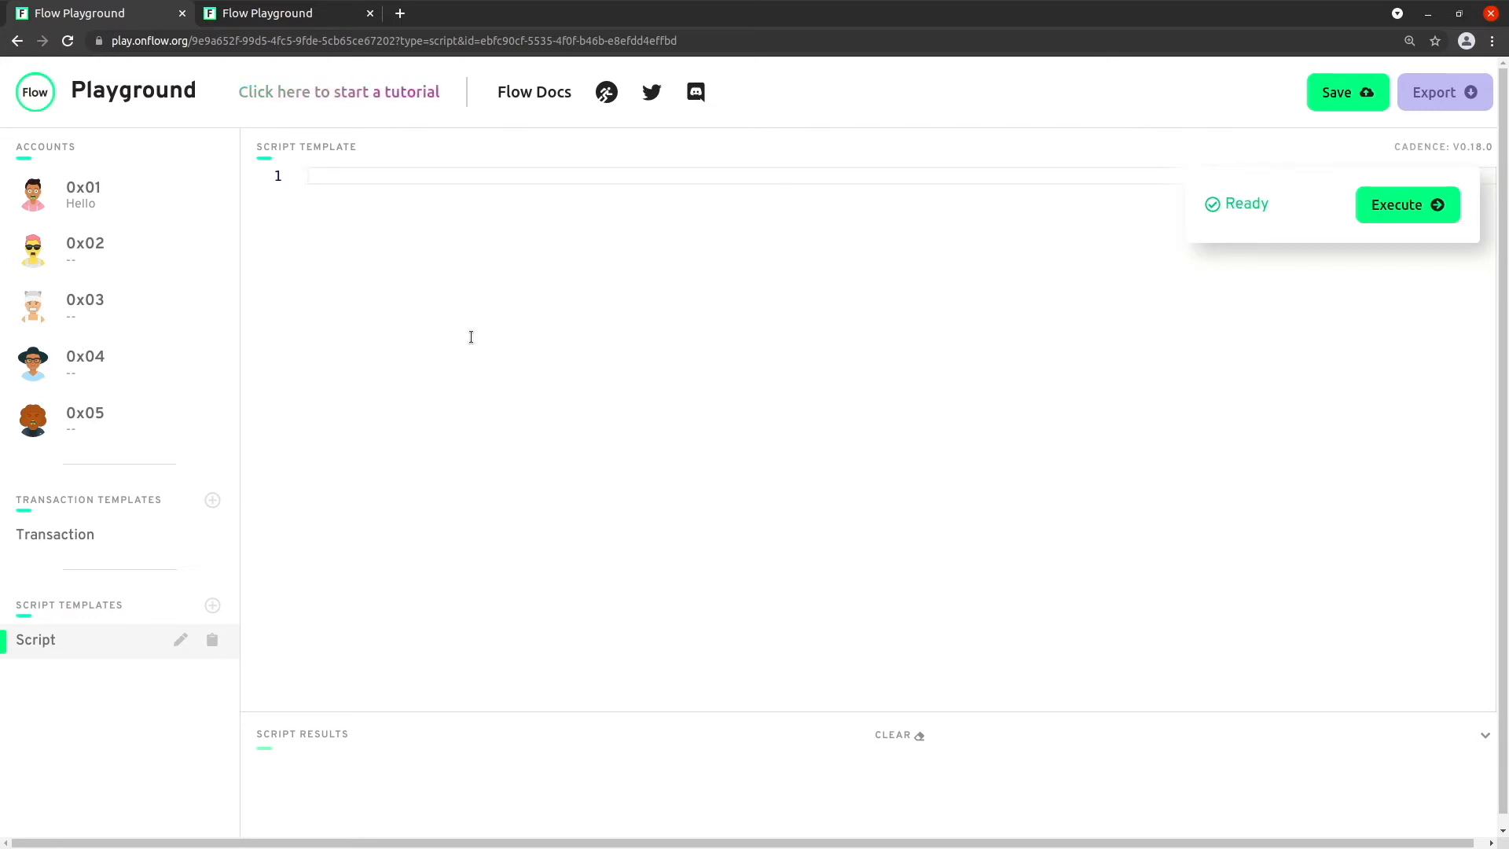
# Step: Add an empty pub fun main() to the script with blank lines above it
pyautogui.write('p')
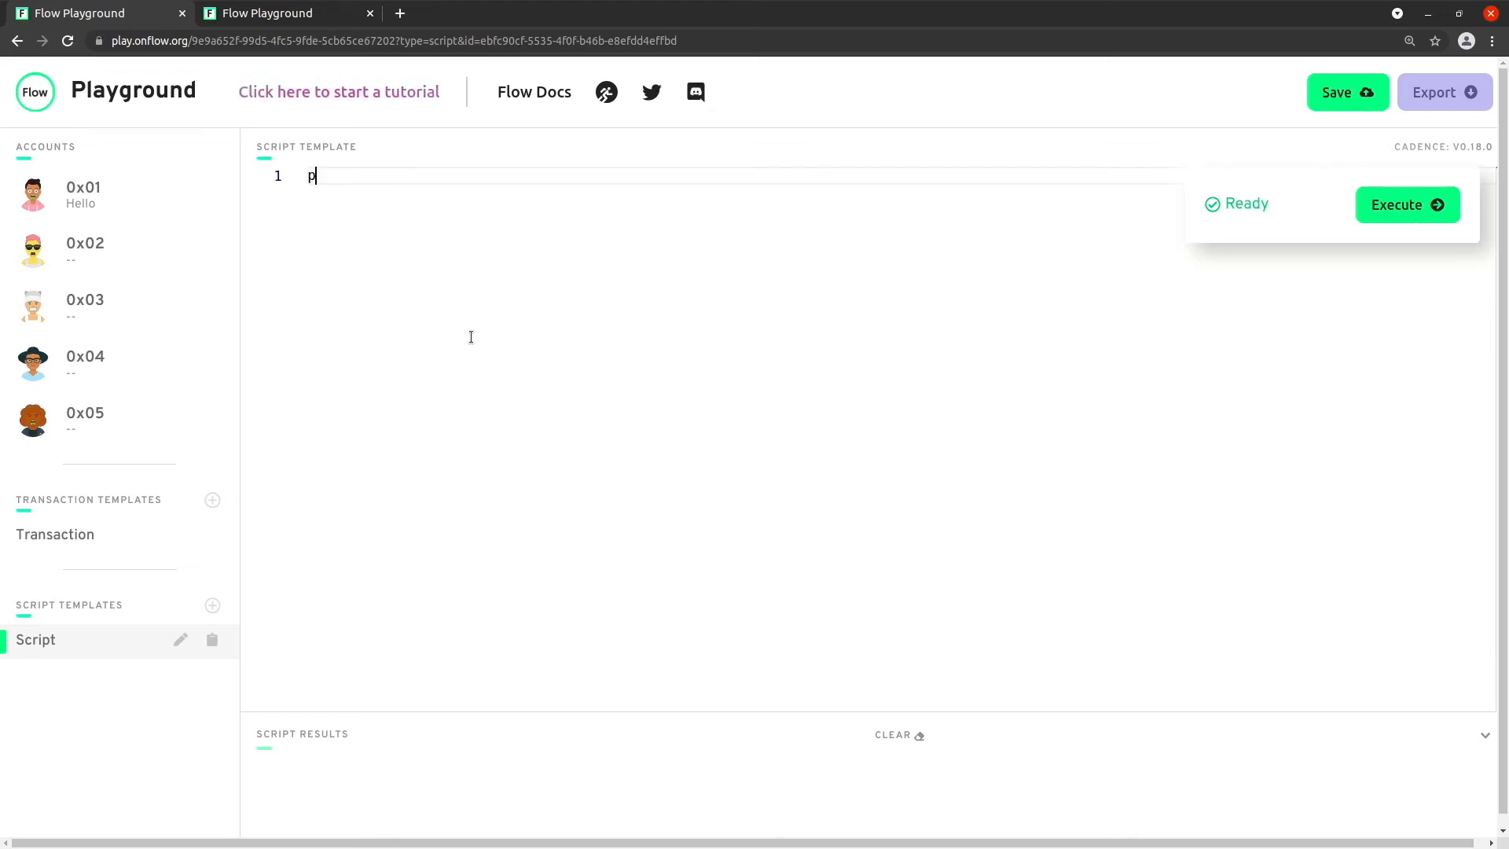
pyautogui.write('ub fun main() {')
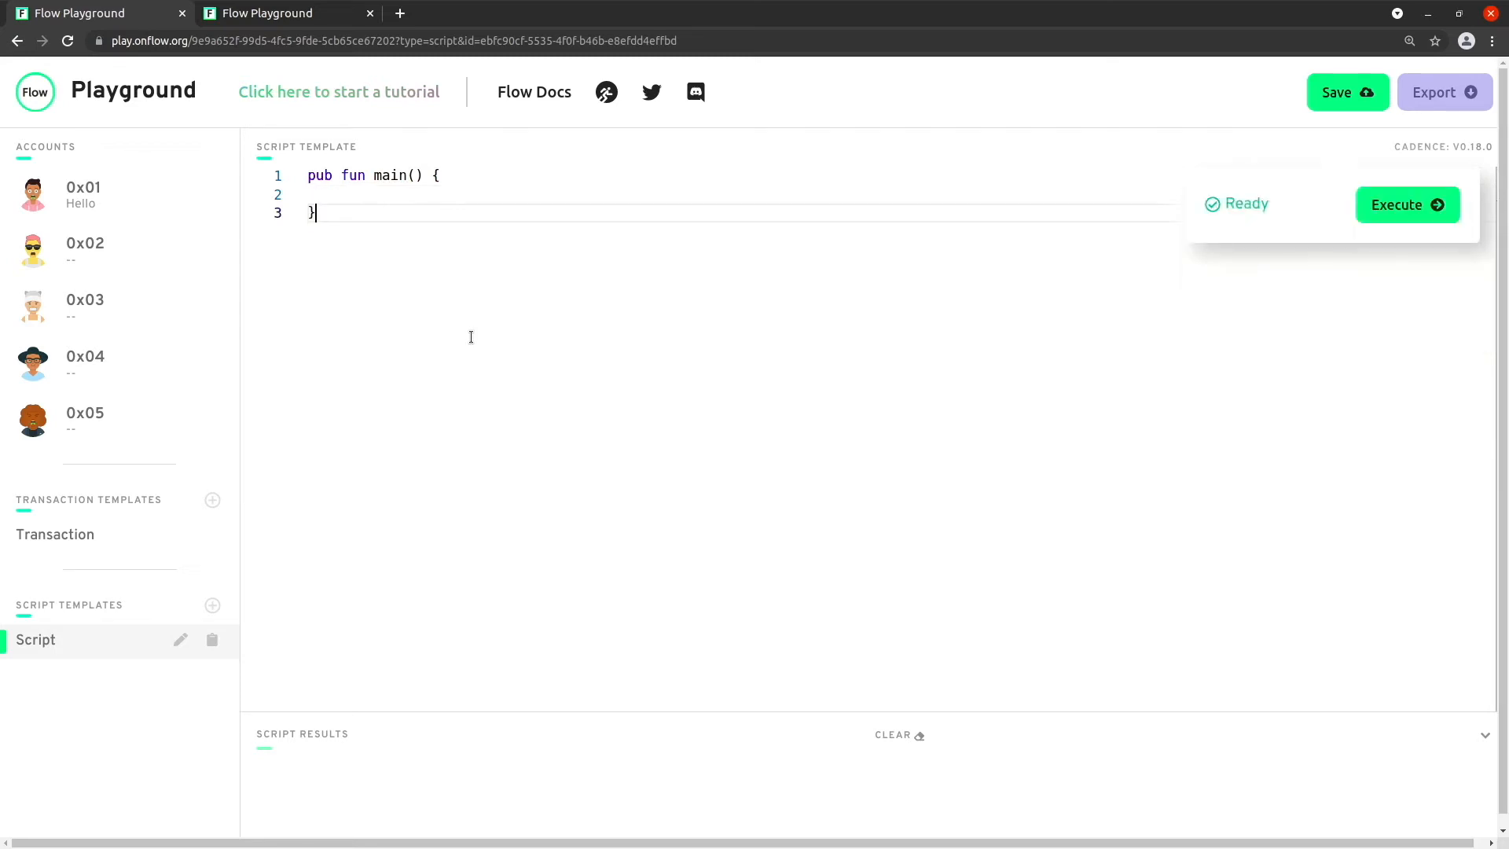
pyautogui.click(1406, 205)
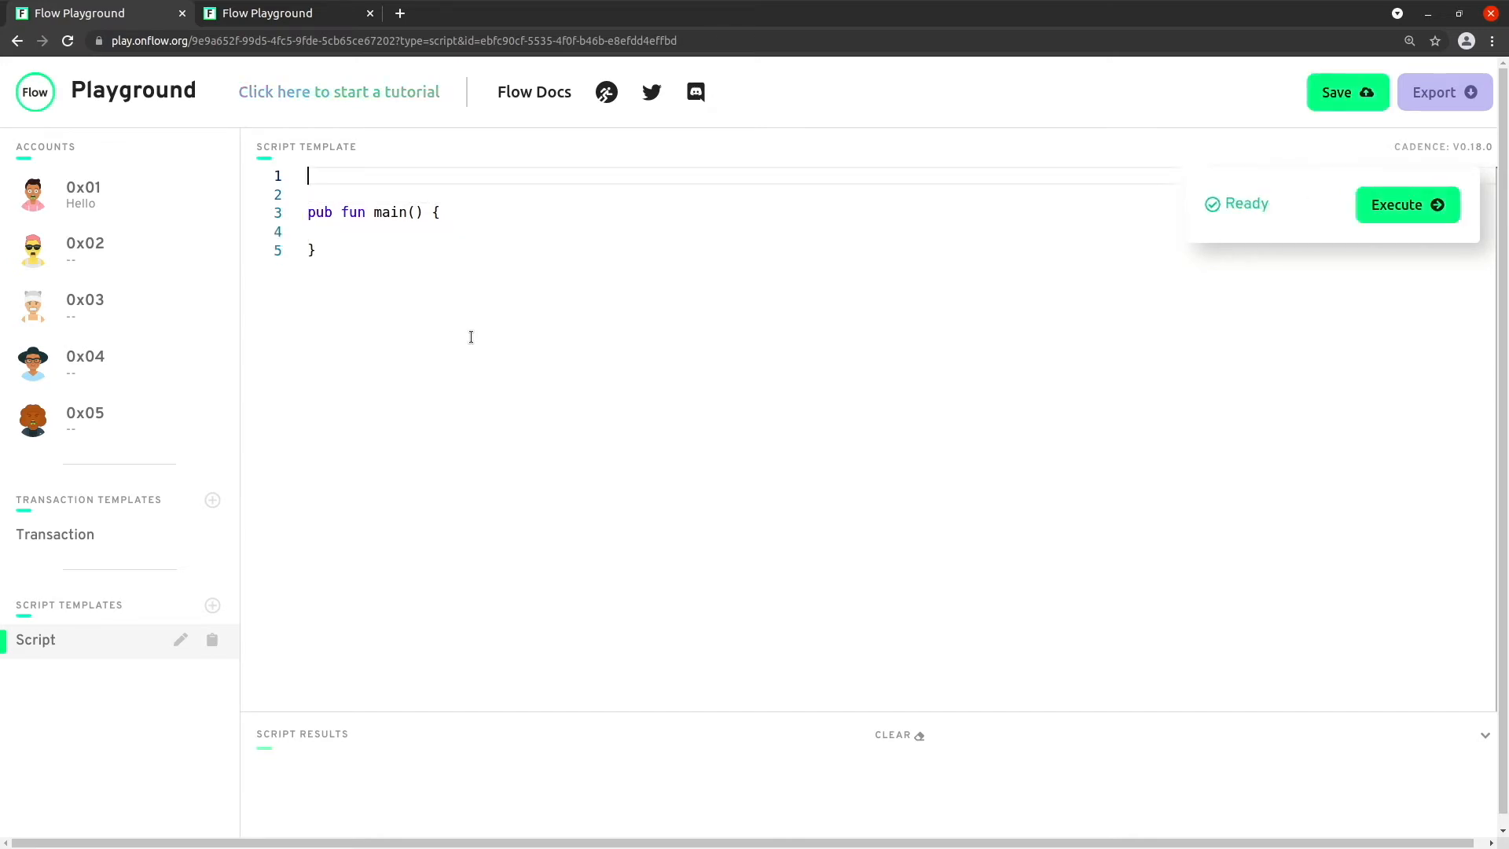
# Step: Import Hello from 0x01 at the top of the script
pyautogui.write('import')
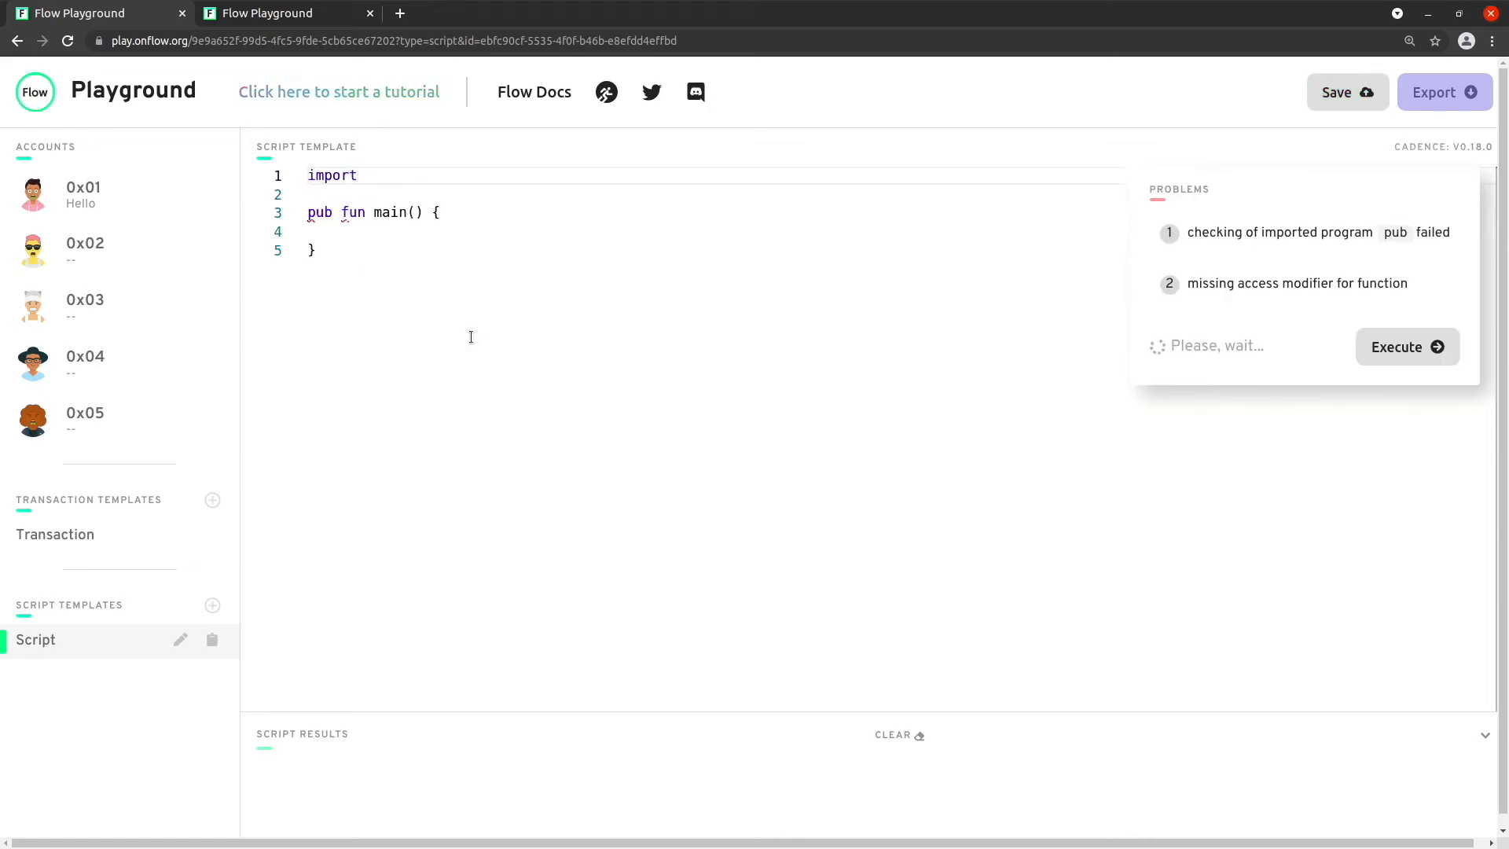
pyautogui.write('Hello from 0')
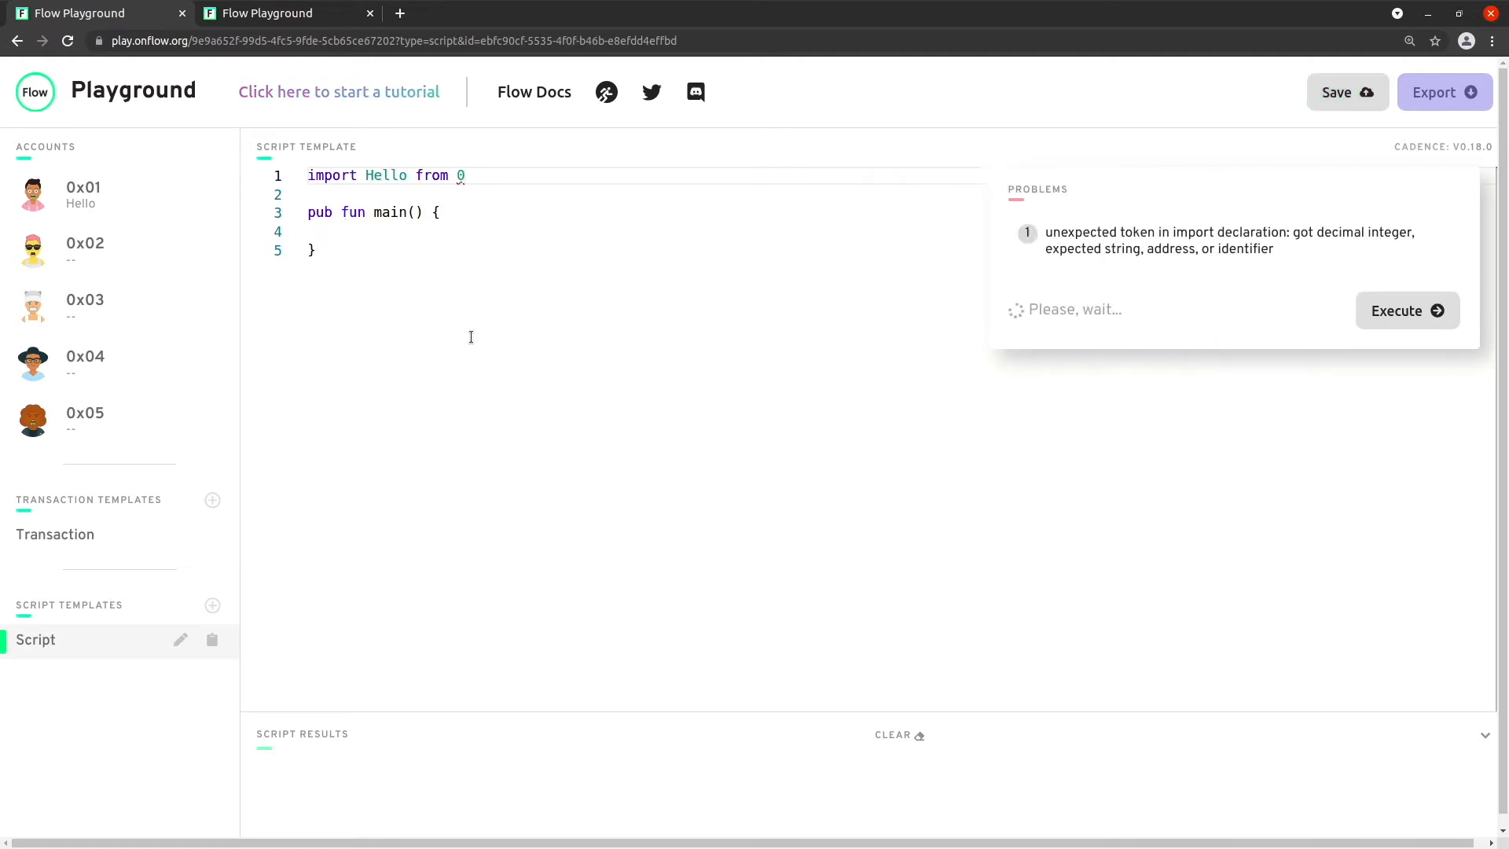
pyautogui.write('x01')
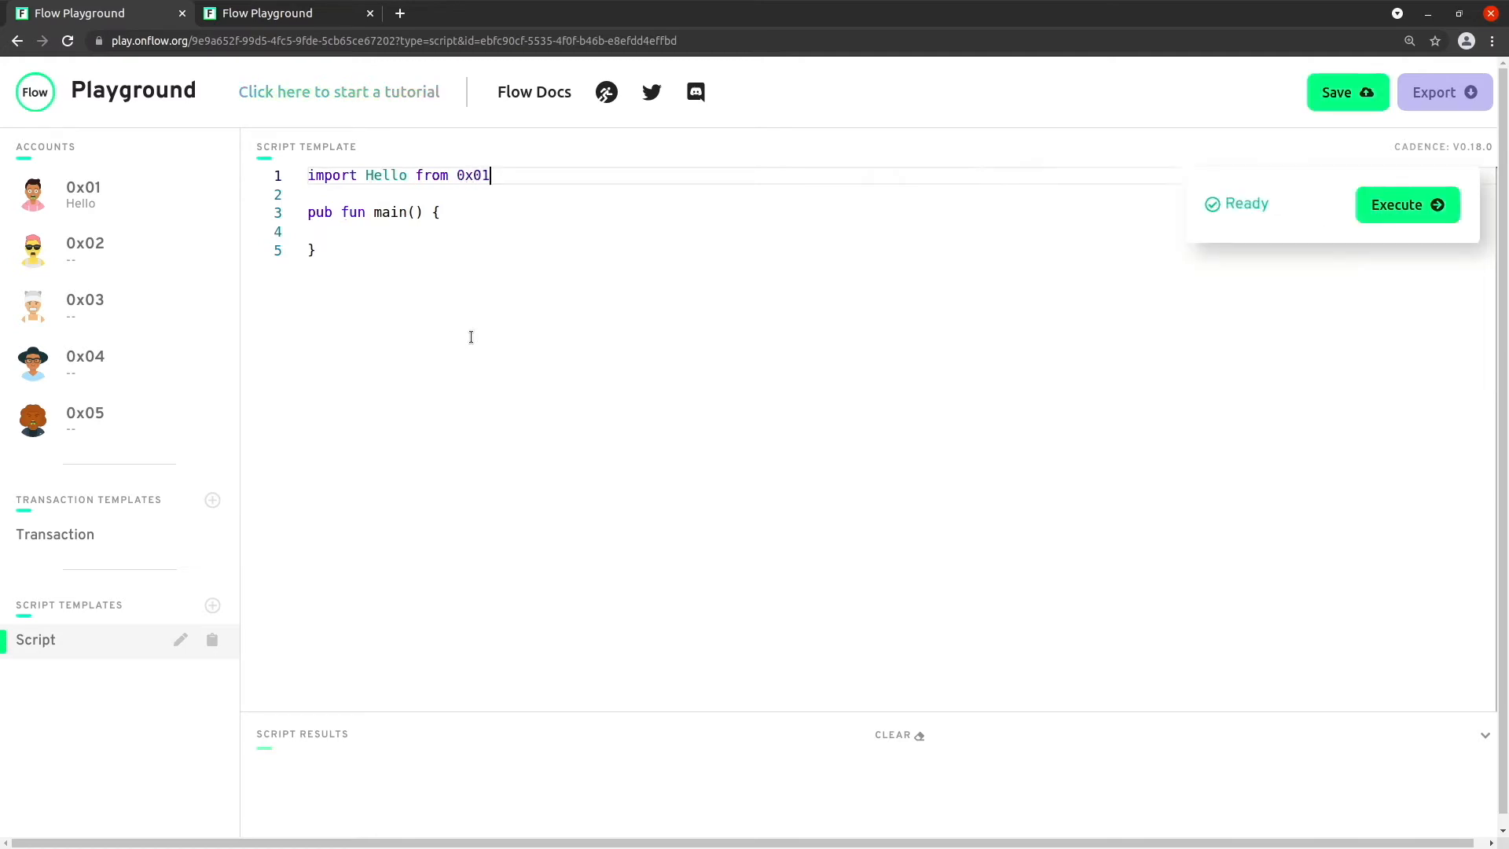
pyautogui.click(1405, 205)
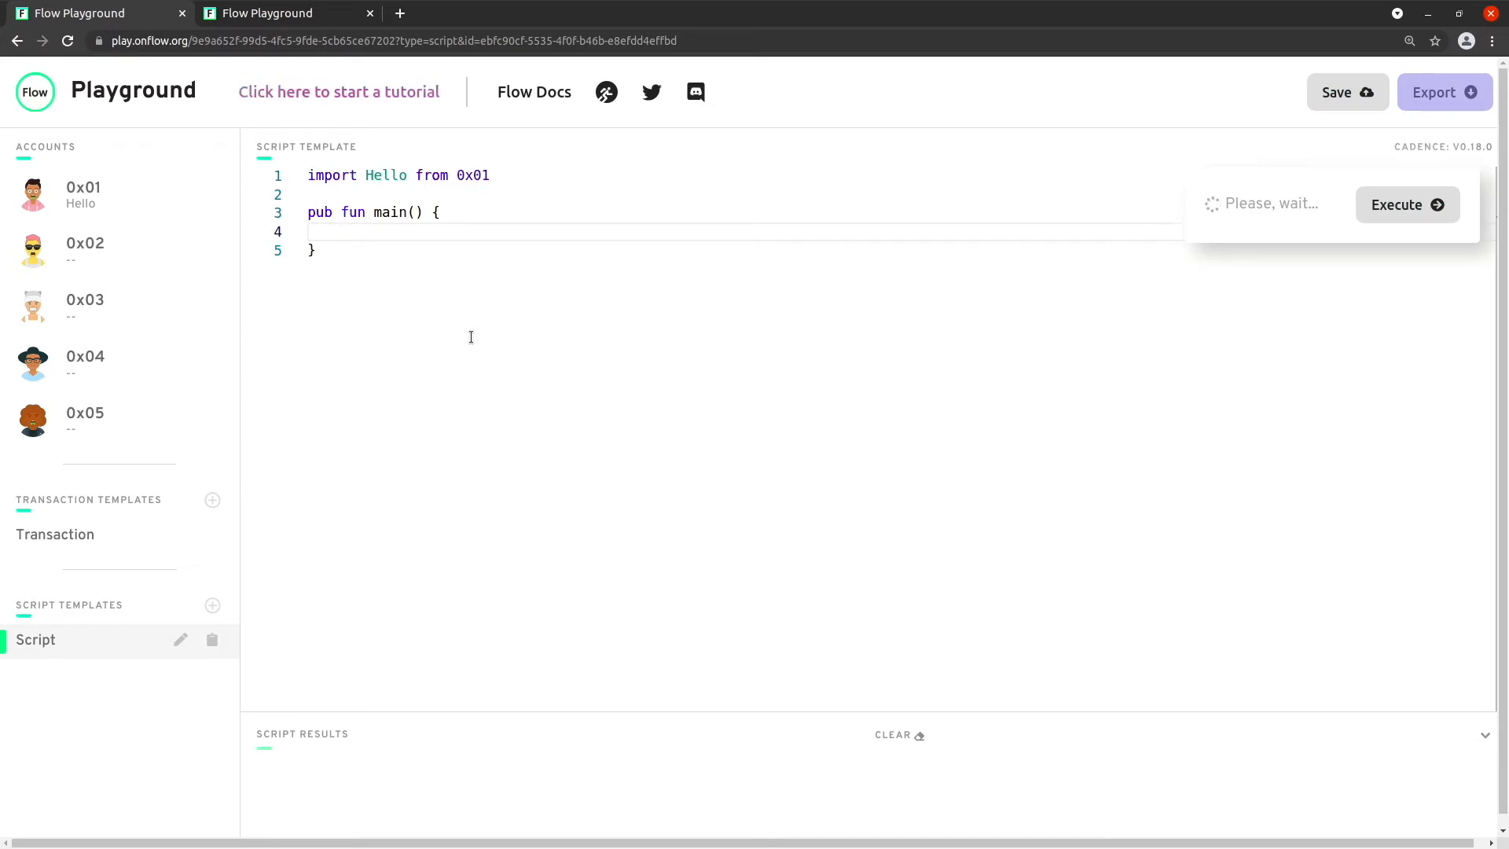
# Step: In main, set let name = "FastFloward" and call Hello.sayHi(to: name)
pyautogui.write('let name =')
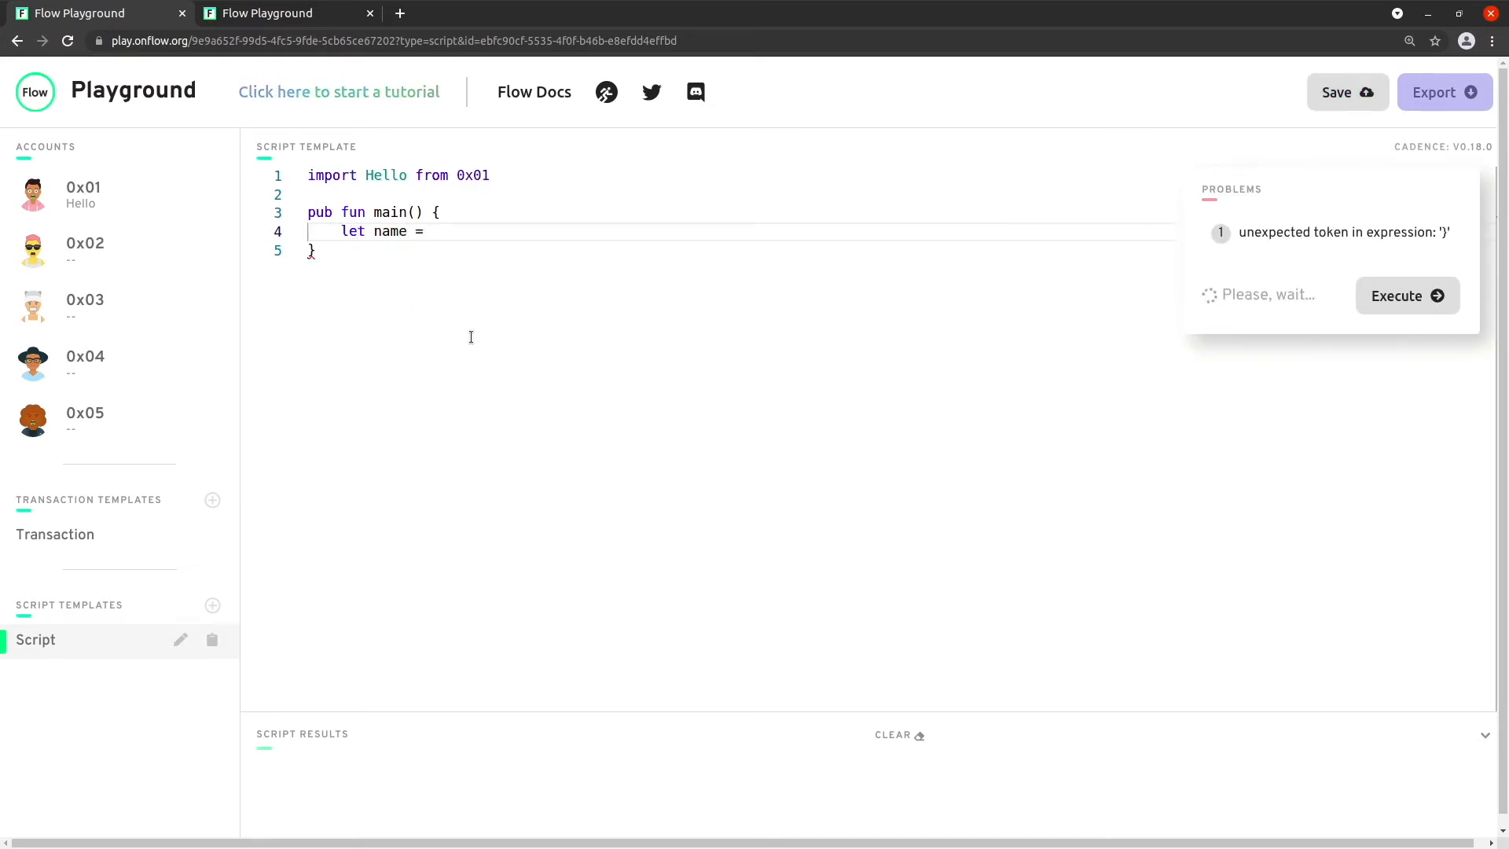
pyautogui.write('"Fa')
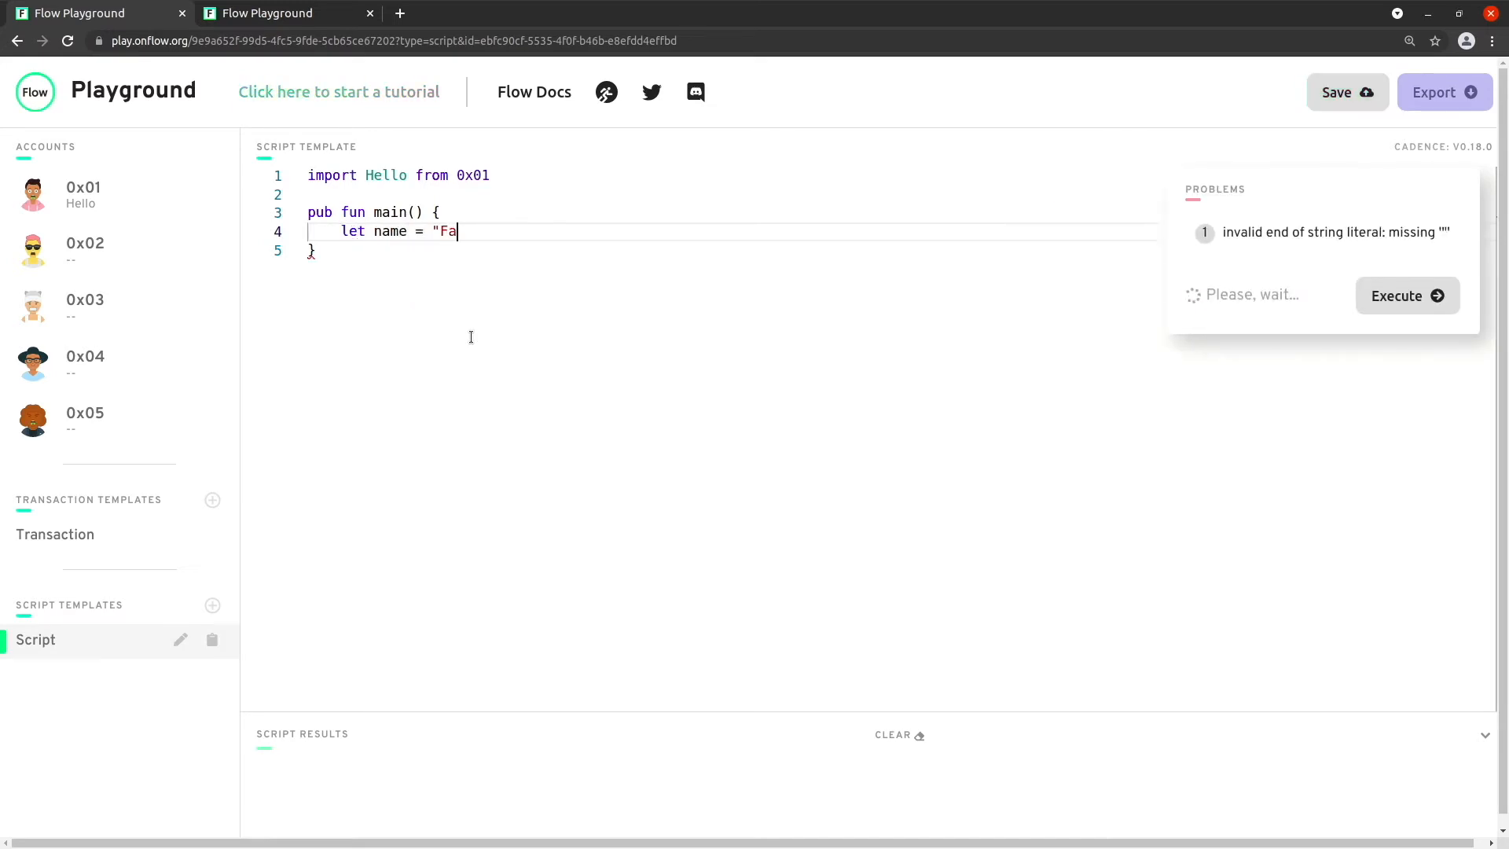
pyautogui.write('stFloward"')
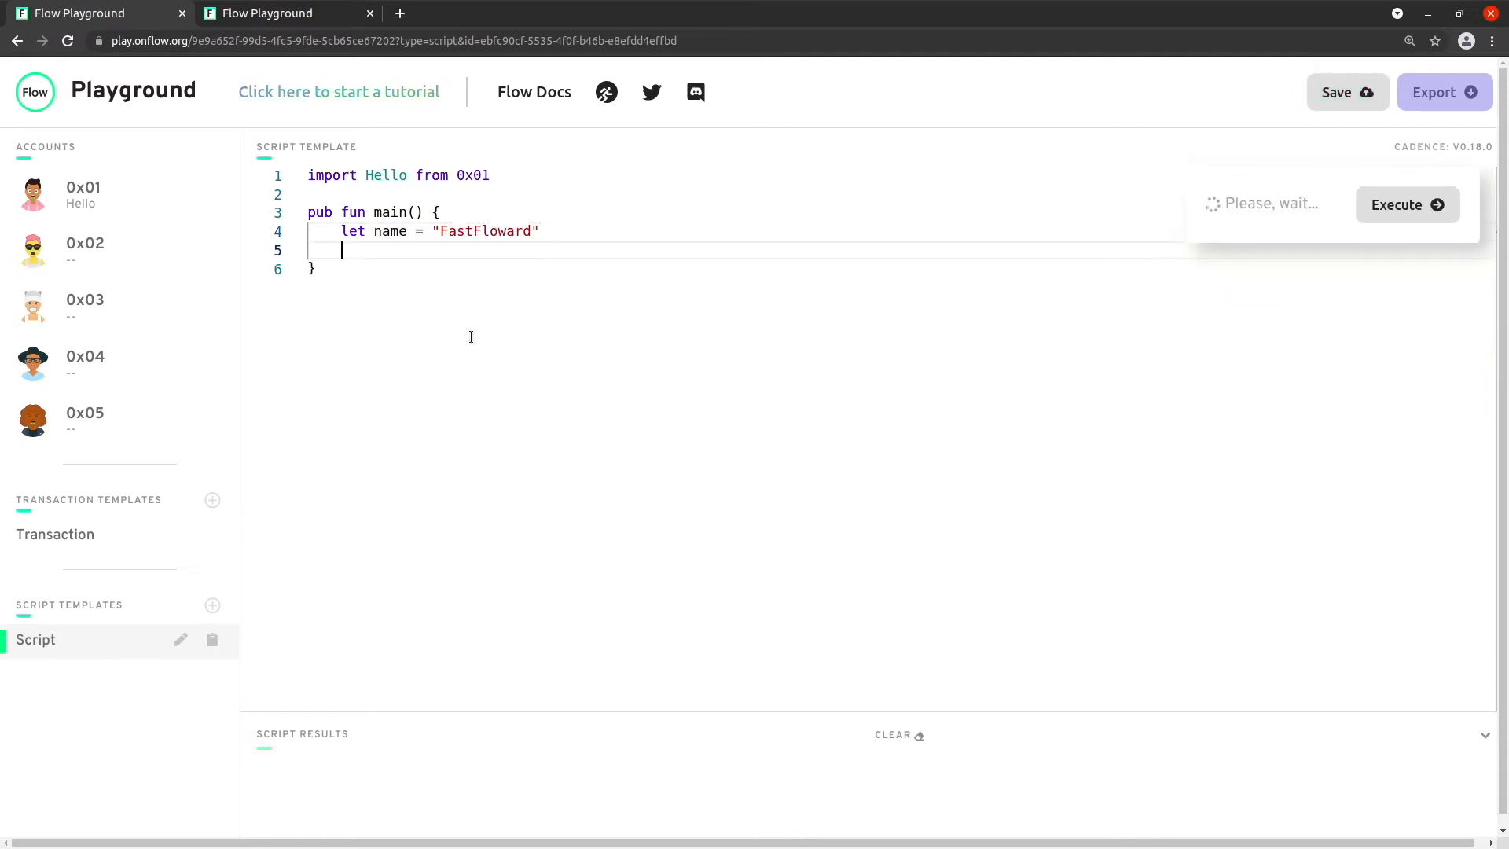
pyautogui.write('Hel')
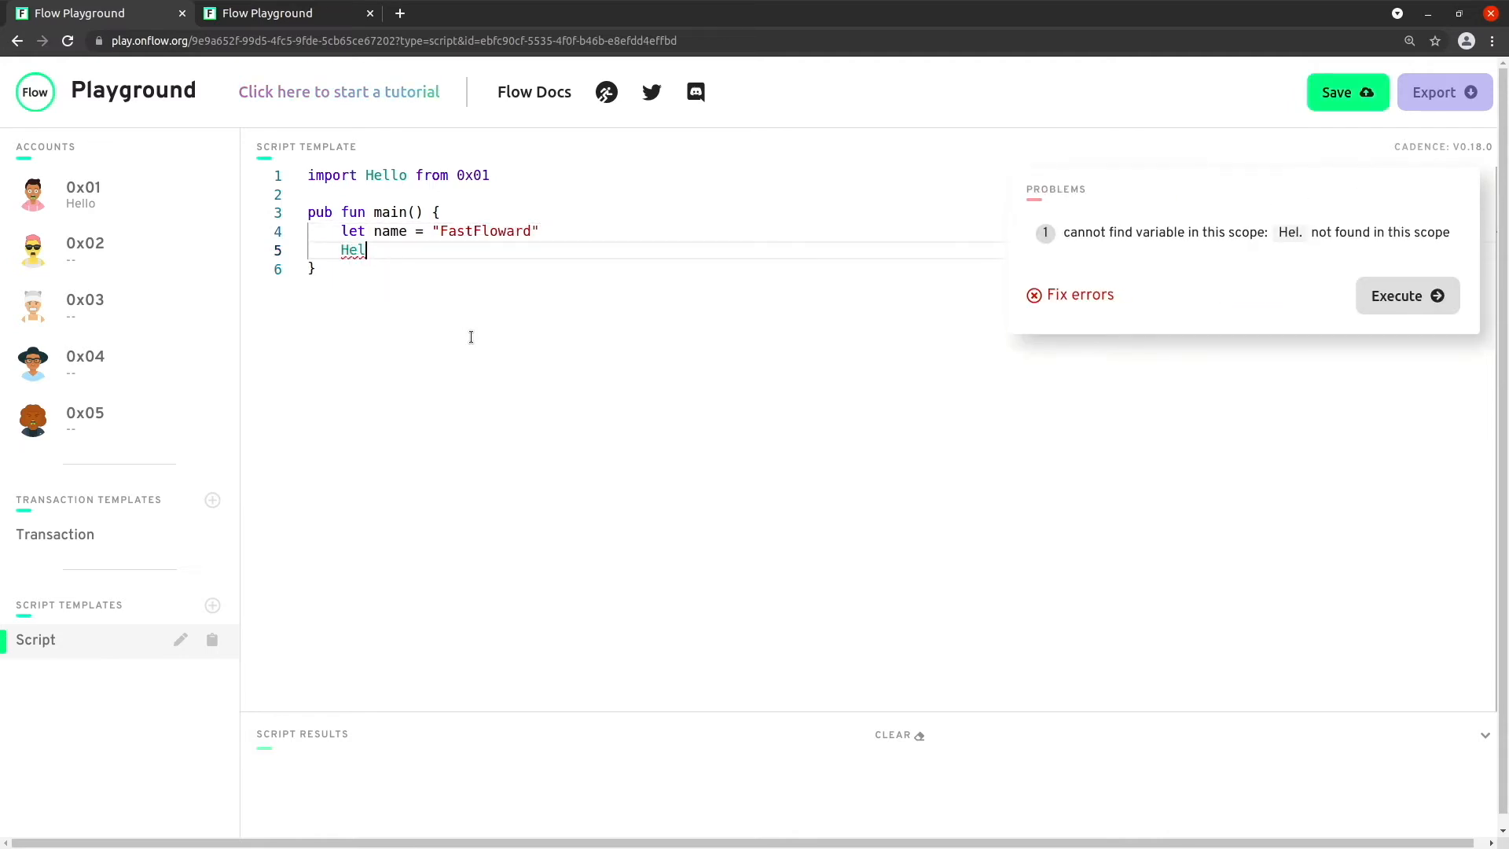
pyautogui.write('lo.')
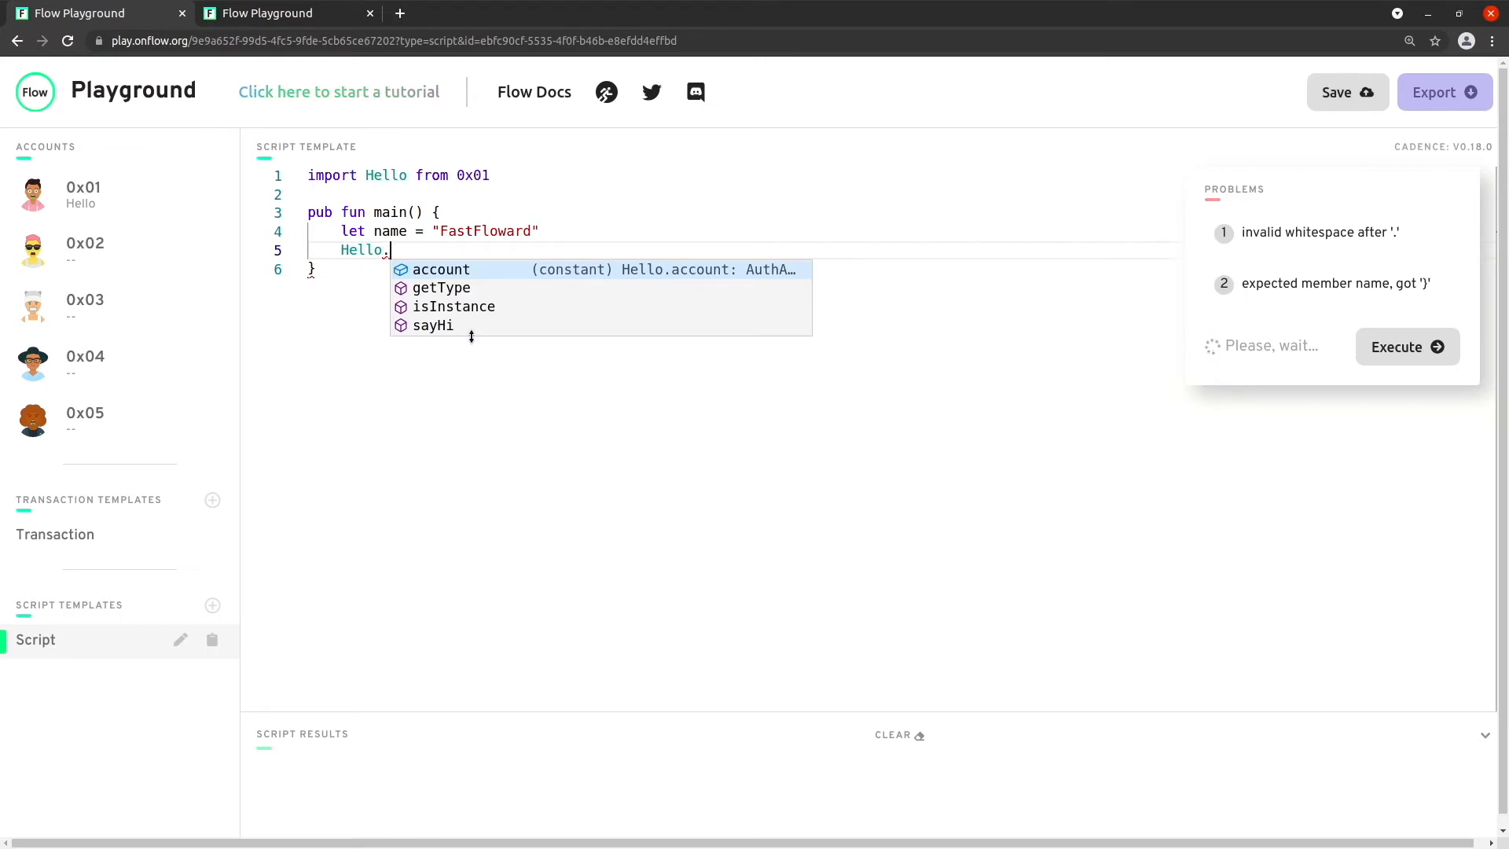
pyautogui.write('say')
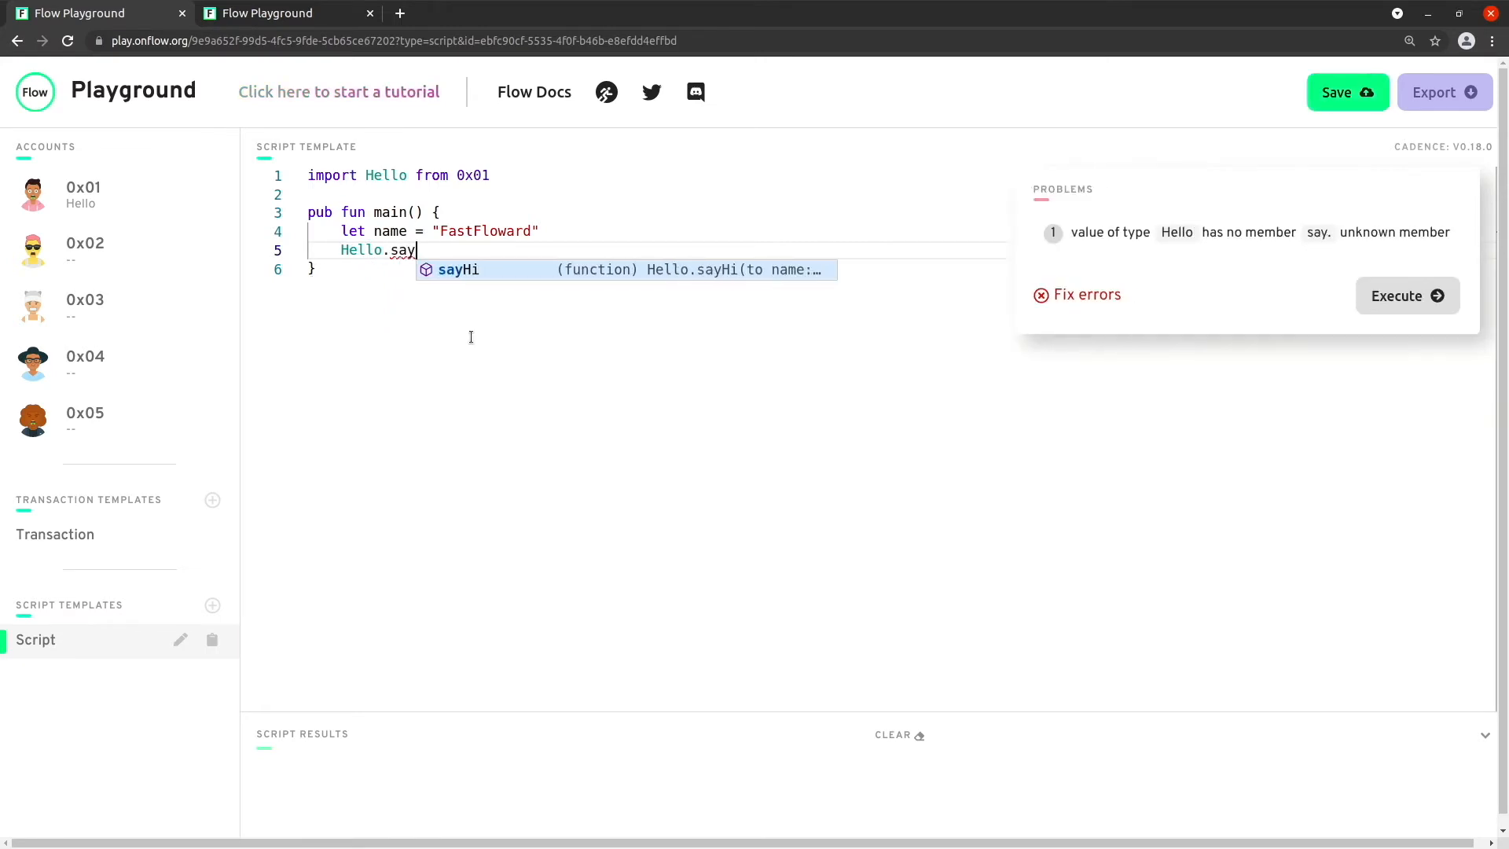
pyautogui.click(457, 268)
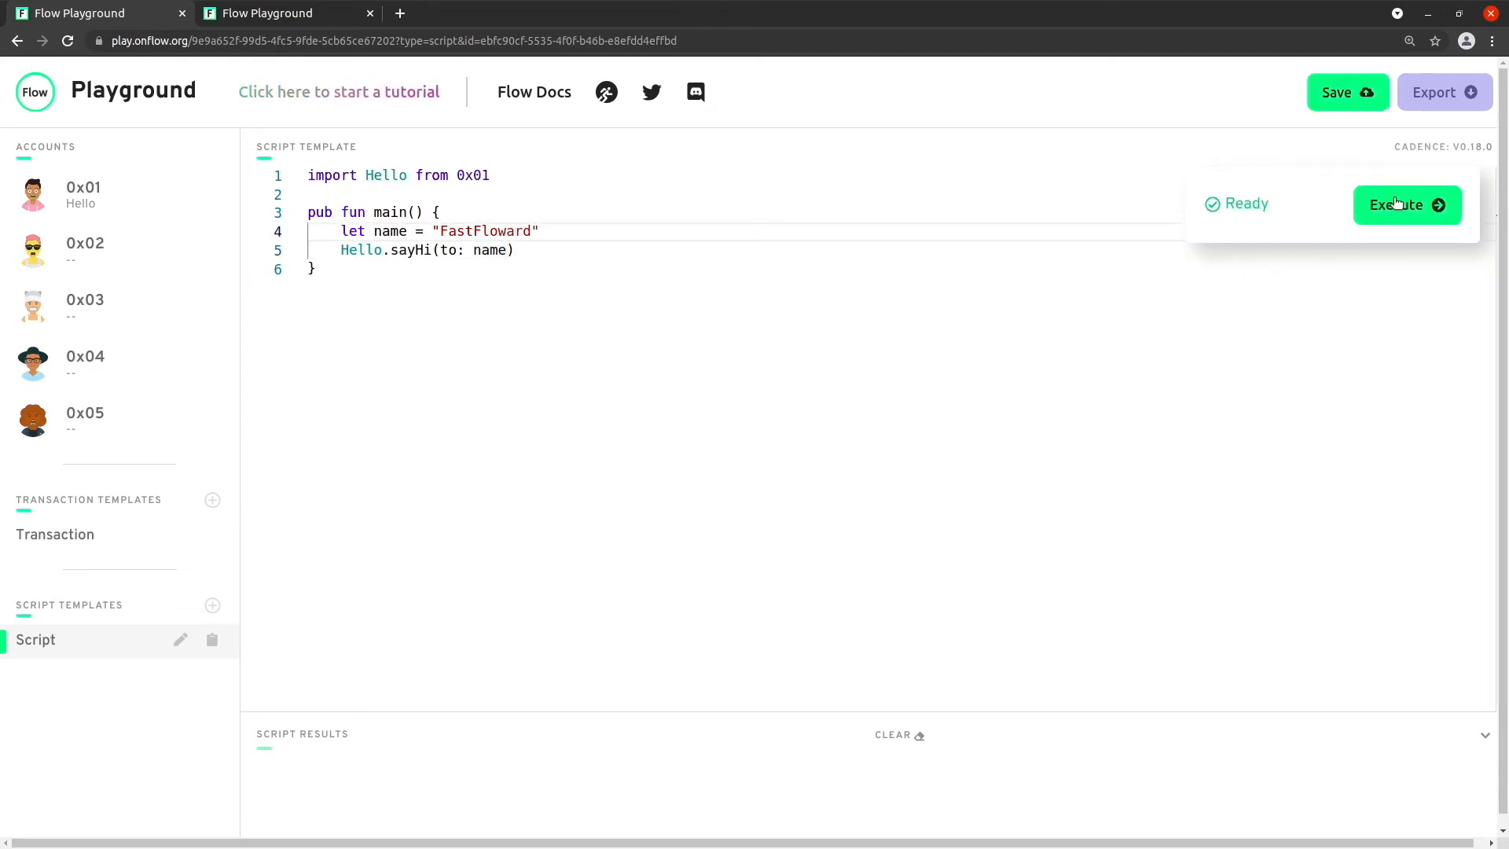
# Step: Execute the script so sayHi logs the FastFloward greeting
pyautogui.click(1406, 204)
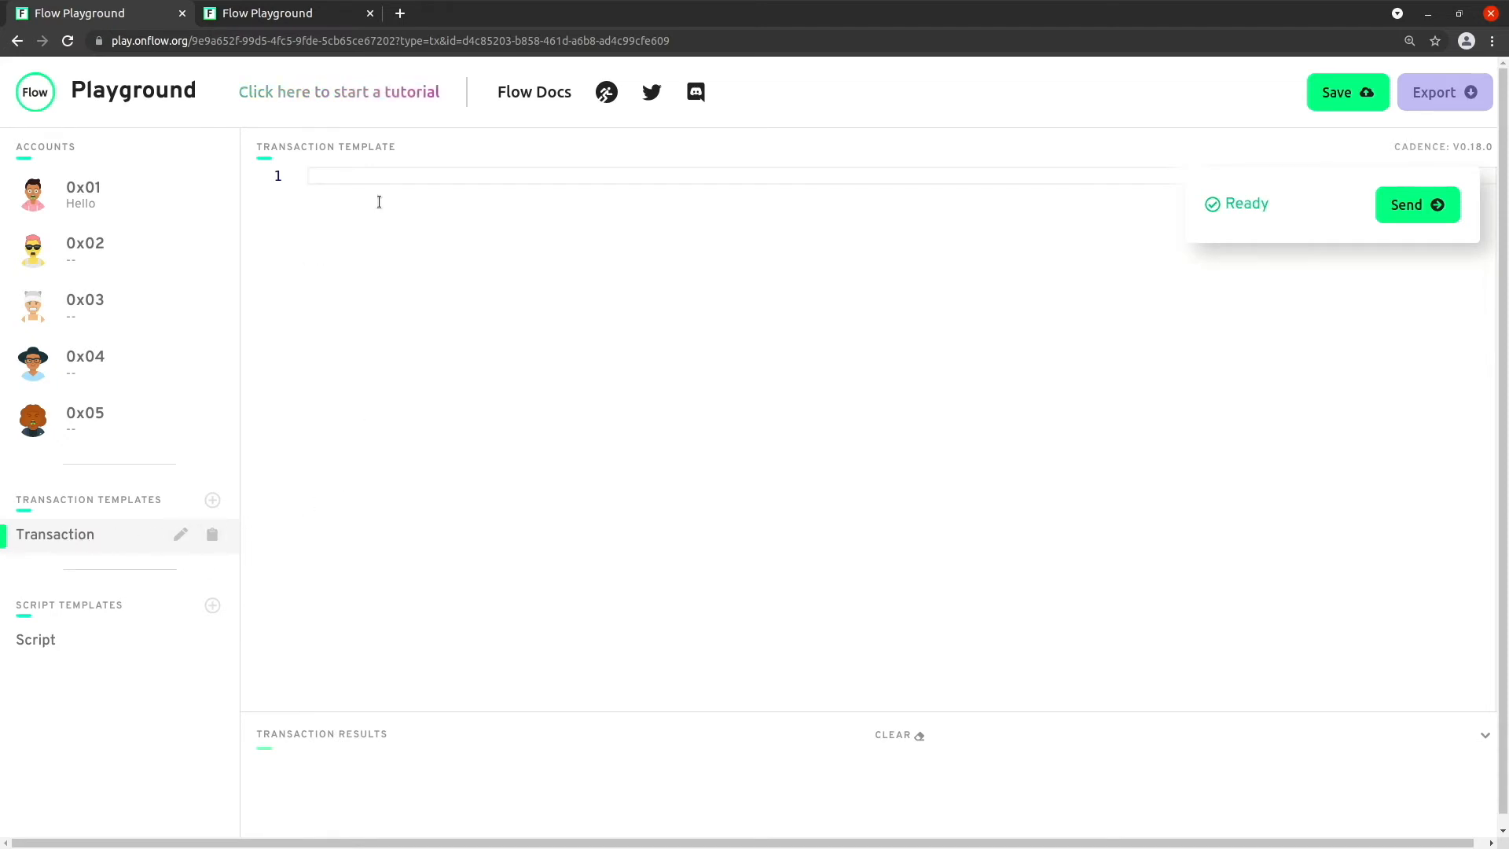
# Step: Import Hello and declare a transaction with a let name: String field
pyautogui.write('import Hello from 0x01')
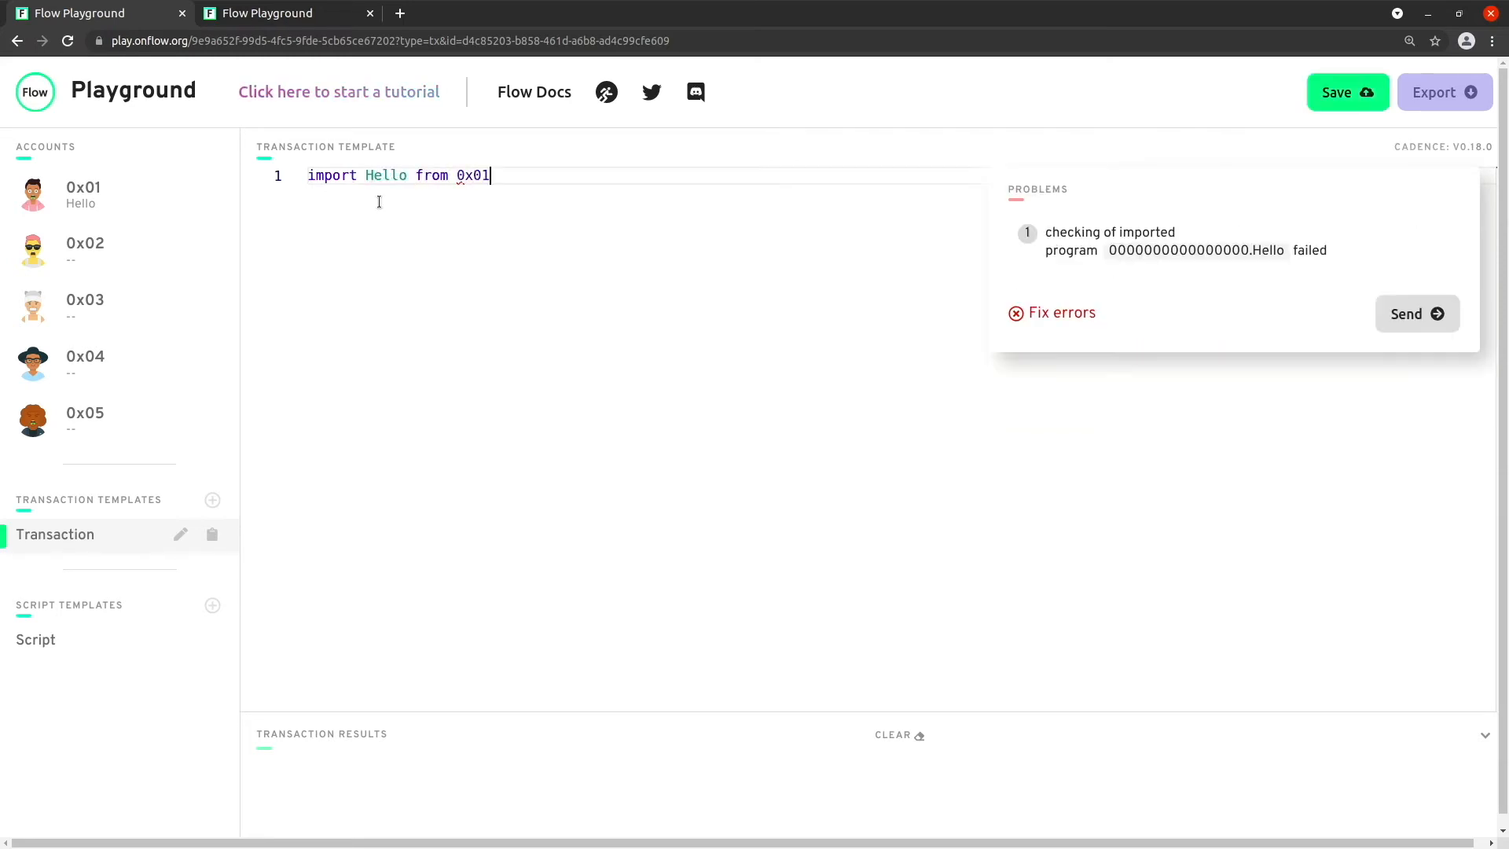
pyautogui.write('tra')
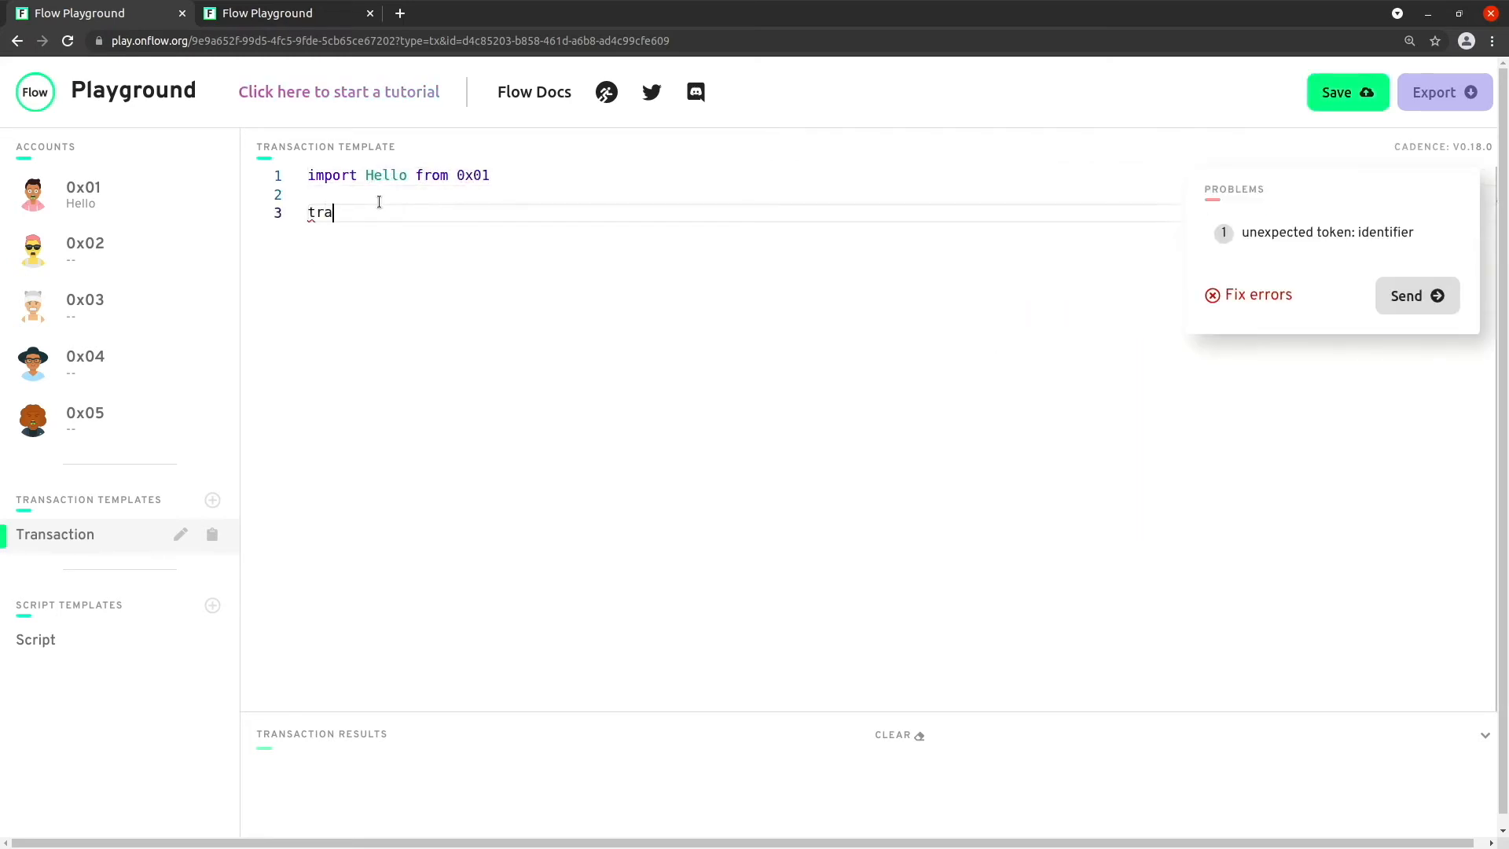
pyautogui.write('nsaction')
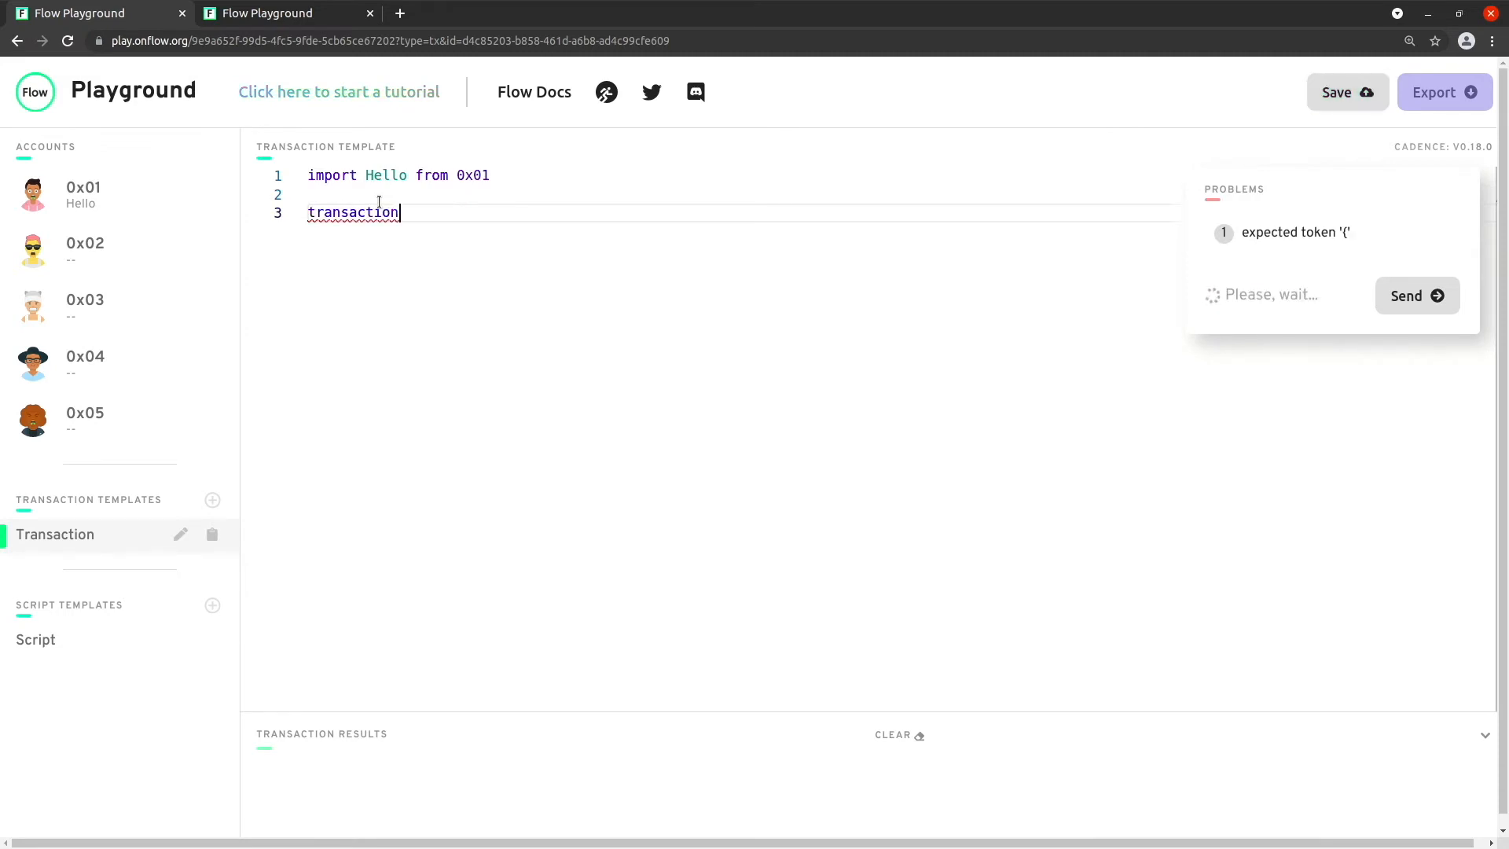
pyautogui.write('{')
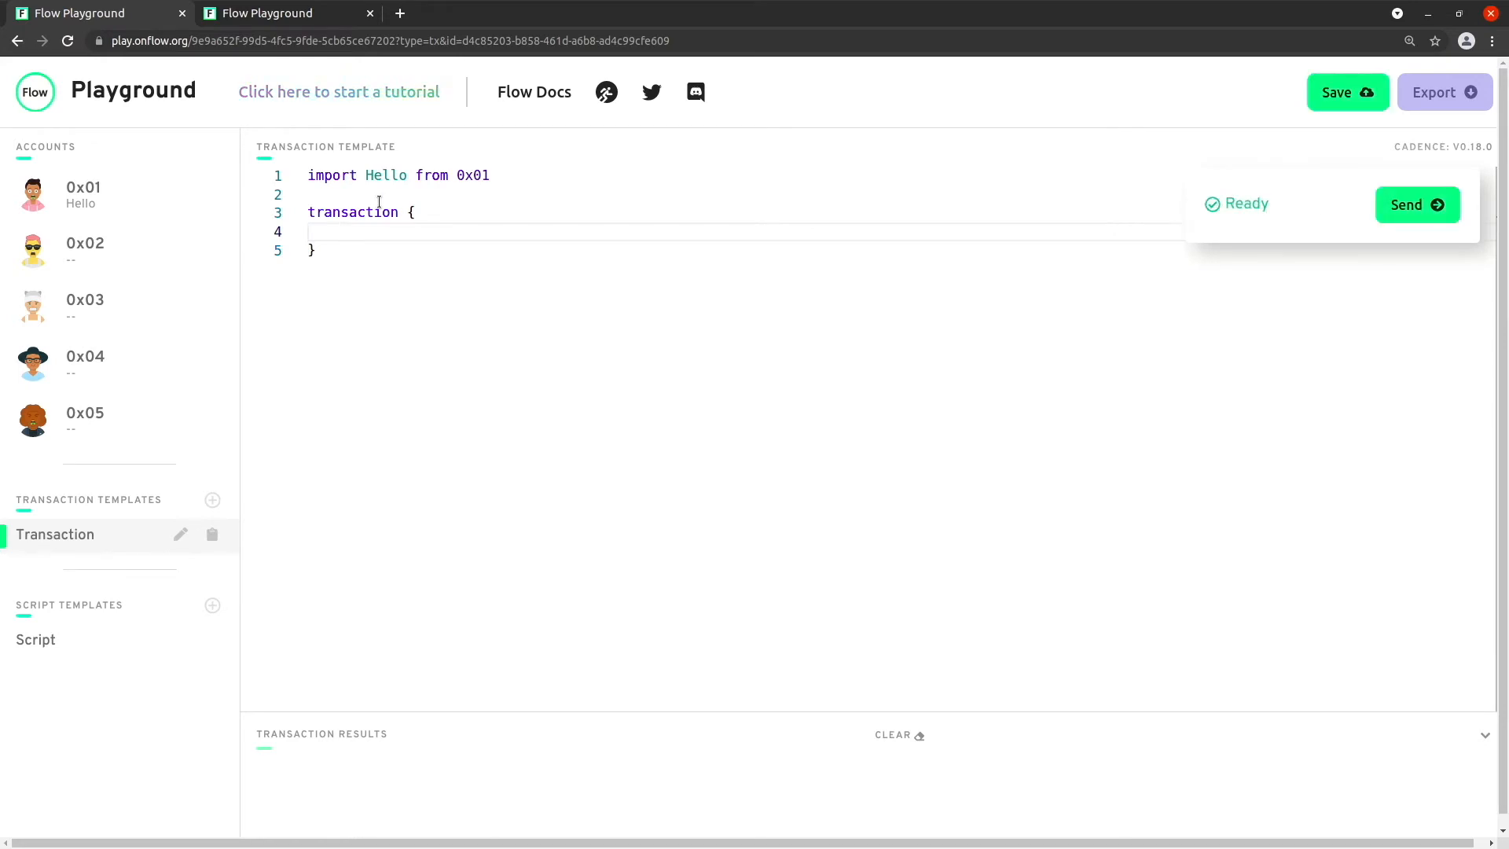
pyautogui.write('let')
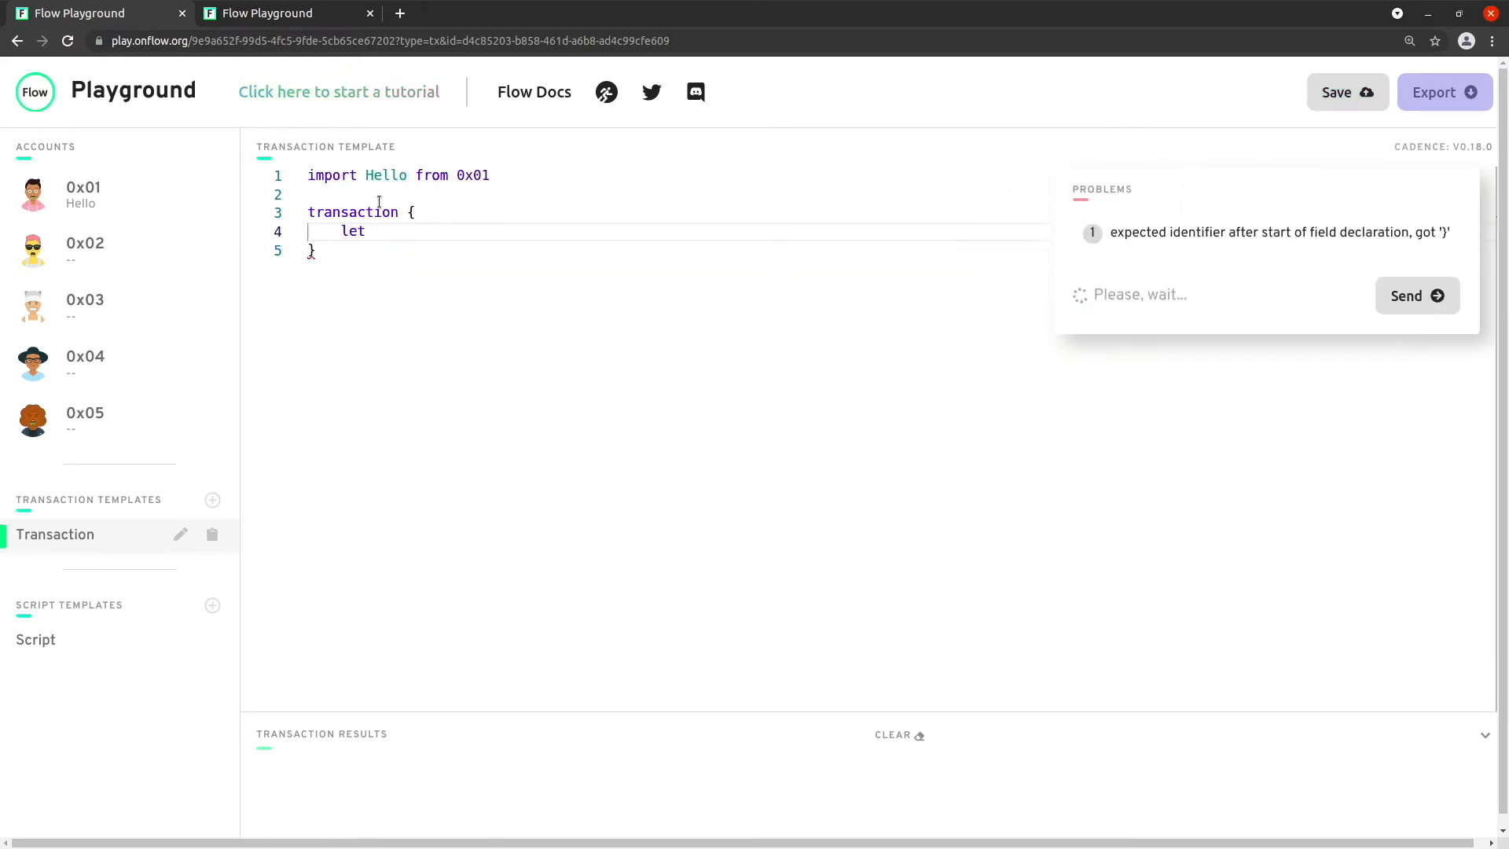
pyautogui.write('name: Strin')
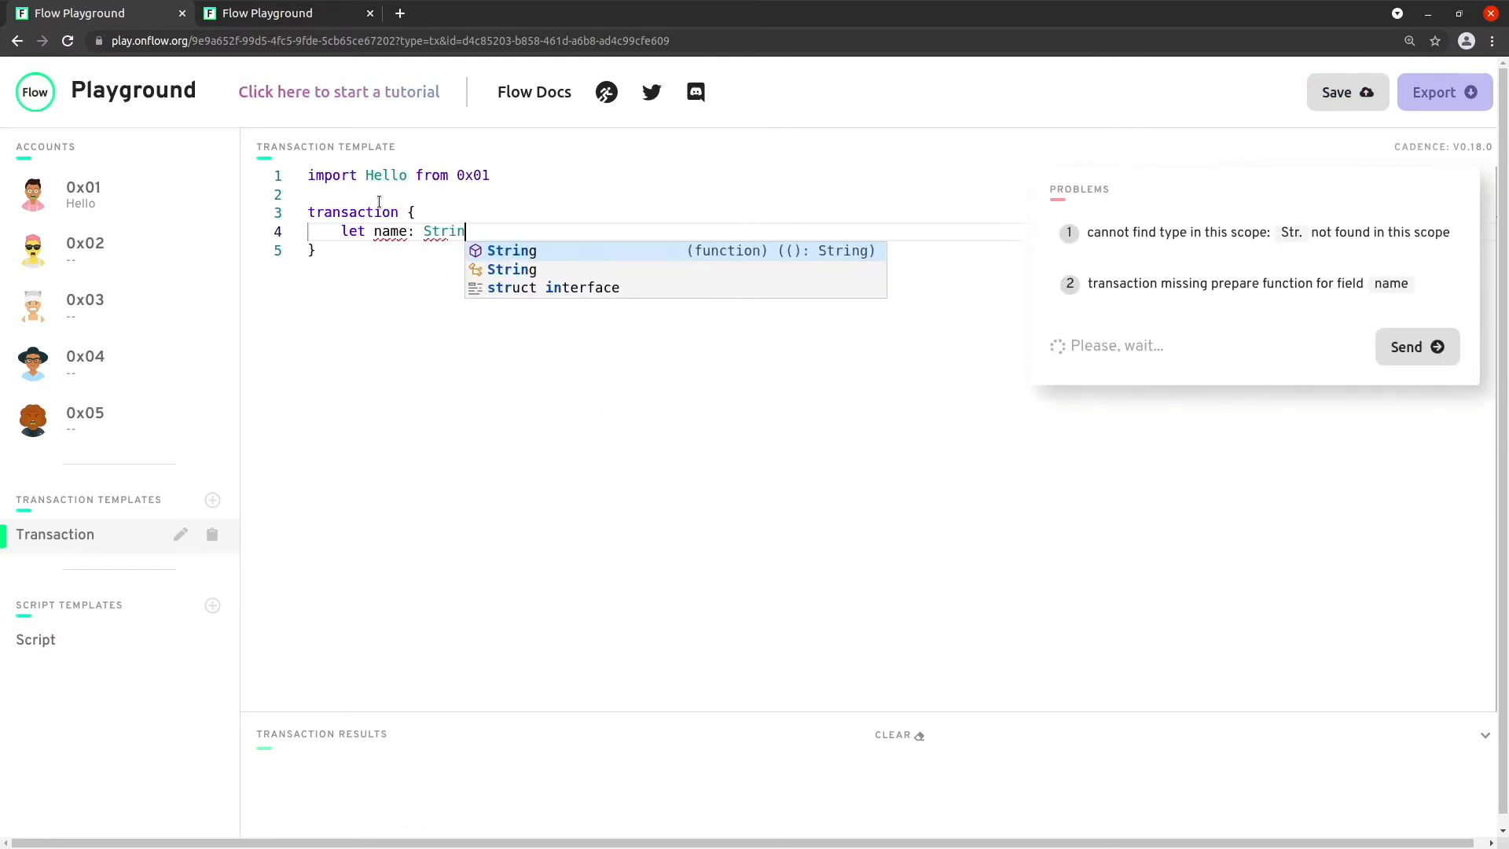
pyautogui.press('Enter')
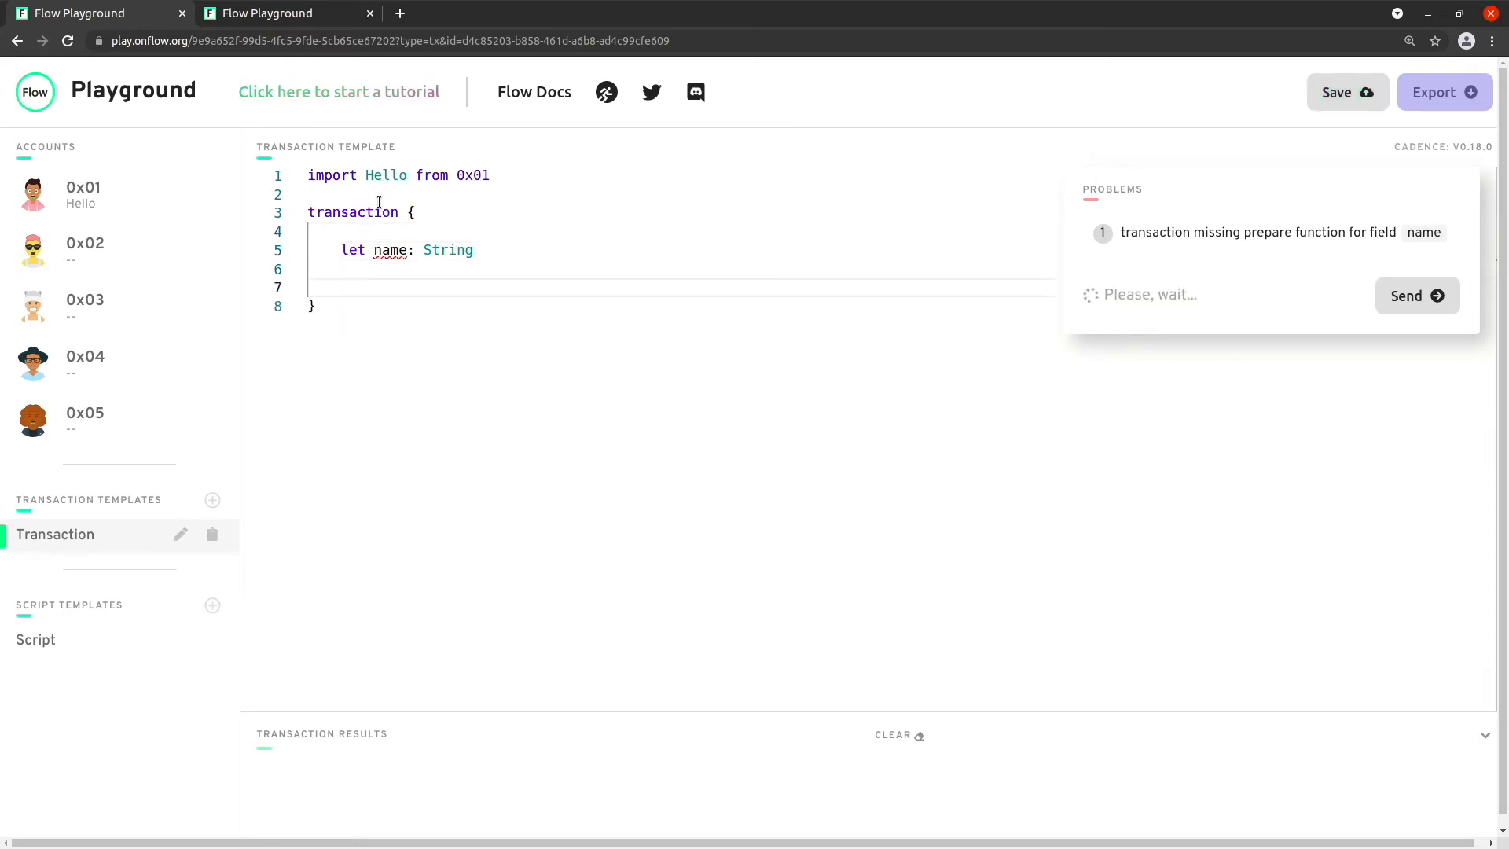
# Step: Add an empty prepare(account: AuthAccount) block to the transaction
pyautogui.write('prepare')
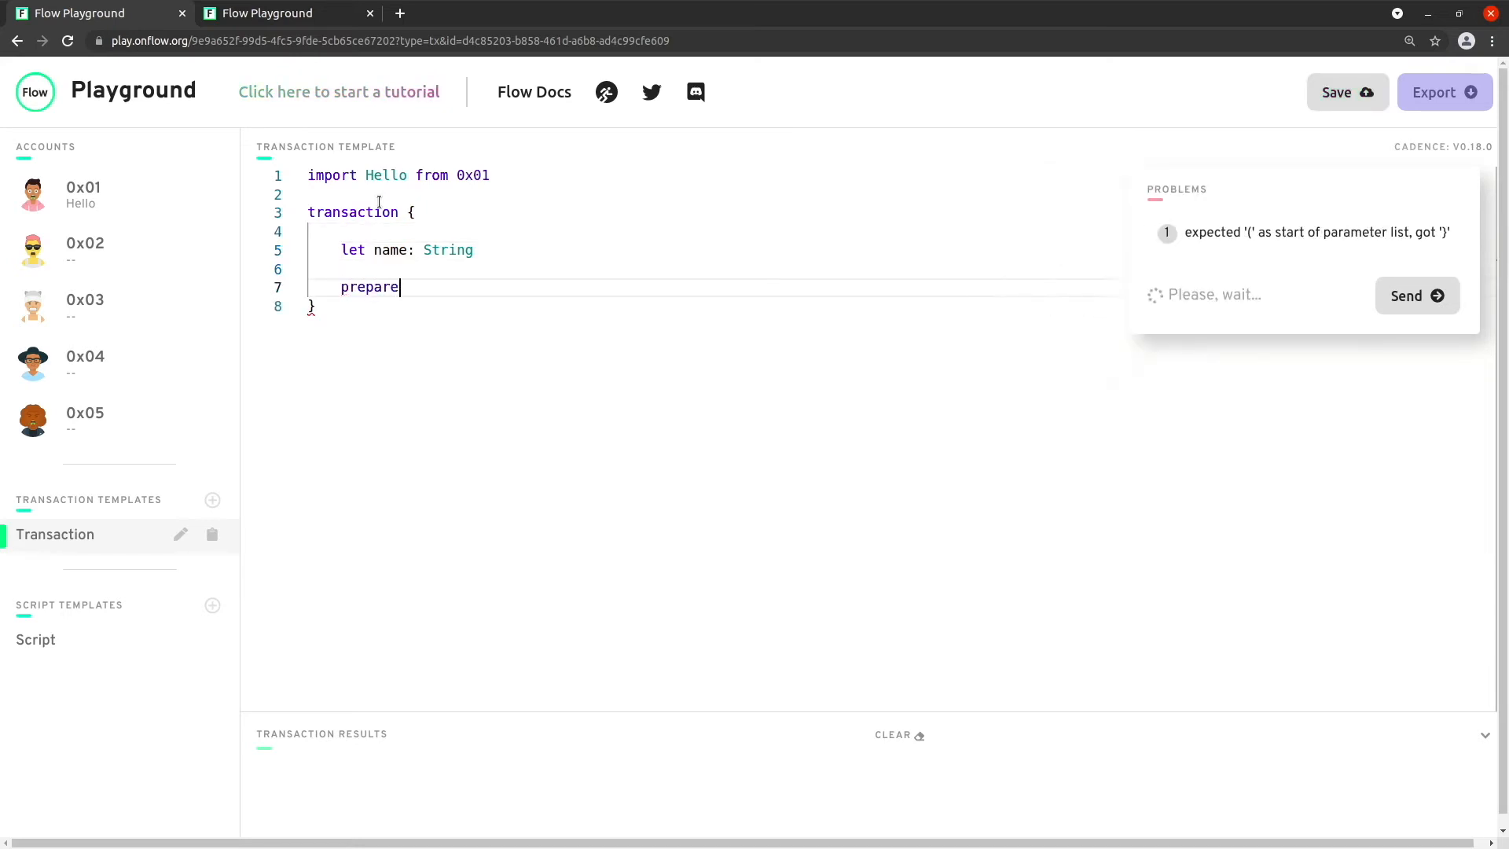
pyautogui.write('(account: A')
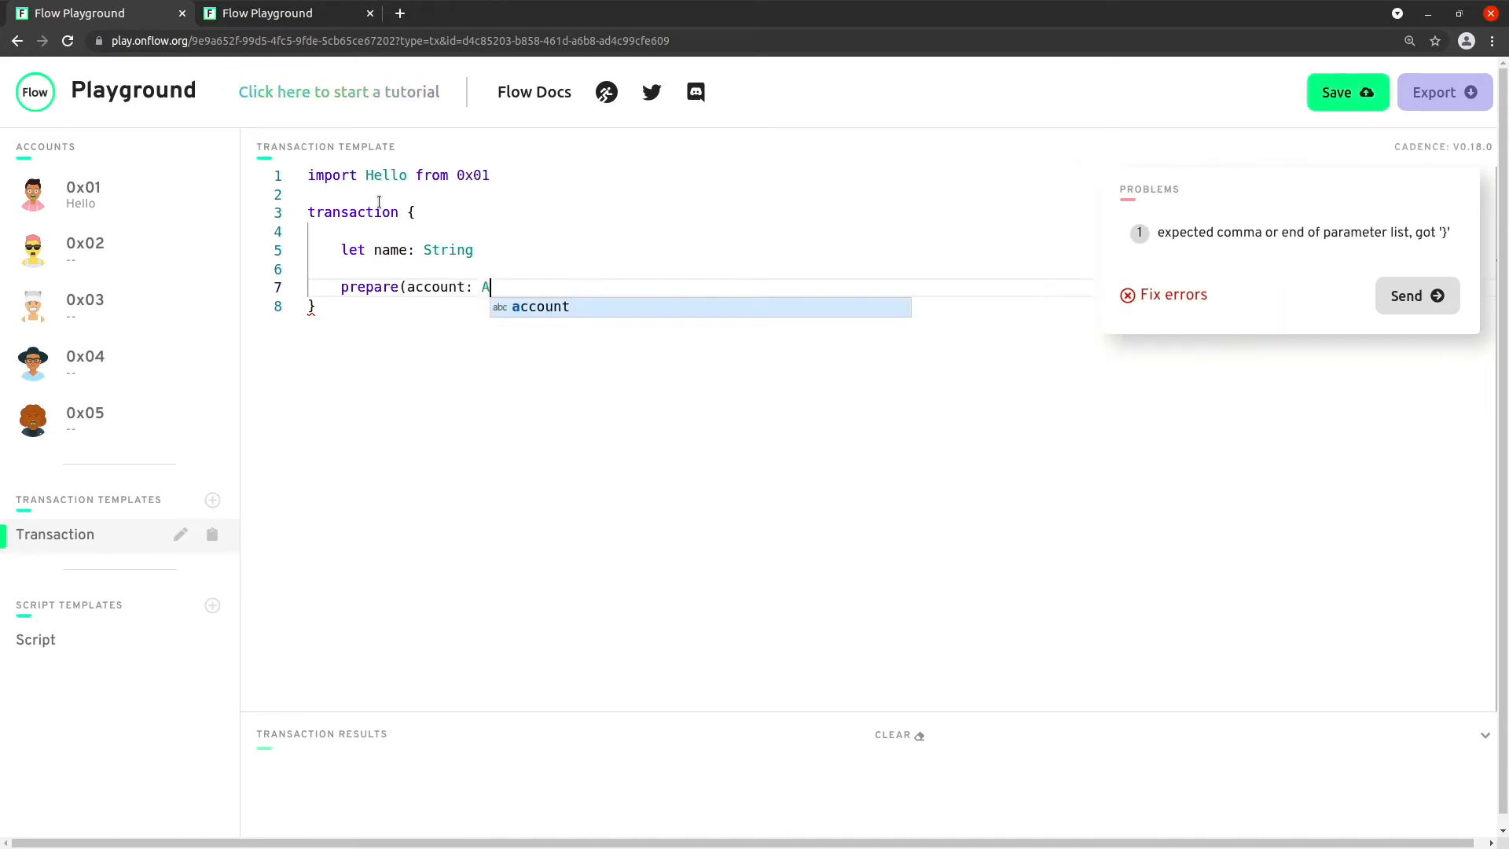
pyautogui.write('uthAccount) {')
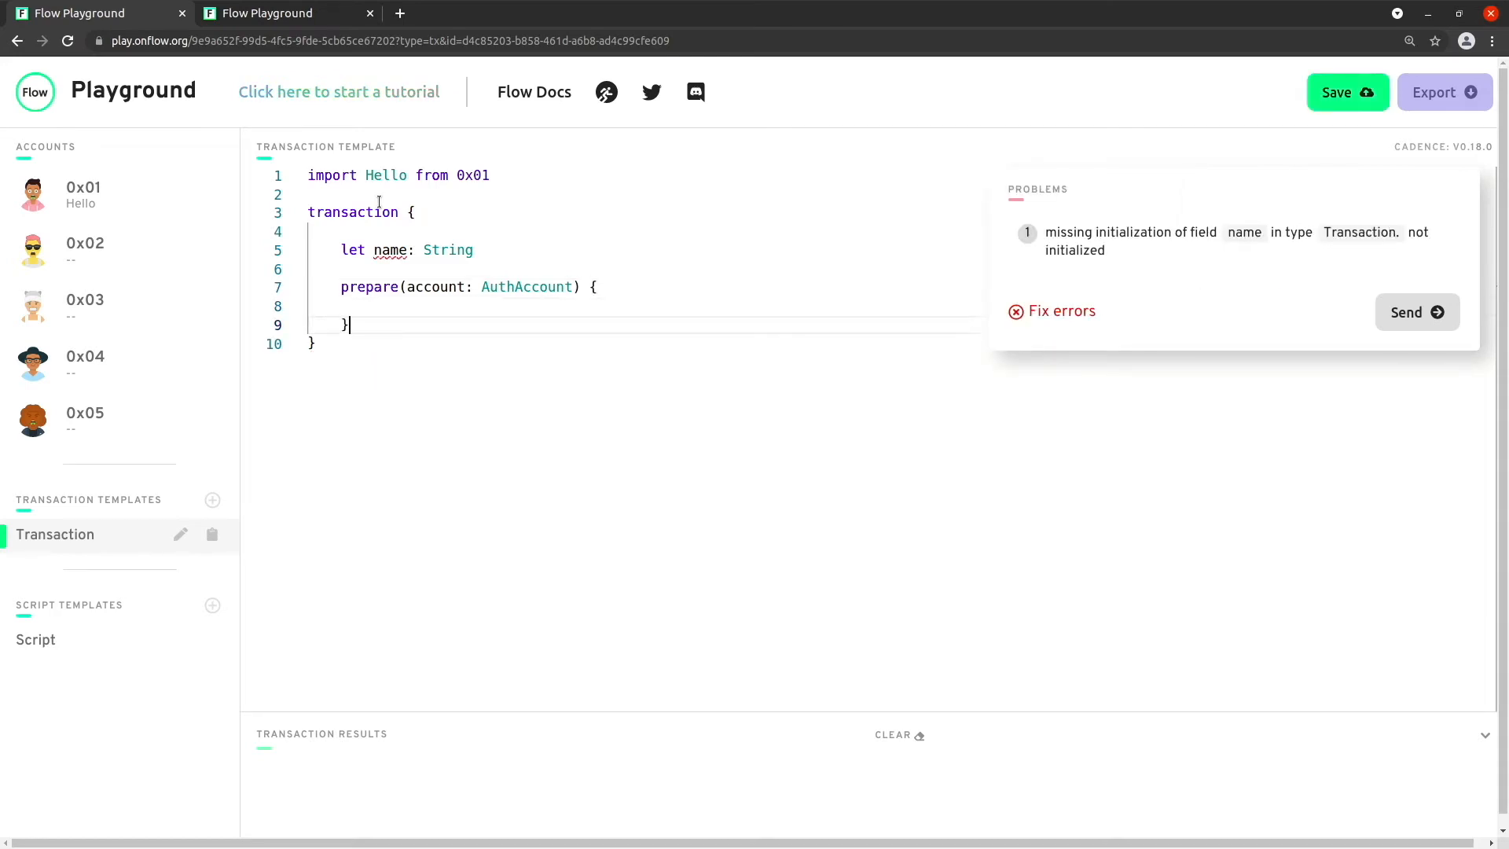
# Step: Add an execute block that calls Hello.sayHi(to: self.name)
pyautogui.write('execute')
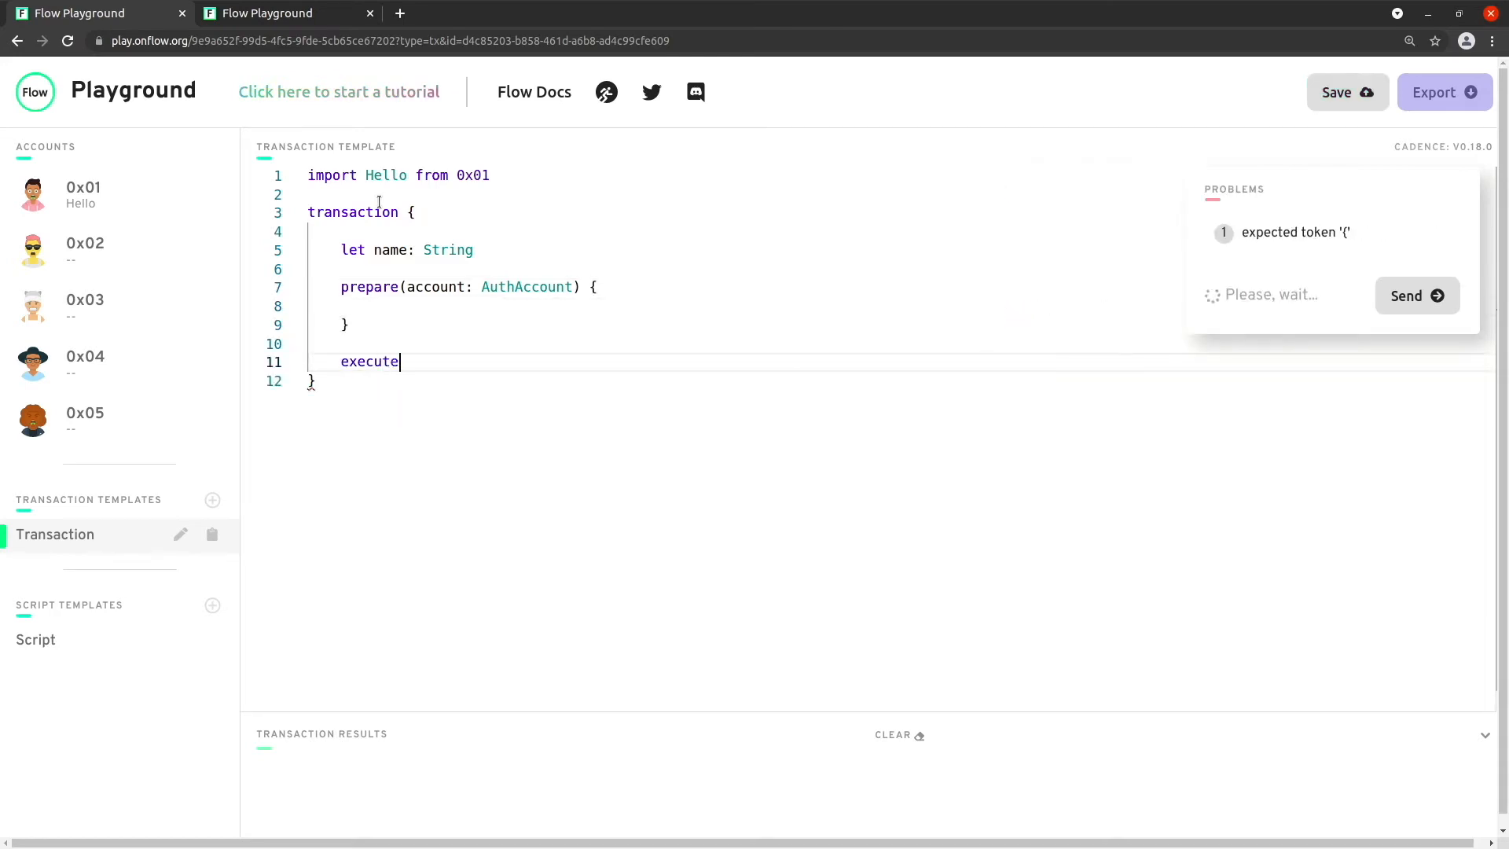
pyautogui.write('{')
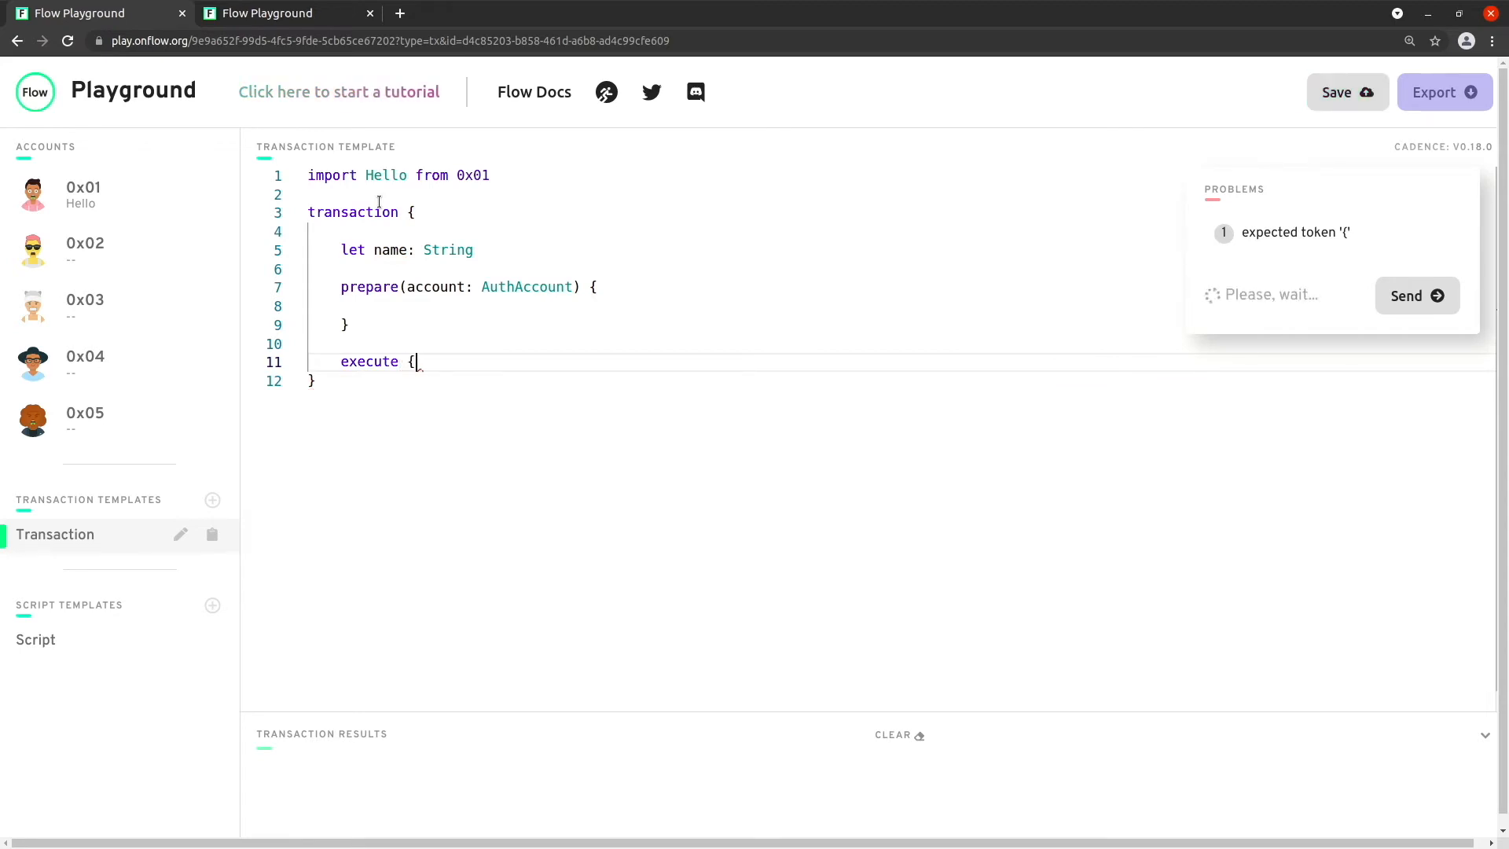
pyautogui.press('enter')
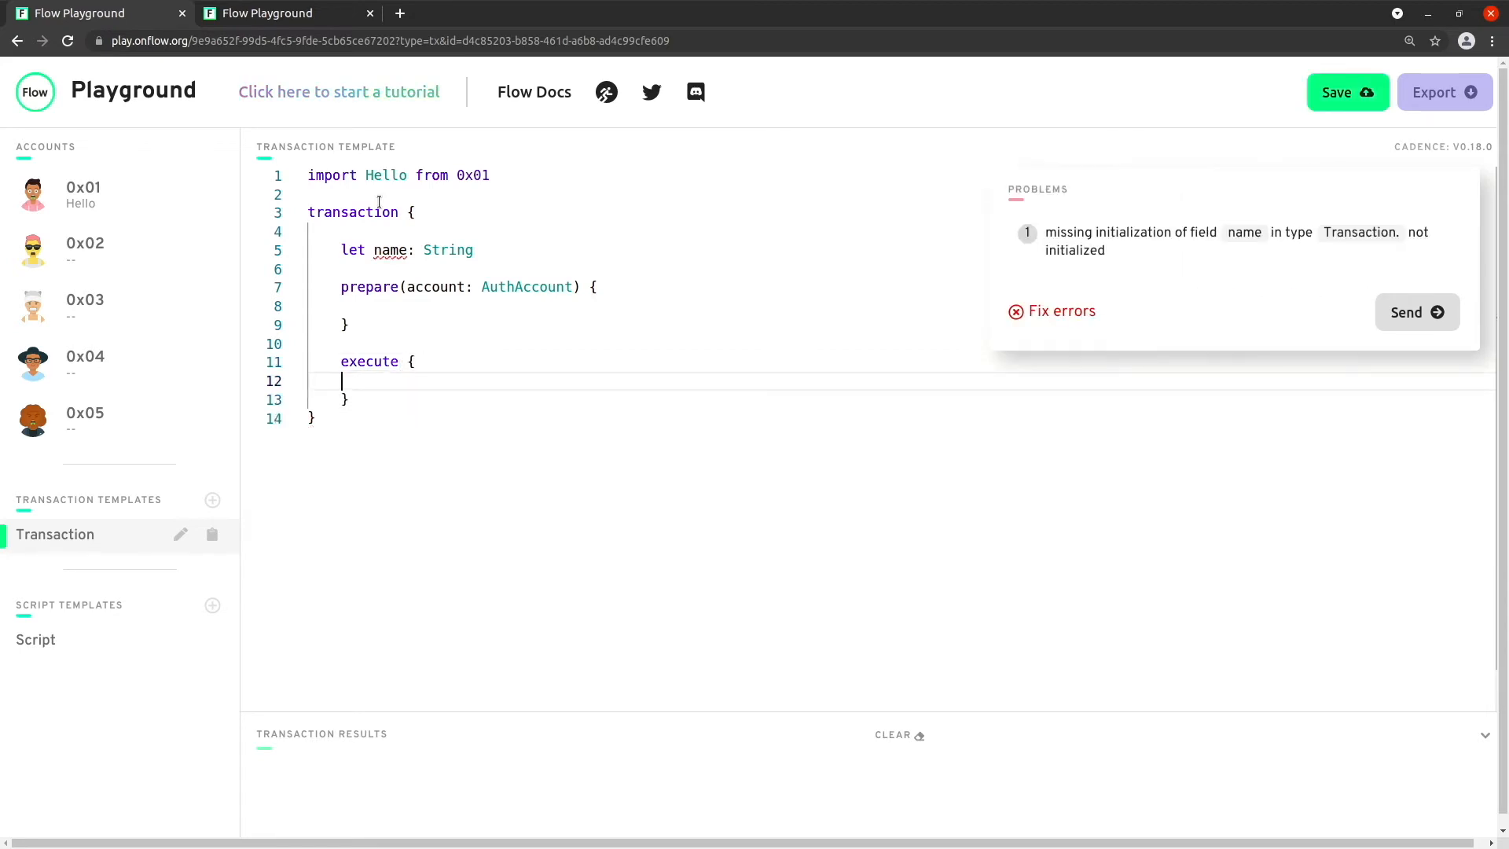
pyautogui.click(1347, 91)
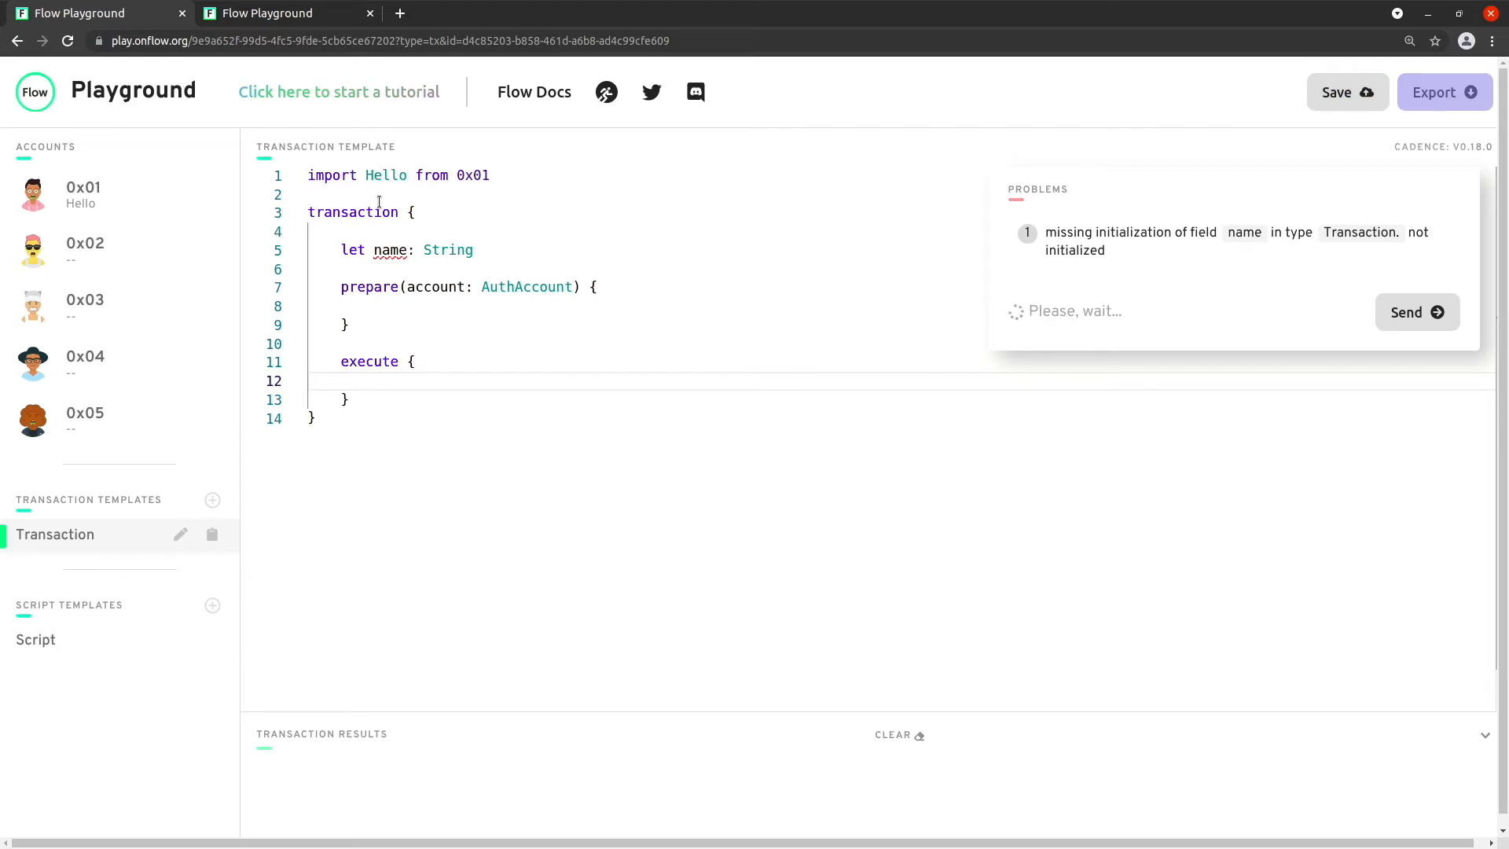
pyautogui.write('log(')
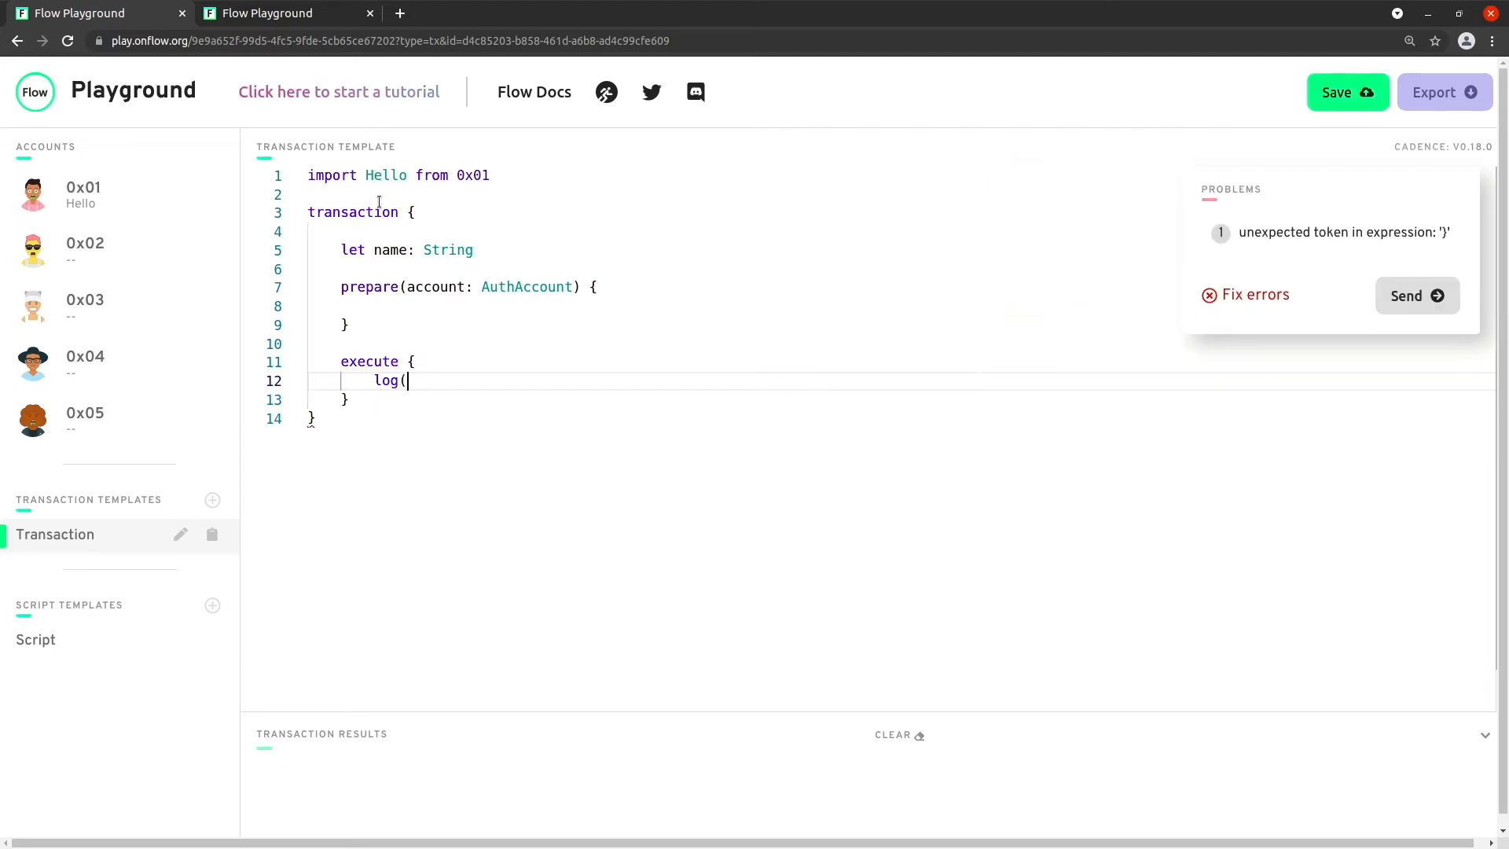
pyautogui.click(1346, 93)
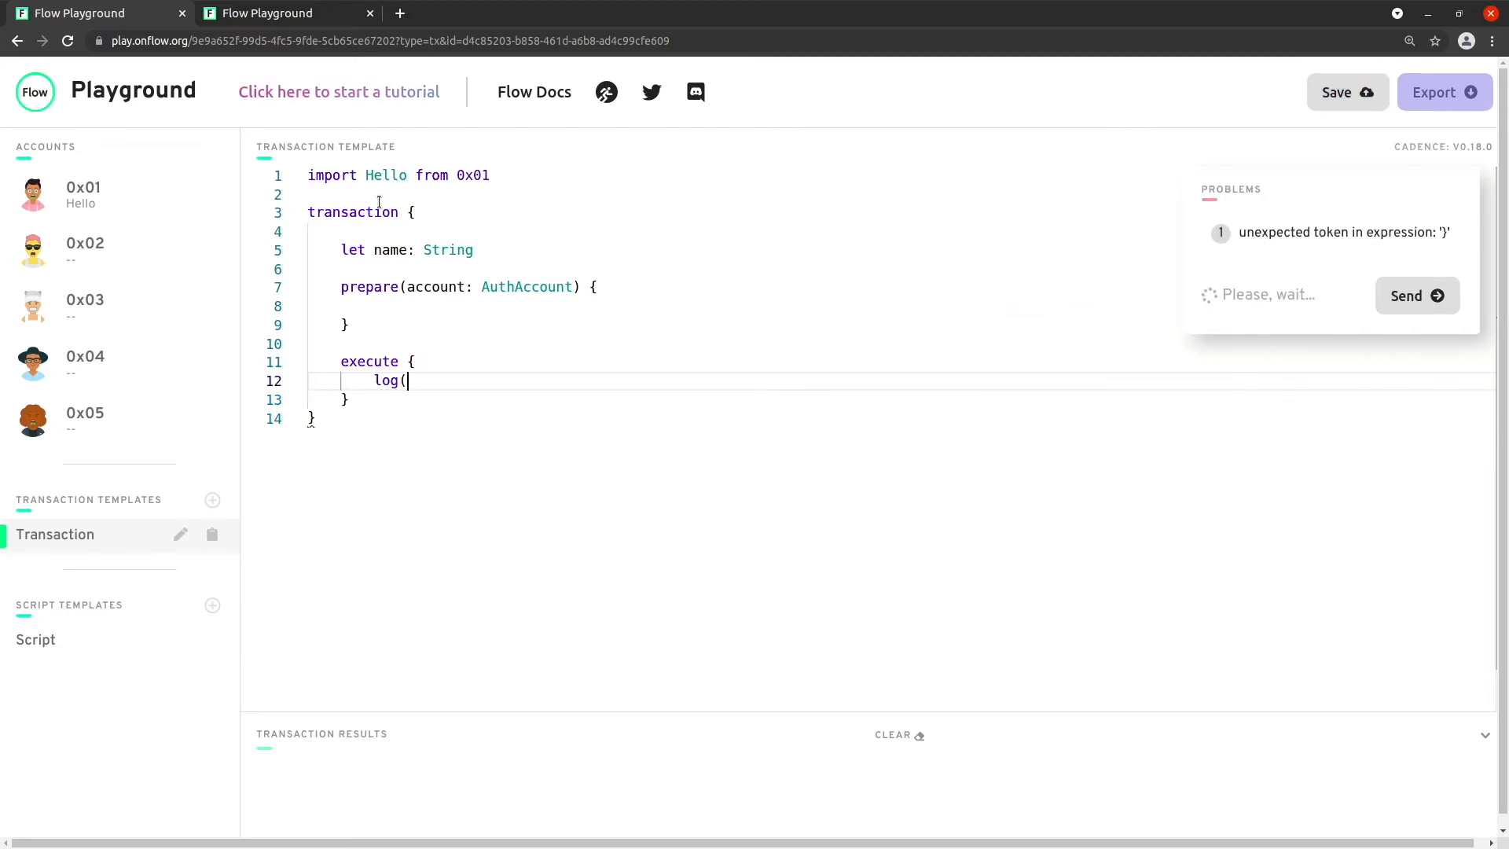
pyautogui.write('Hell')
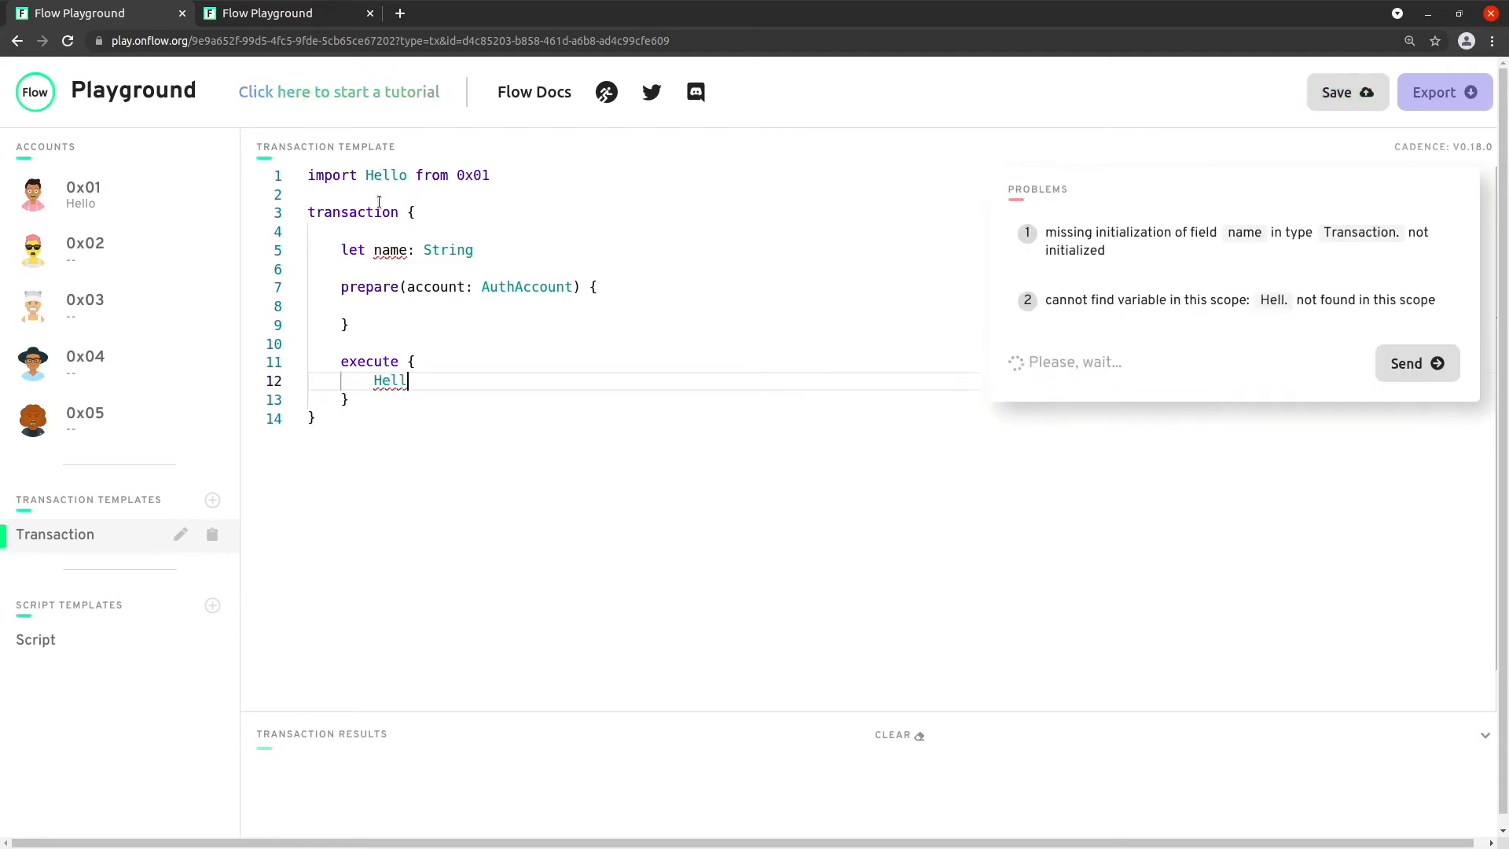
pyautogui.write('o.sayHi(to: name)')
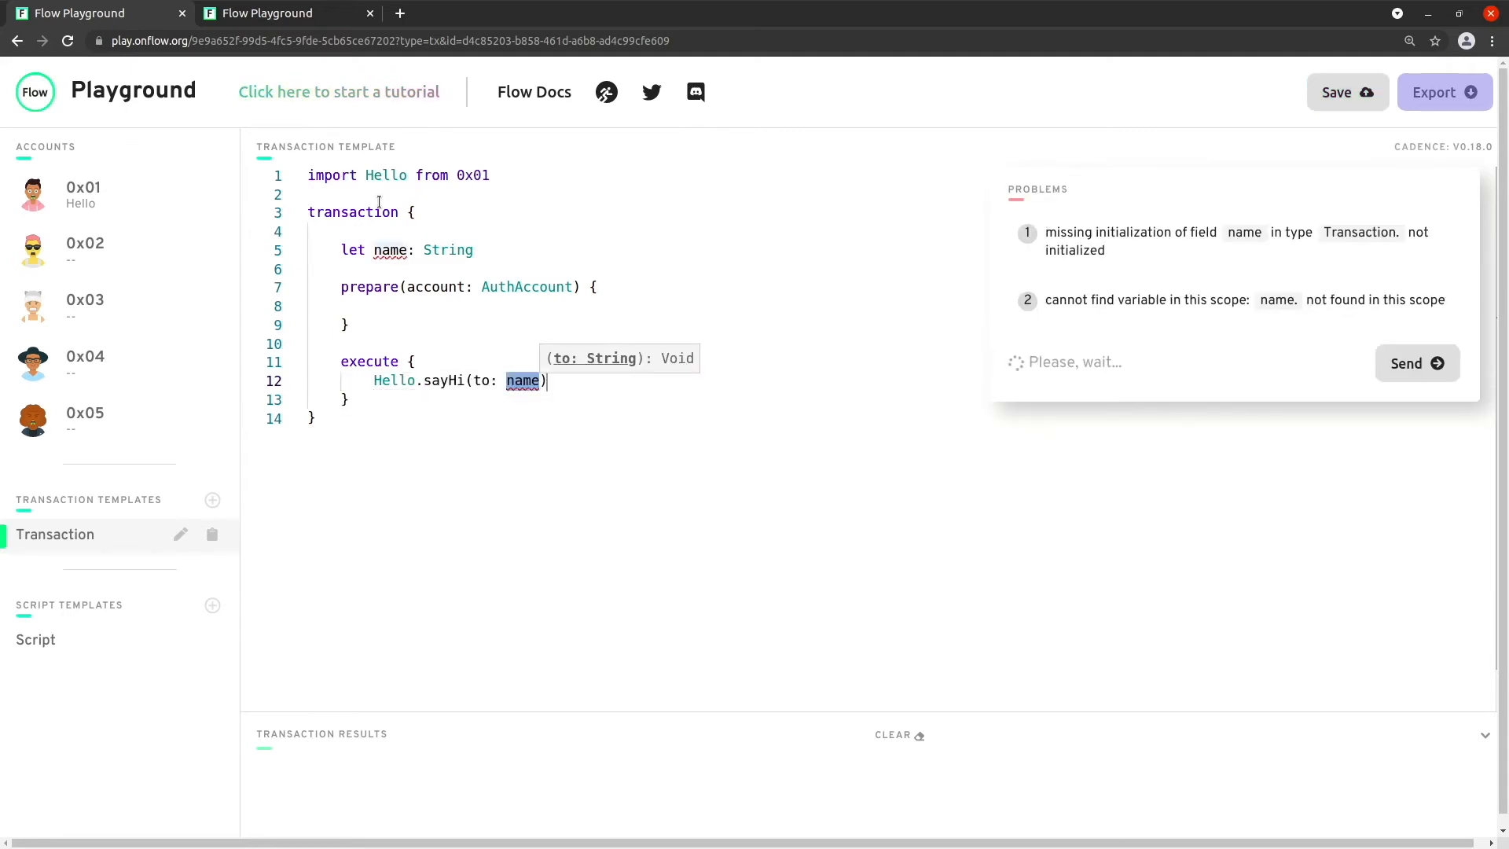
# Step: In prepare, set self.name = account.address.toString()
pyautogui.write('self.')
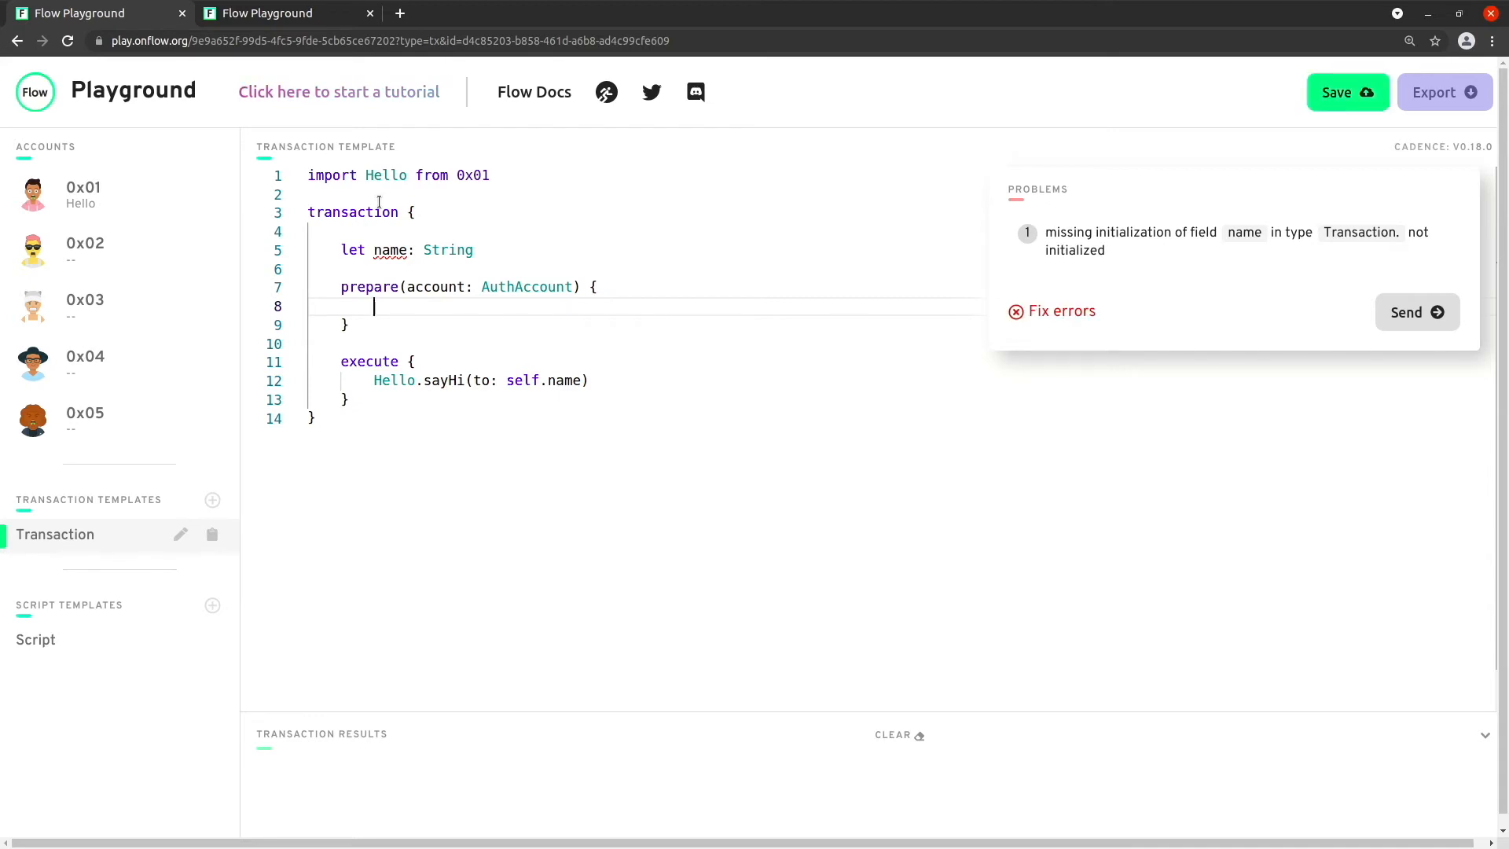
pyautogui.write('self.name')
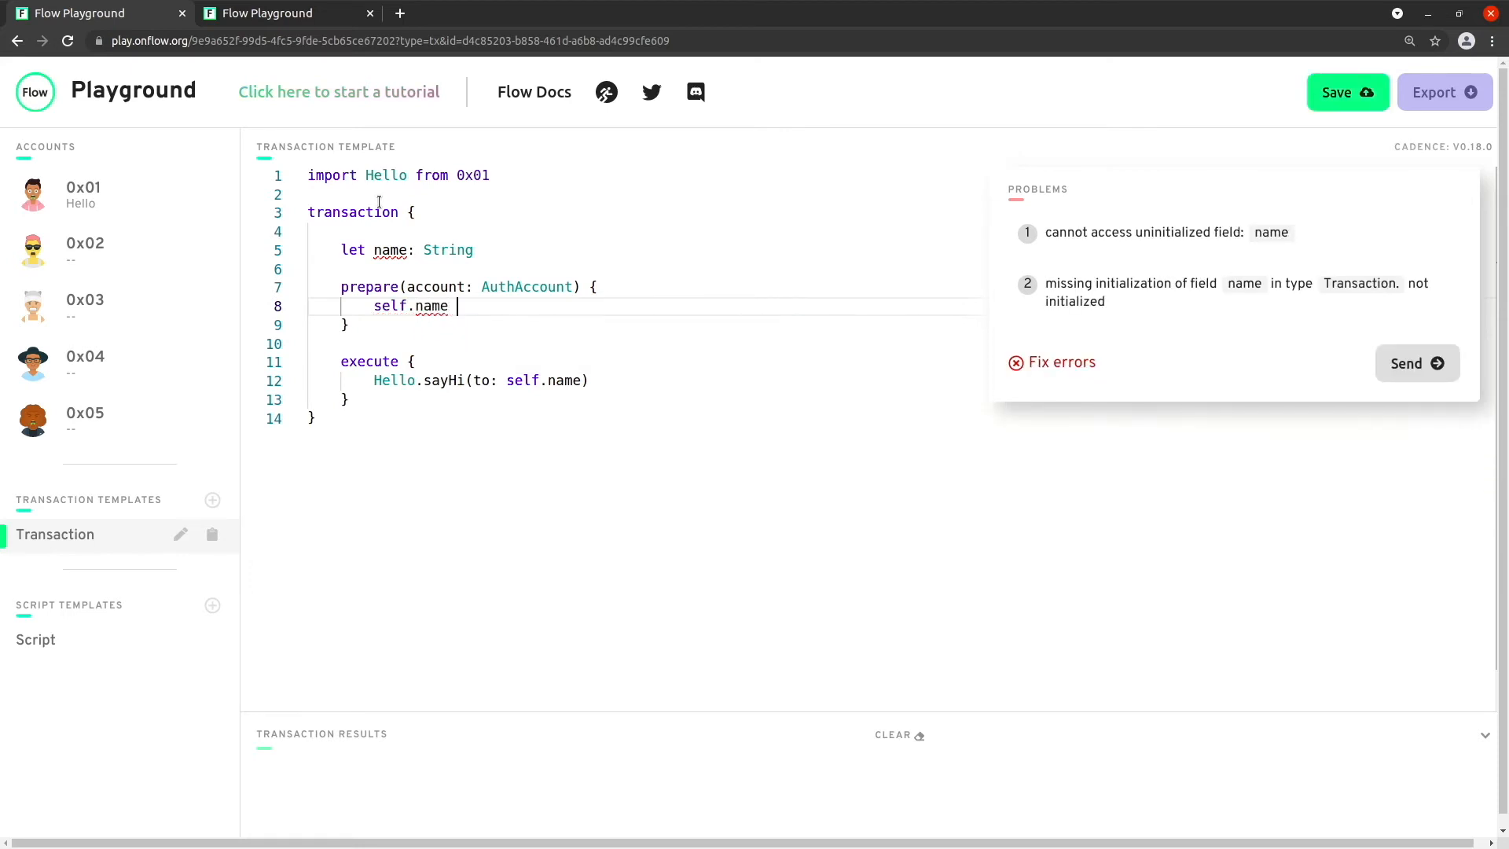
pyautogui.write('= account.')
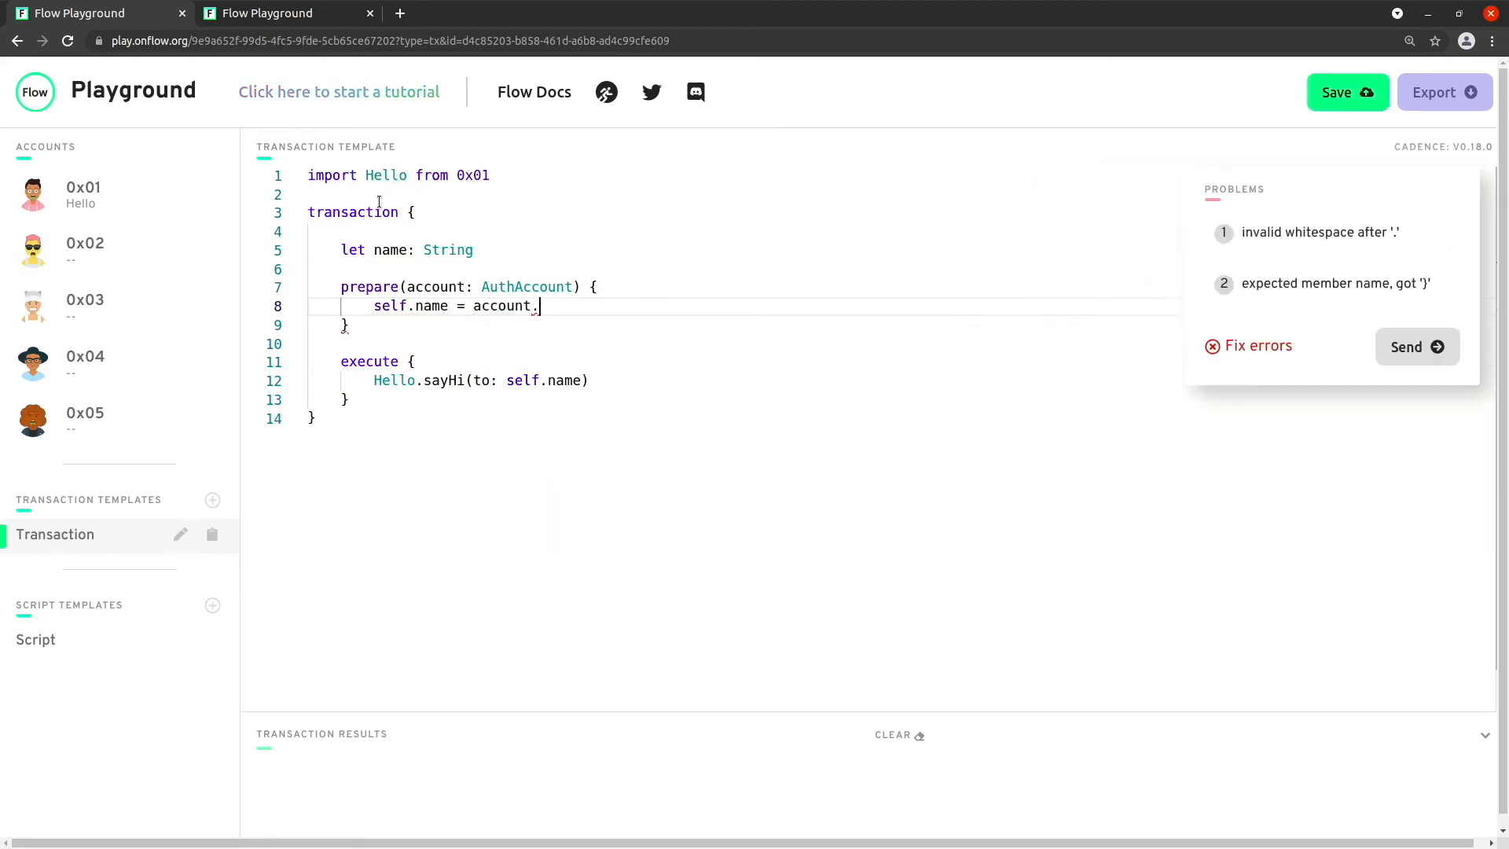
pyautogui.write('address.')
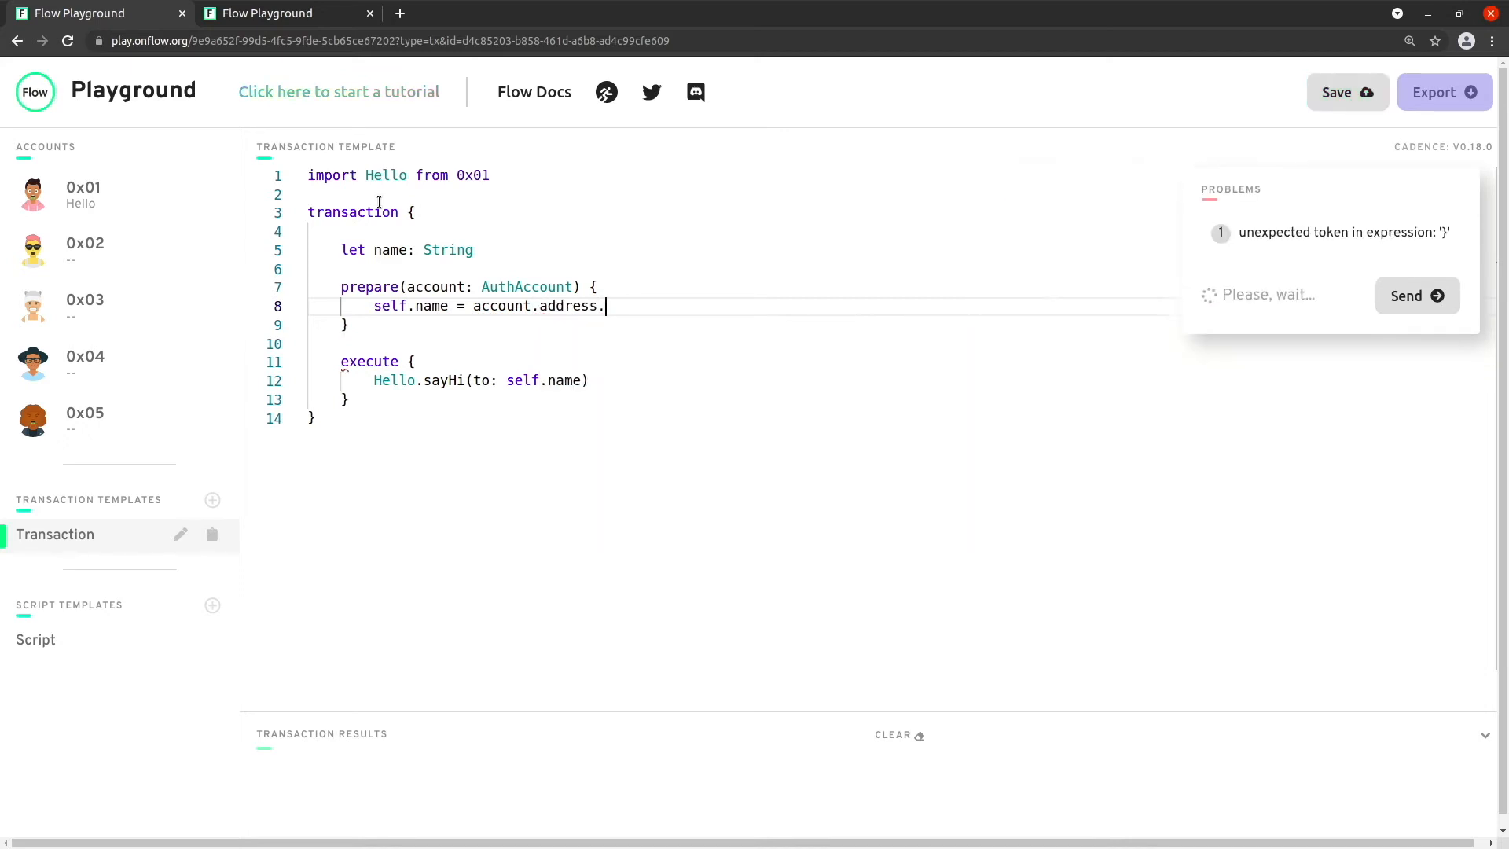
pyautogui.write('toString()(')
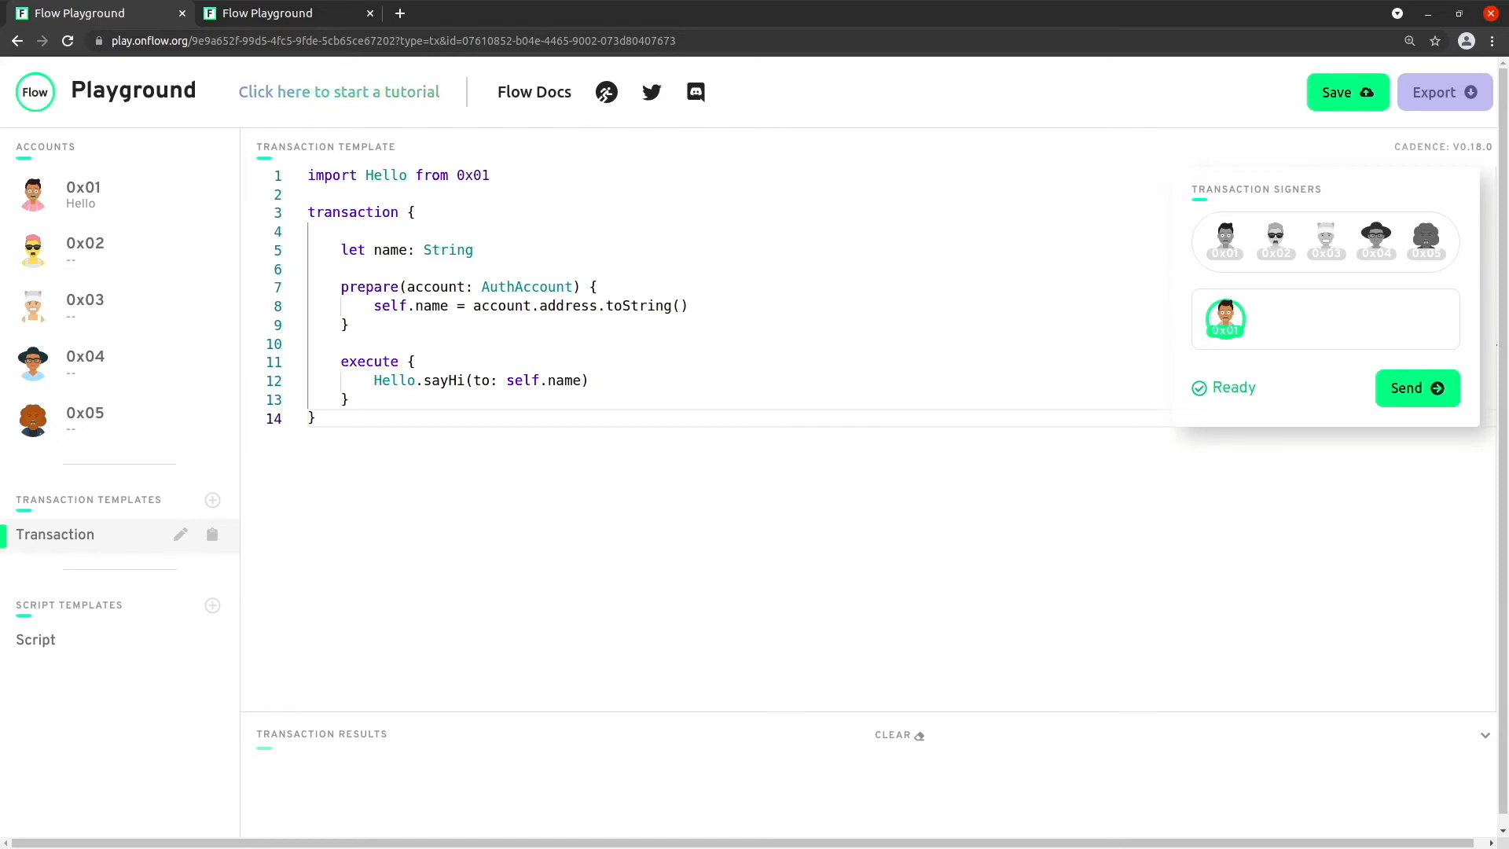
pyautogui.moveTo(908, 513)
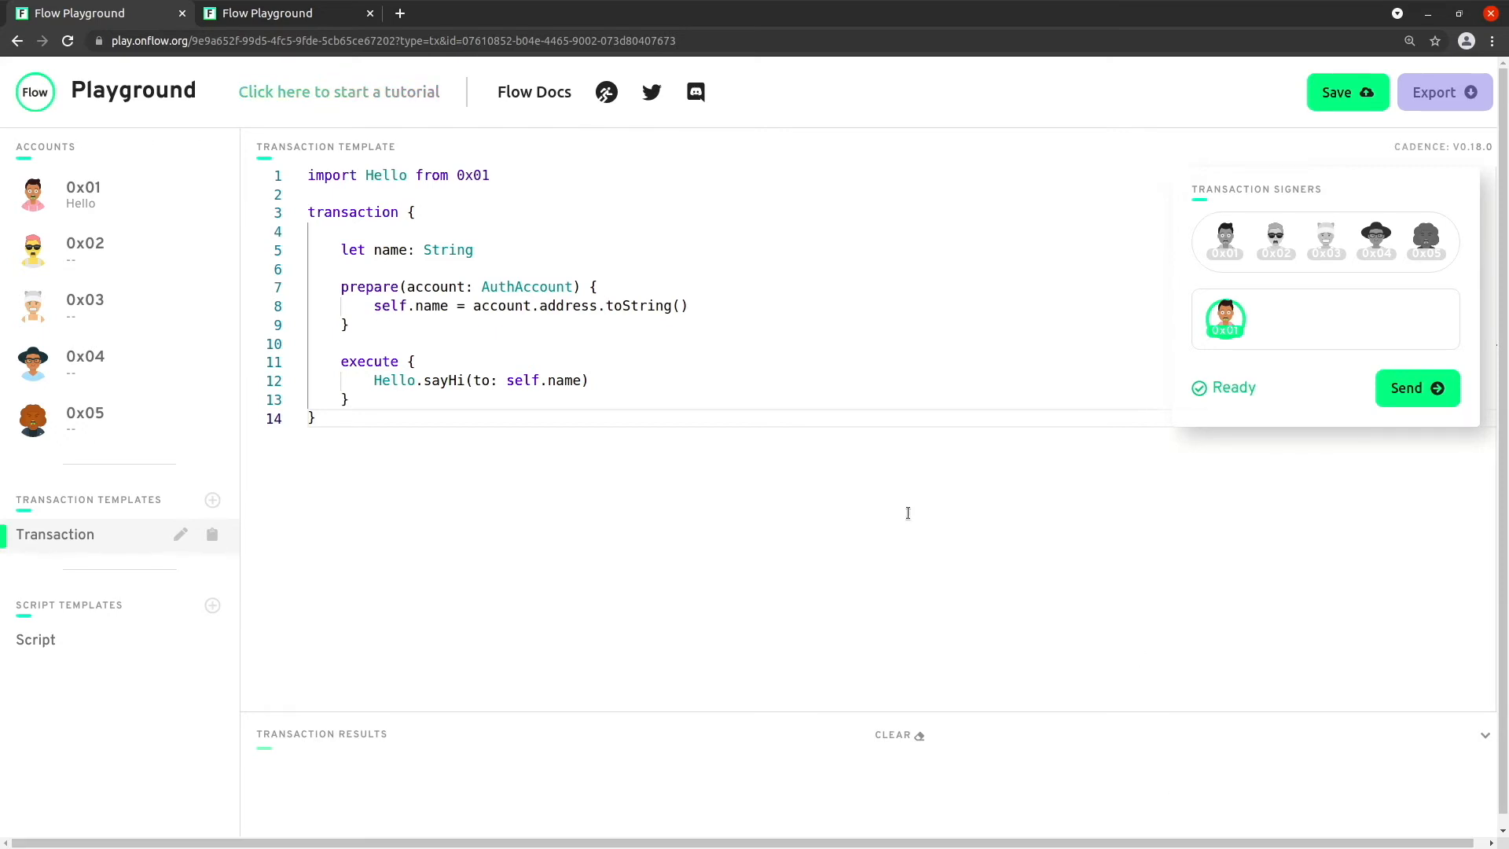
# Step: Select a word in the transaction code while reviewing it for remaining errors
pyautogui.doubleClick(404, 250)
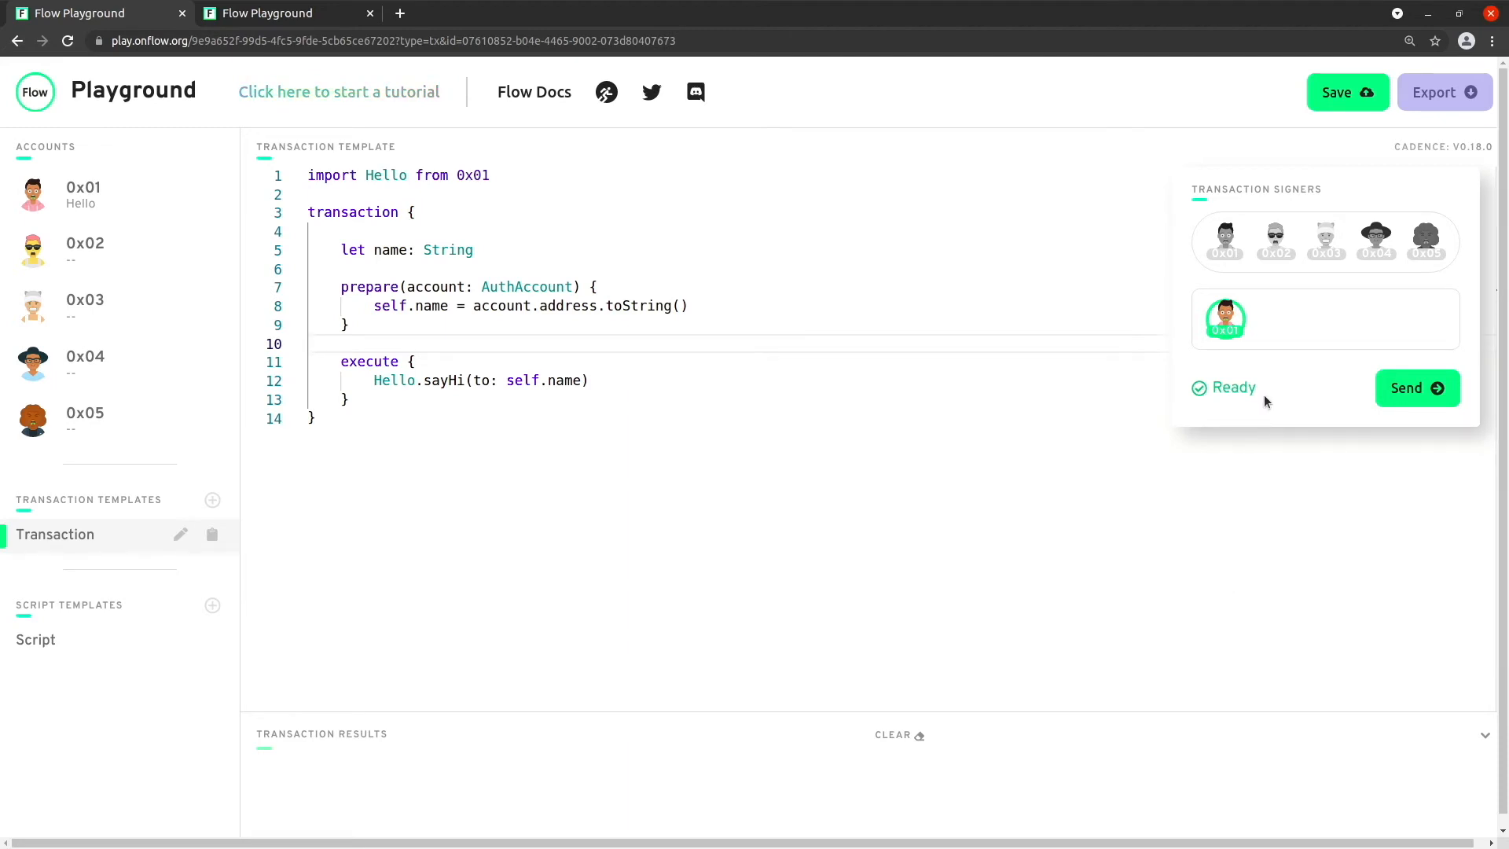
pyautogui.moveTo(1270, 299)
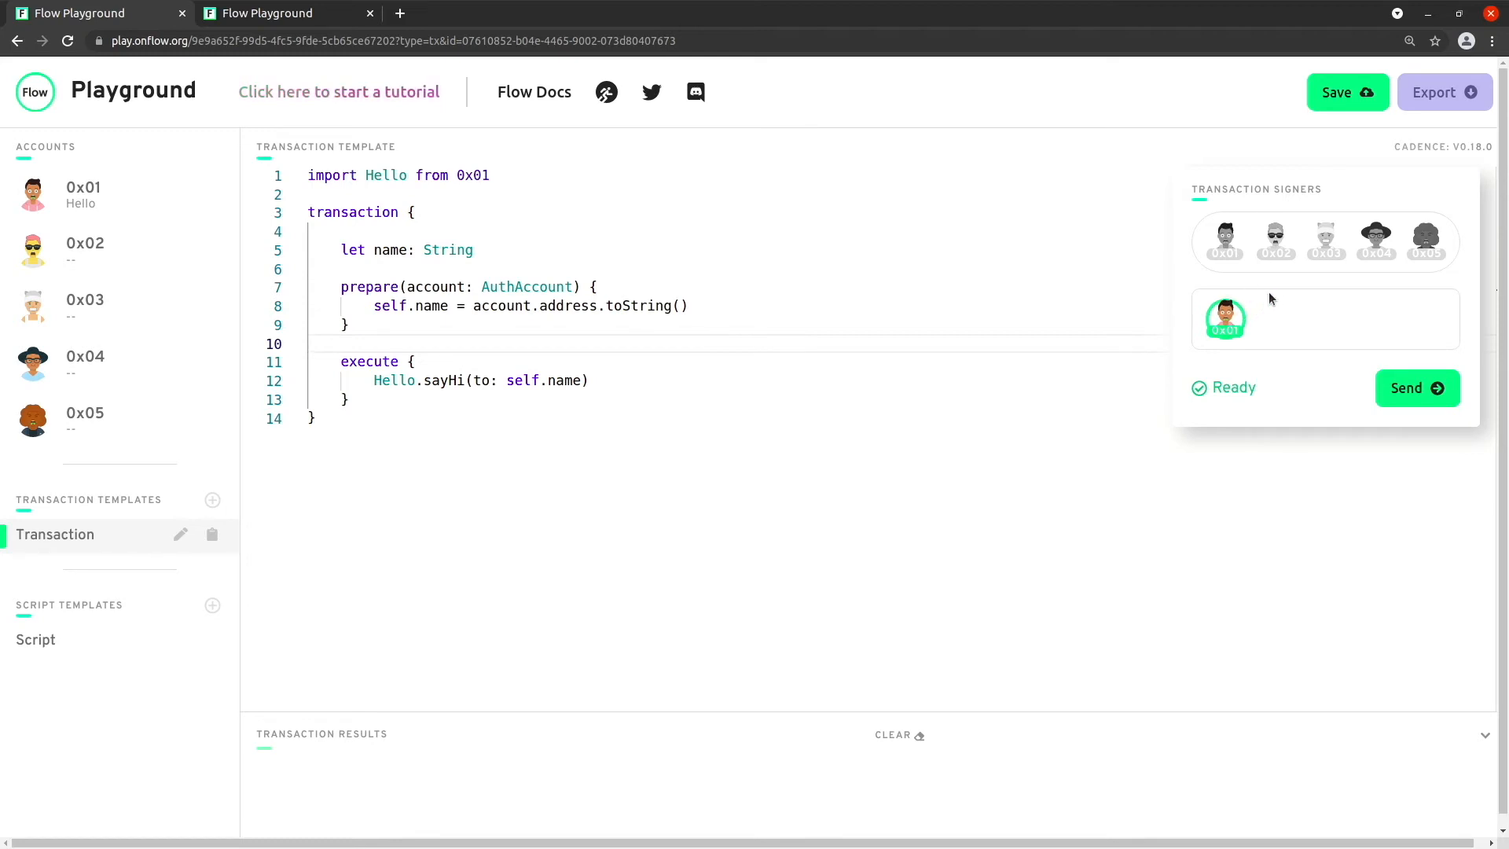
# Step: Send the transaction signed by 0x01, then by 0x02, and switch to account 0x02's contract
pyautogui.click(1417, 389)
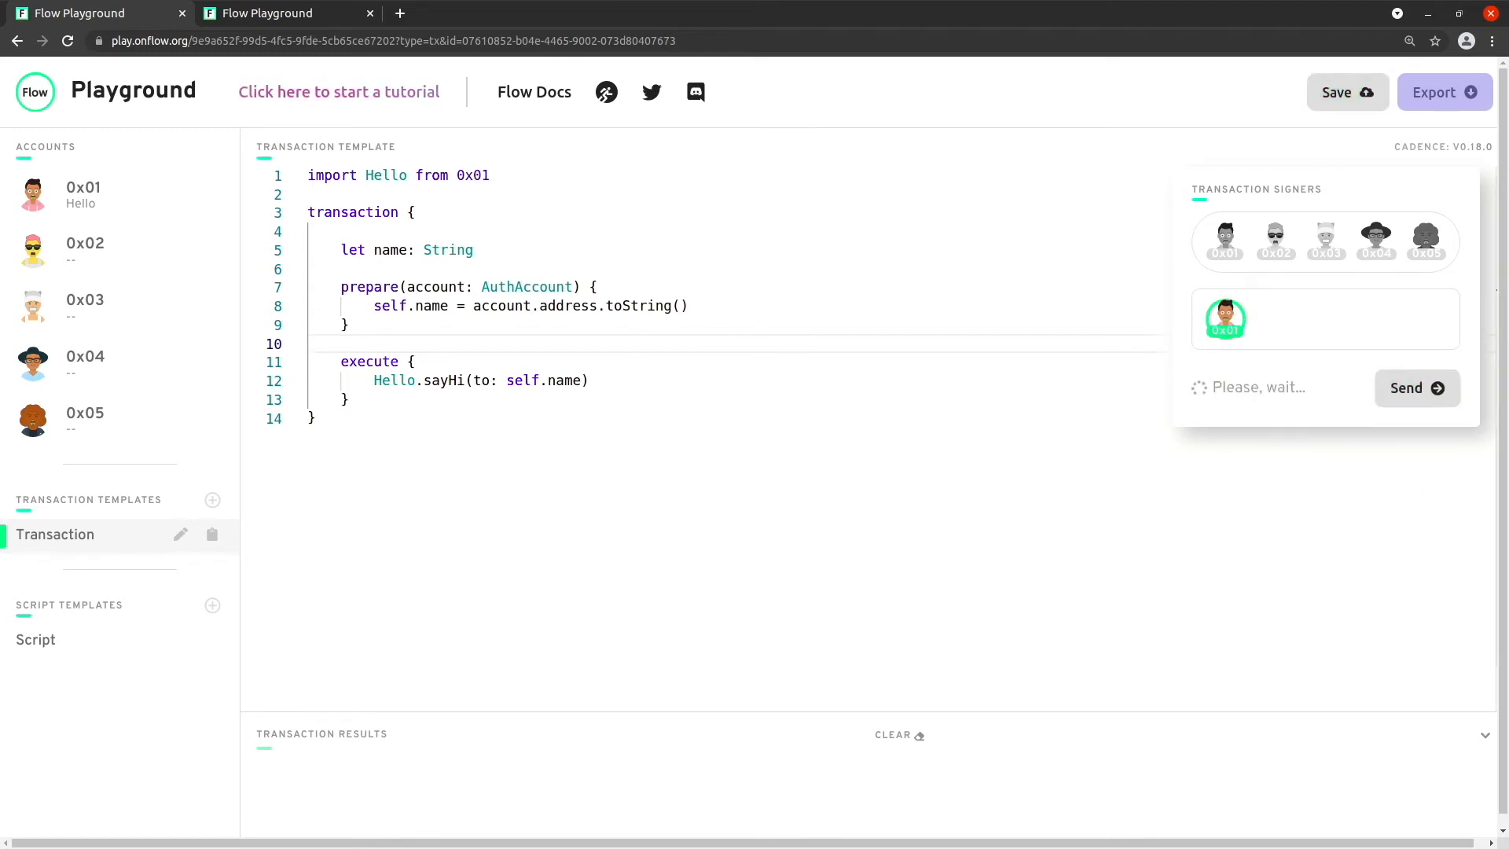
pyautogui.click(1416, 388)
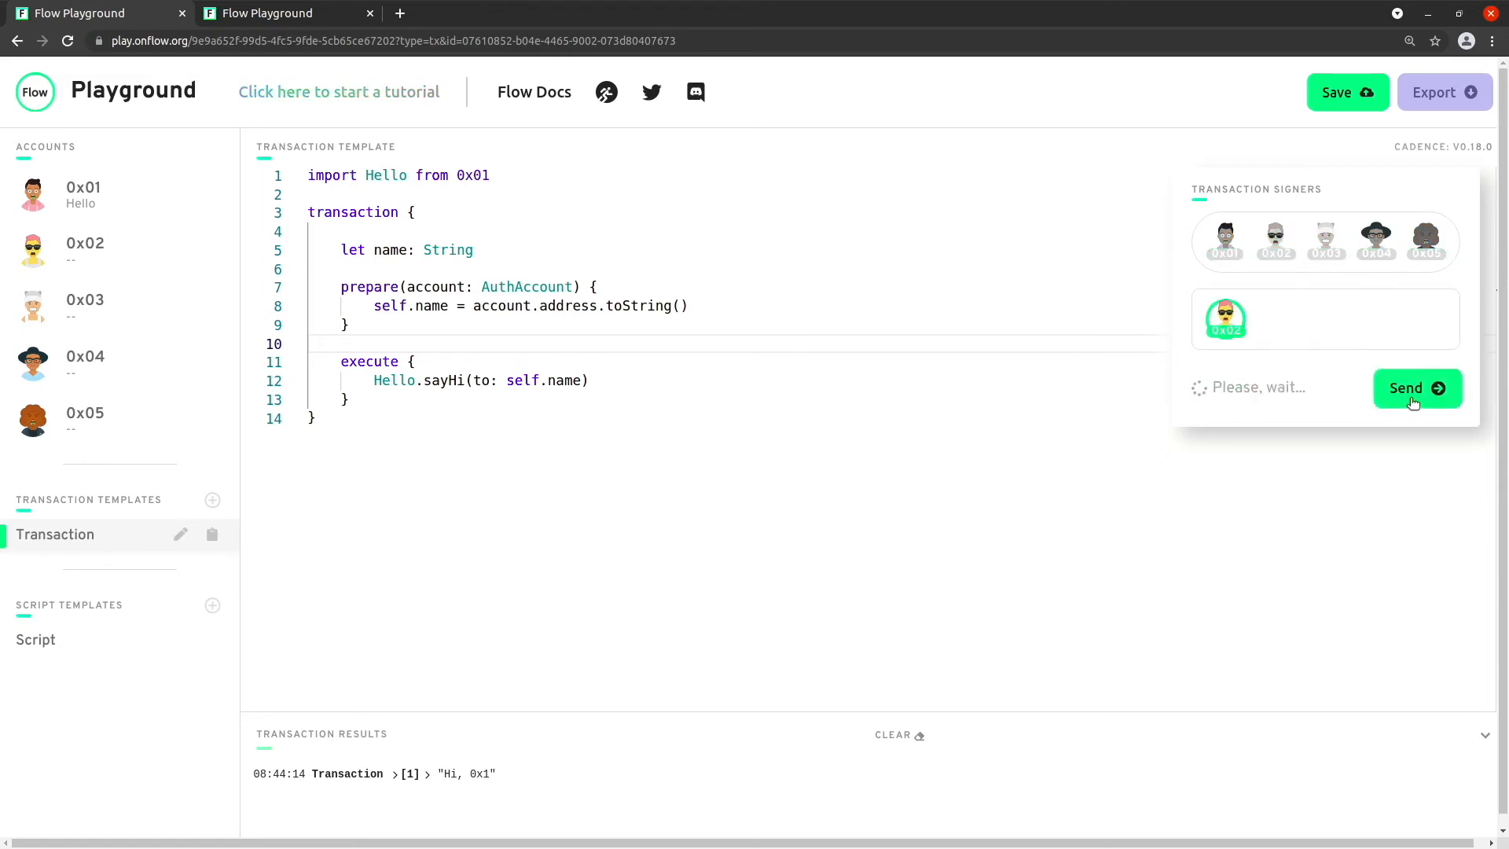
pyautogui.click(1417, 388)
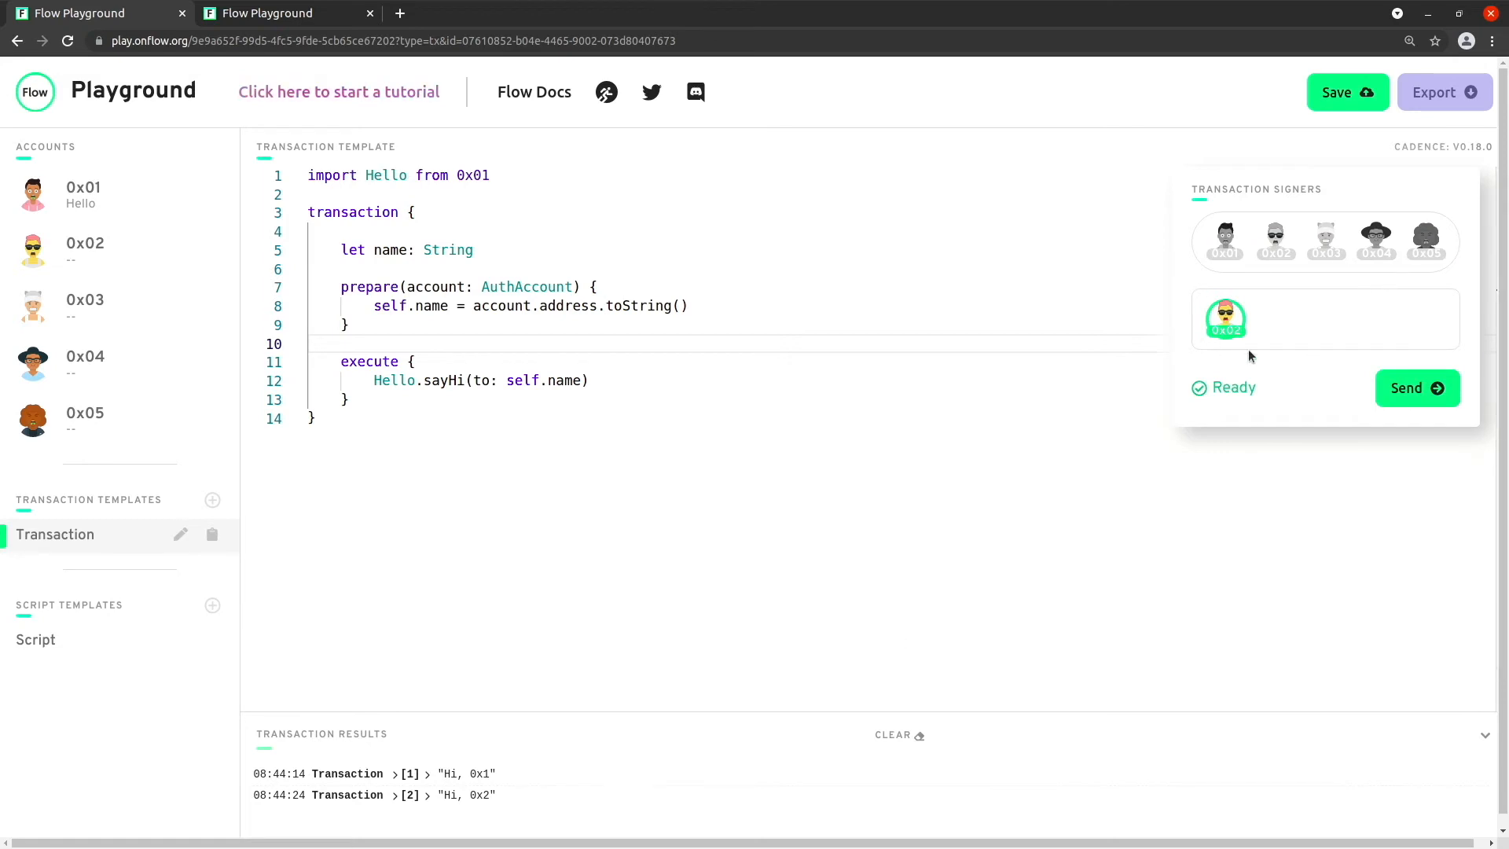
pyautogui.moveTo(1258, 327)
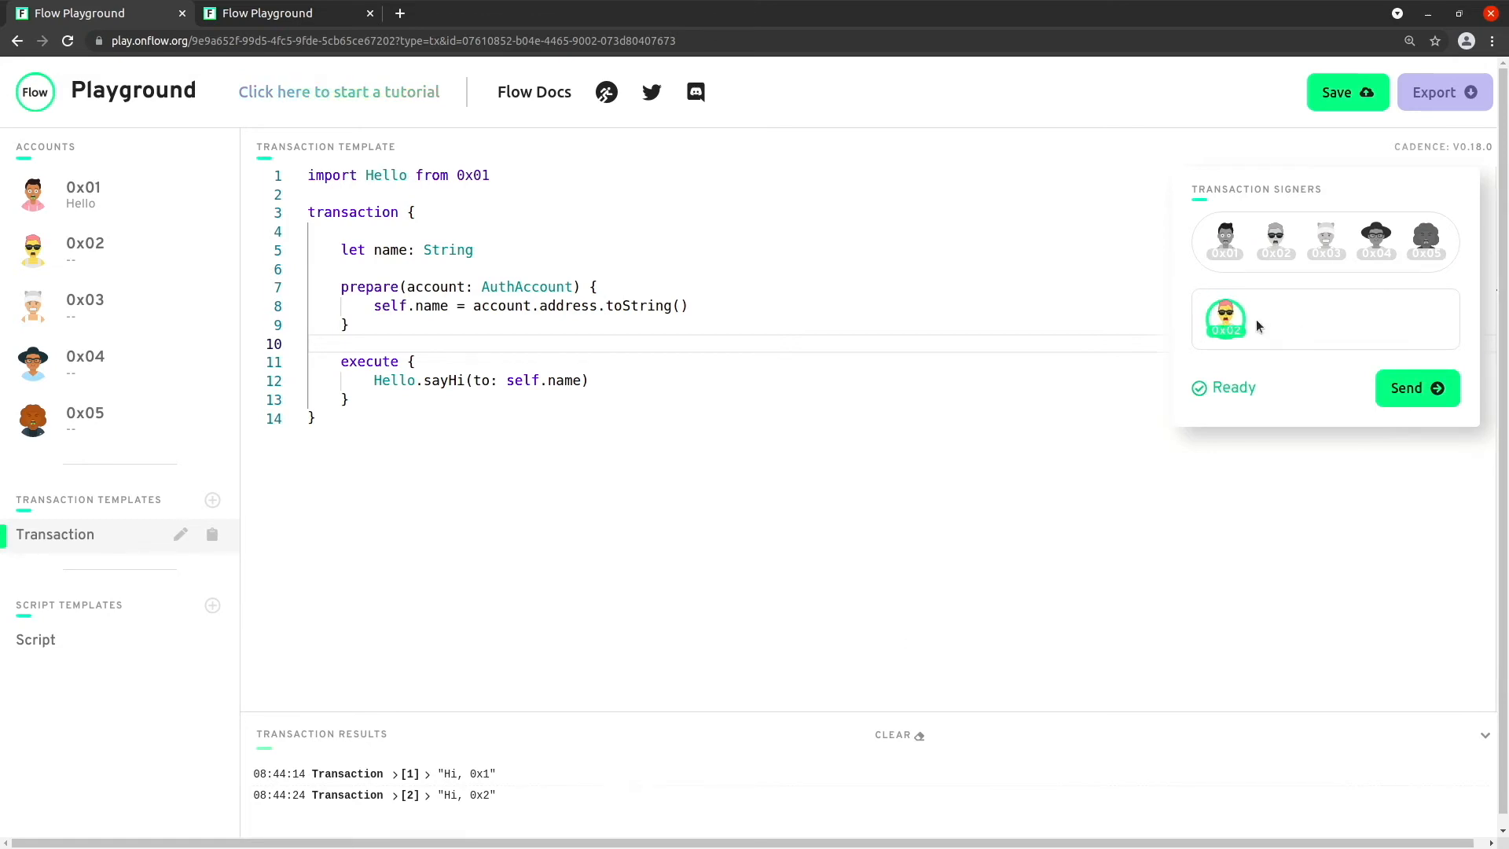
pyautogui.moveTo(1261, 379)
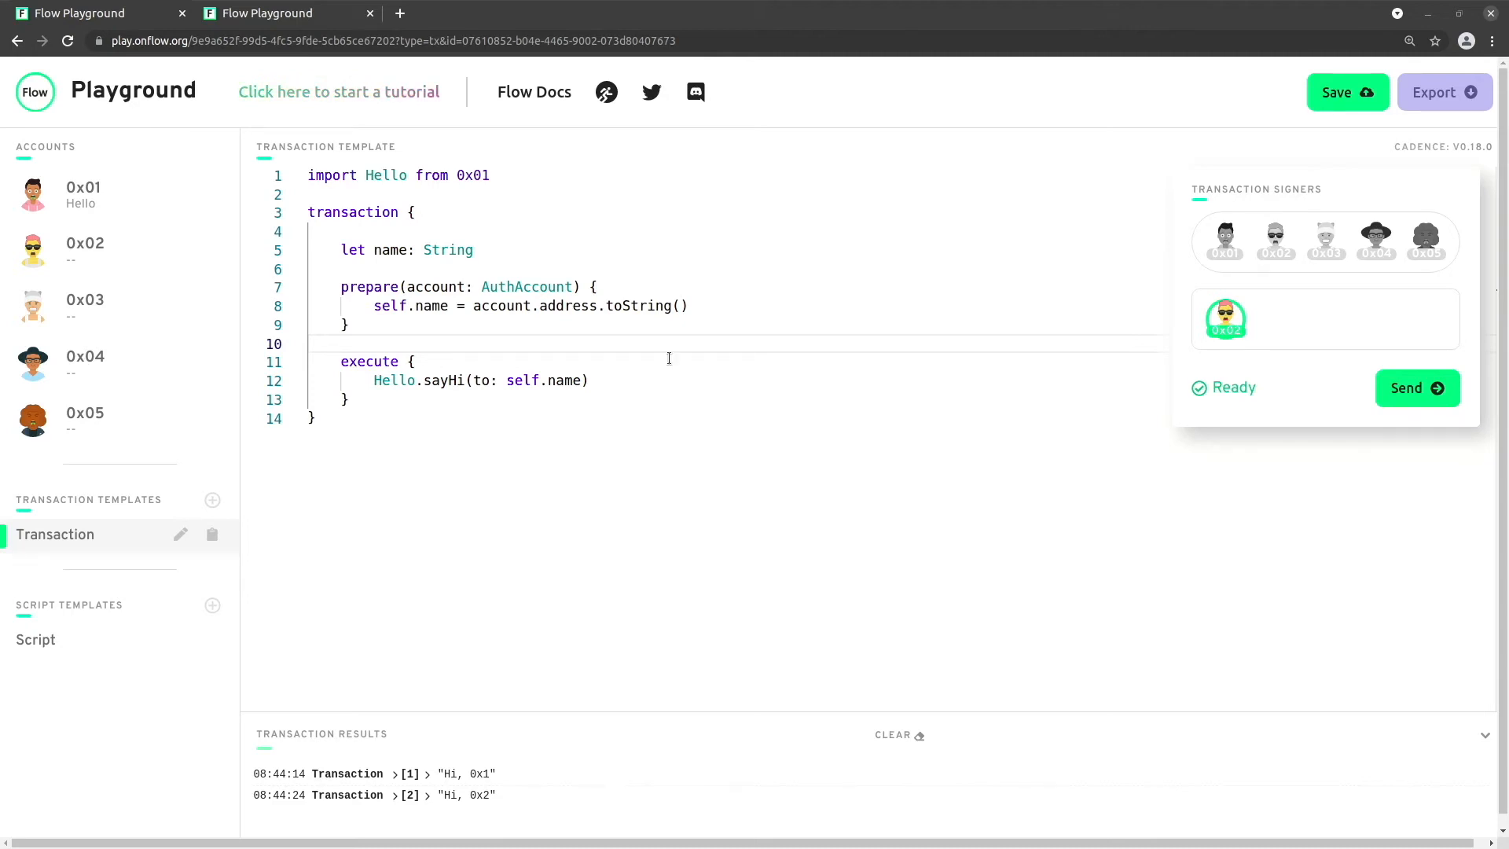
pyautogui.click(85, 242)
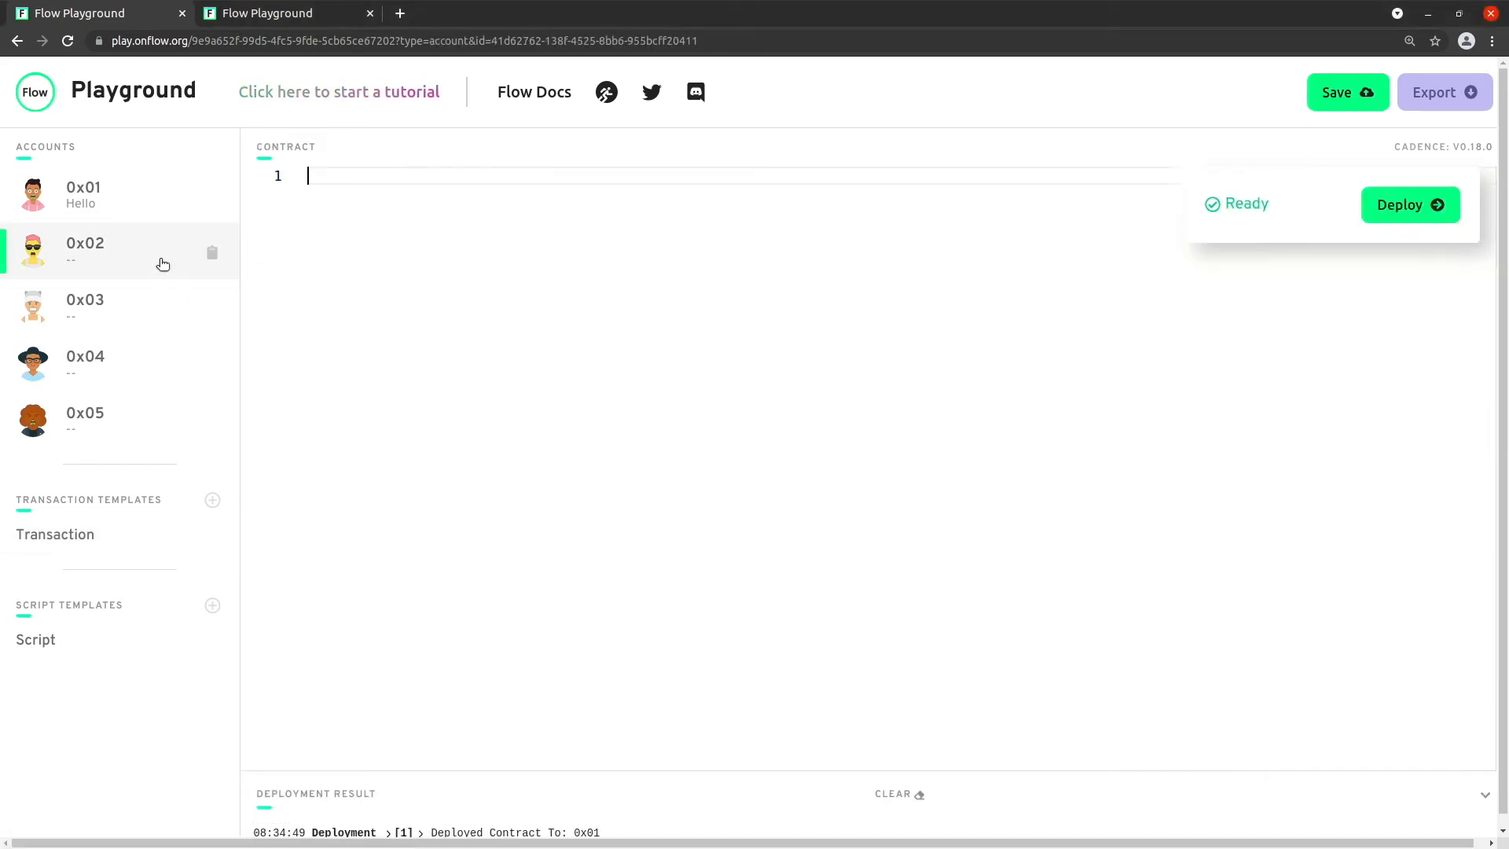
pyautogui.moveTo(428, 255)
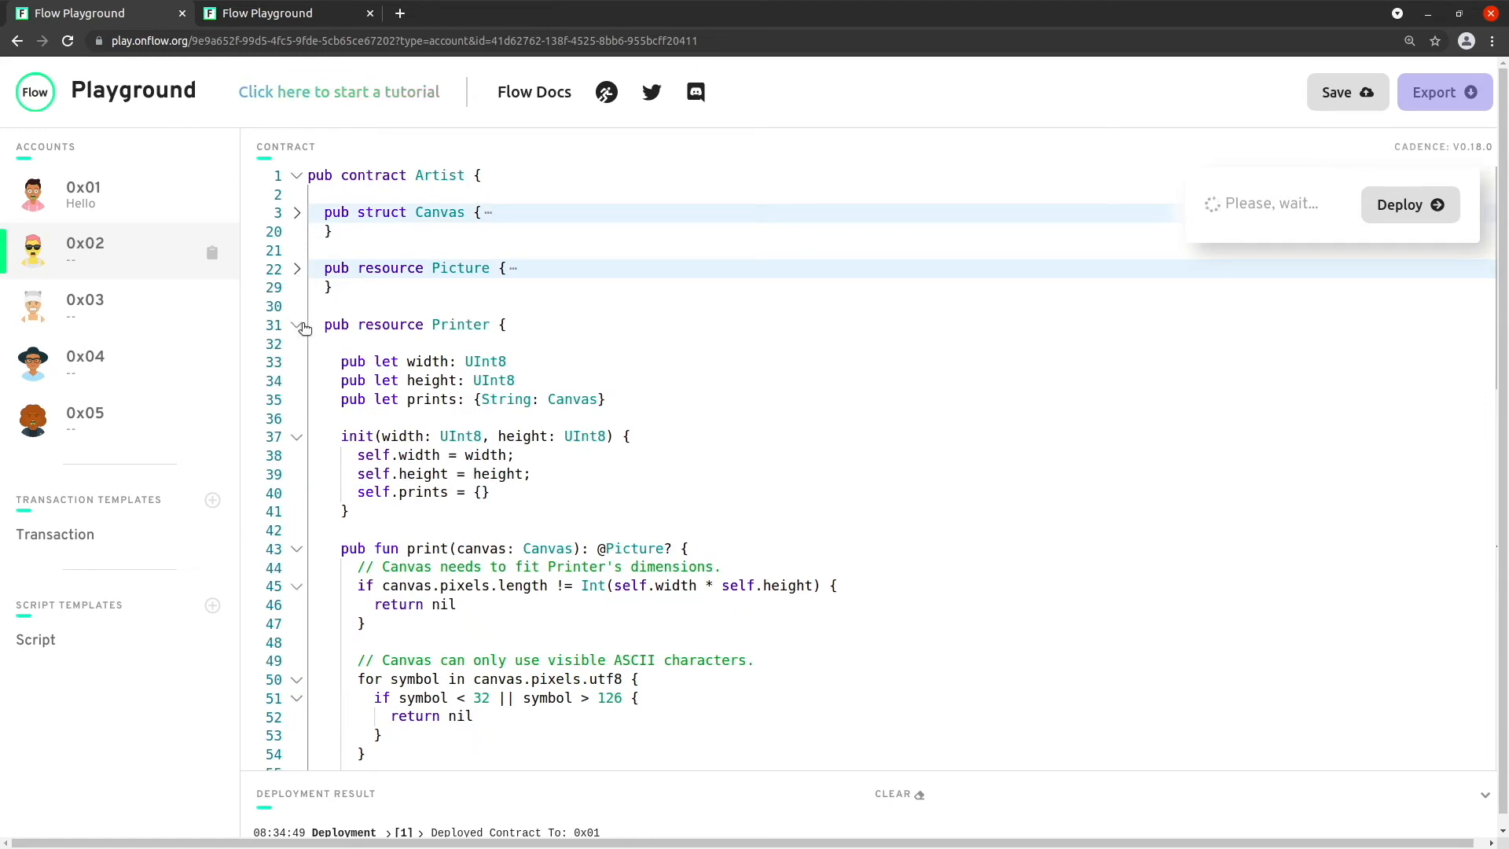
# Step: Collapse the Printer resource body so the Artist contract's init function is visible
pyautogui.click(297, 324)
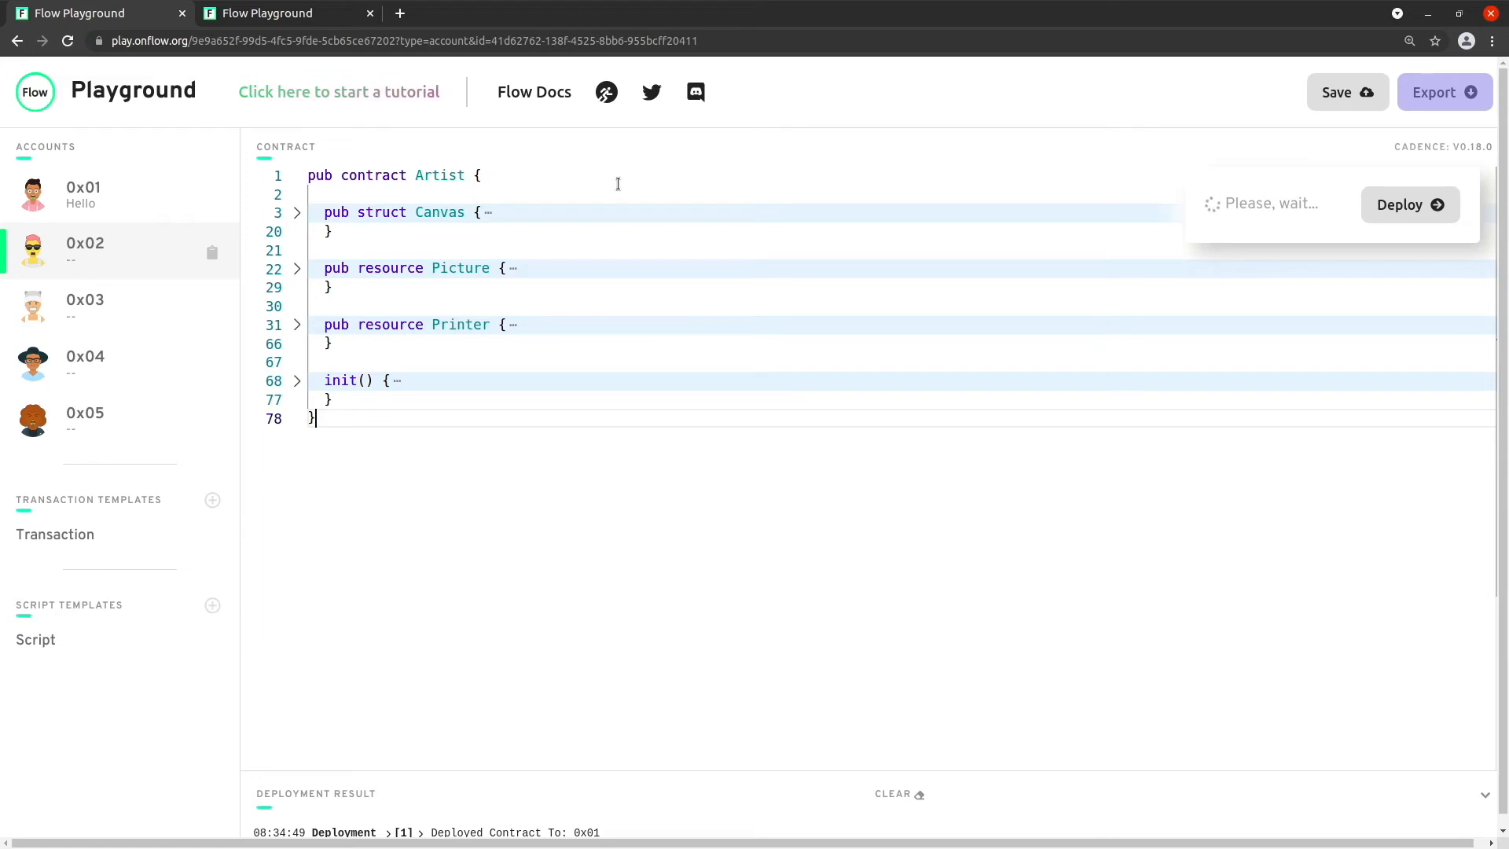
pyautogui.doubleClick(374, 175)
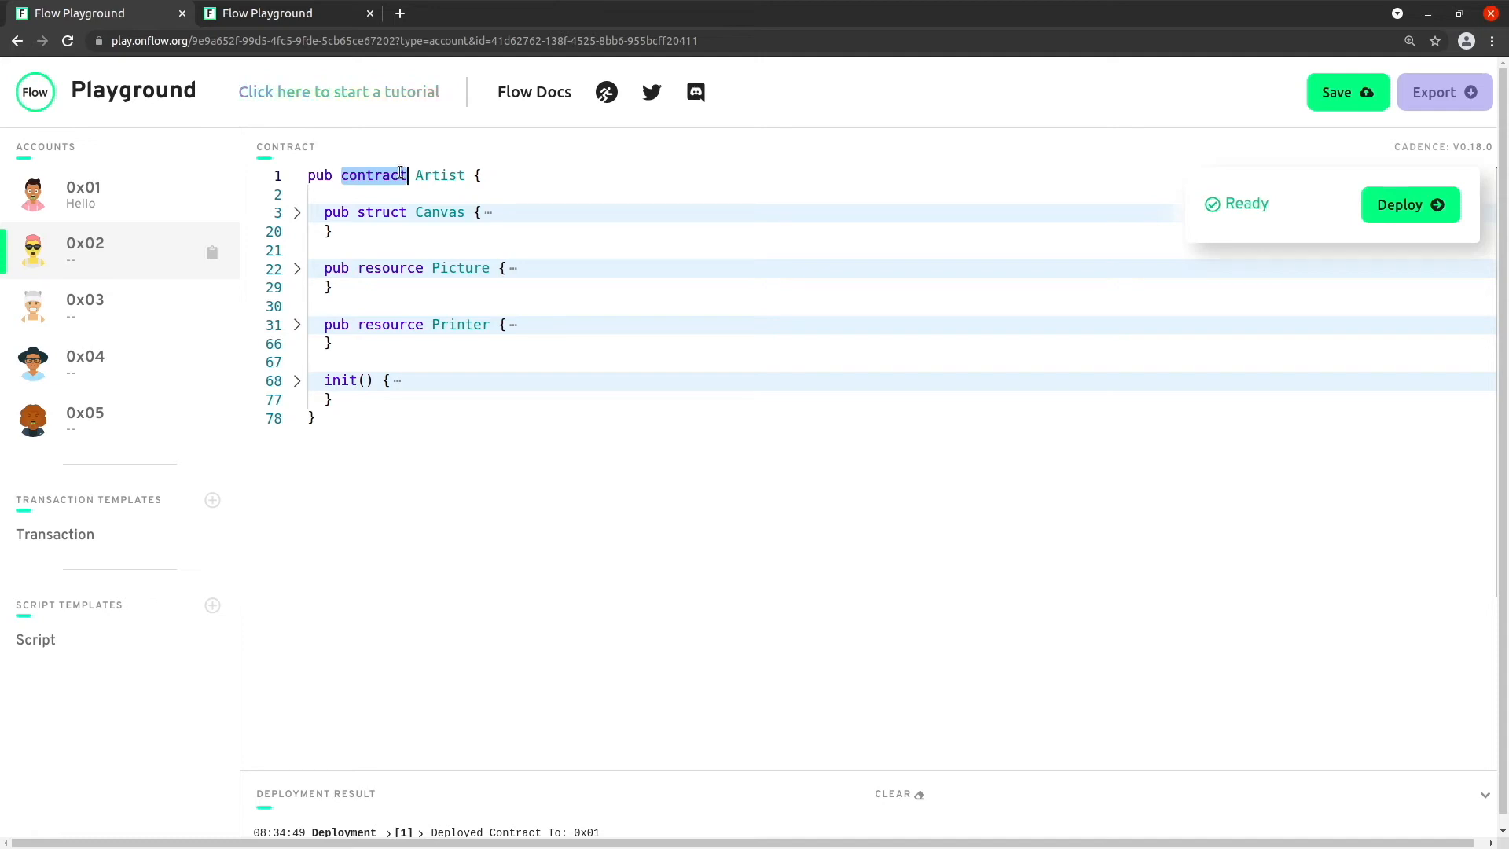
pyautogui.click(472, 195)
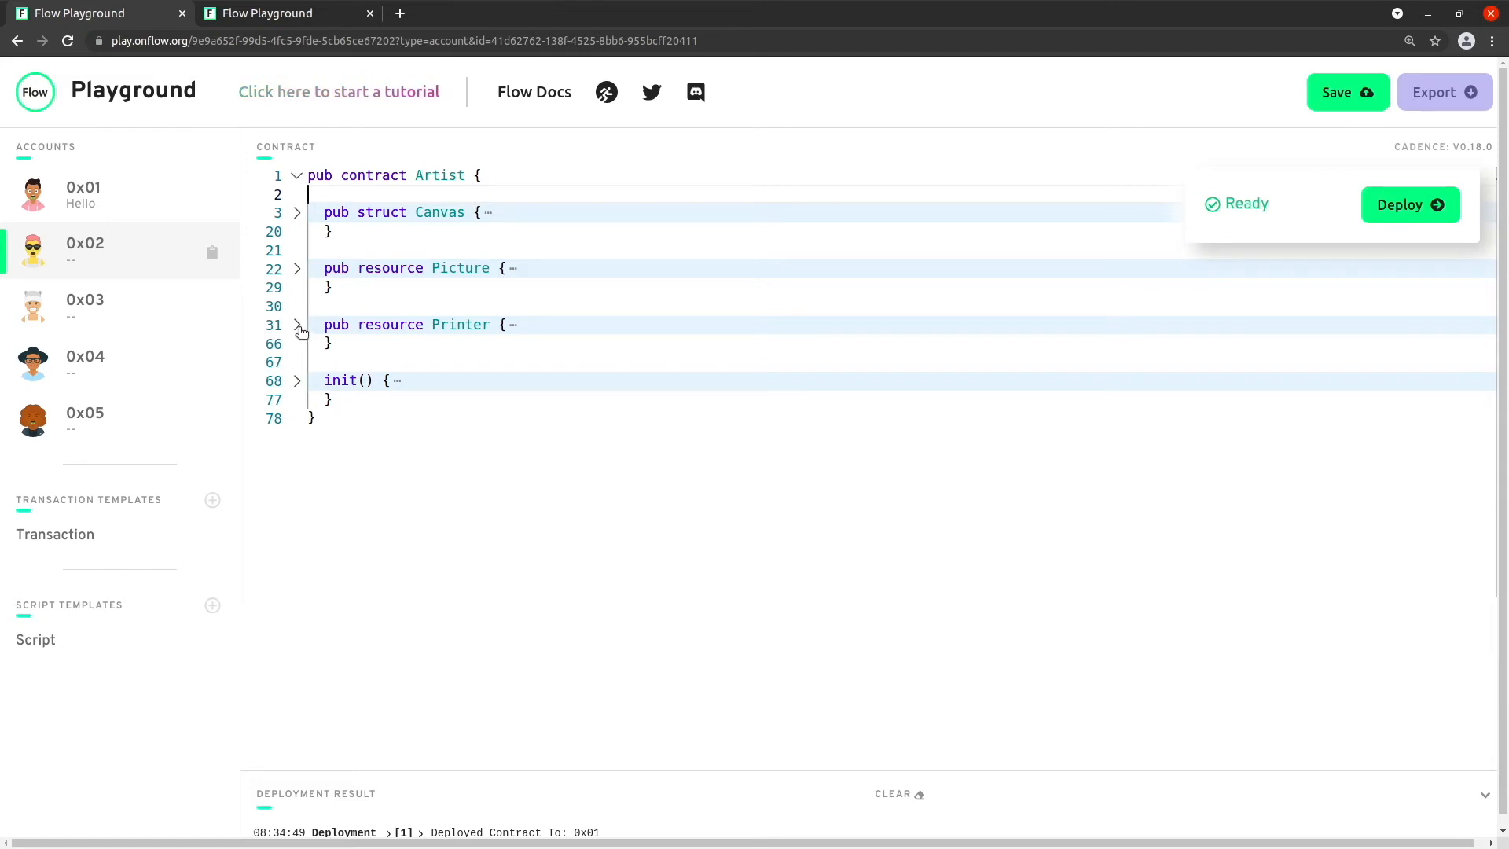
pyautogui.click(297, 325)
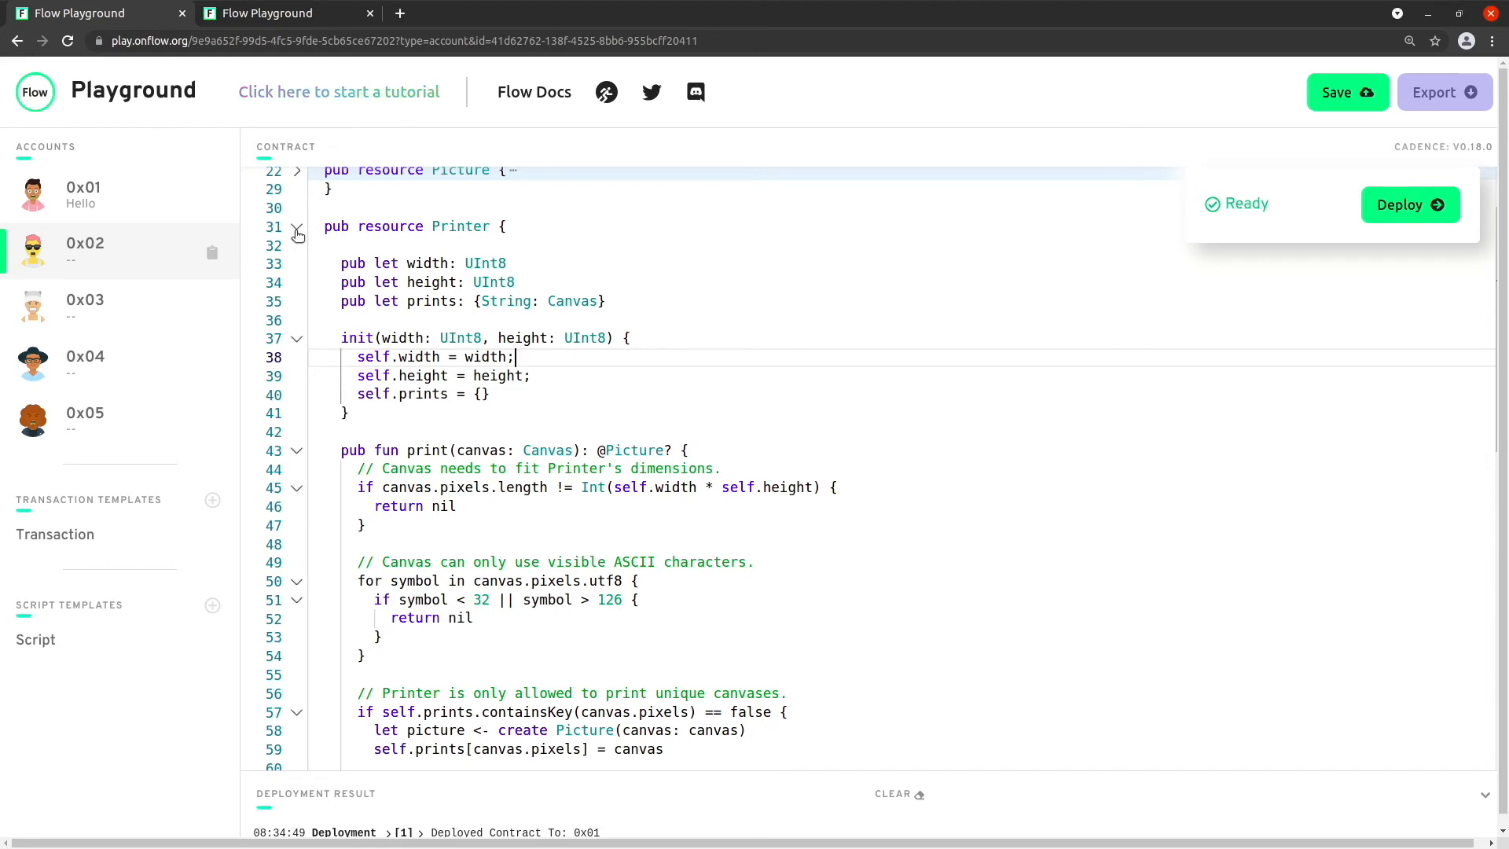
pyautogui.click(297, 227)
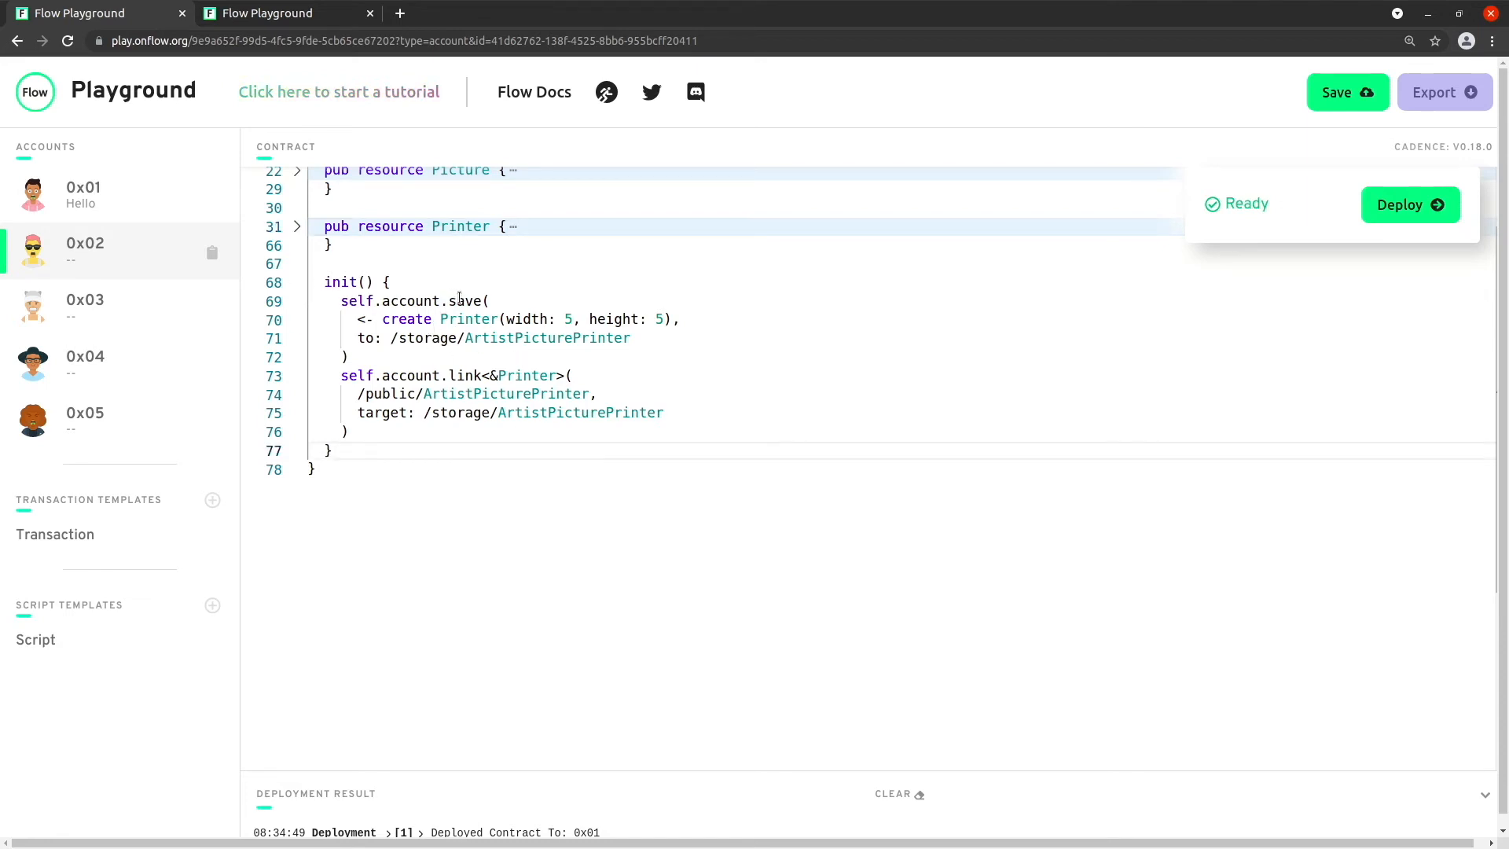
pyautogui.doubleClick(465, 376)
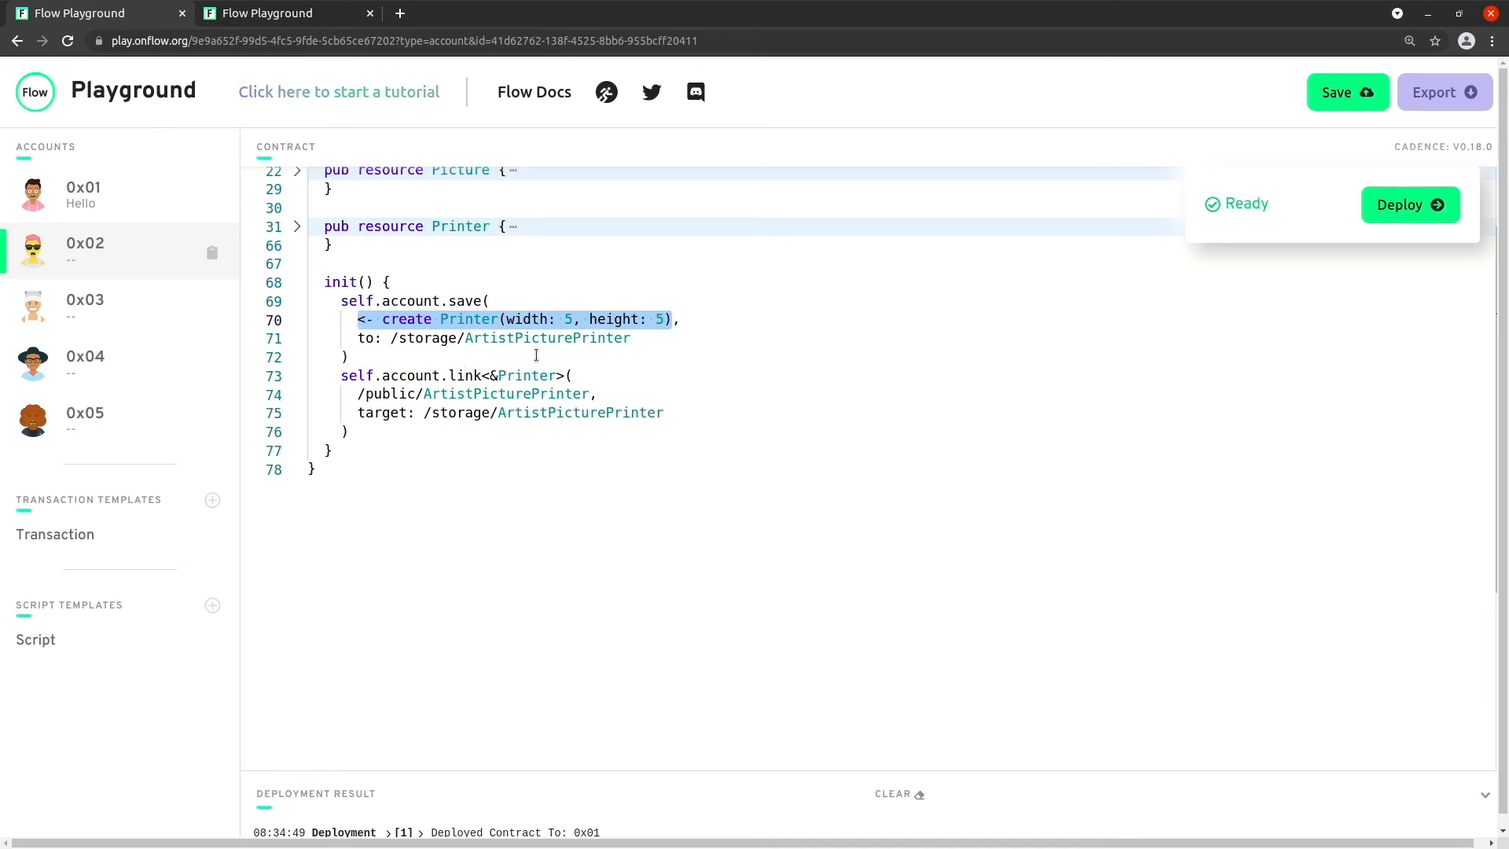
pyautogui.doubleClick(547, 338)
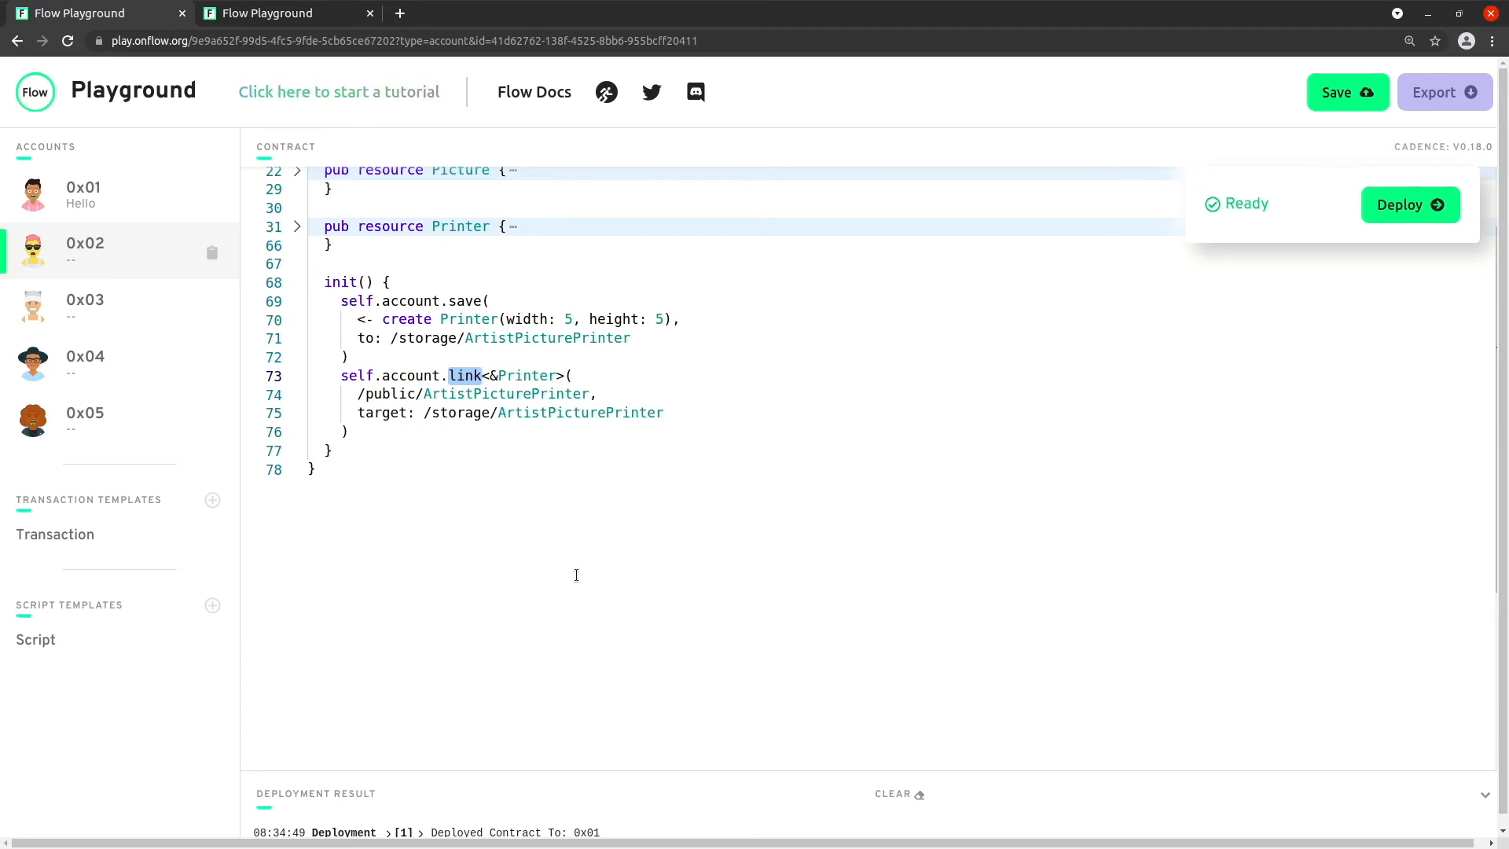
pyautogui.moveTo(599, 450)
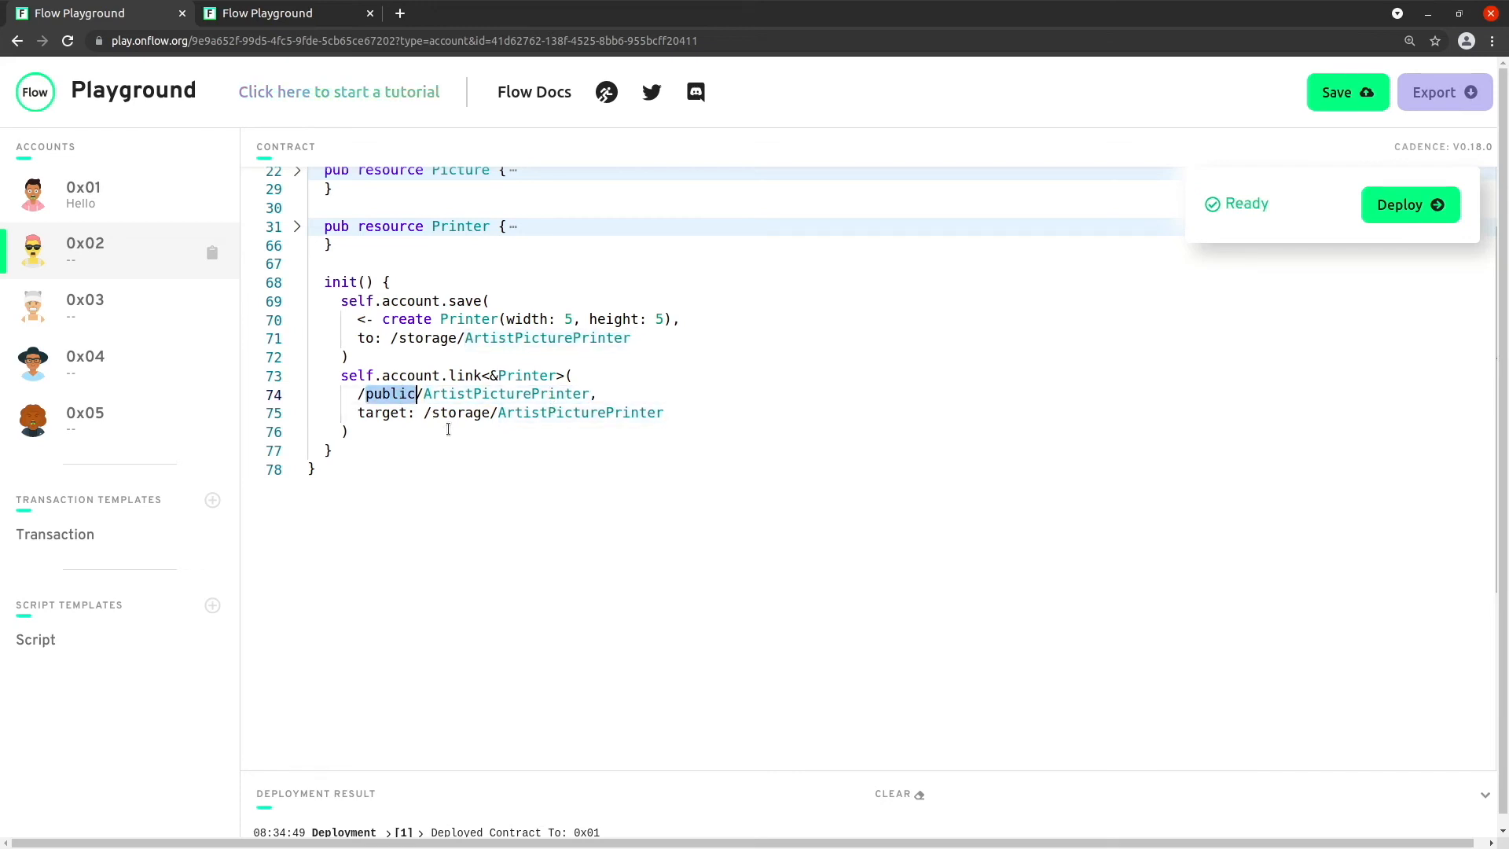
pyautogui.doubleClick(384, 412)
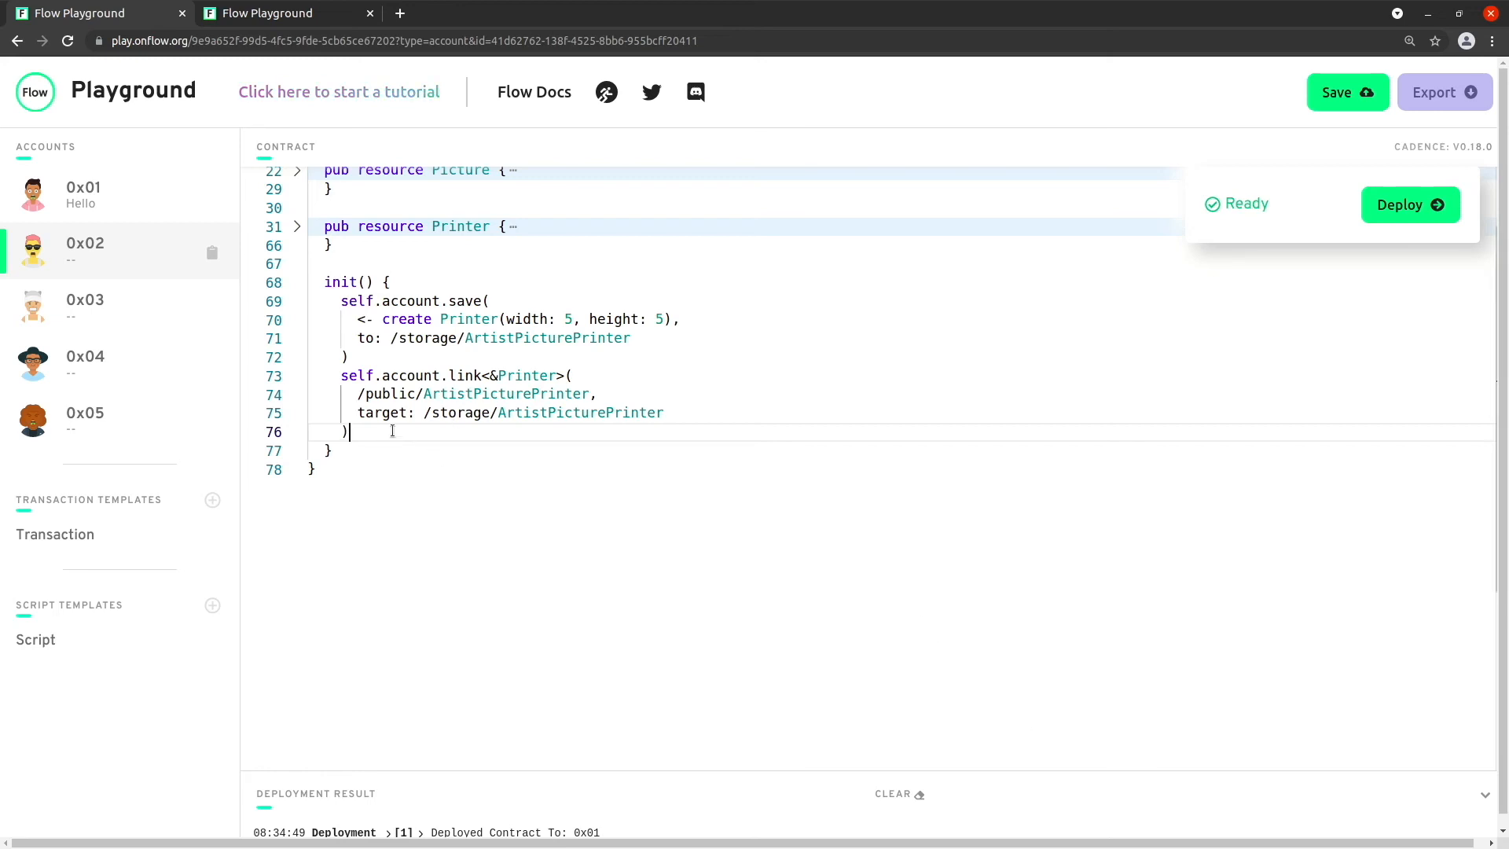
# Step: In init, declare let name = "Morgan"
pyautogui.write('l')
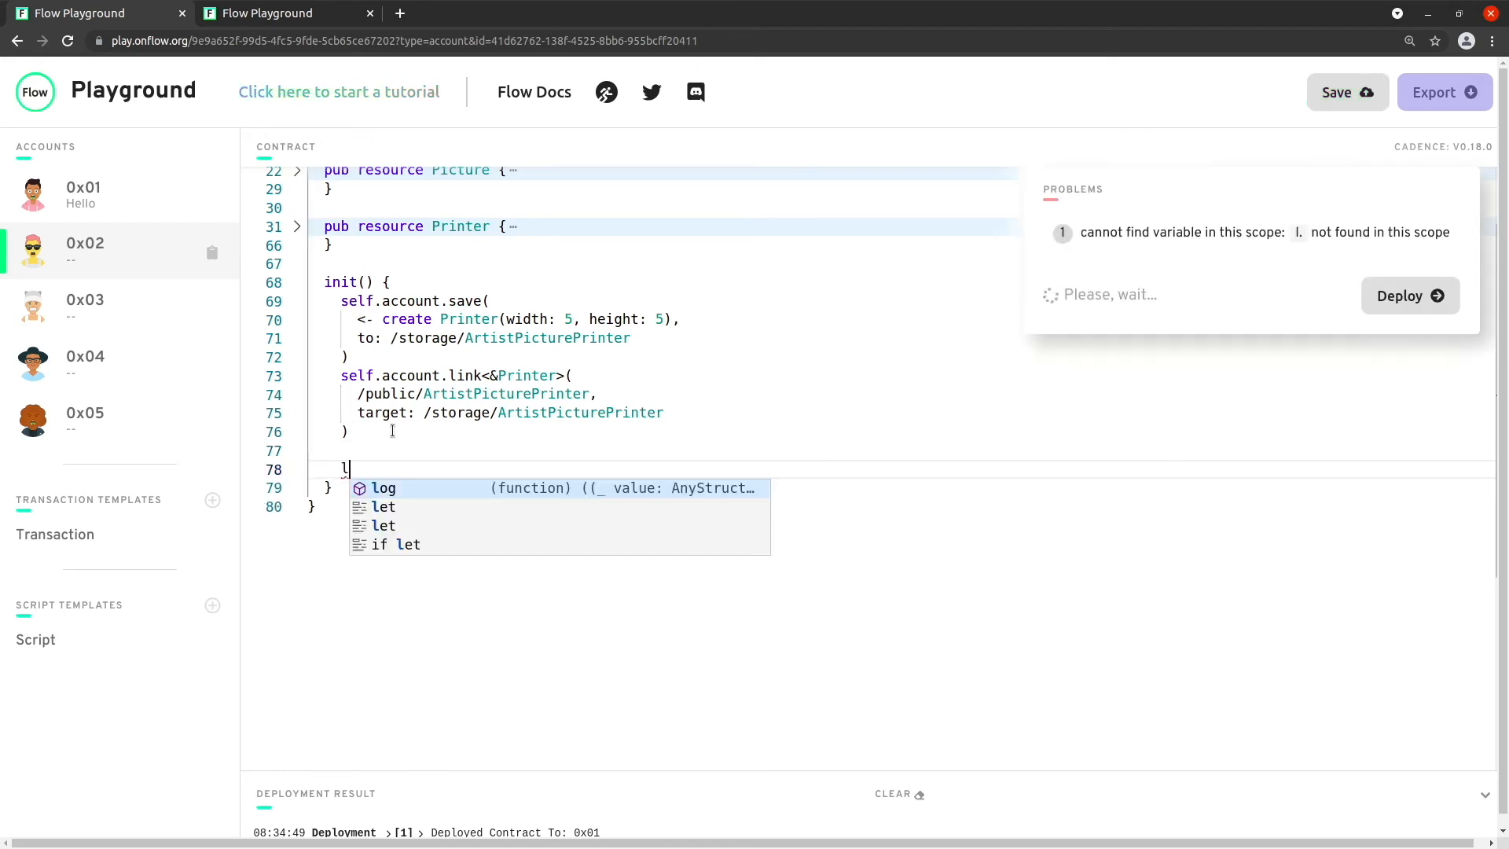
pyautogui.write('et')
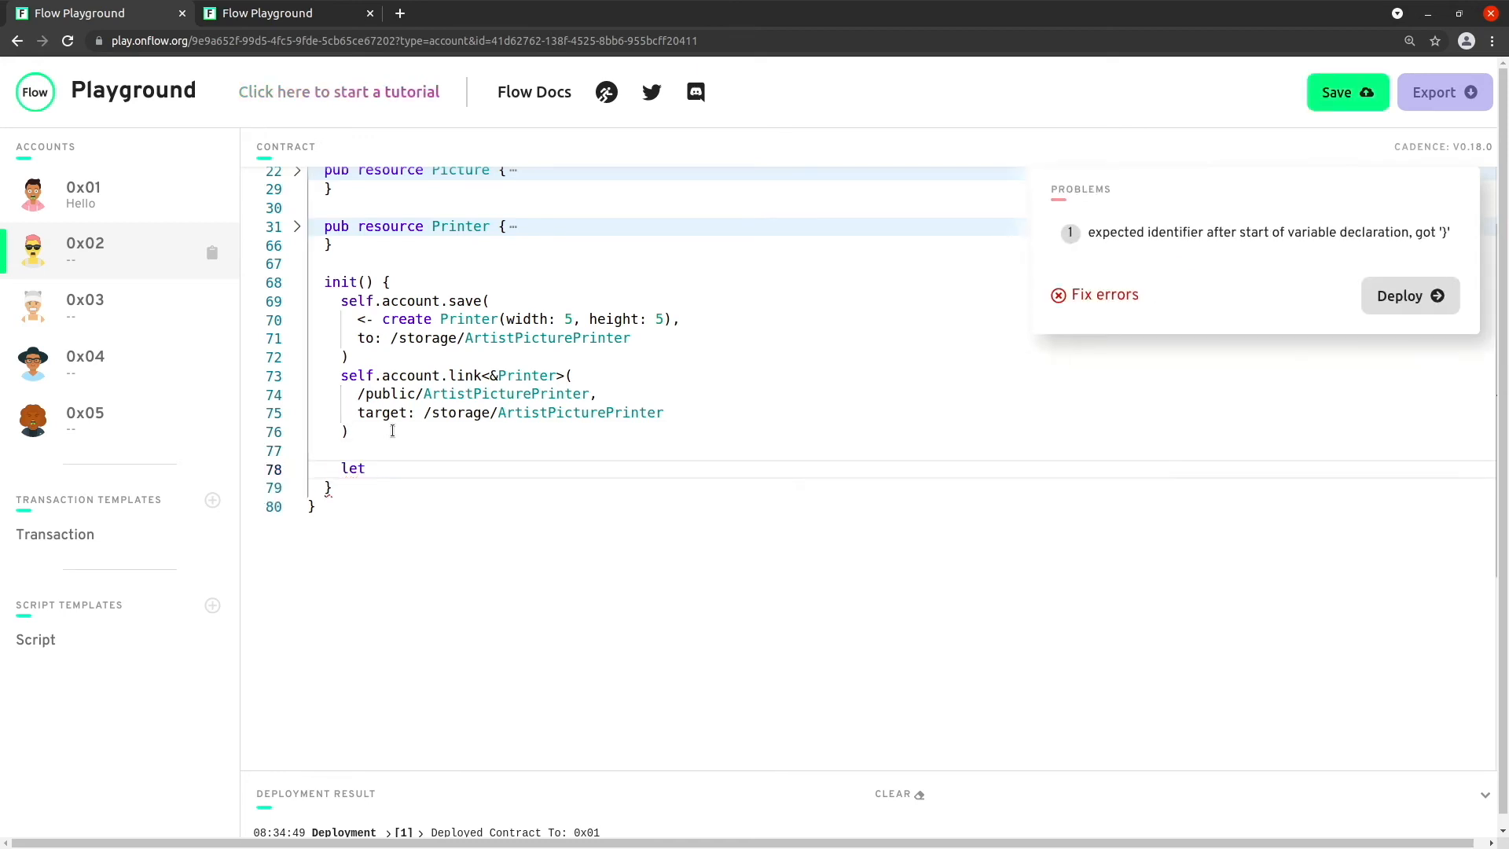
pyautogui.write('name =')
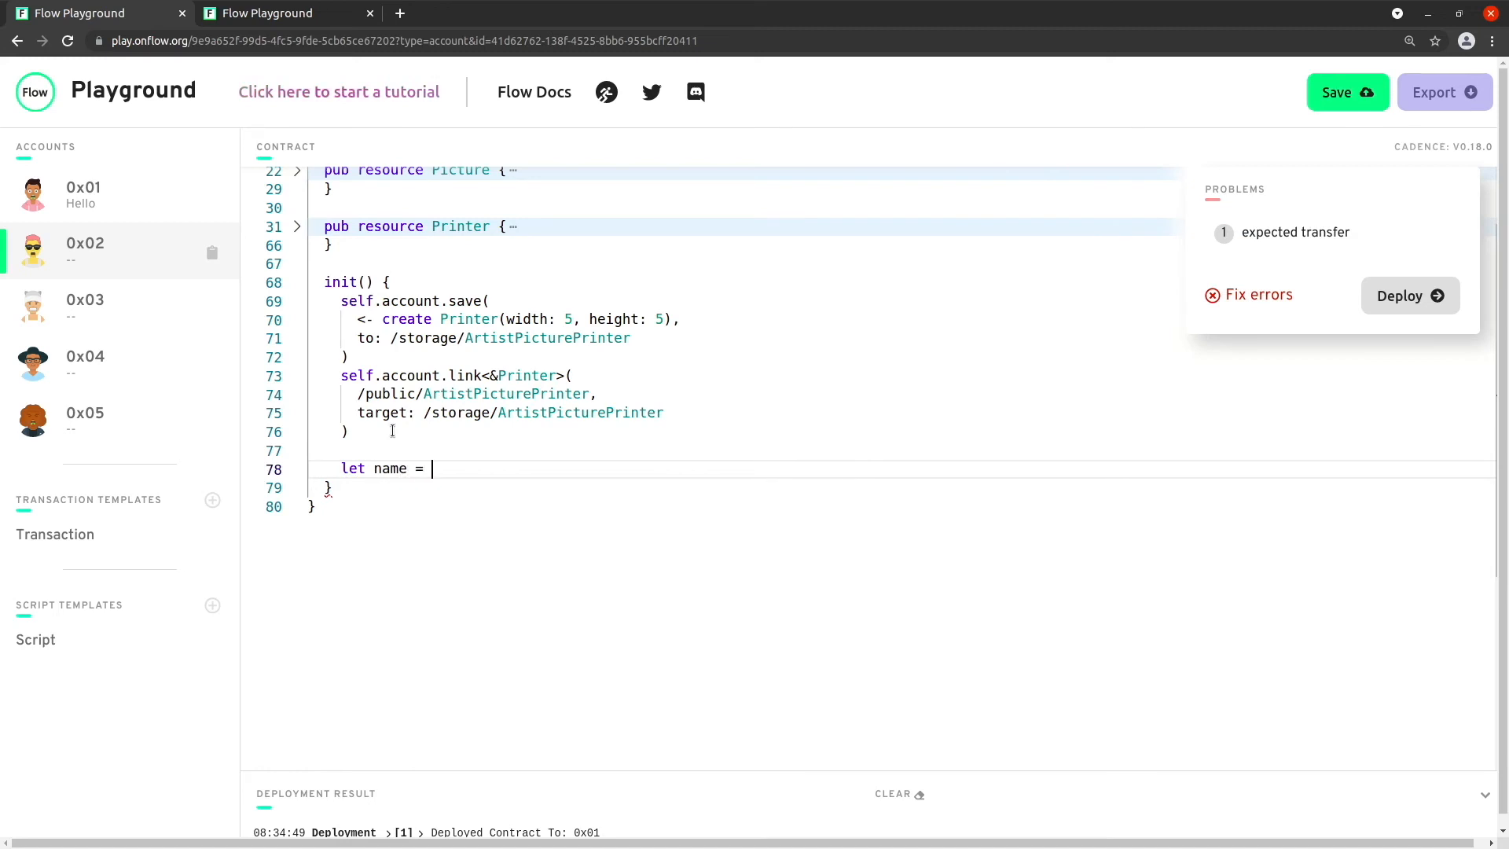
pyautogui.write('"Morgan"')
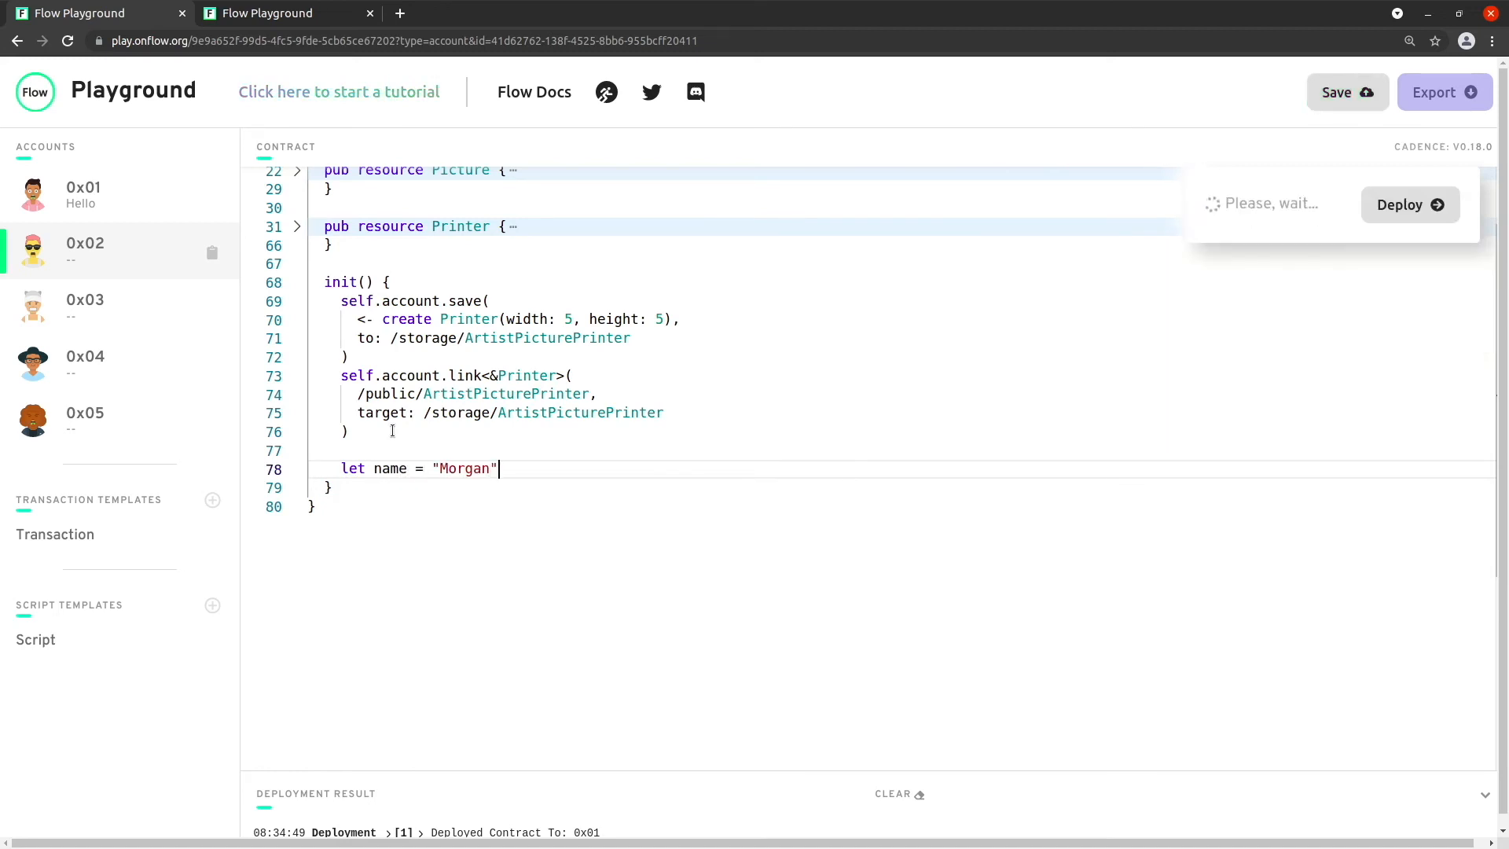
# Step: Declare let nameRef: &String = &name as &String below it
pyautogui.write('let name')
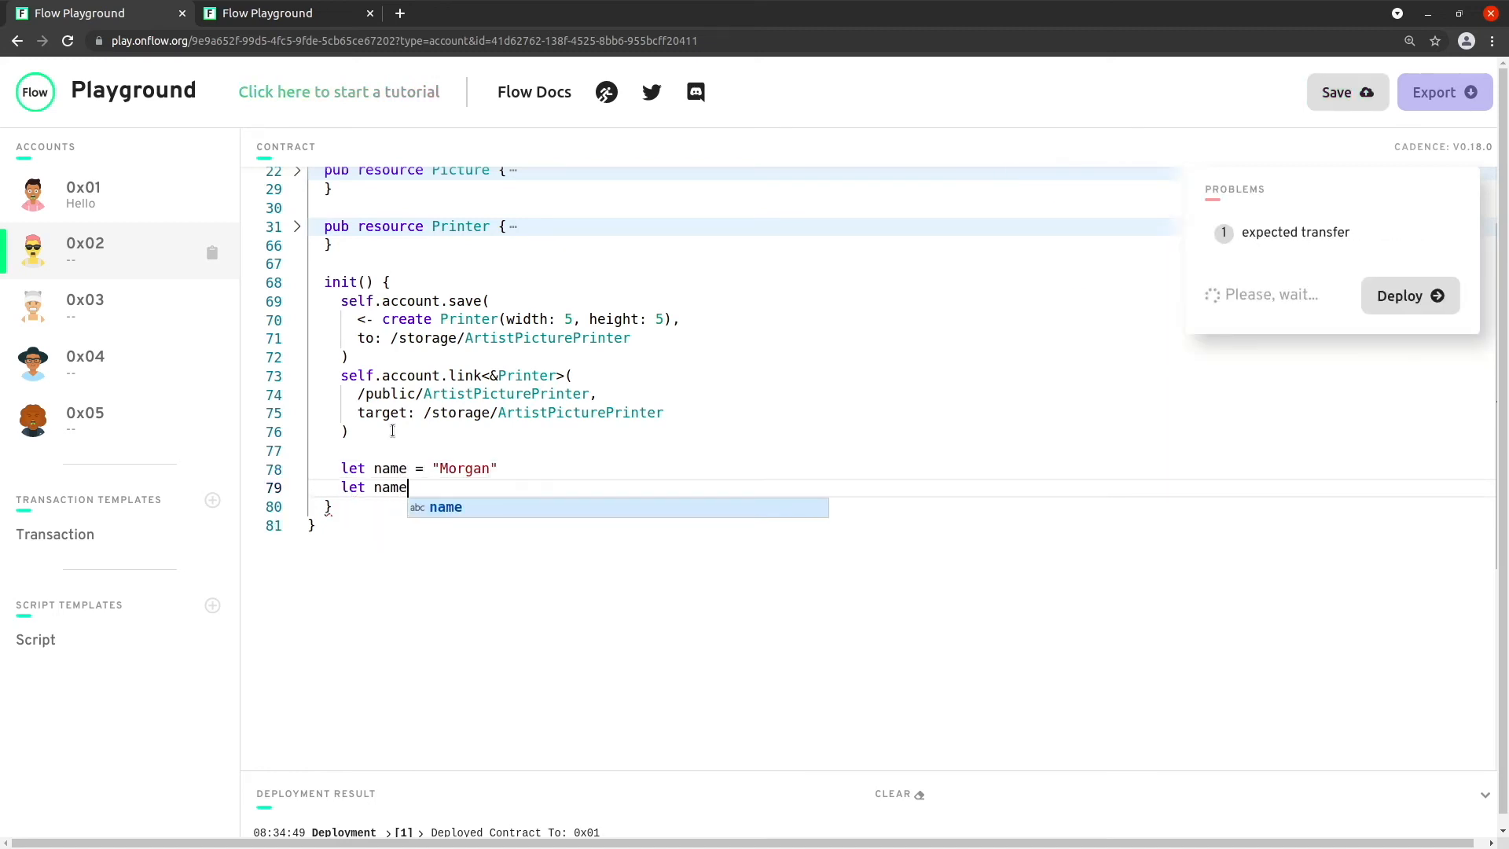
pyautogui.write('Ref')
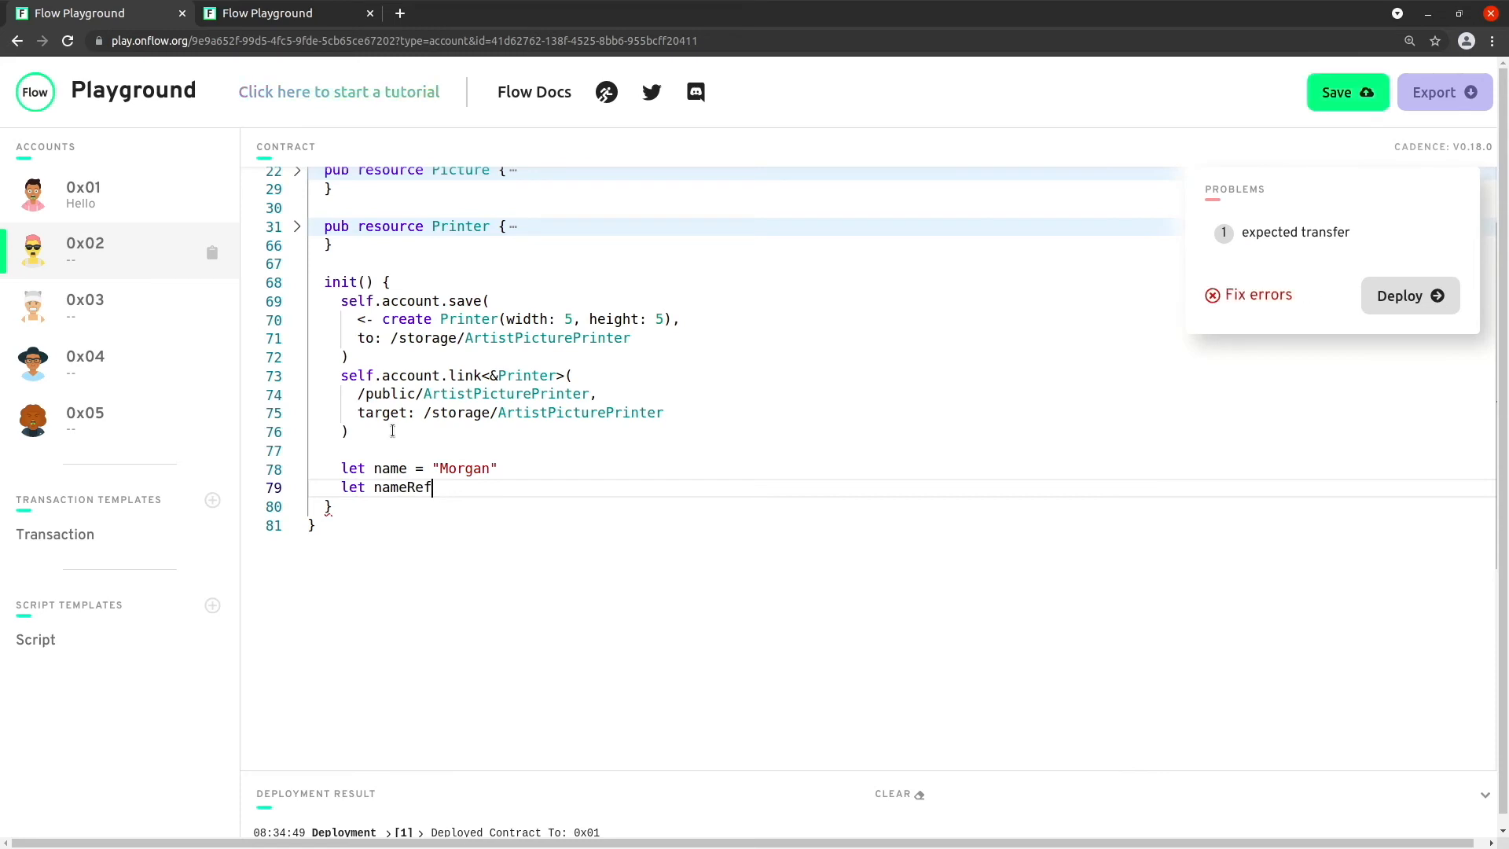
pyautogui.write(': &')
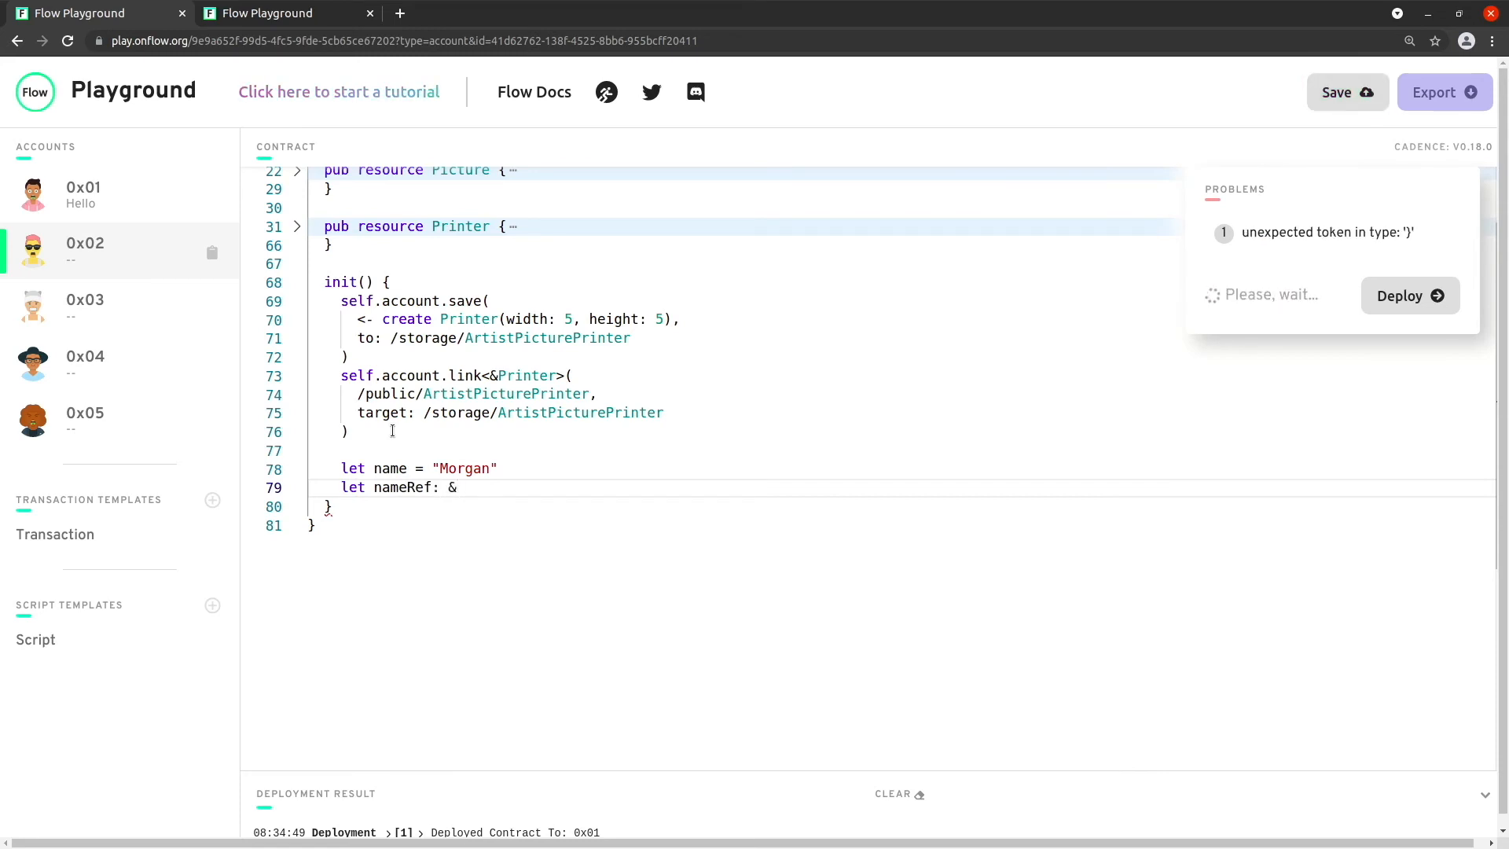
pyautogui.write('String =')
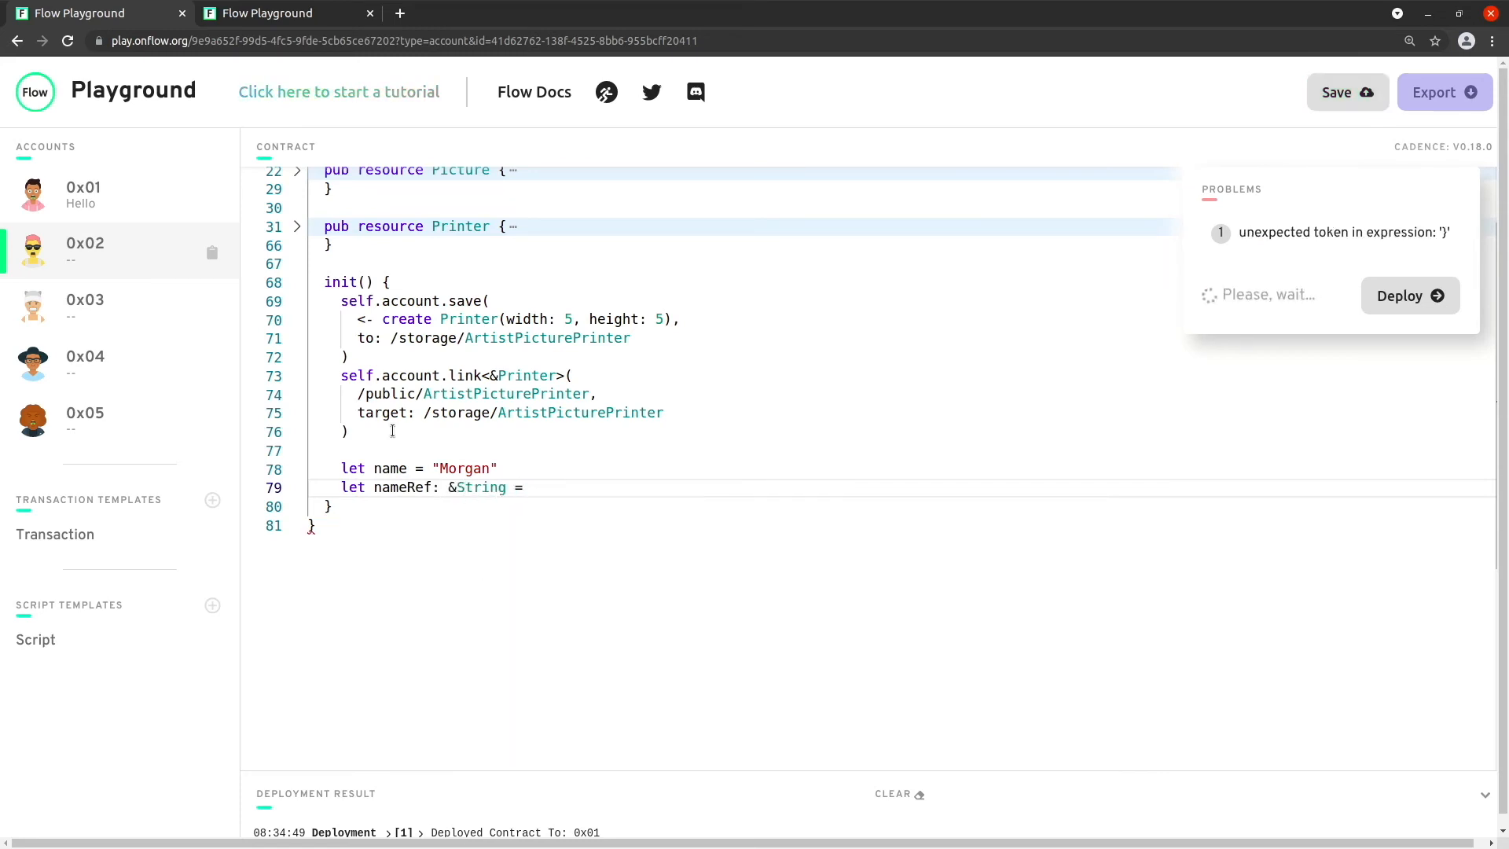
pyautogui.write('&name as &String')
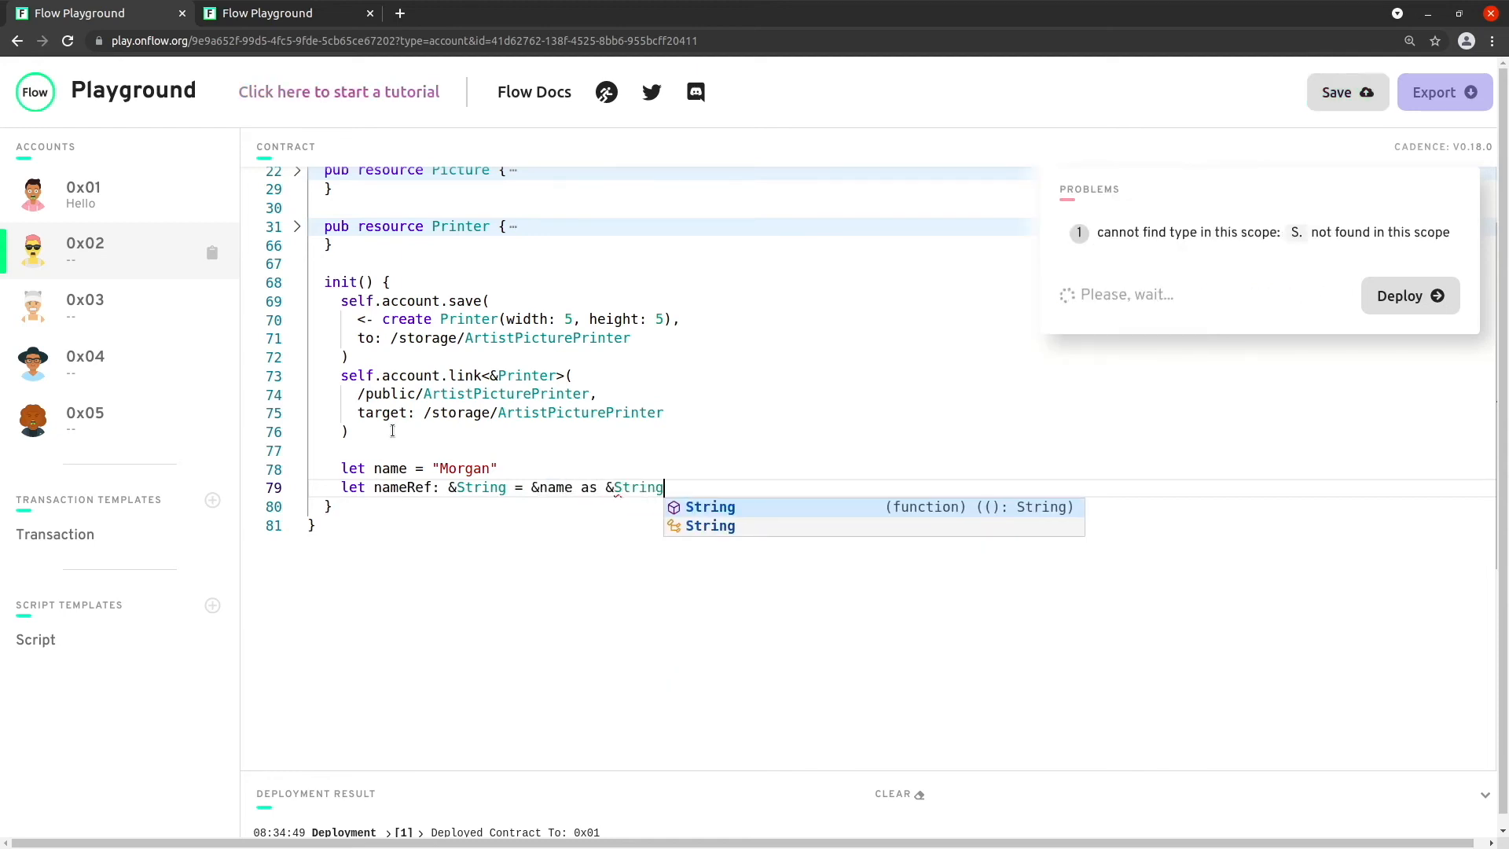
pyautogui.doubleClick(404, 487)
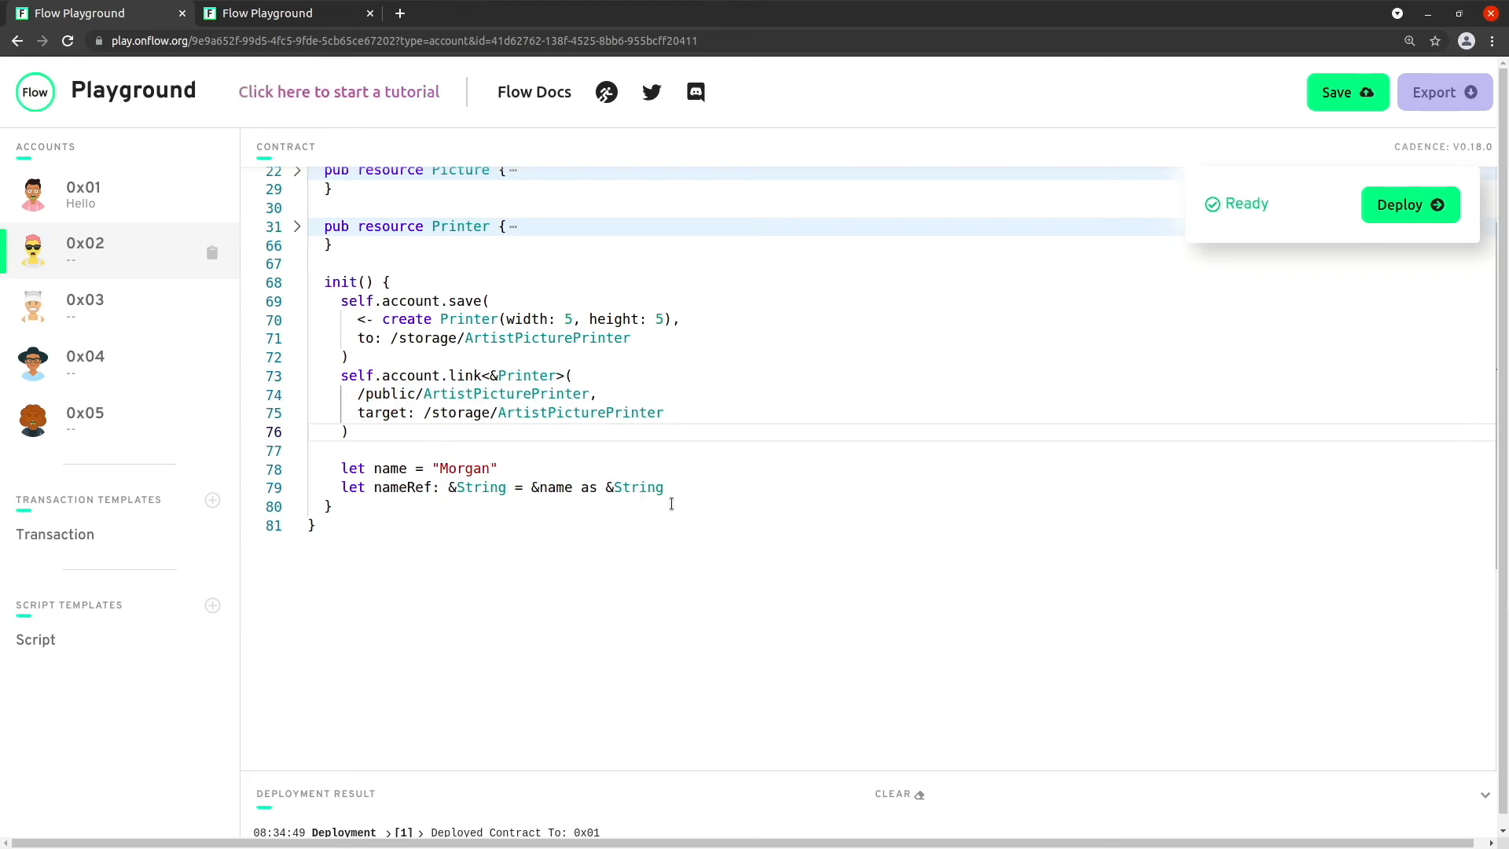
pyautogui.click(349, 431)
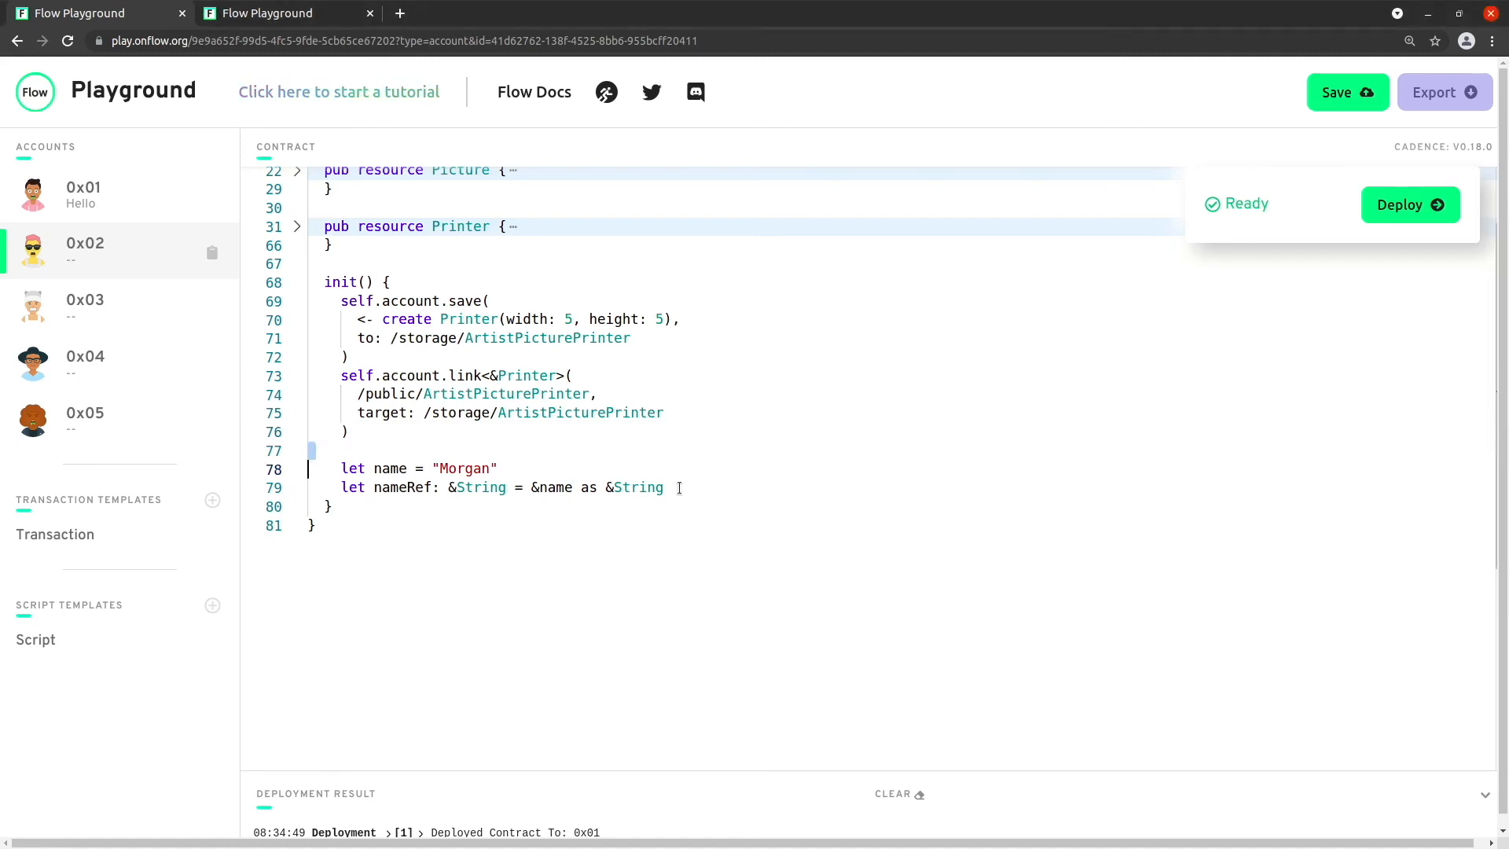
# Step: Select the name and nameRef lines and highlight parts of the borrow example before removing them
pyautogui.moveTo(341, 468); pyautogui.dragTo(664, 488)
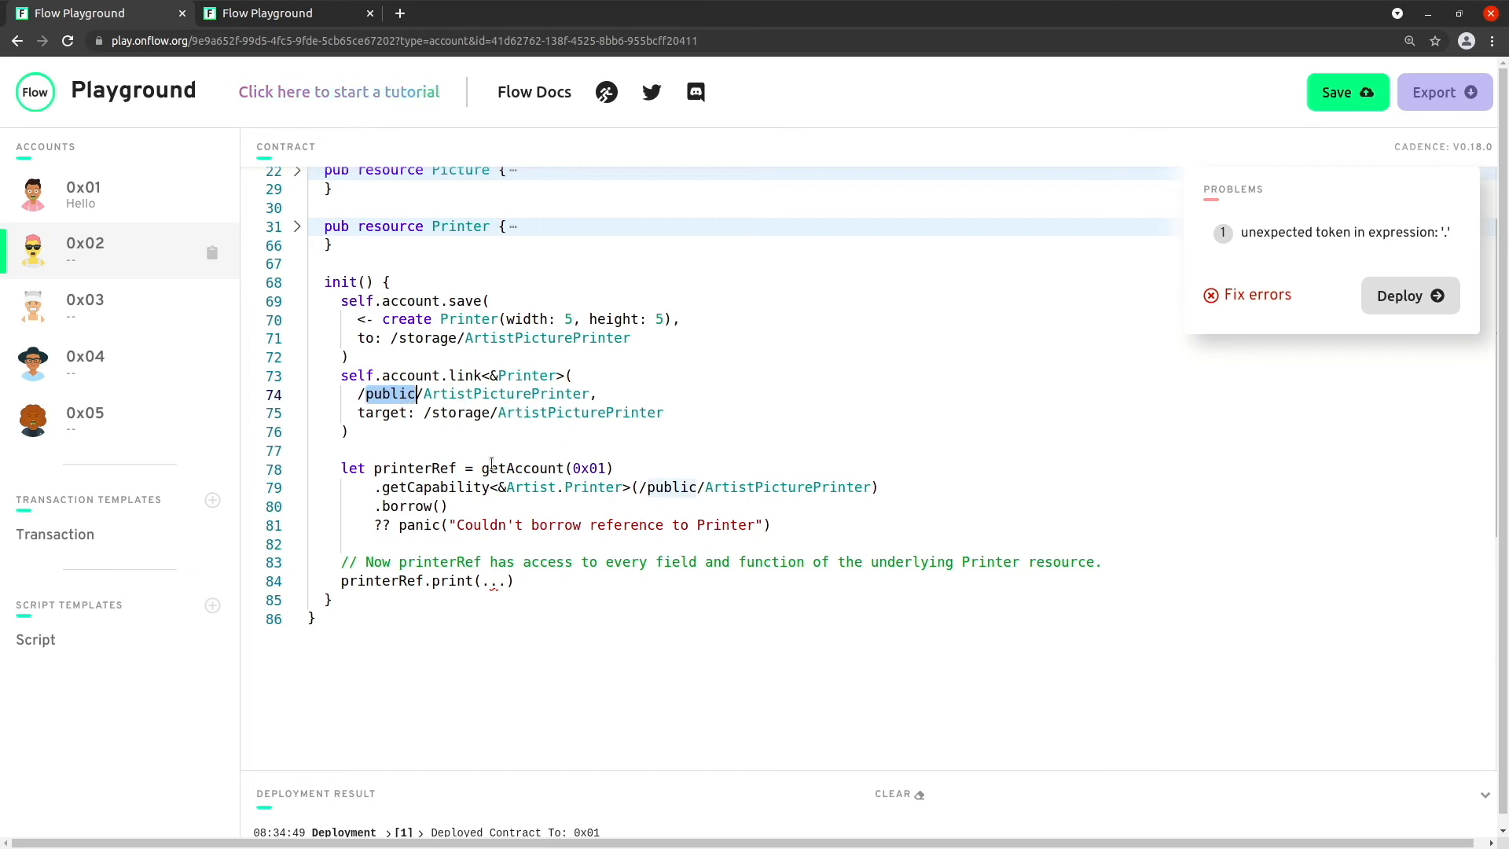
pyautogui.doubleClick(522, 468)
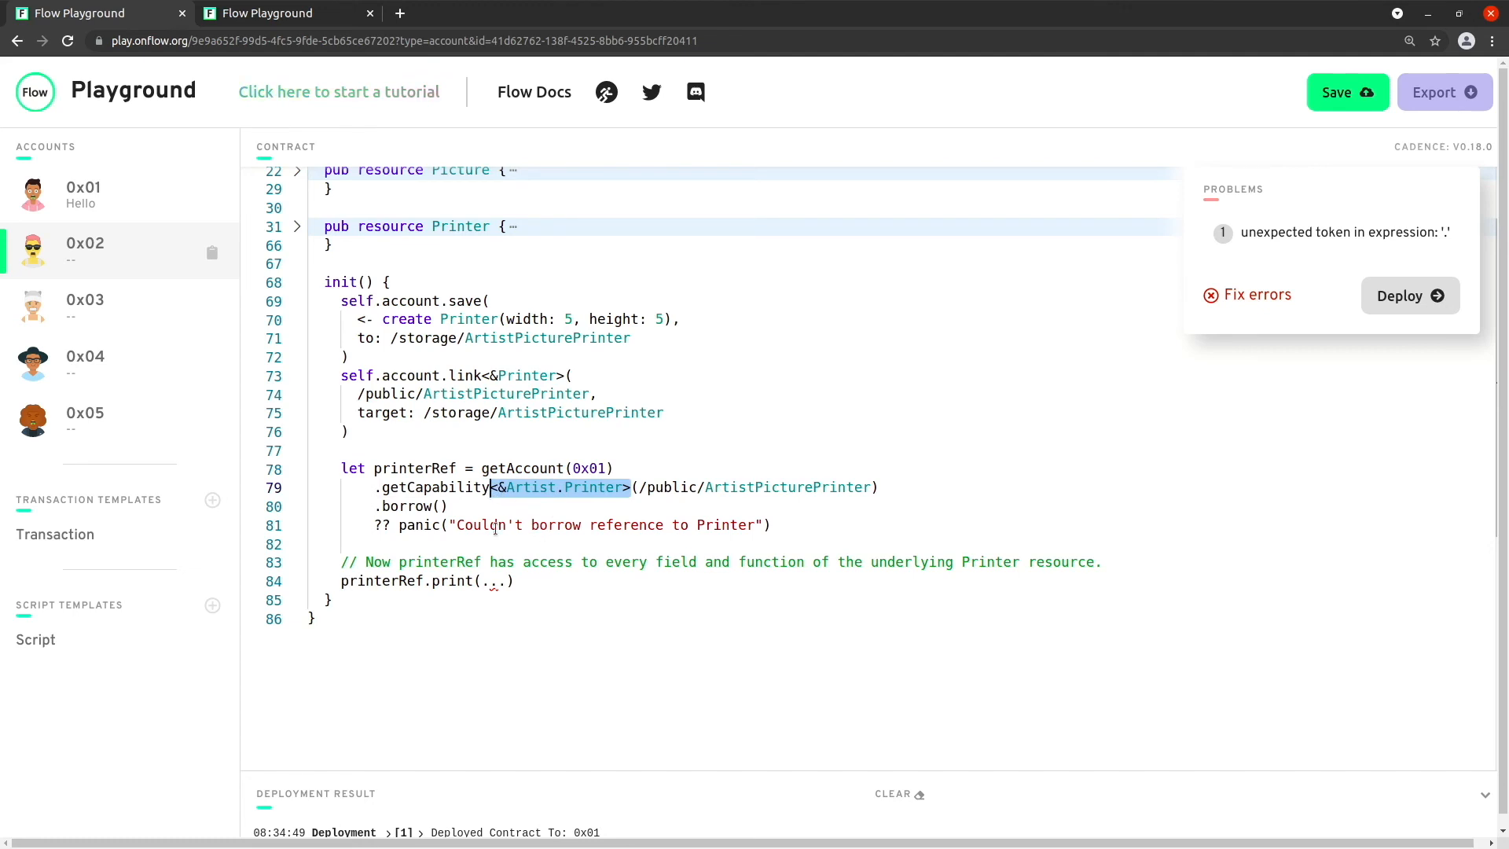
pyautogui.doubleClick(409, 506)
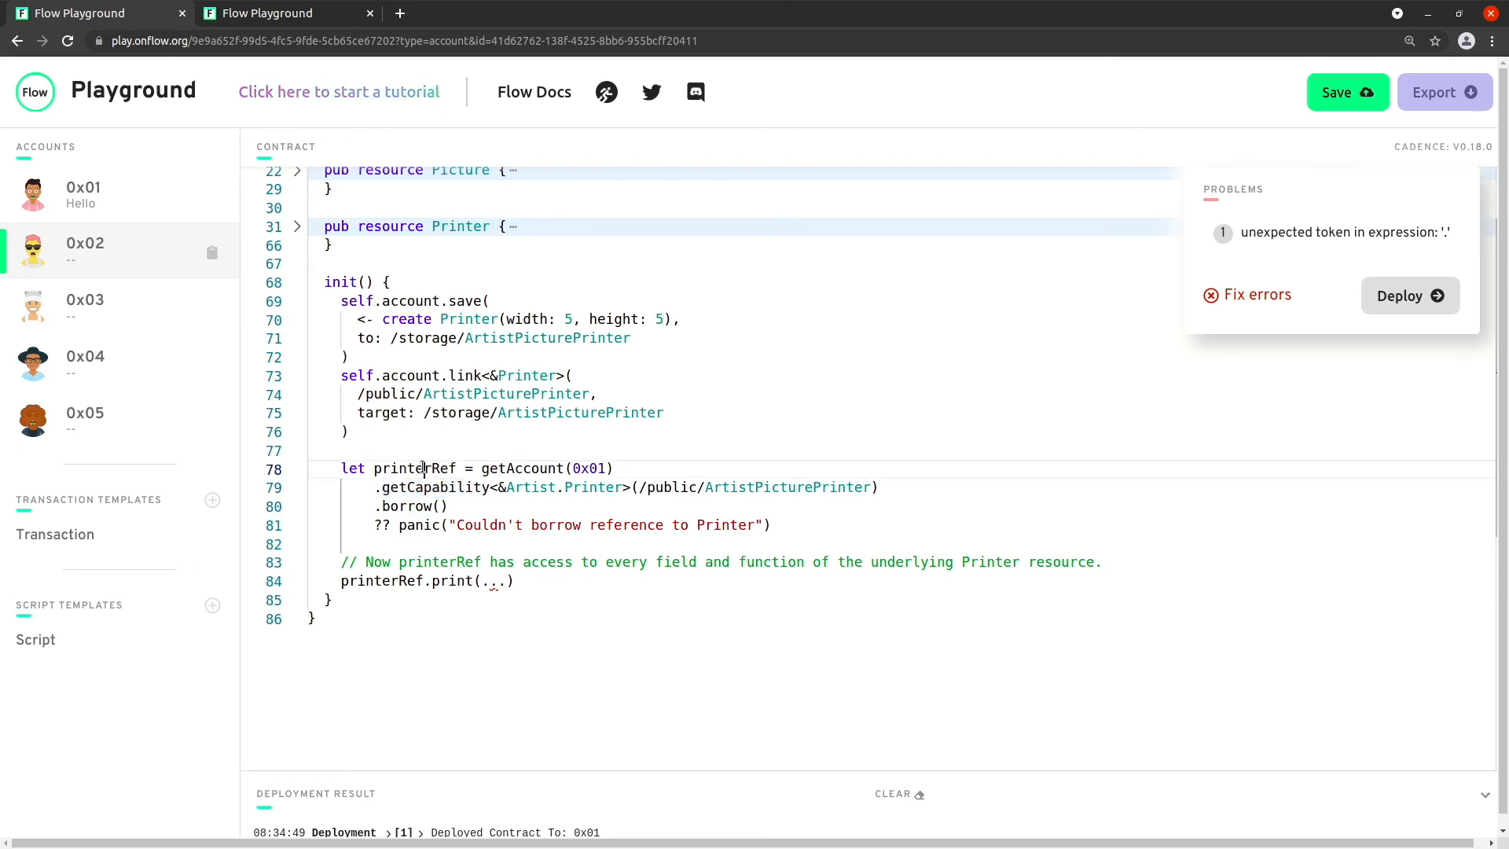
pyautogui.doubleClick(413, 468)
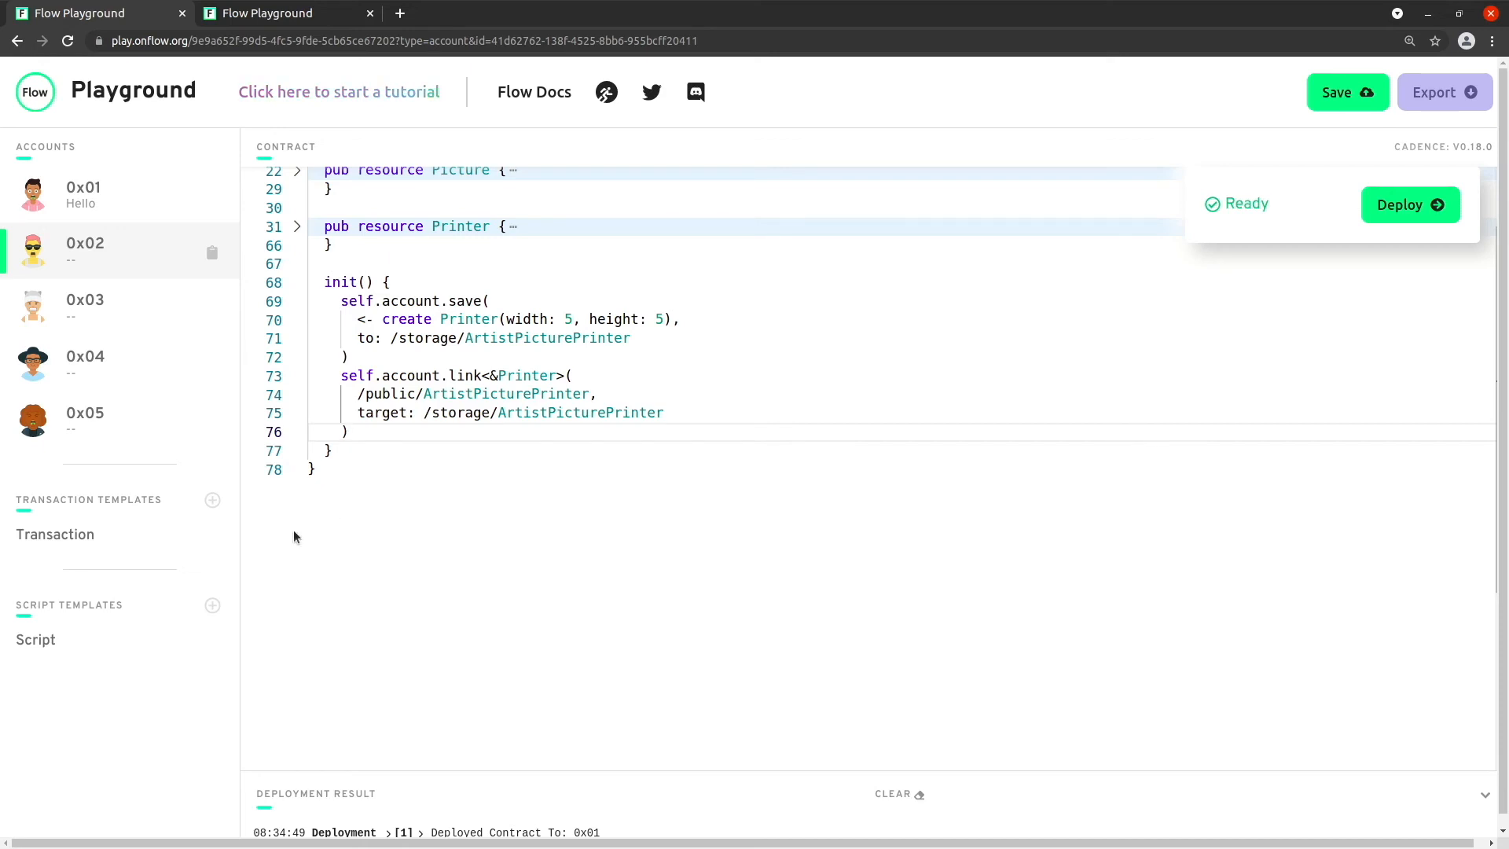
pyautogui.moveTo(212, 500)
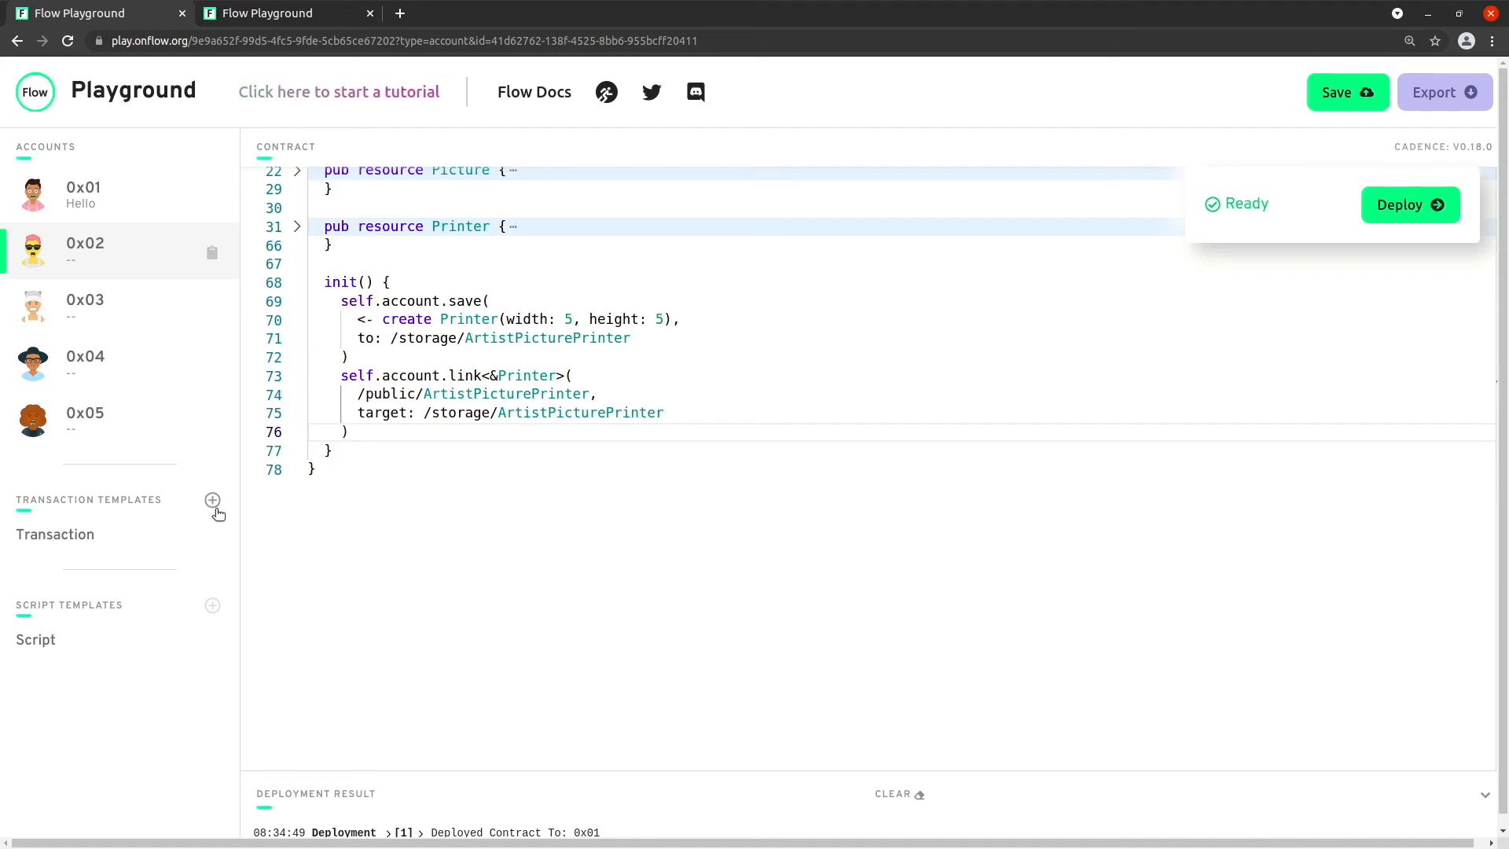
# Step: Add a new transaction template and rename it secondTransaction
pyautogui.click(212, 500)
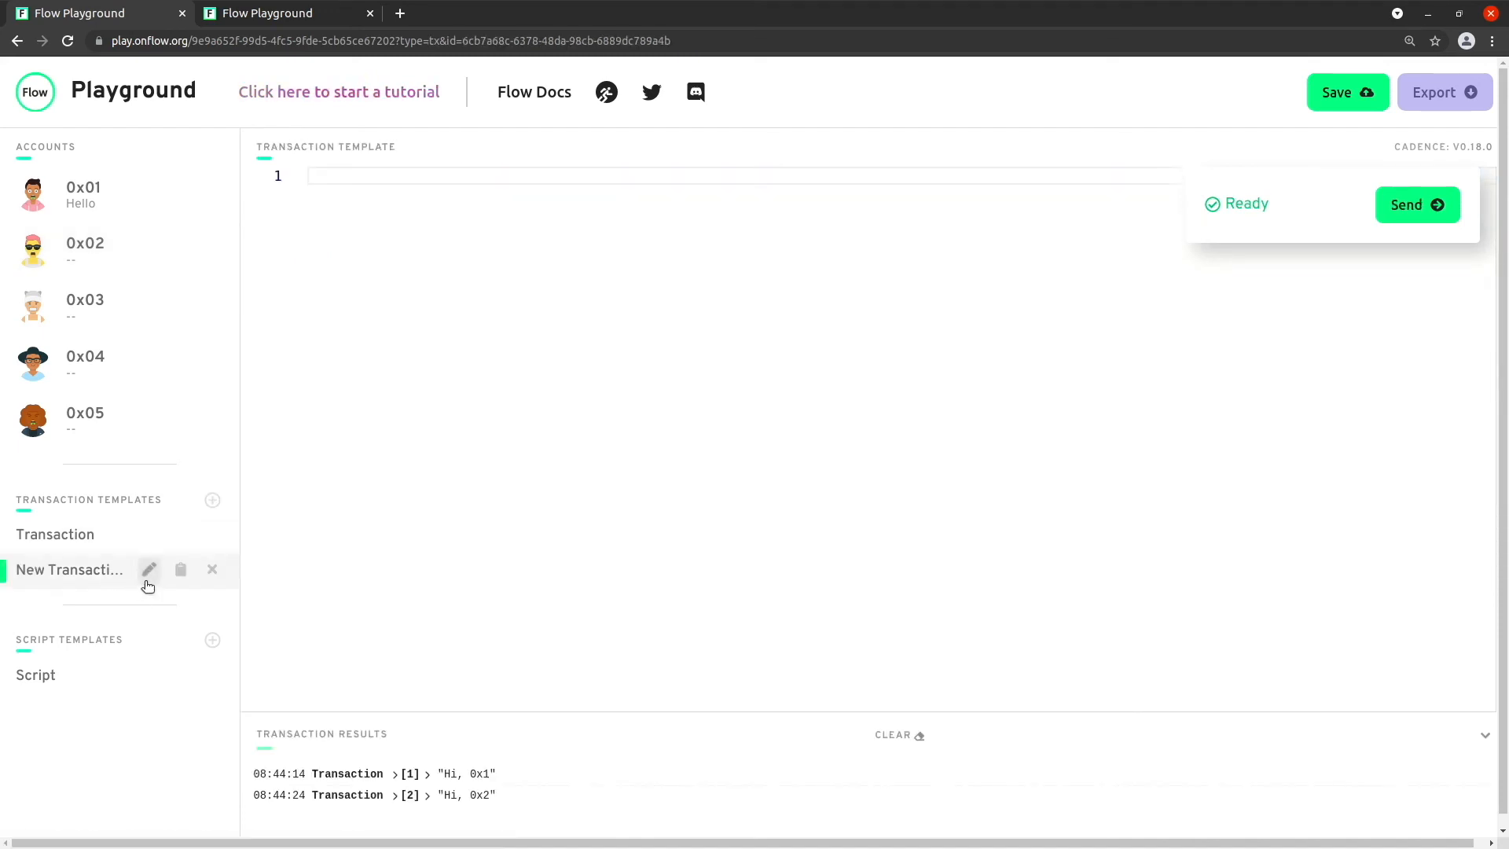
pyautogui.click(150, 569)
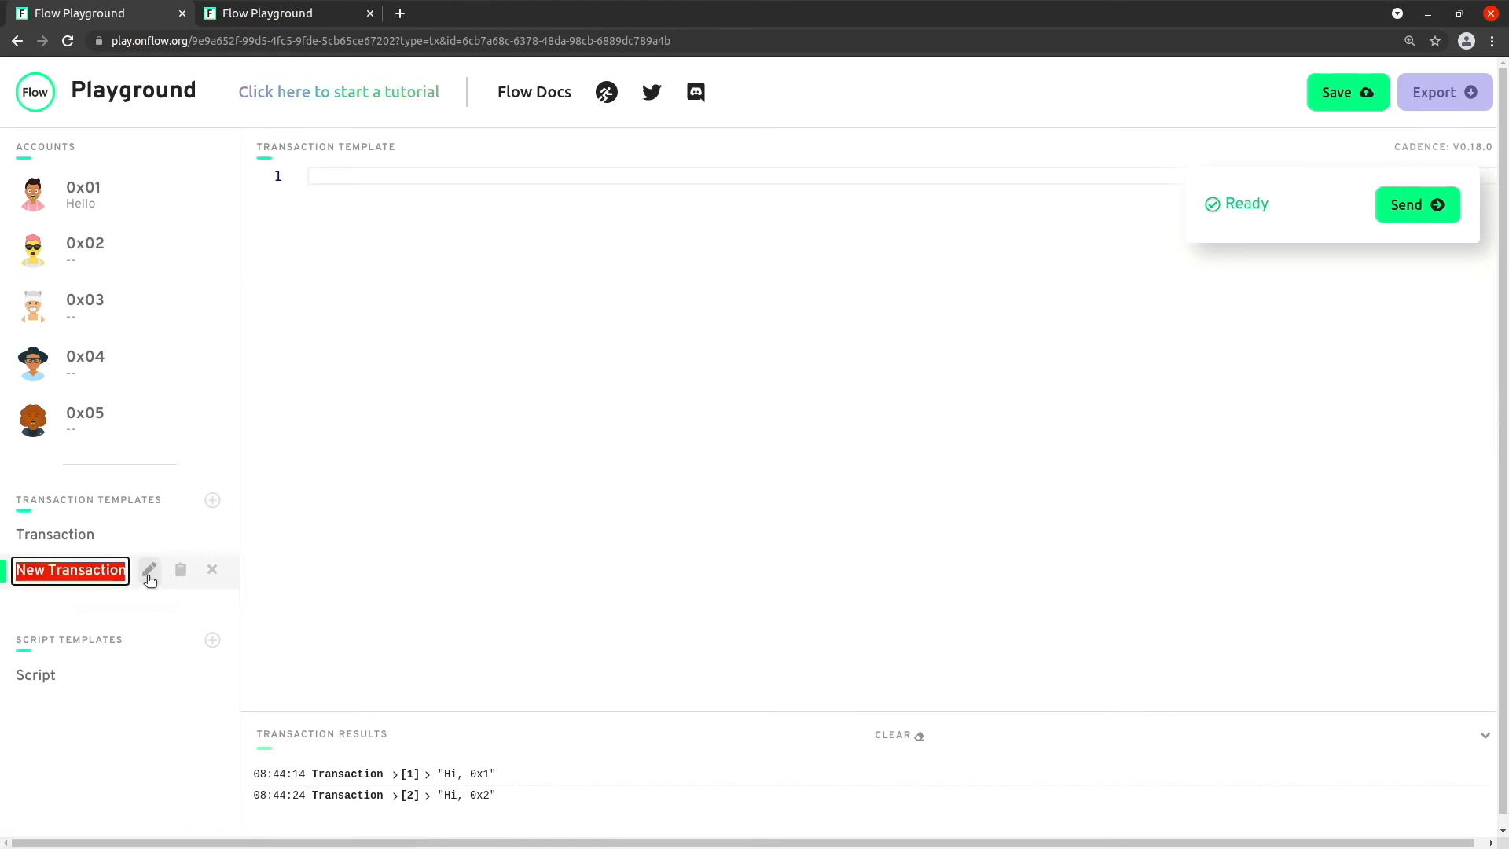
pyautogui.write('seco')
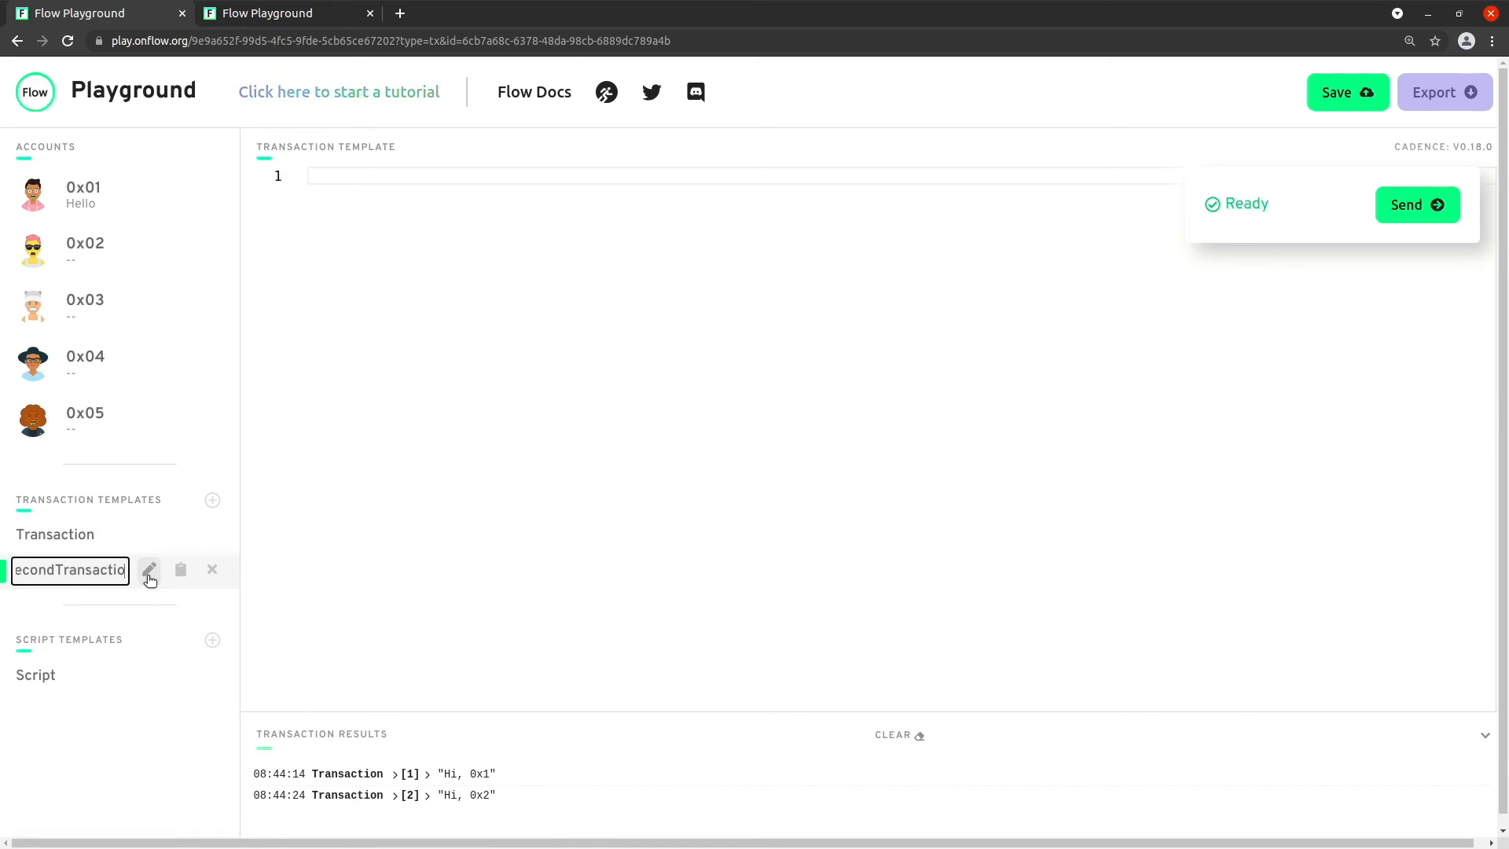
pyautogui.click(149, 569)
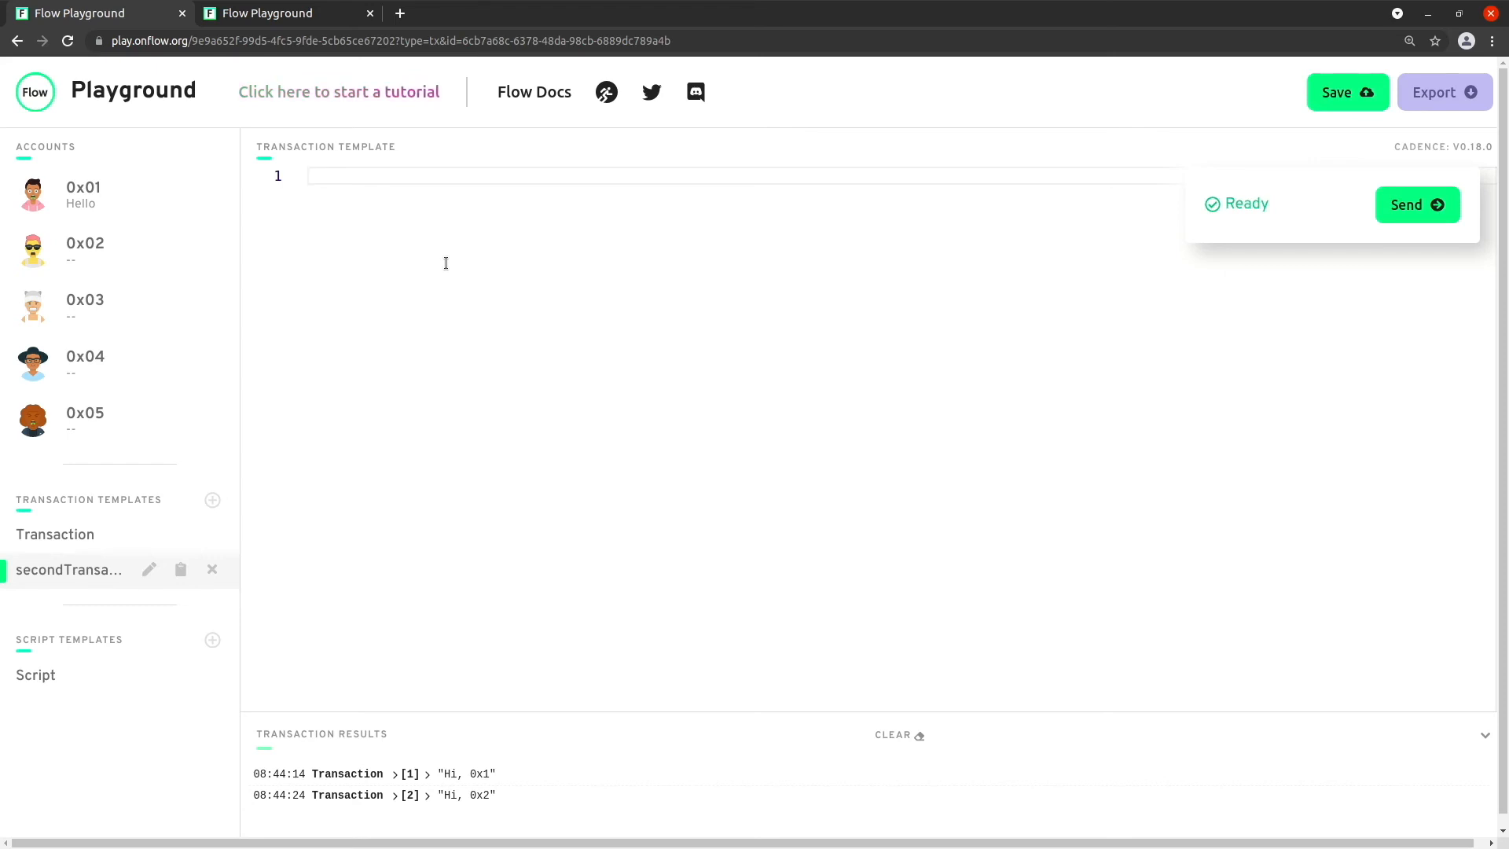
# Step: Import Artist from 0x02 and start a transaction block
pyautogui.write('import')
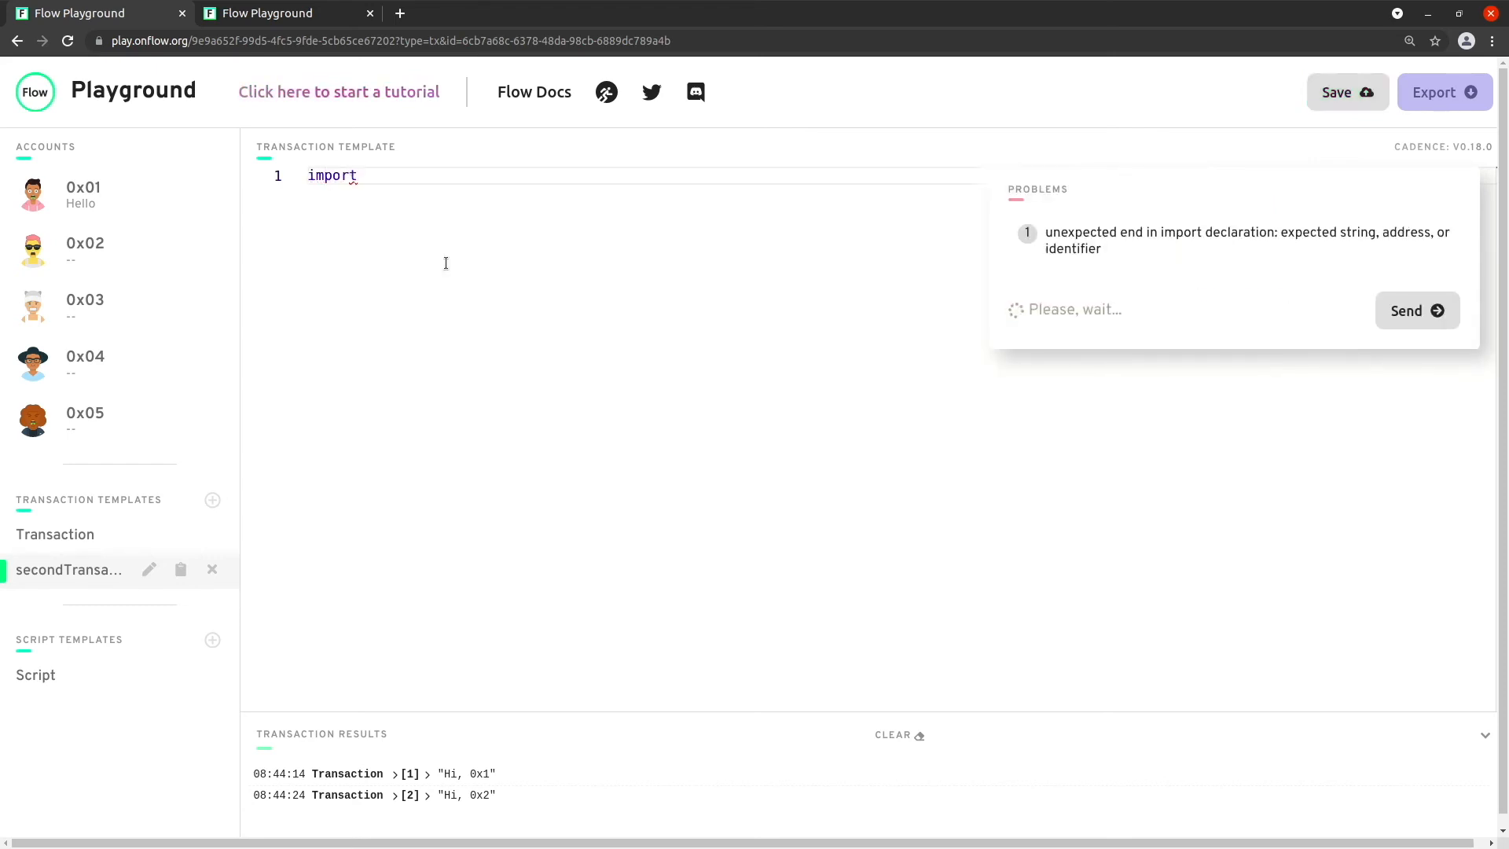
pyautogui.write('Artis')
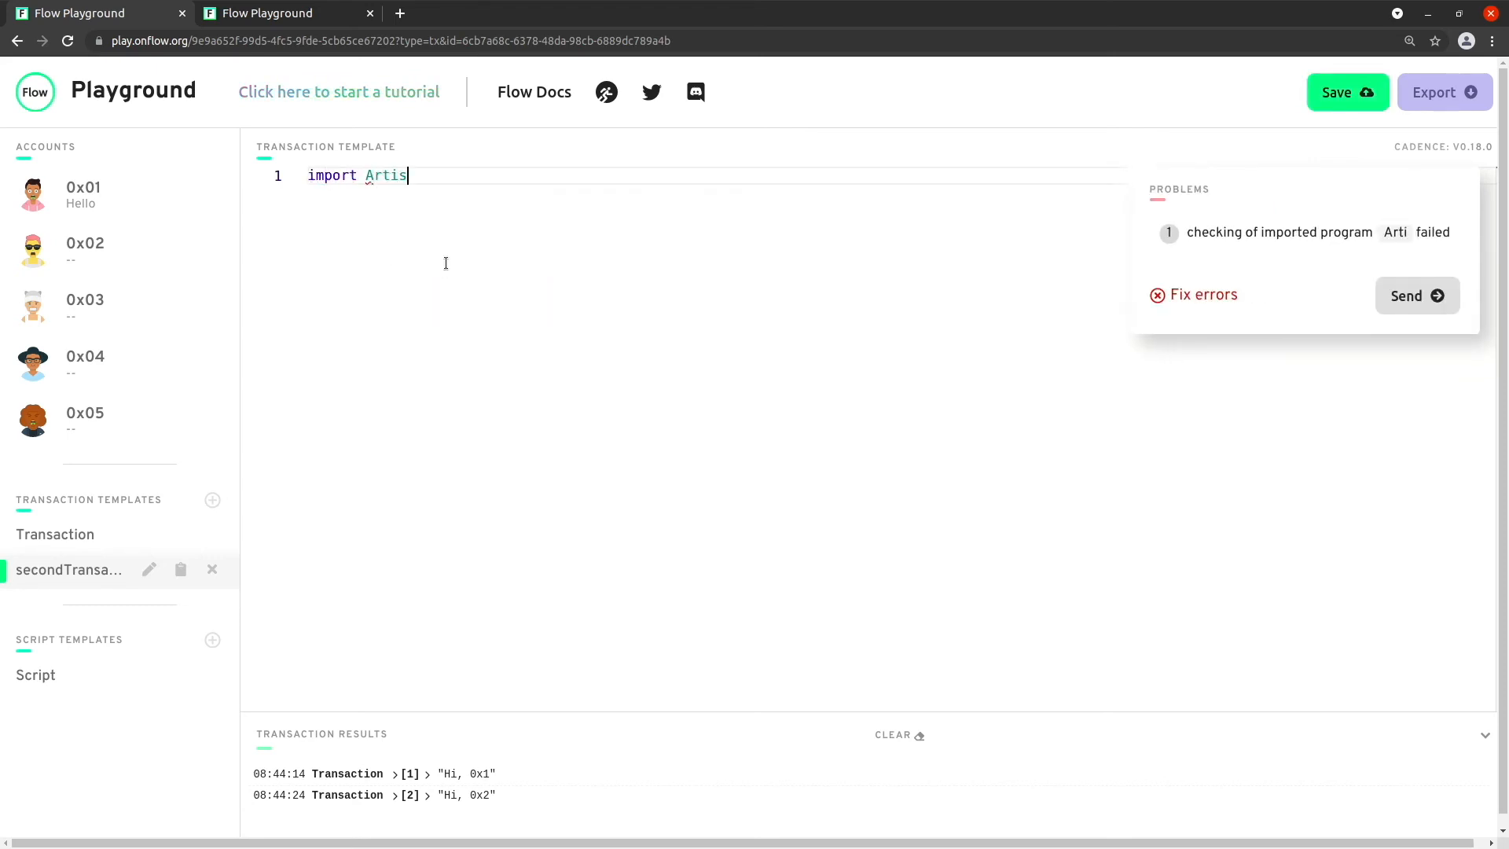
pyautogui.write('t from 0')
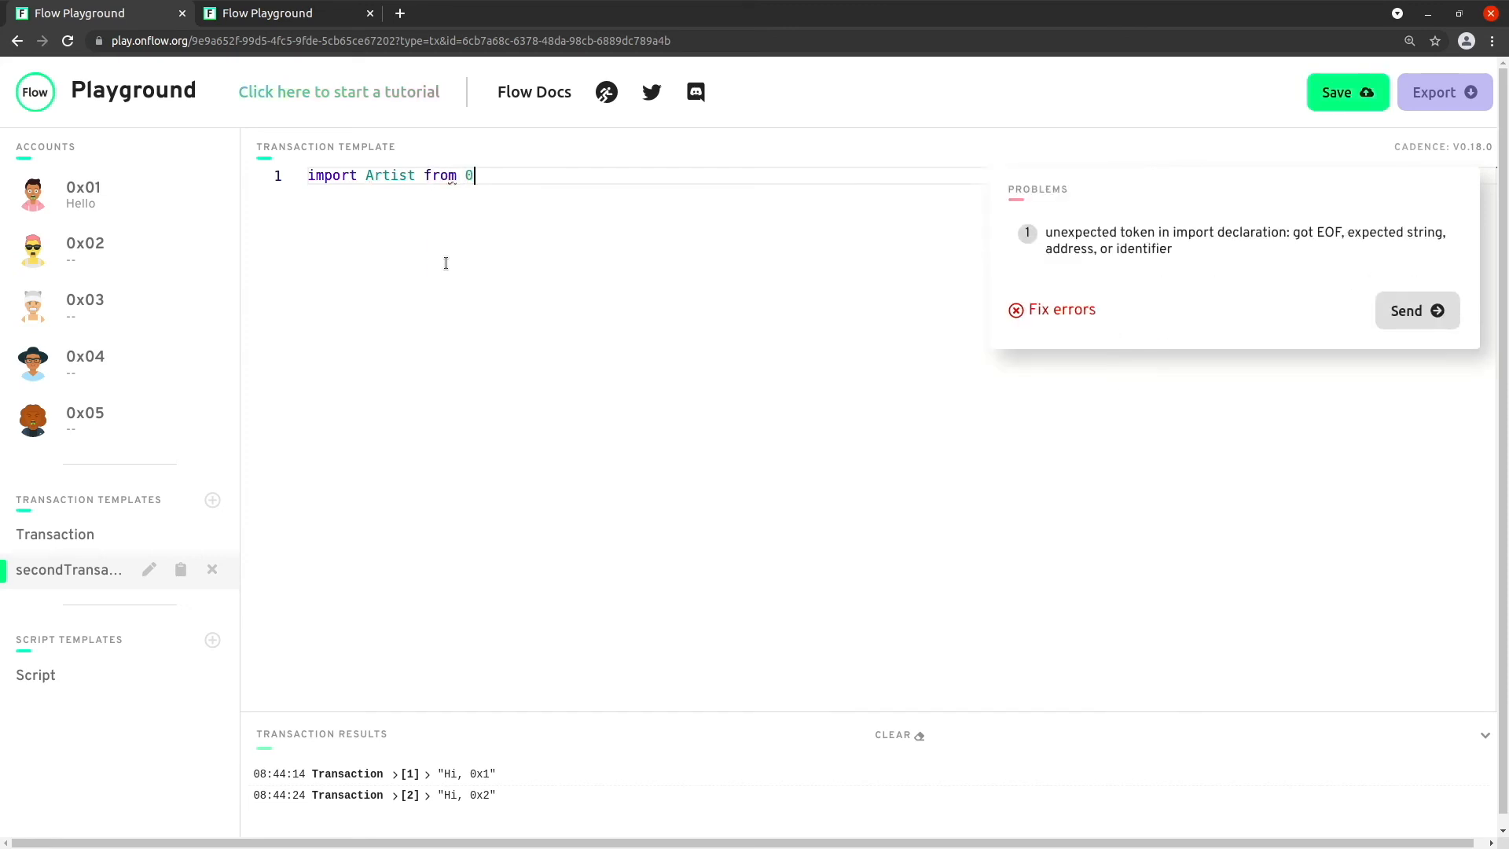
pyautogui.write('x02')
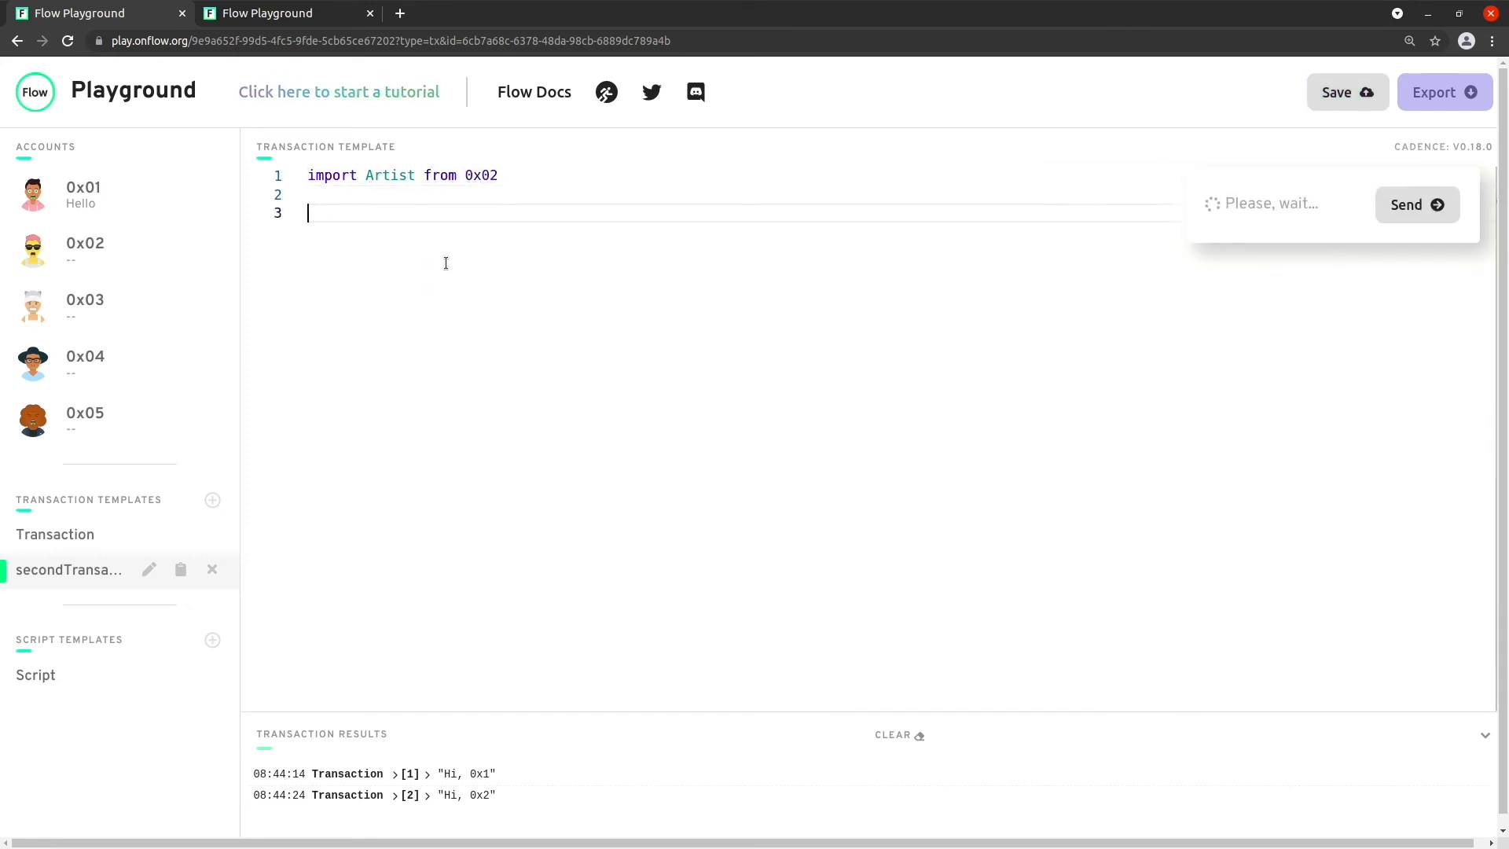
pyautogui.write('tran')
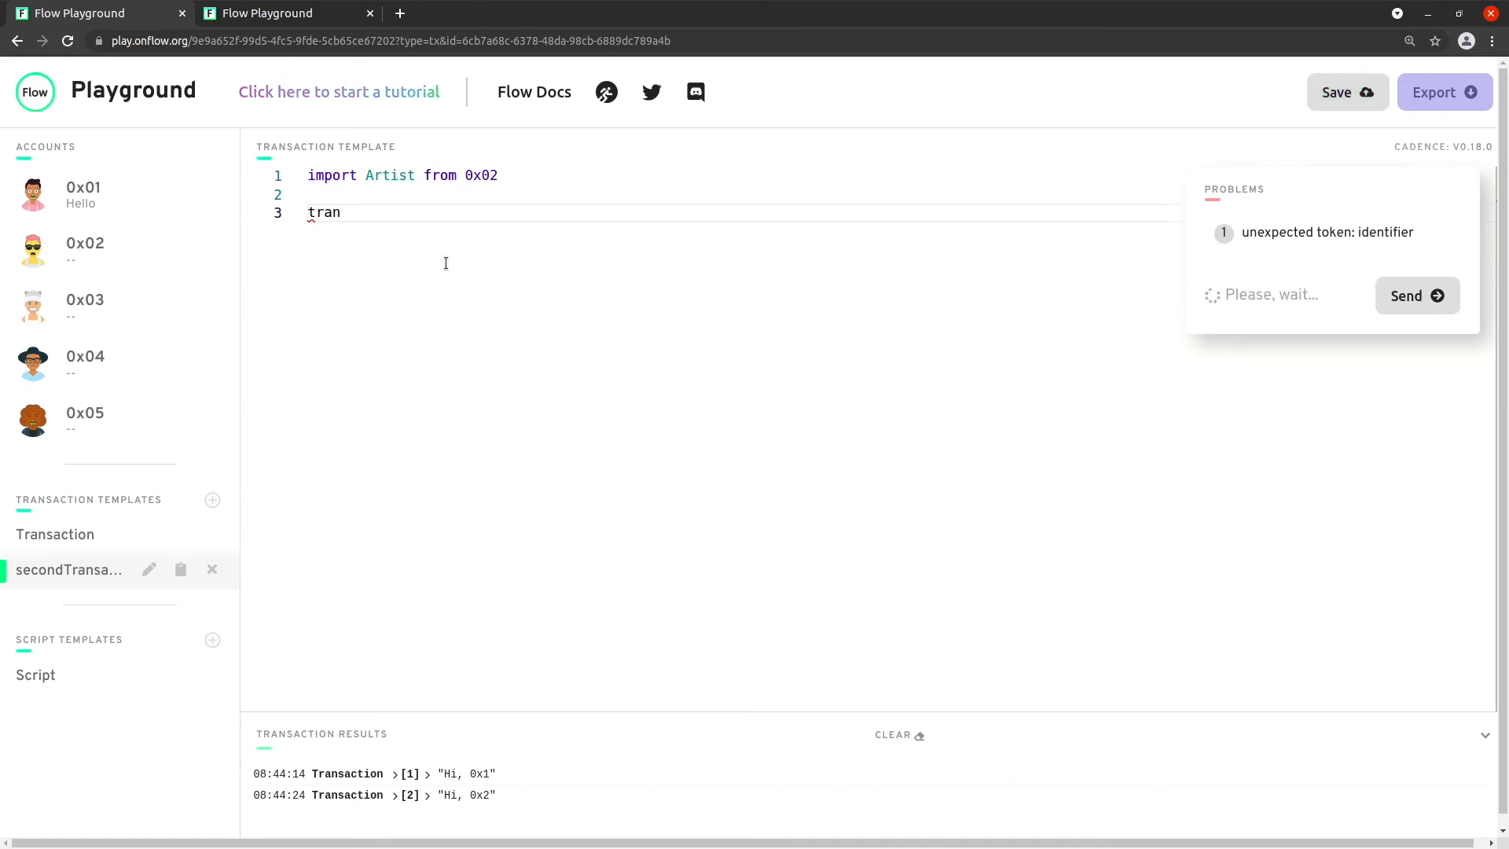
pyautogui.write('saction {')
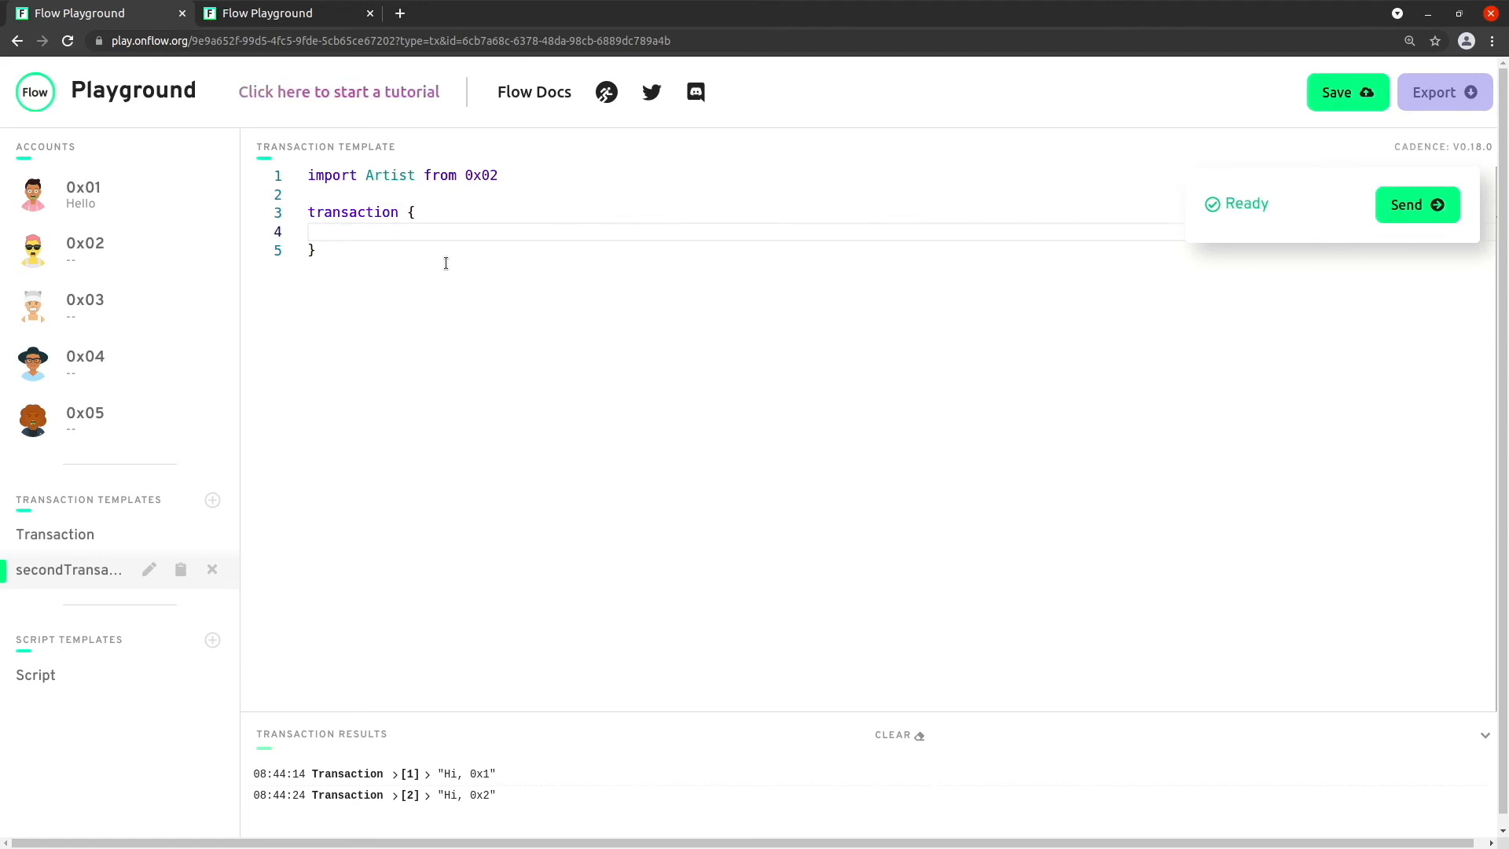
pyautogui.write('let pixels:')
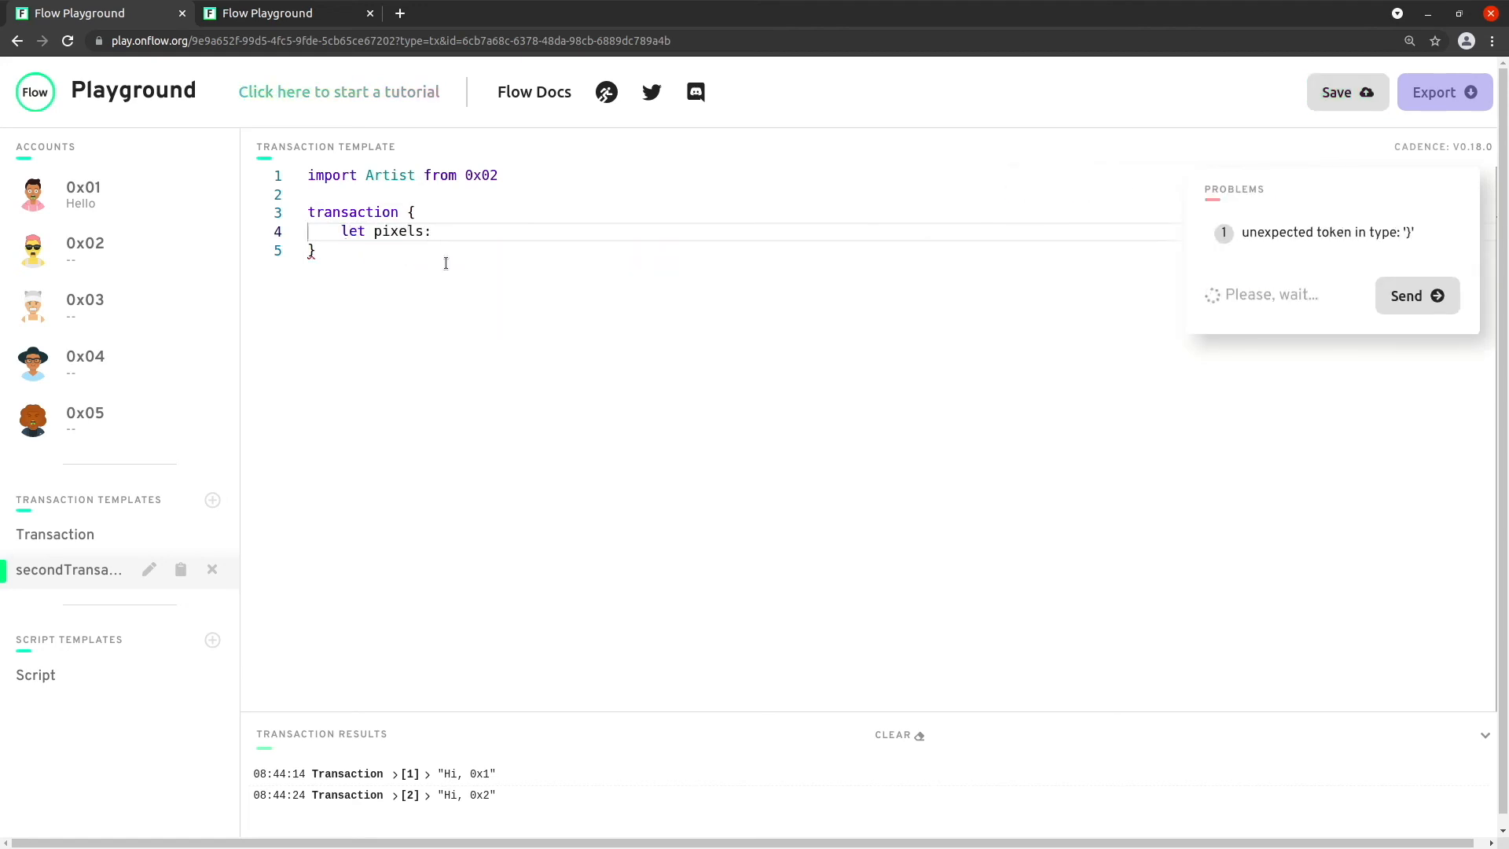
pyautogui.write('String(')
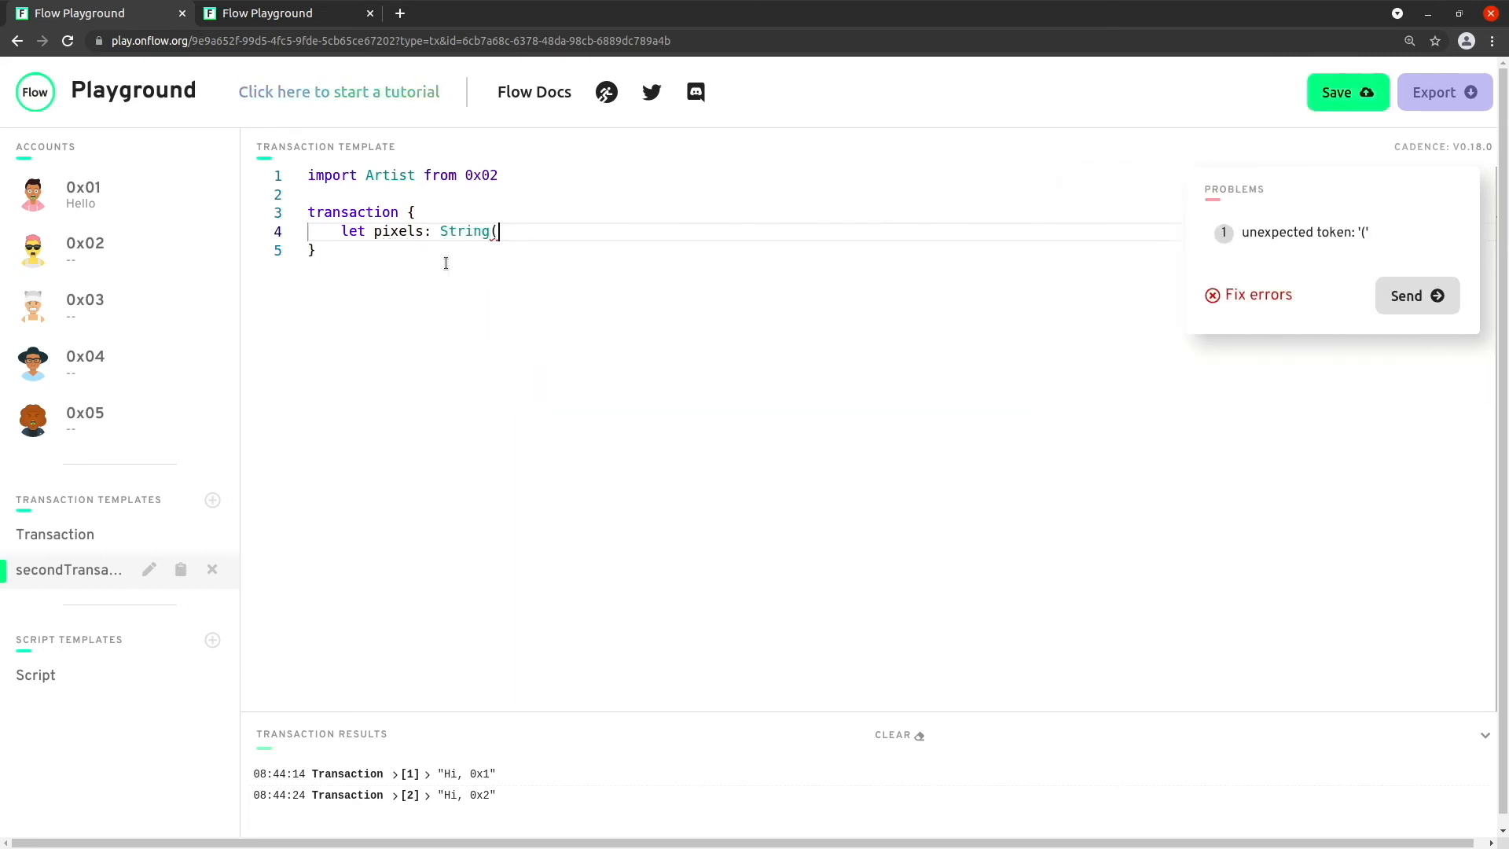
pyautogui.write('let')
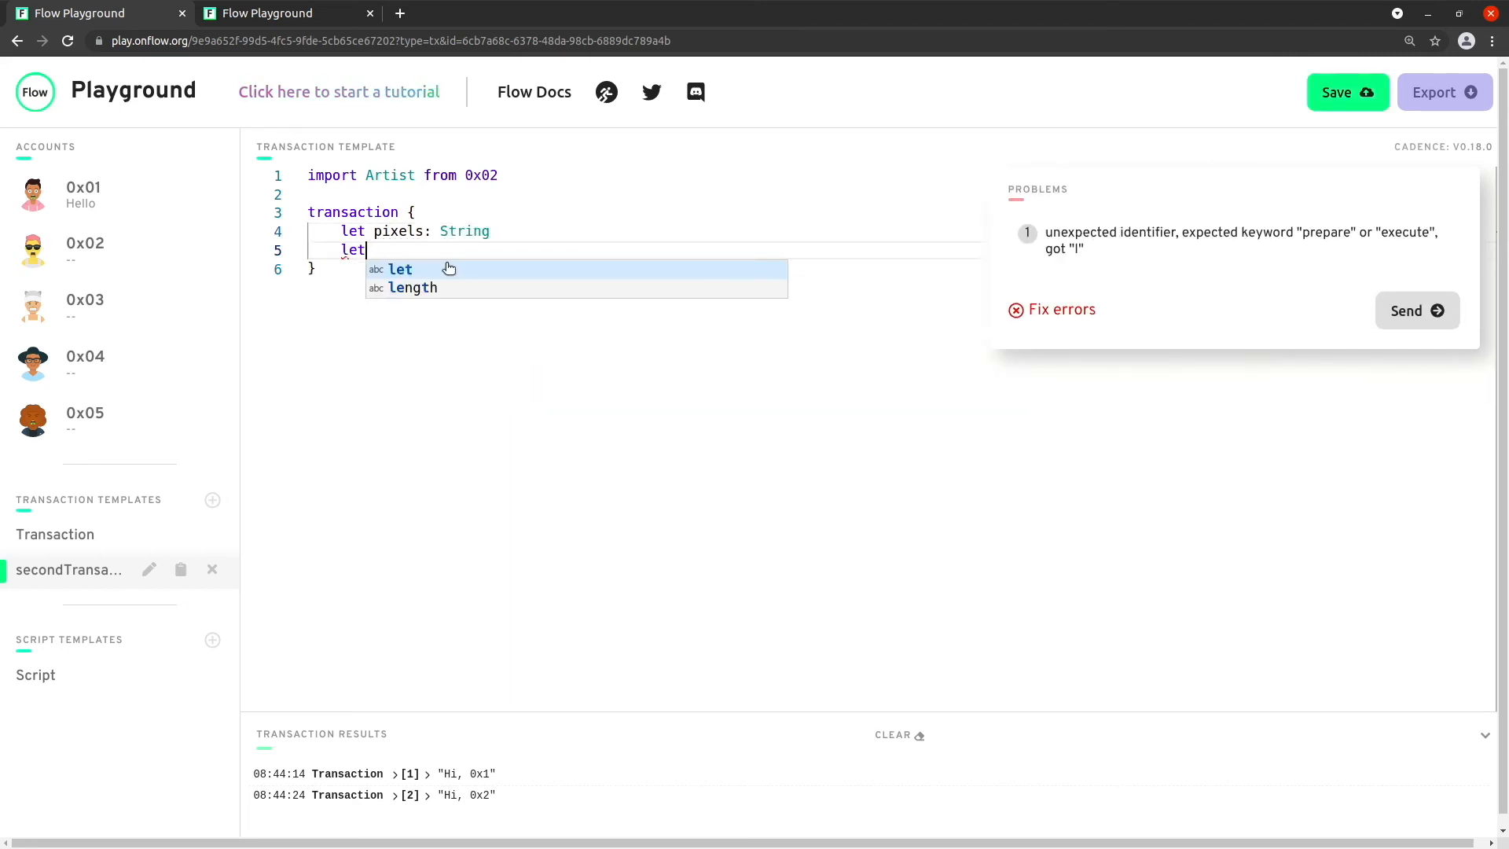
pyautogui.write('picture:')
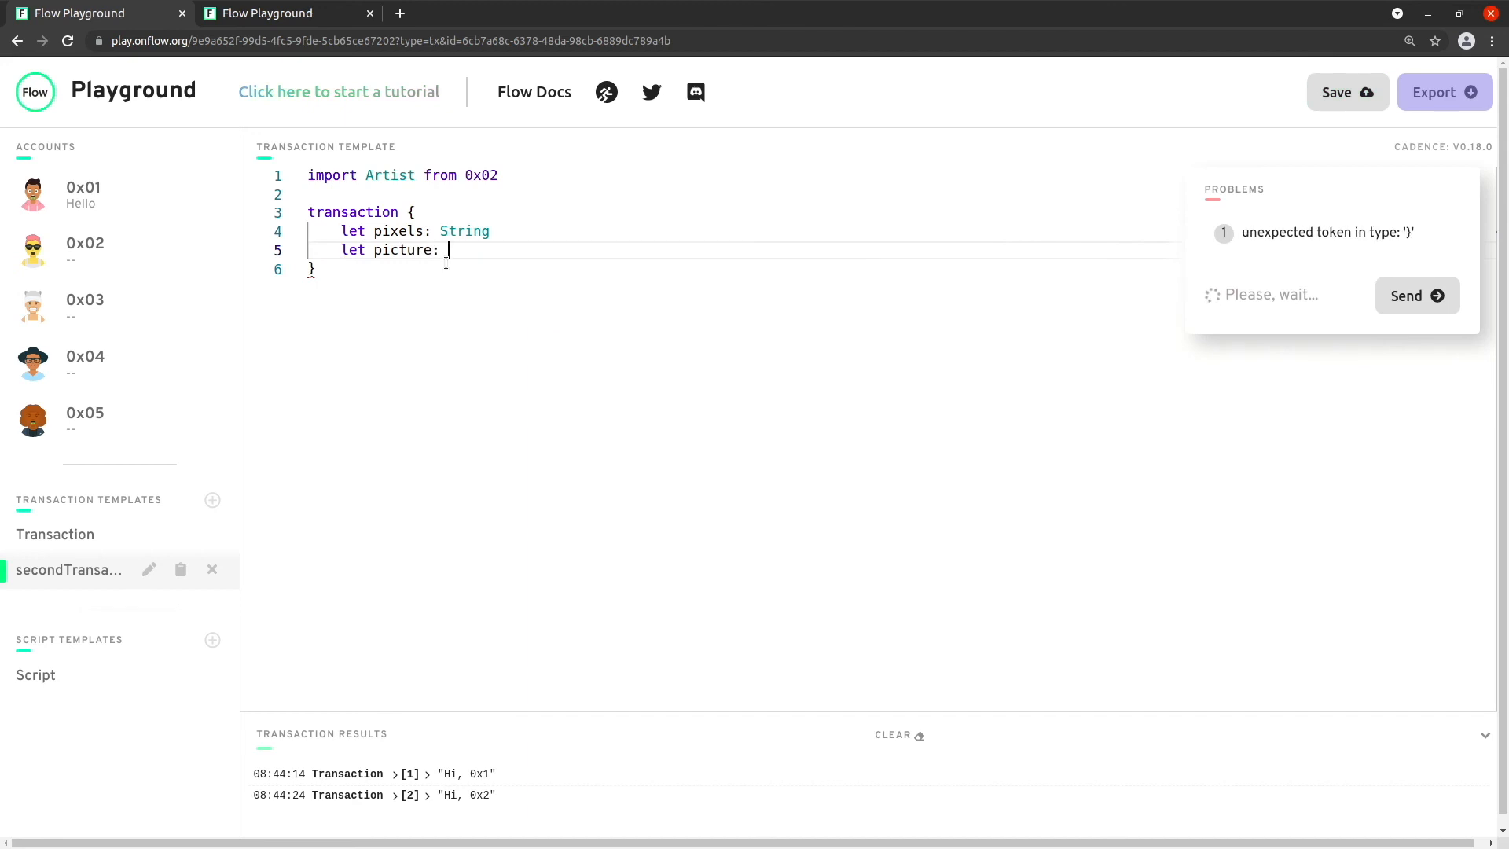
pyautogui.write('@Artist')
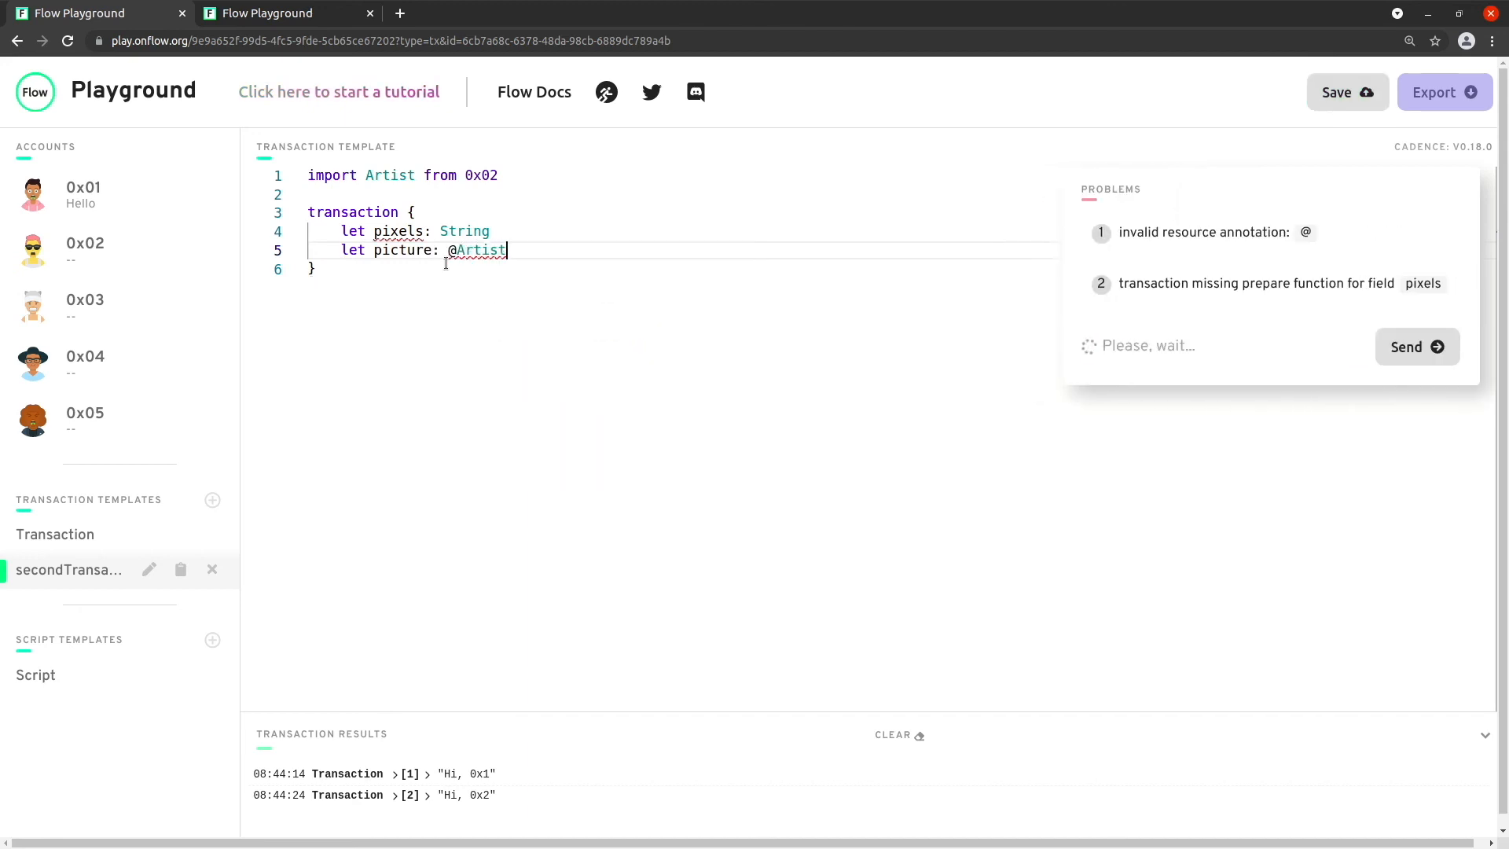
pyautogui.write('.Picture')
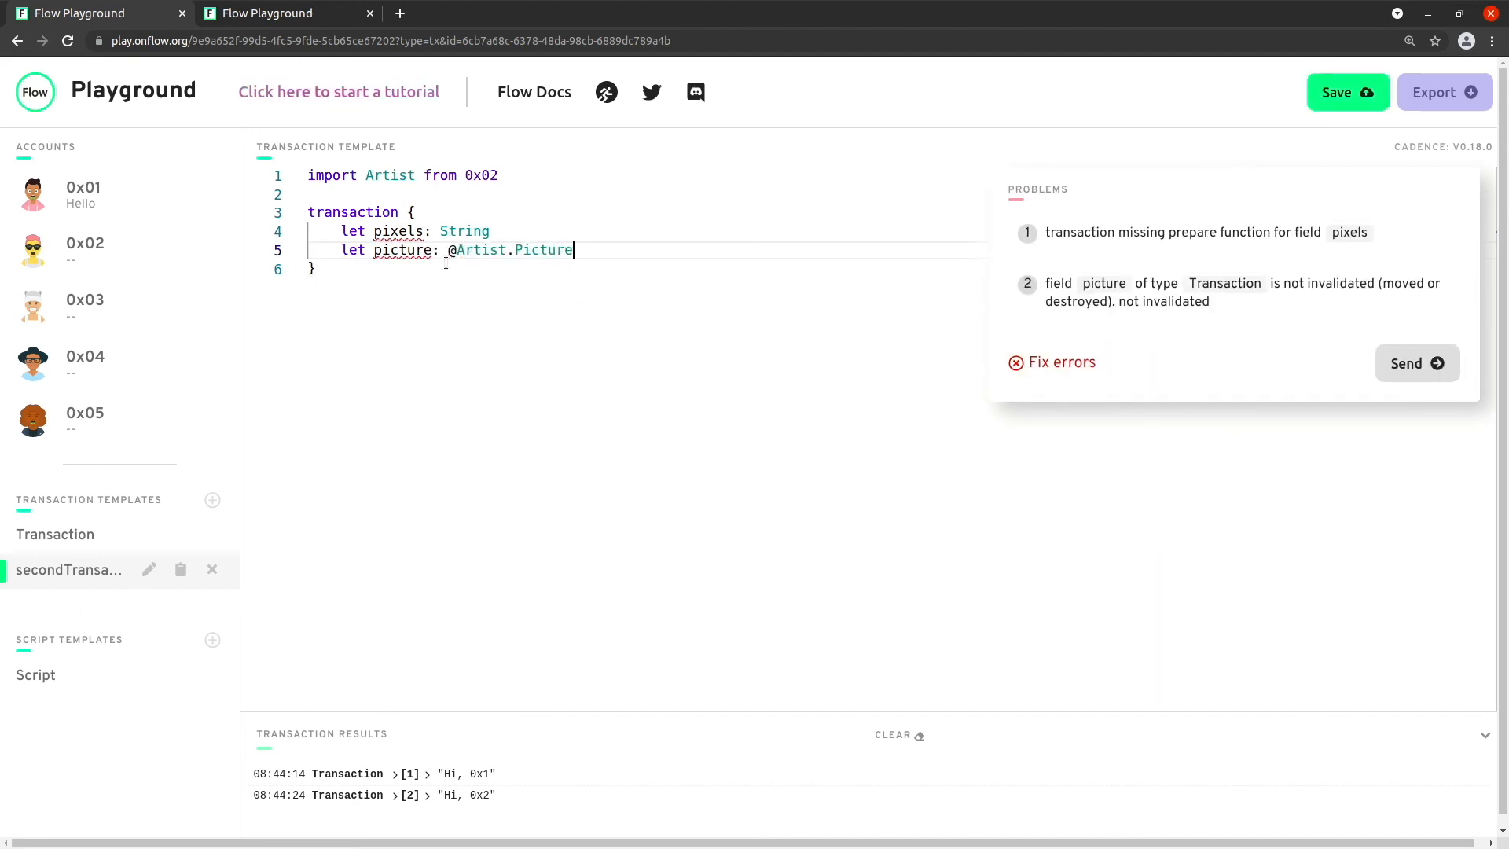
pyautogui.write('?')
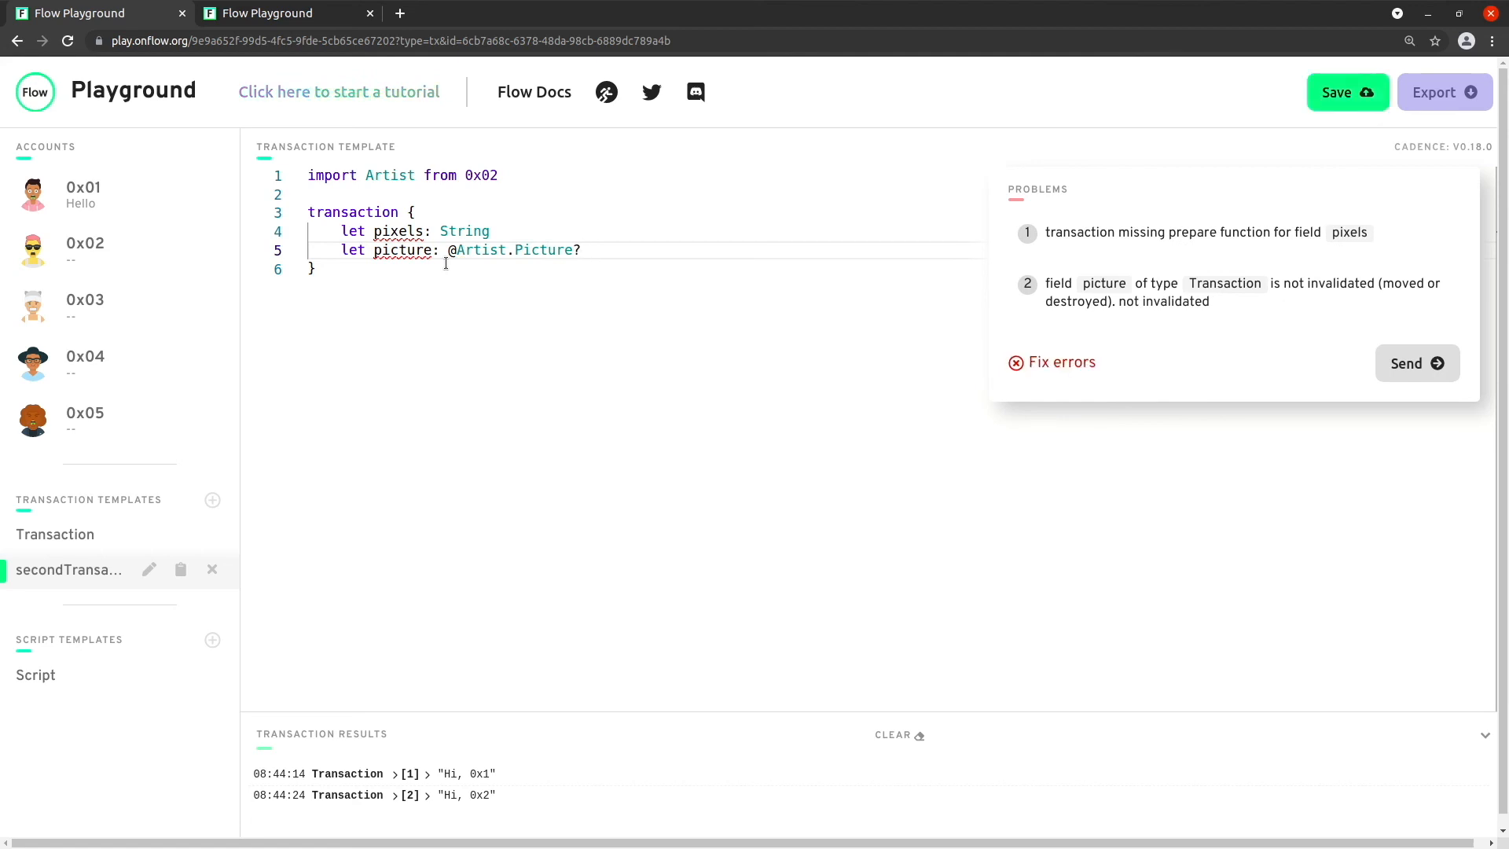
pyautogui.doubleClick(544, 250)
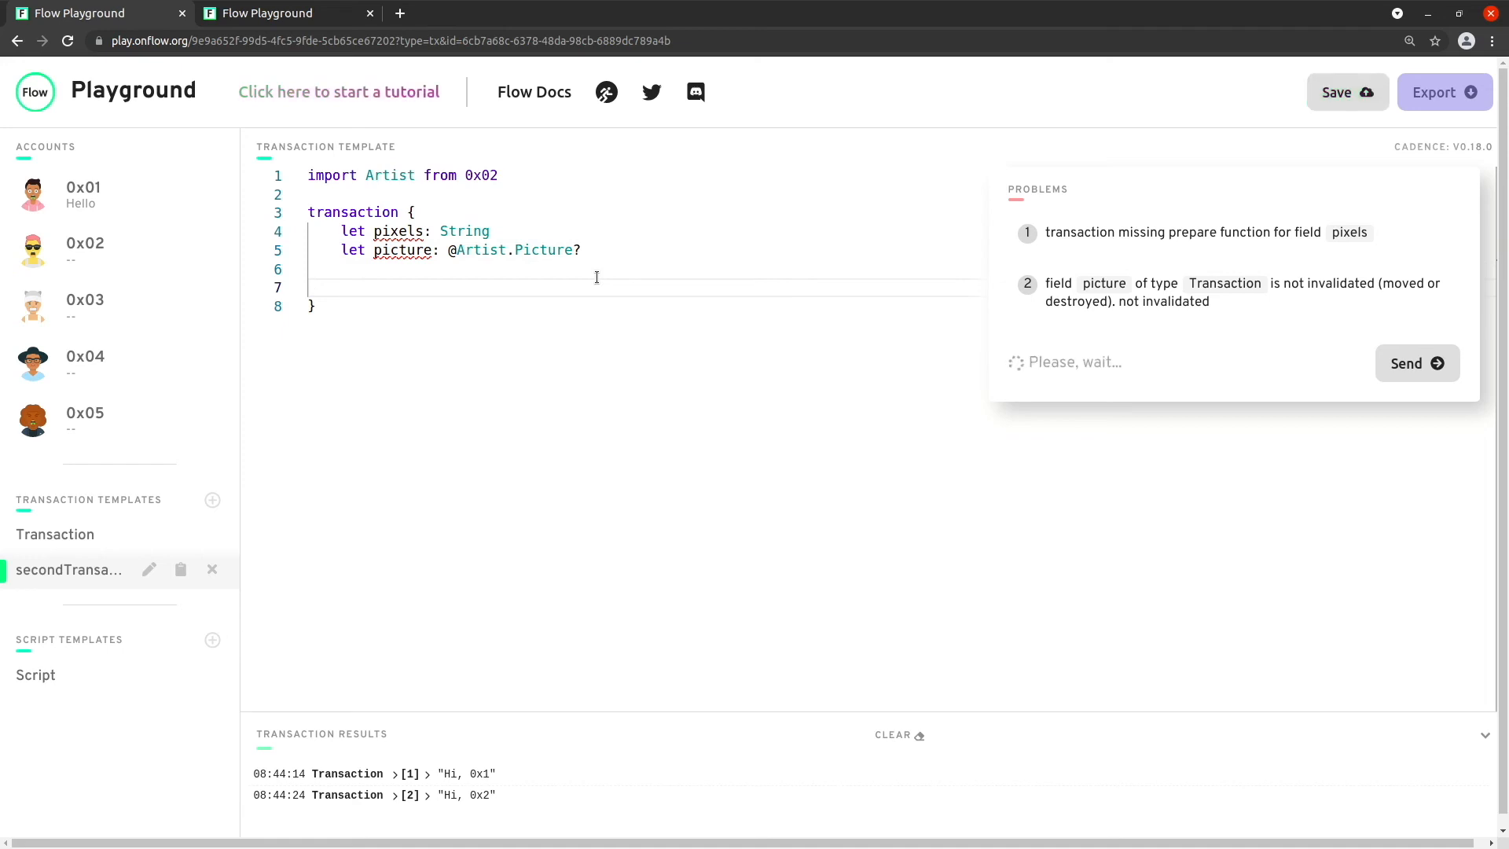
# Step: Add a prepare(account: AuthAccount) block
pyautogui.write('prepare')
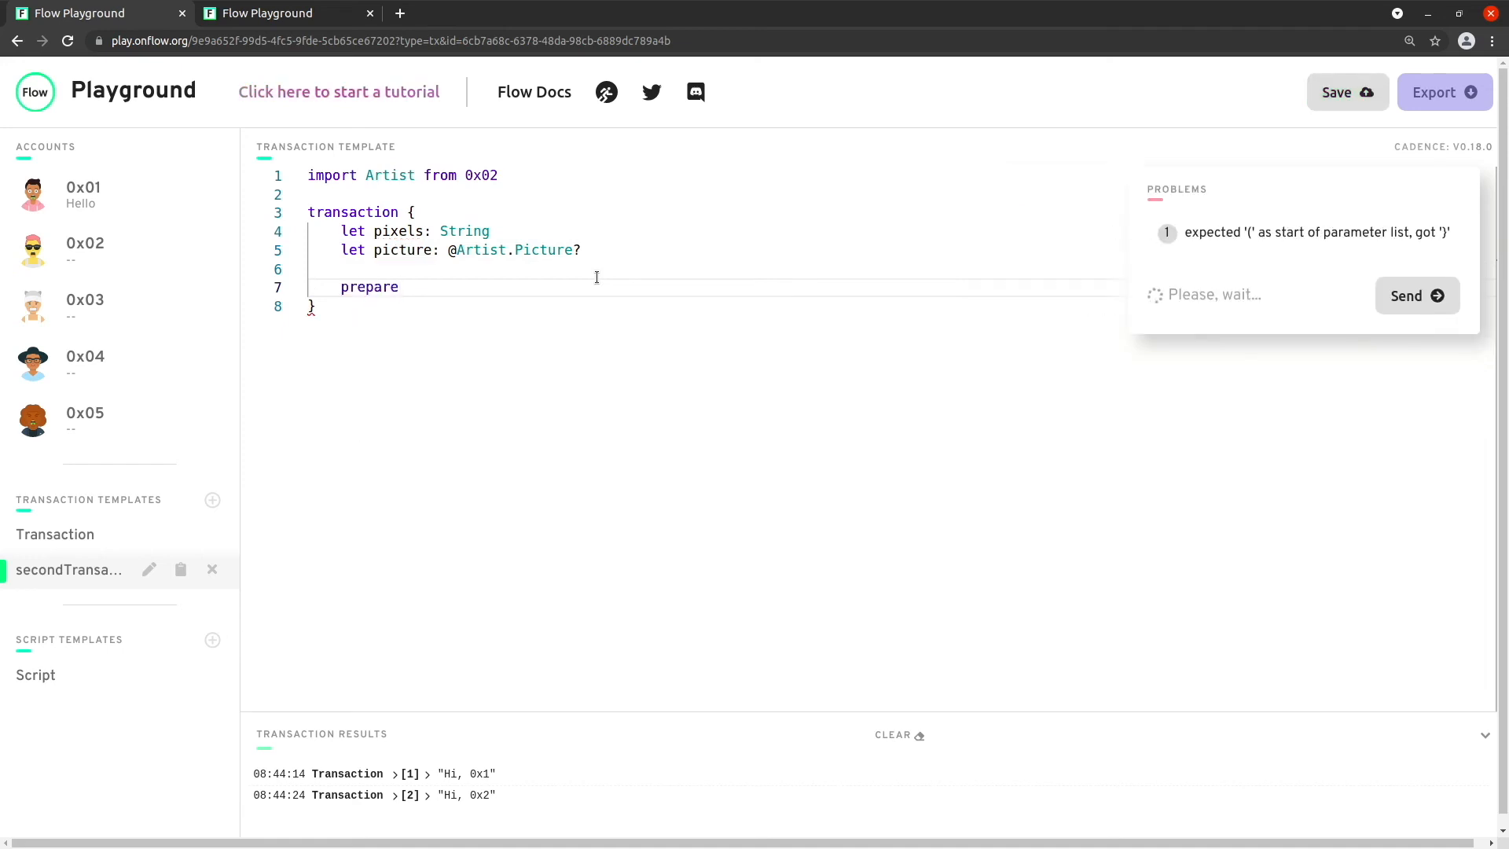
pyautogui.write('(')
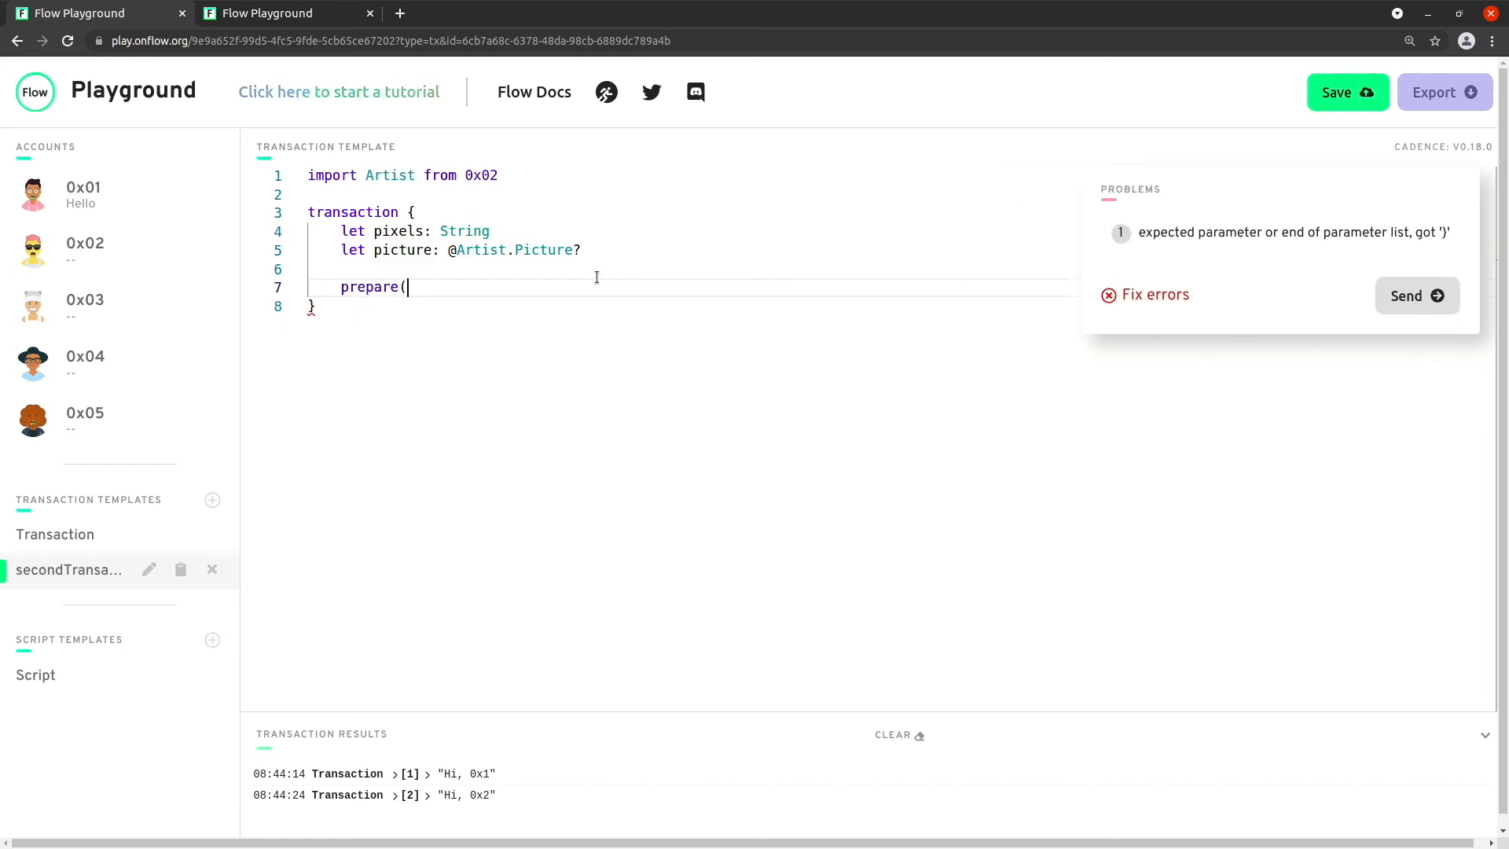
pyautogui.write('account:')
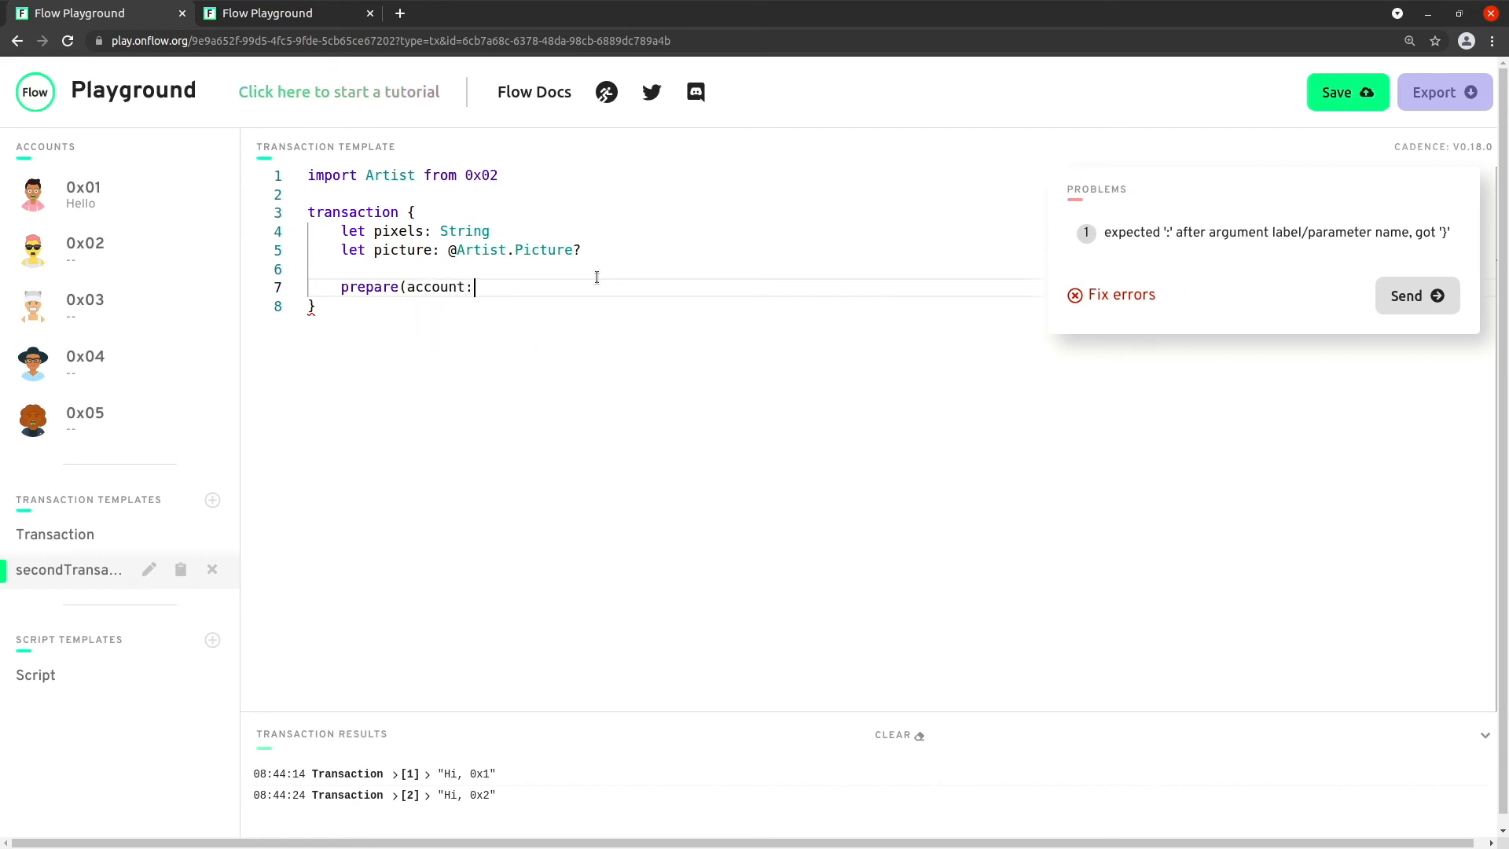
pyautogui.write('AuthAccount) {')
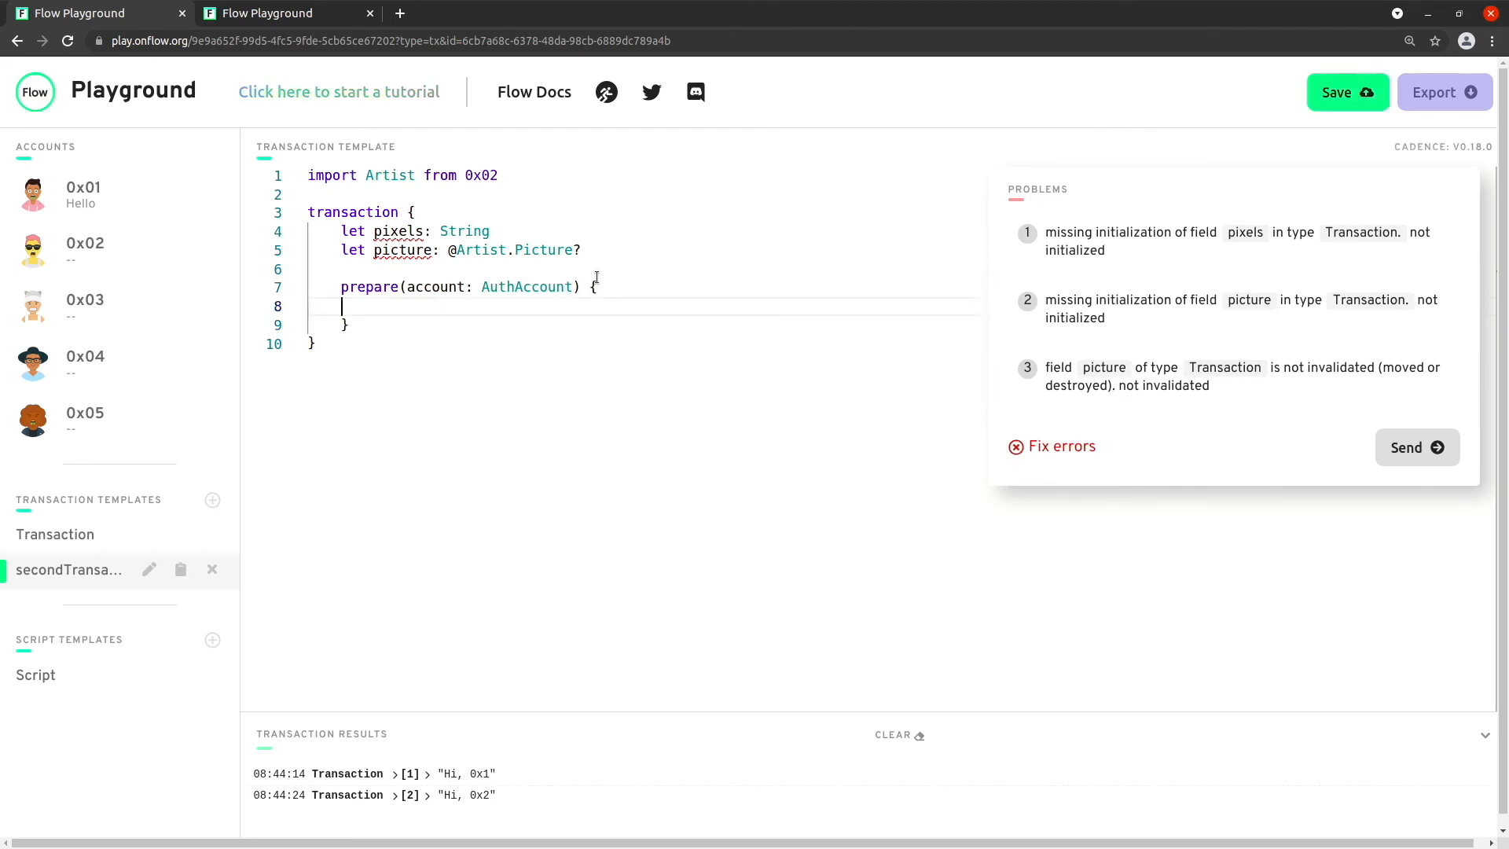
# Step: Begin the let printerRef = get… line inside prepare
pyautogui.write('let')
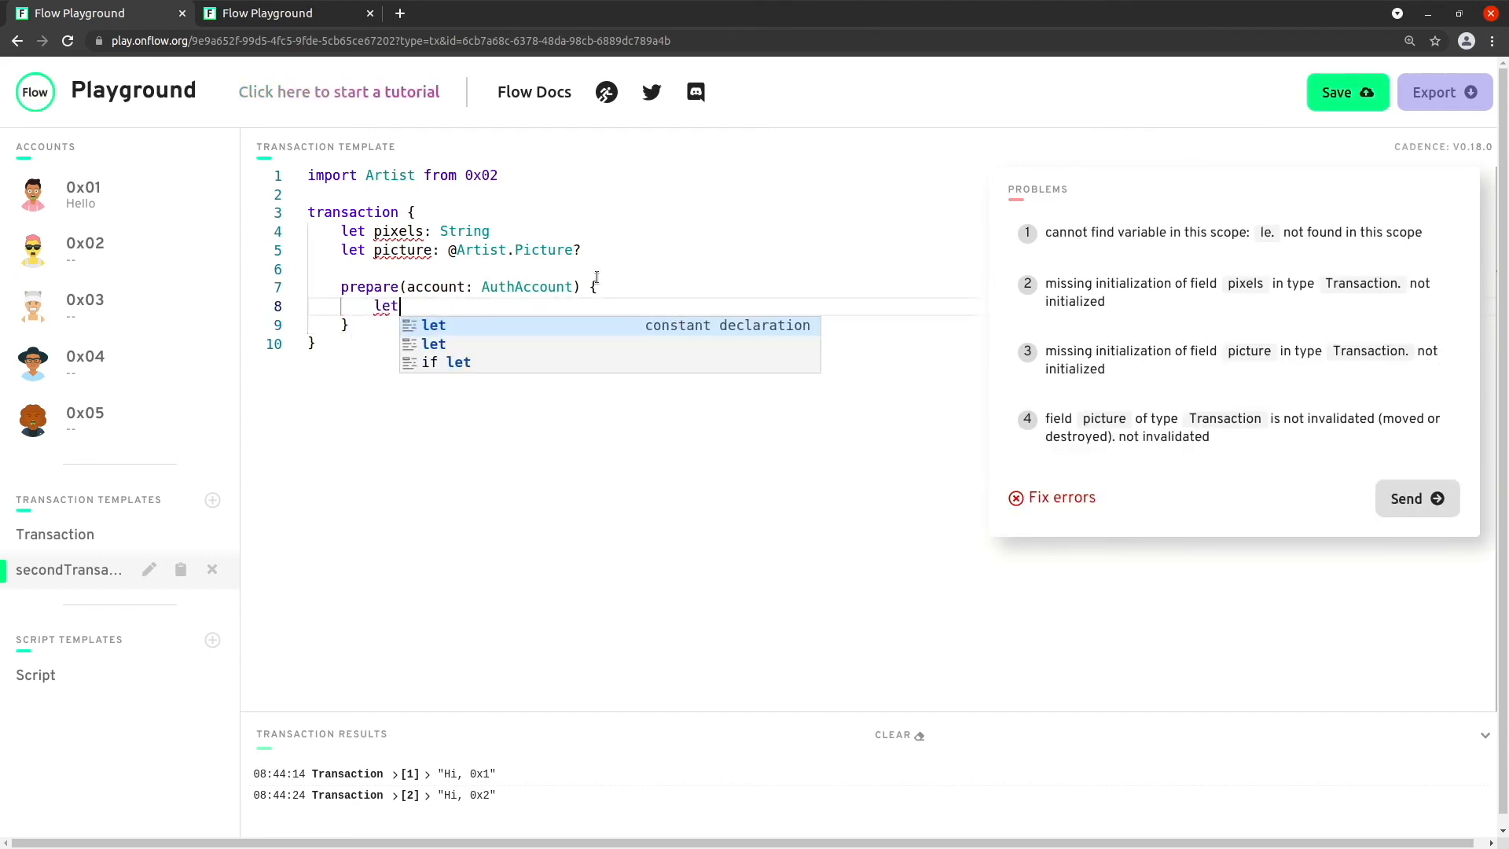
pyautogui.write('printer')
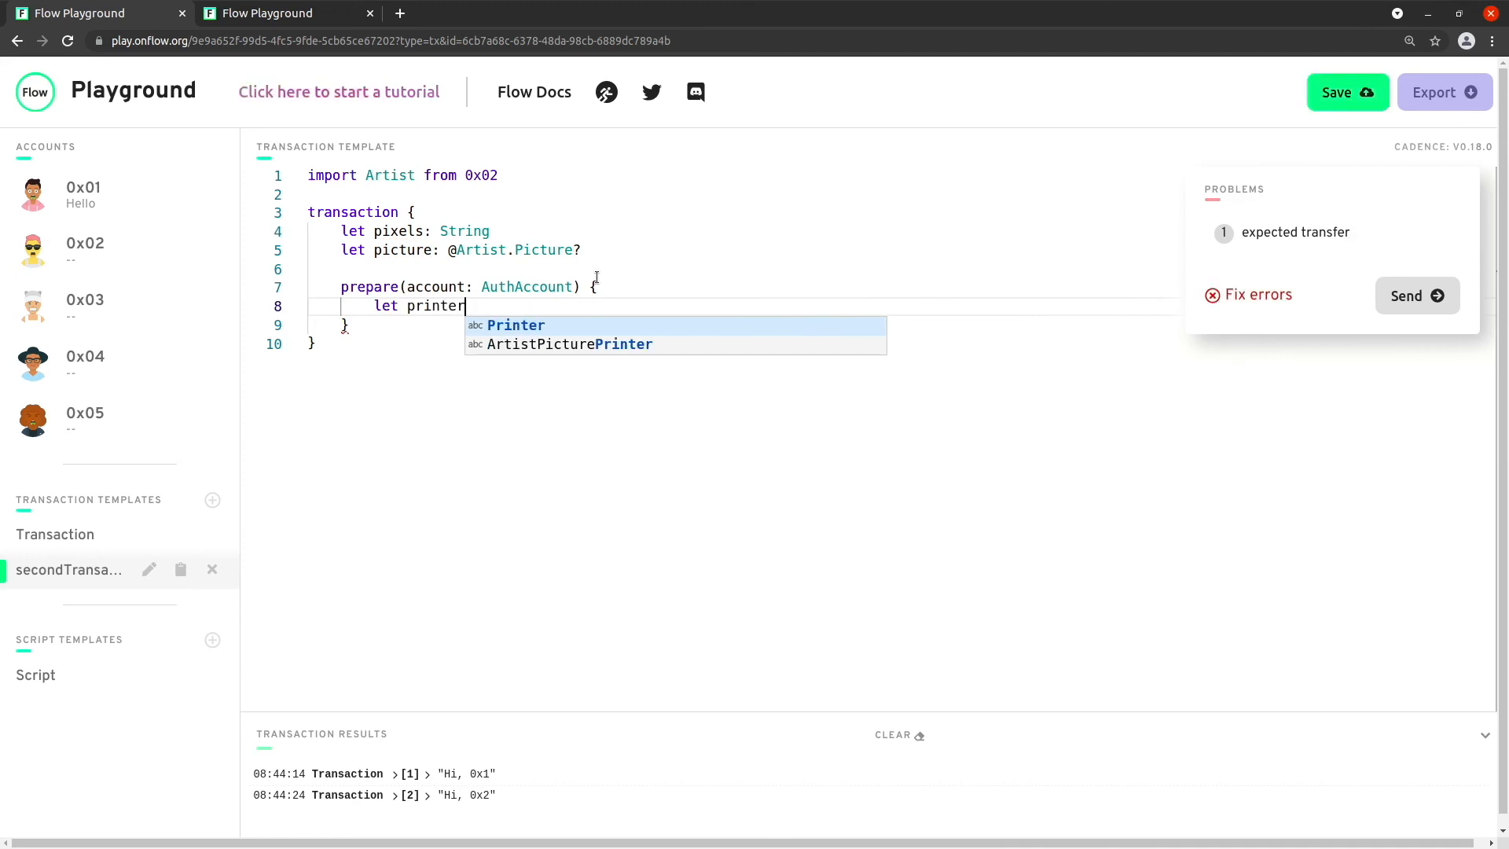
pyautogui.write('Ref')
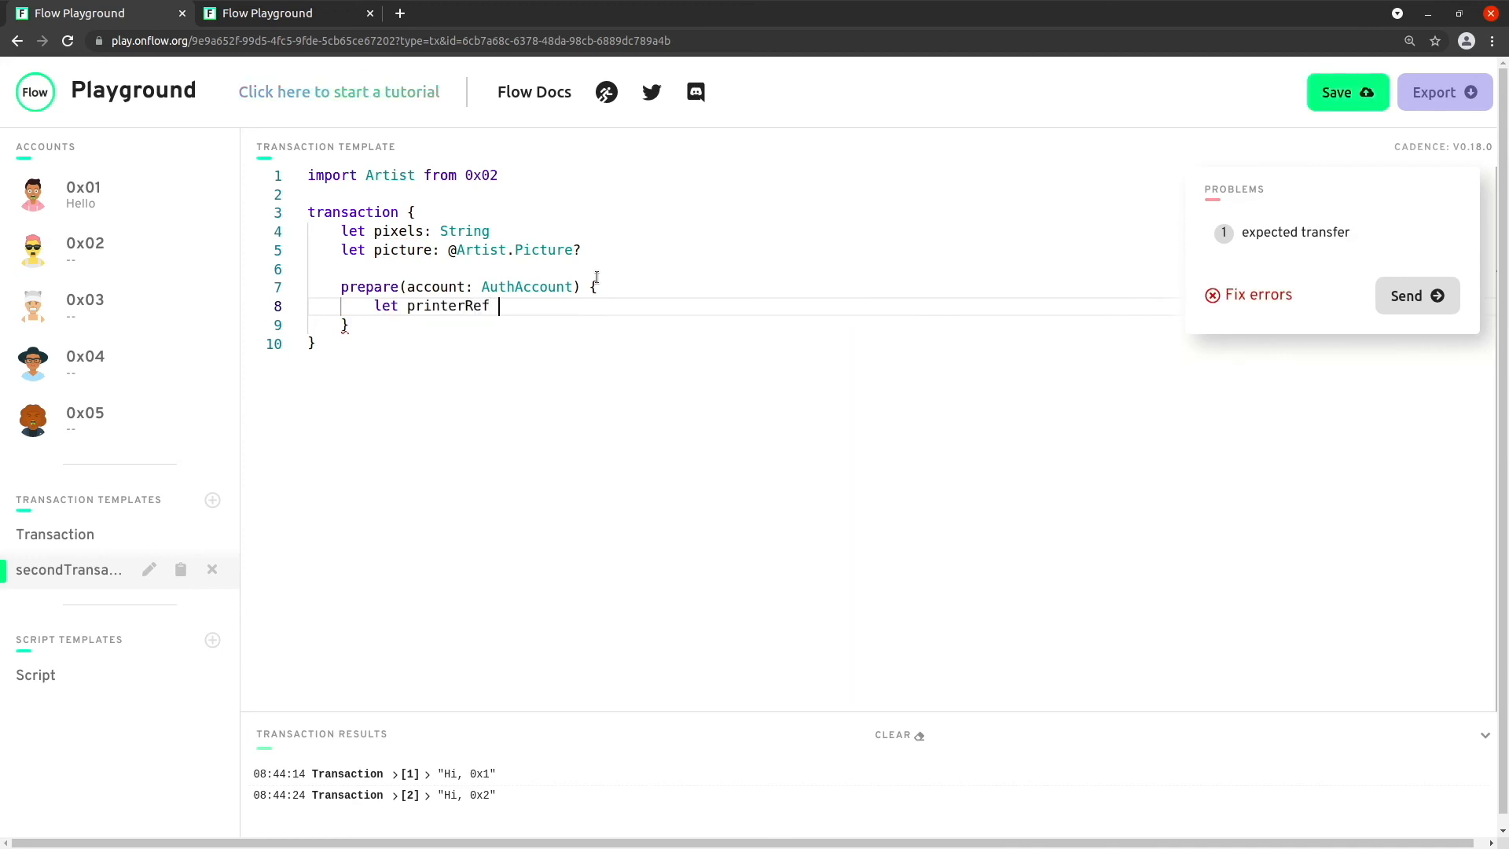
pyautogui.write('= get')
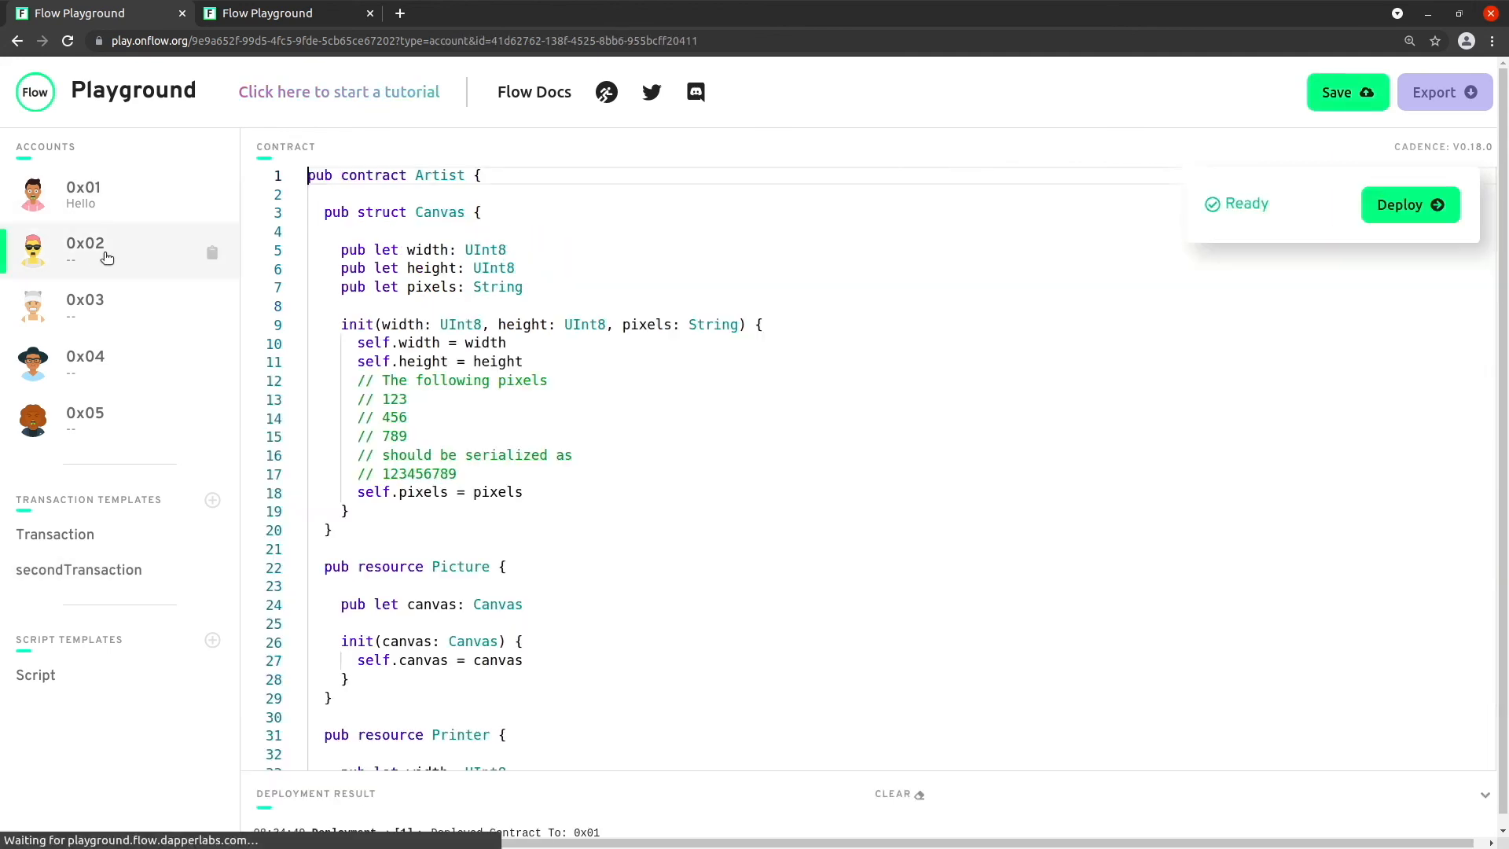
# Step: Deploy the Artist contract to account 0x02 and reopen the secondTransaction template
pyautogui.click(1410, 205)
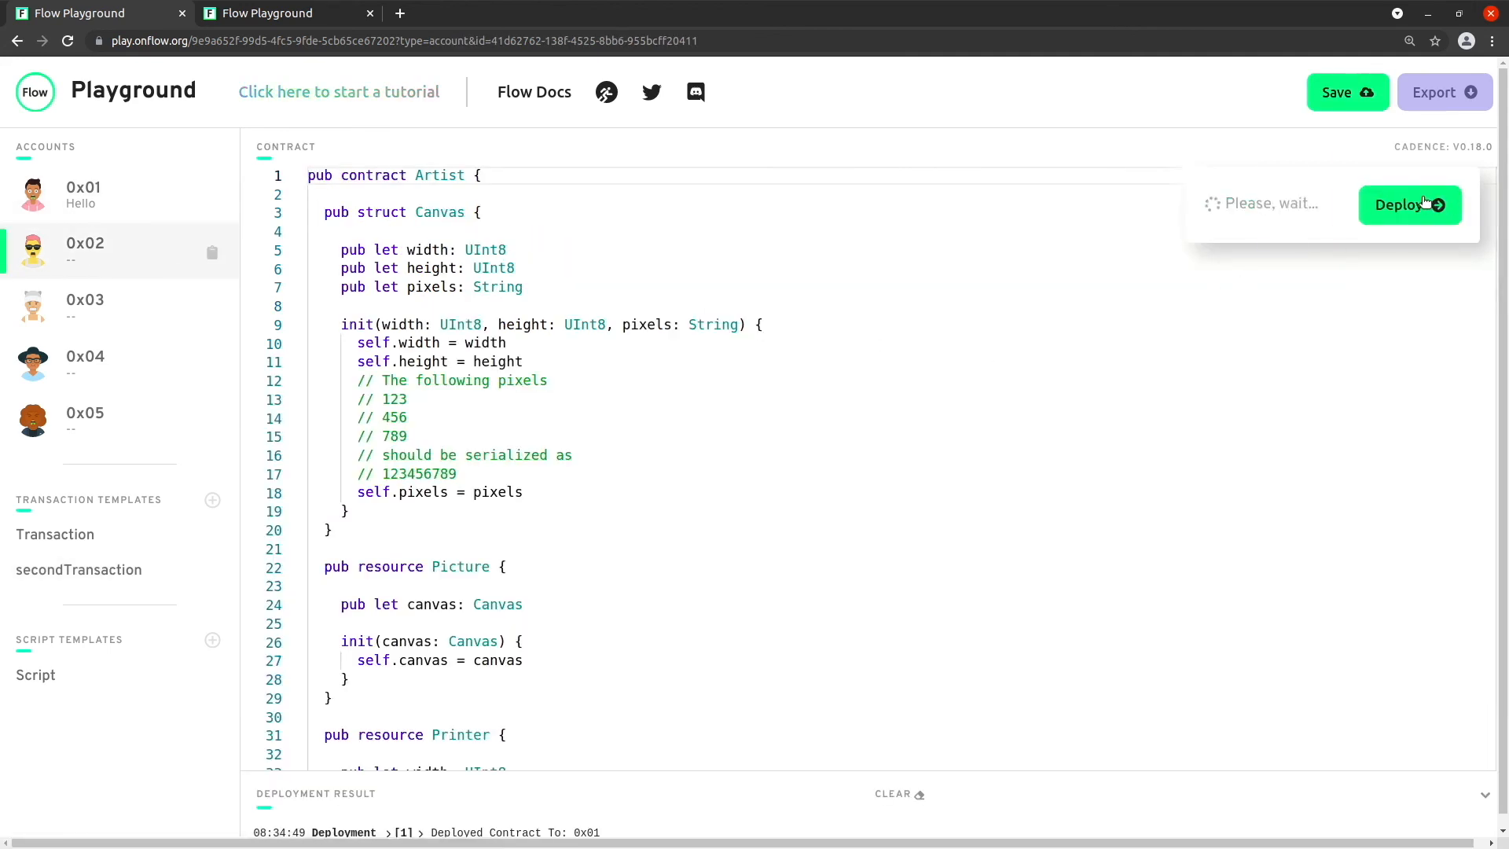
pyautogui.click(1409, 204)
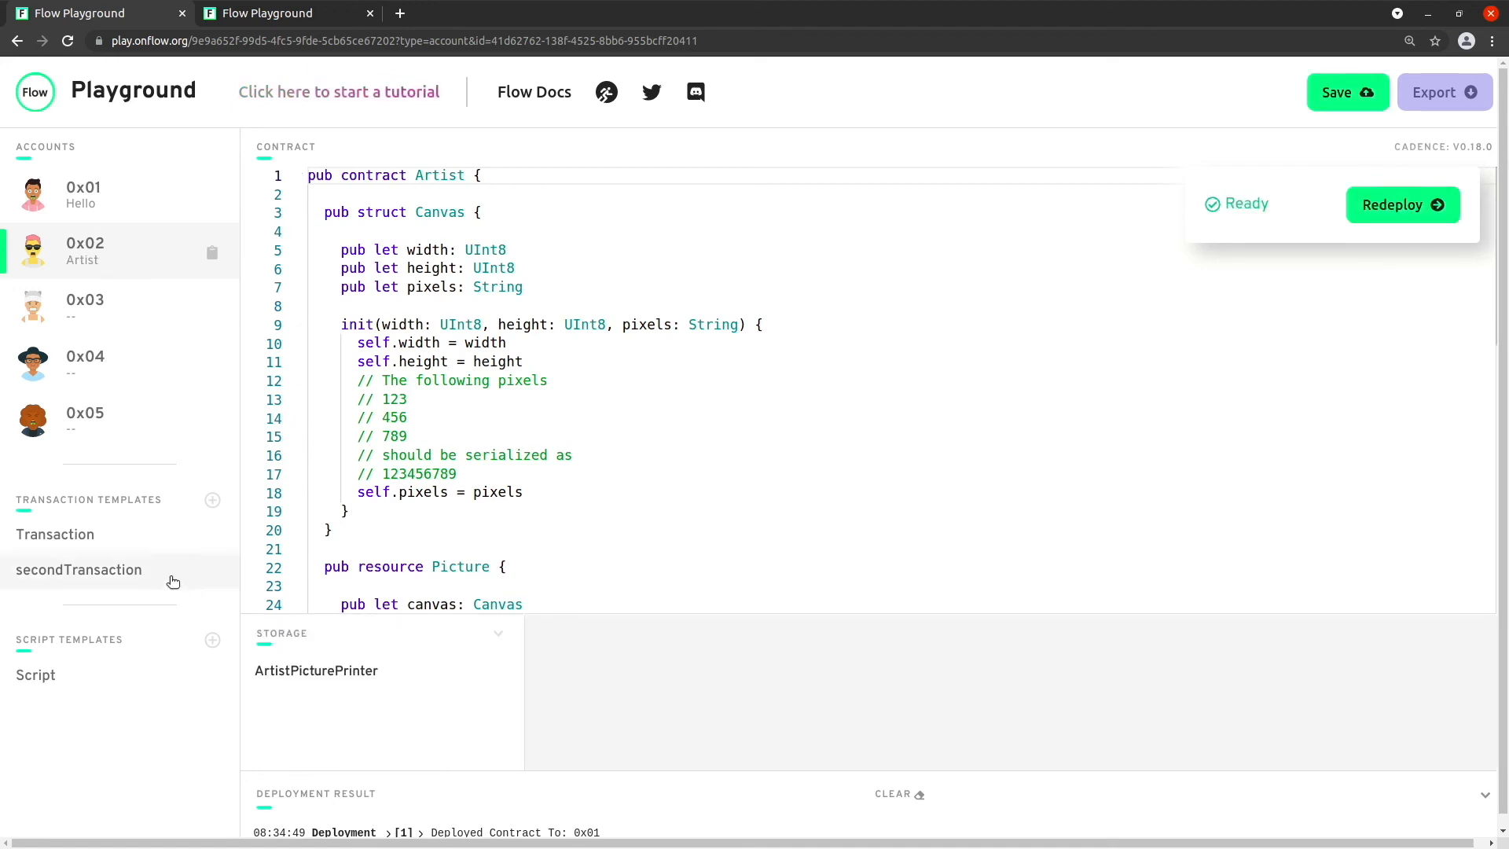
pyautogui.click(79, 569)
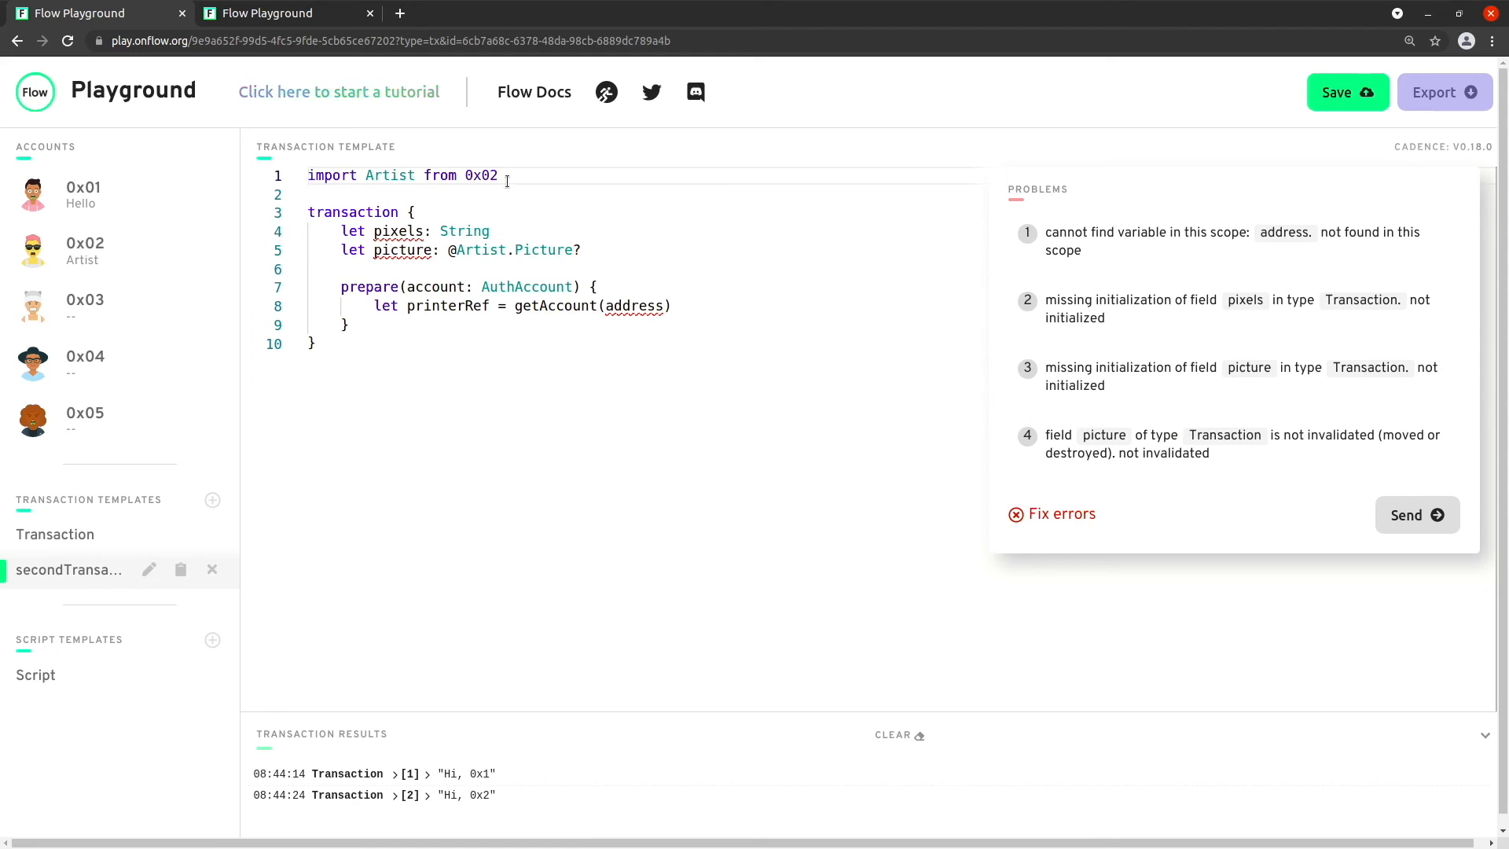
# Step: Point getAccount at address 0x02 and chain a getCapability call onto it
pyautogui.doubleClick(633, 306)
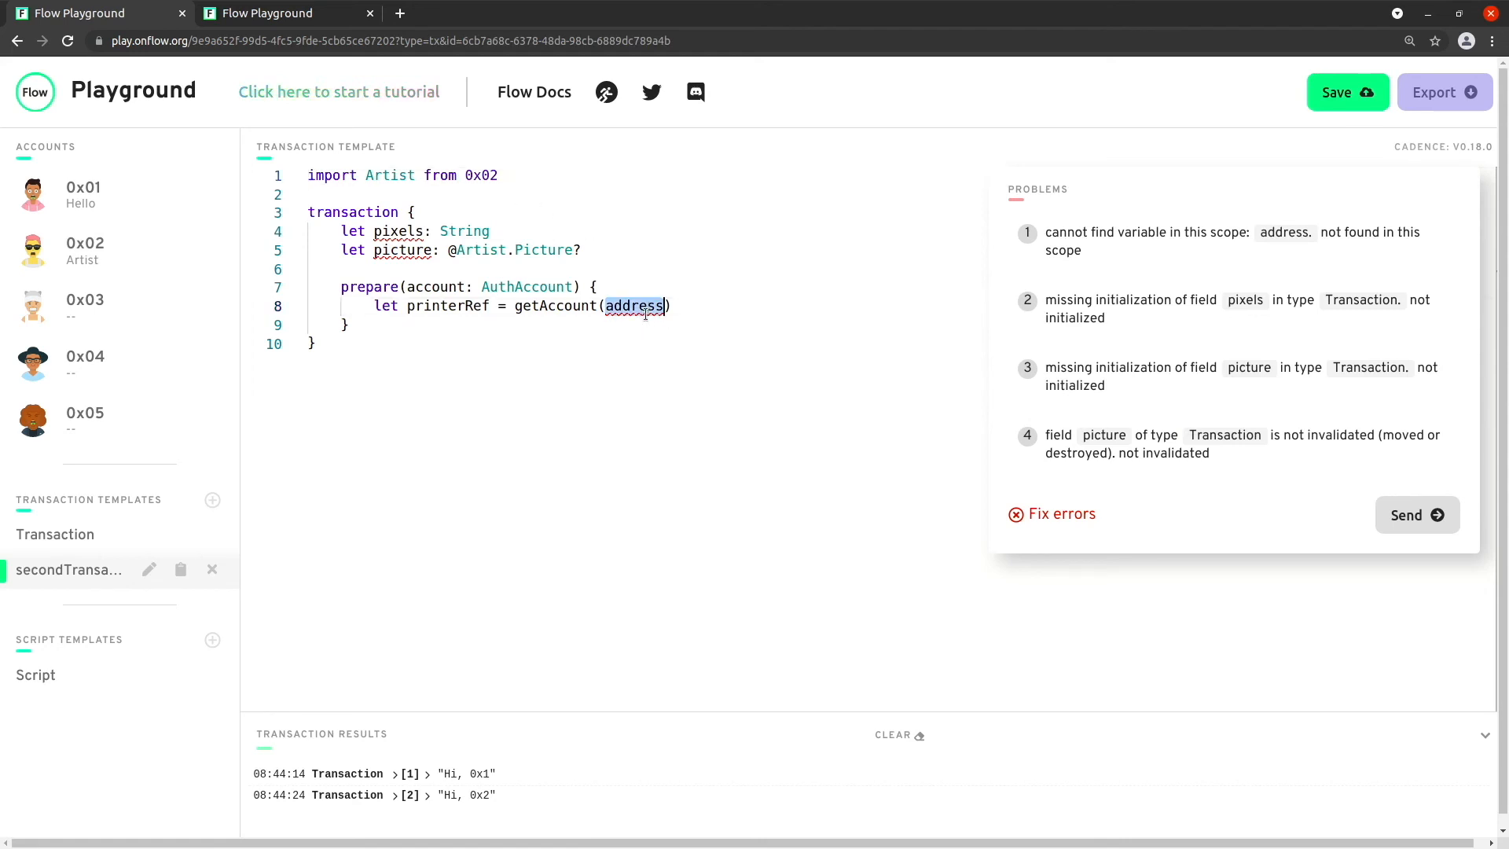
pyautogui.moveTo(634, 307)
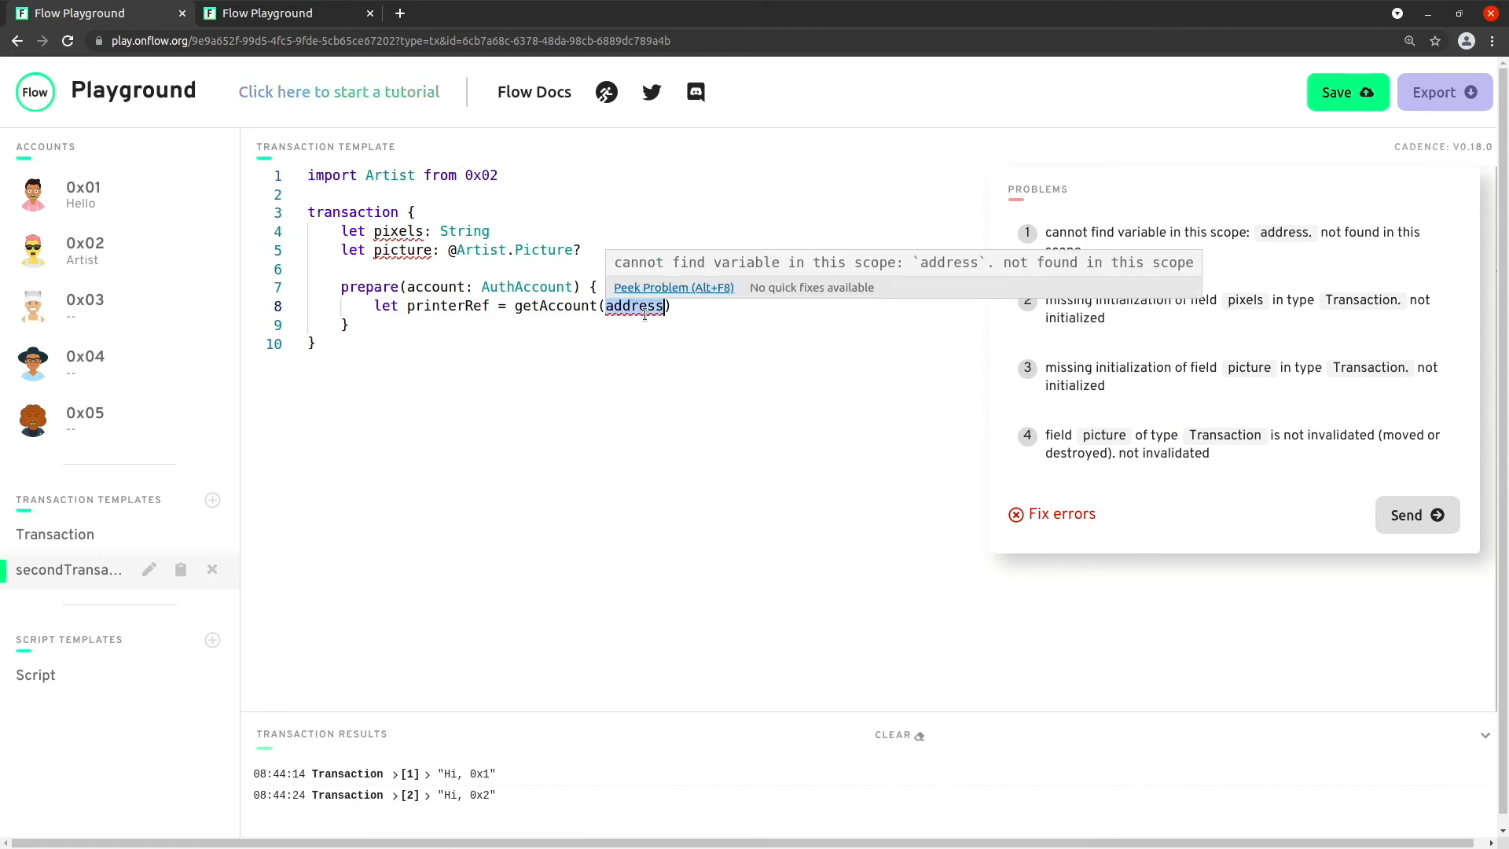
pyautogui.write('0x')
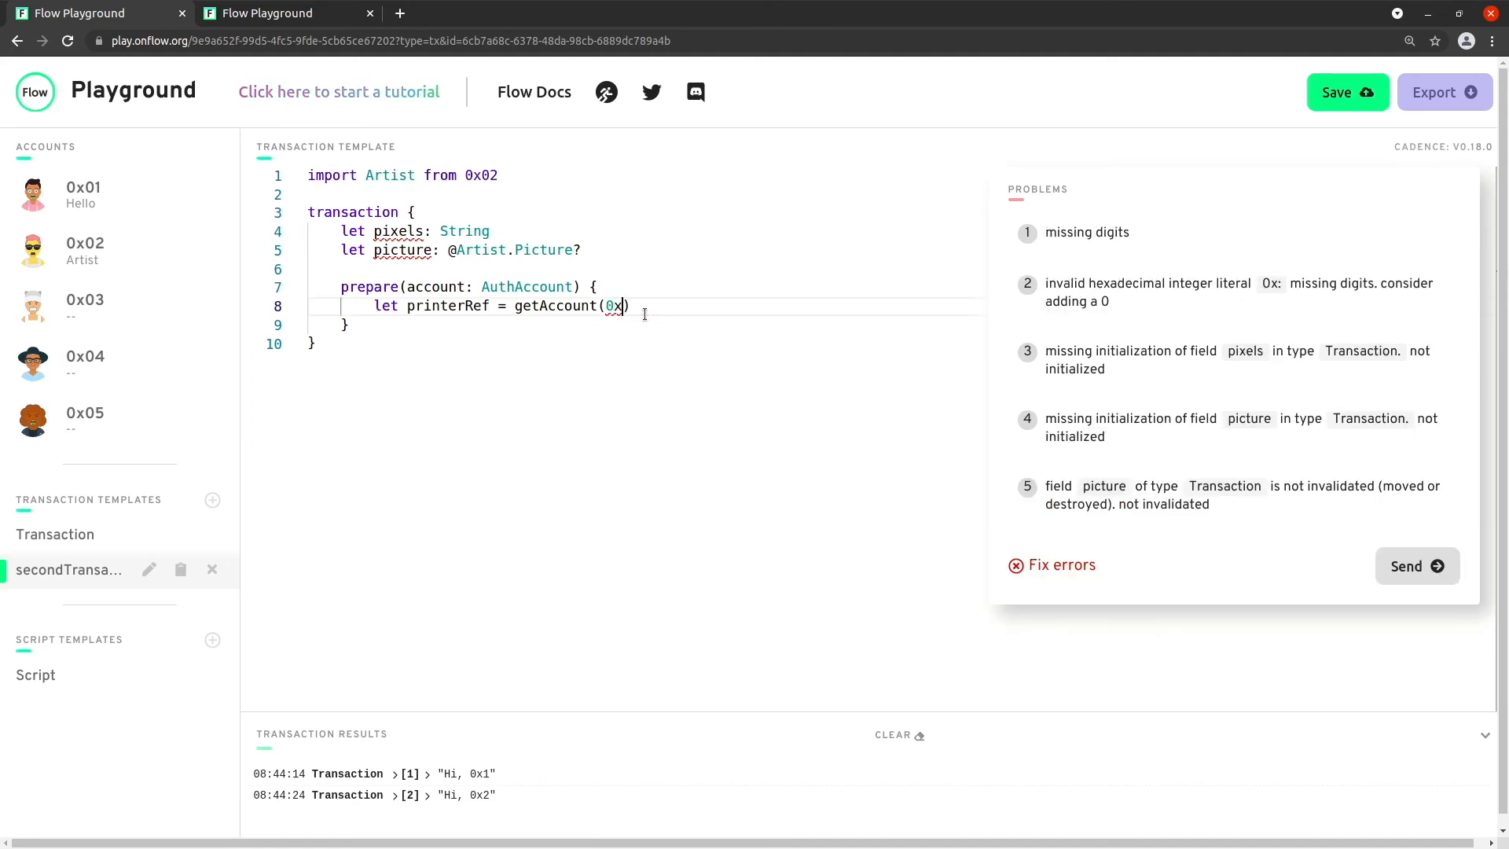
pyautogui.write('02')
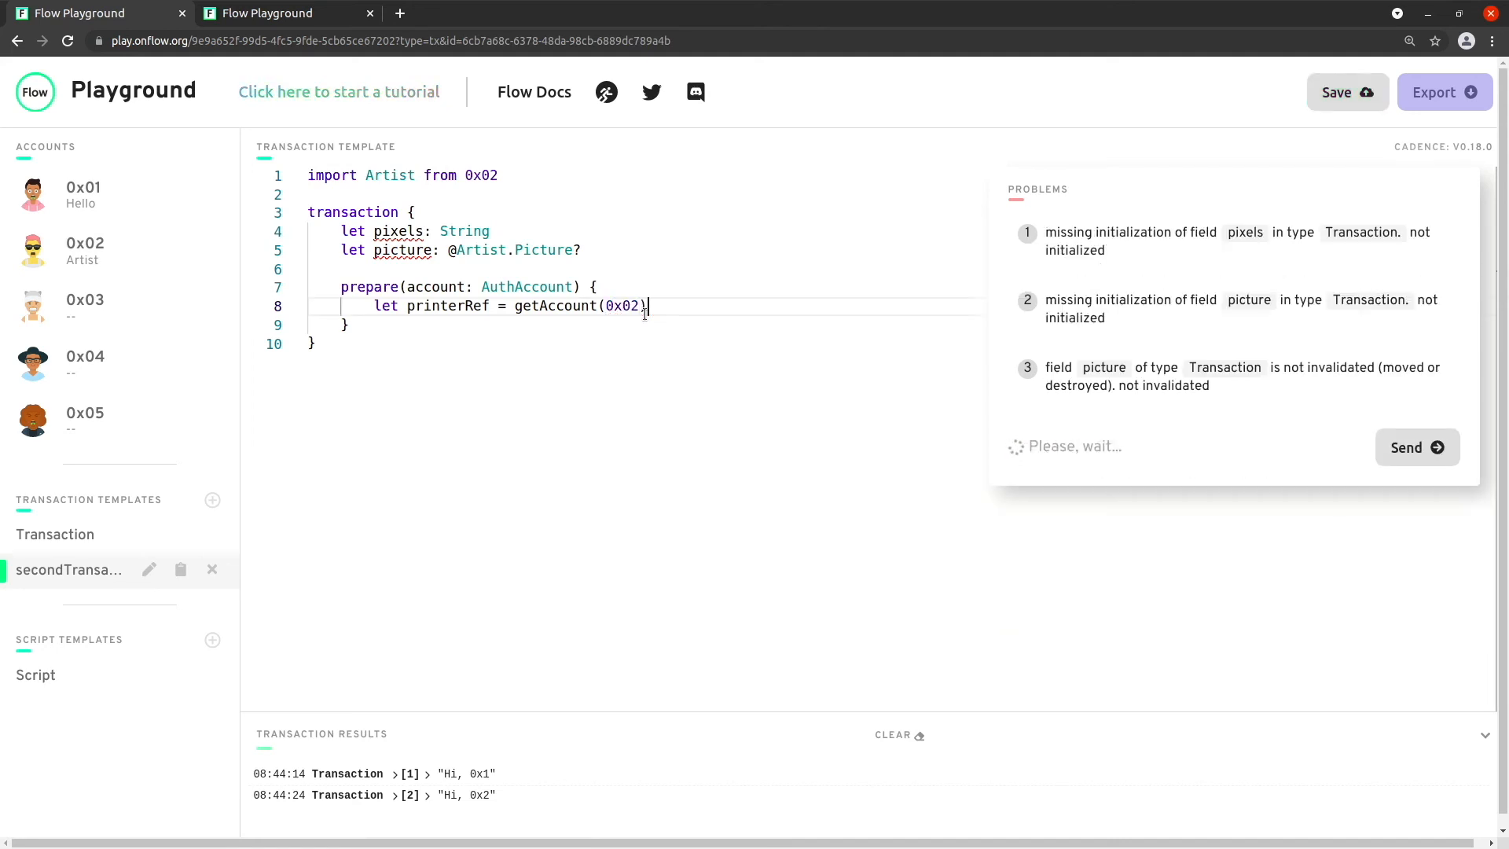
pyautogui.write('.g')
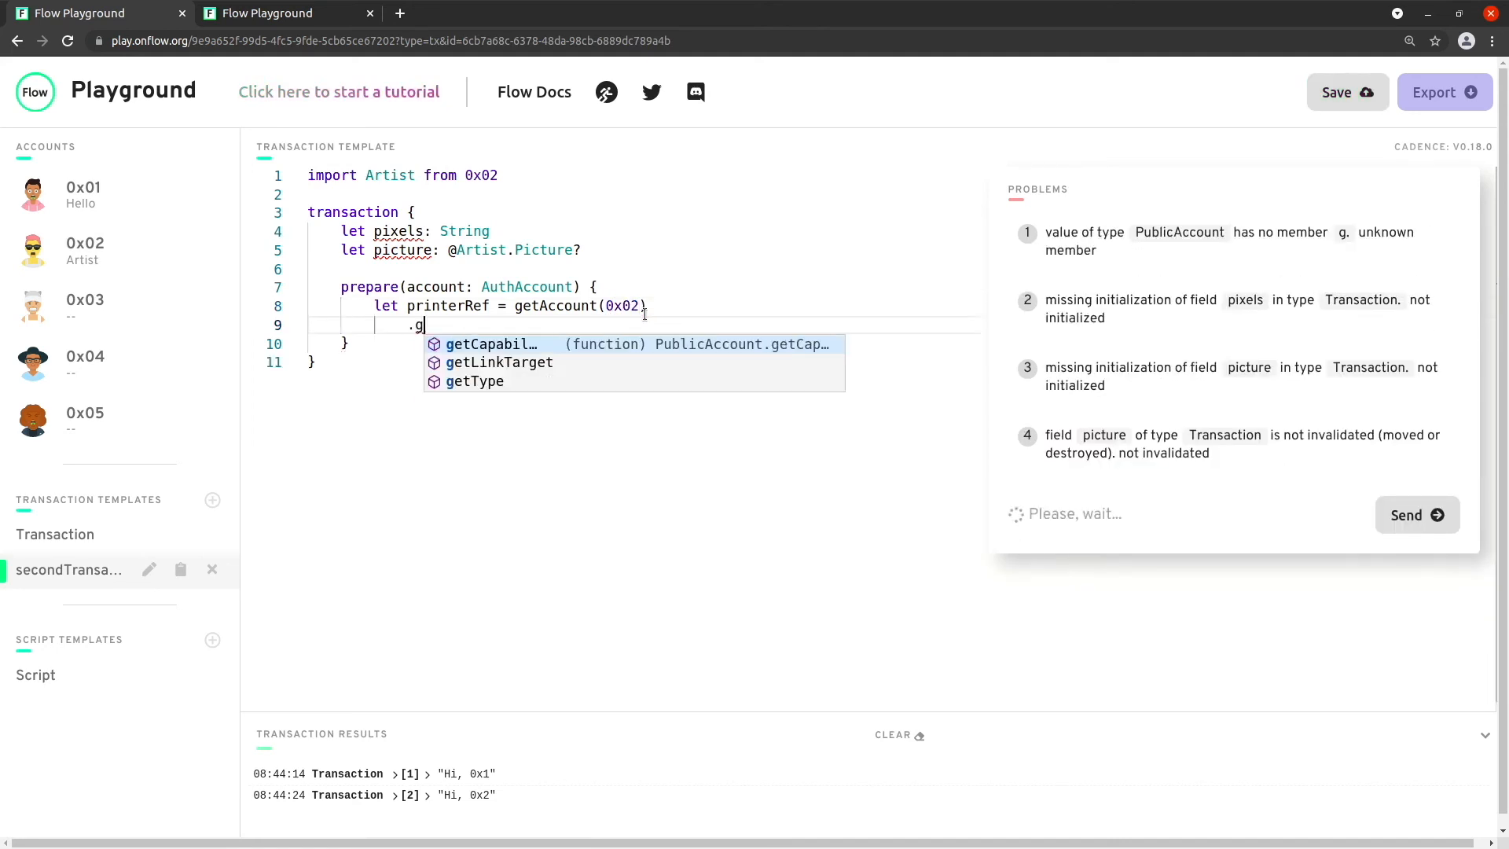
pyautogui.click(491, 344)
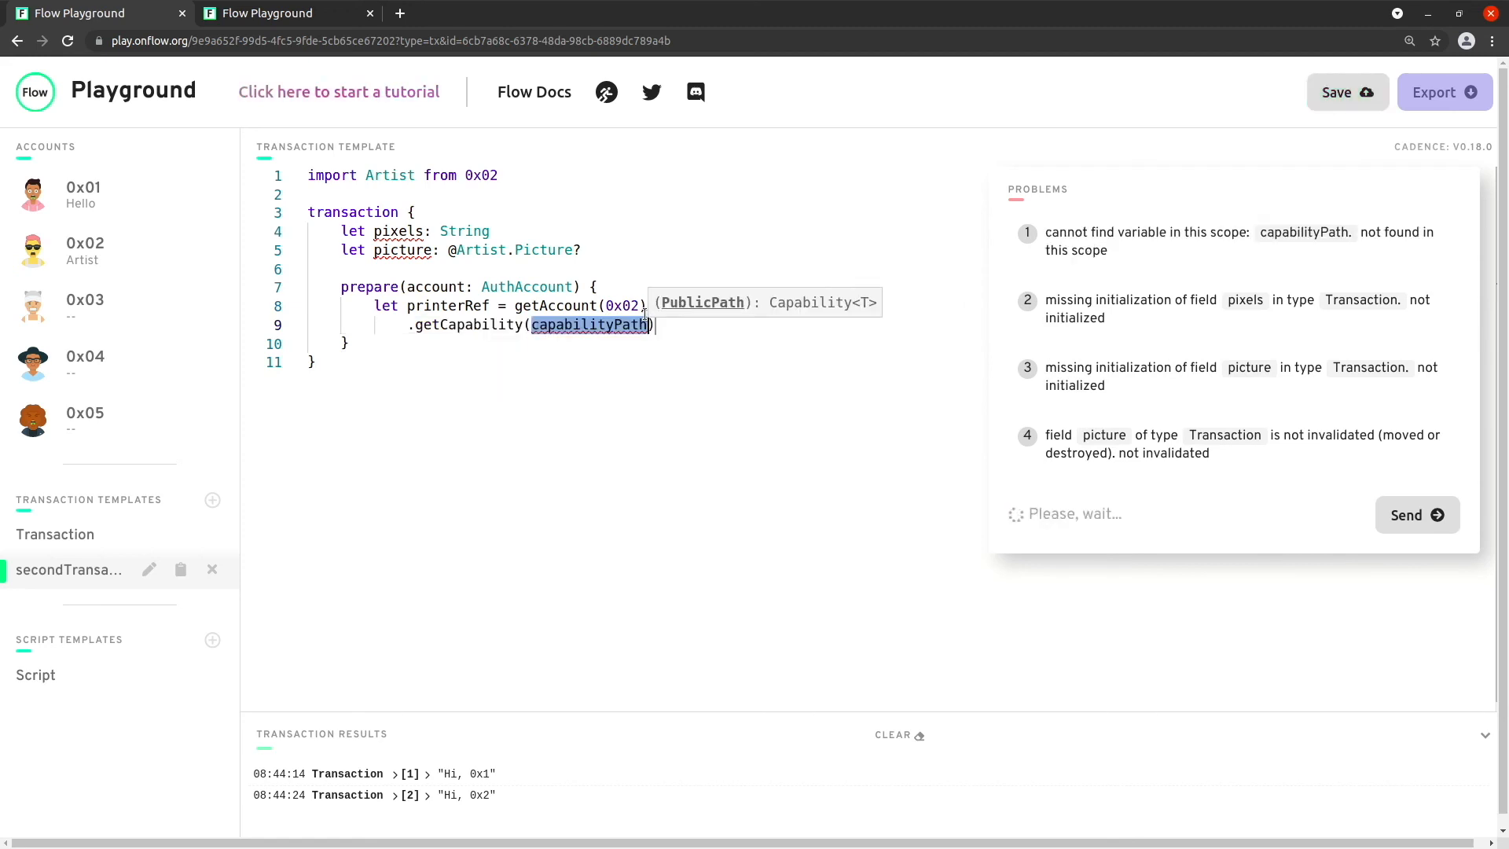
# Step: Give getCapability the path /public/ArtistPicturePrinter
pyautogui.write('/')
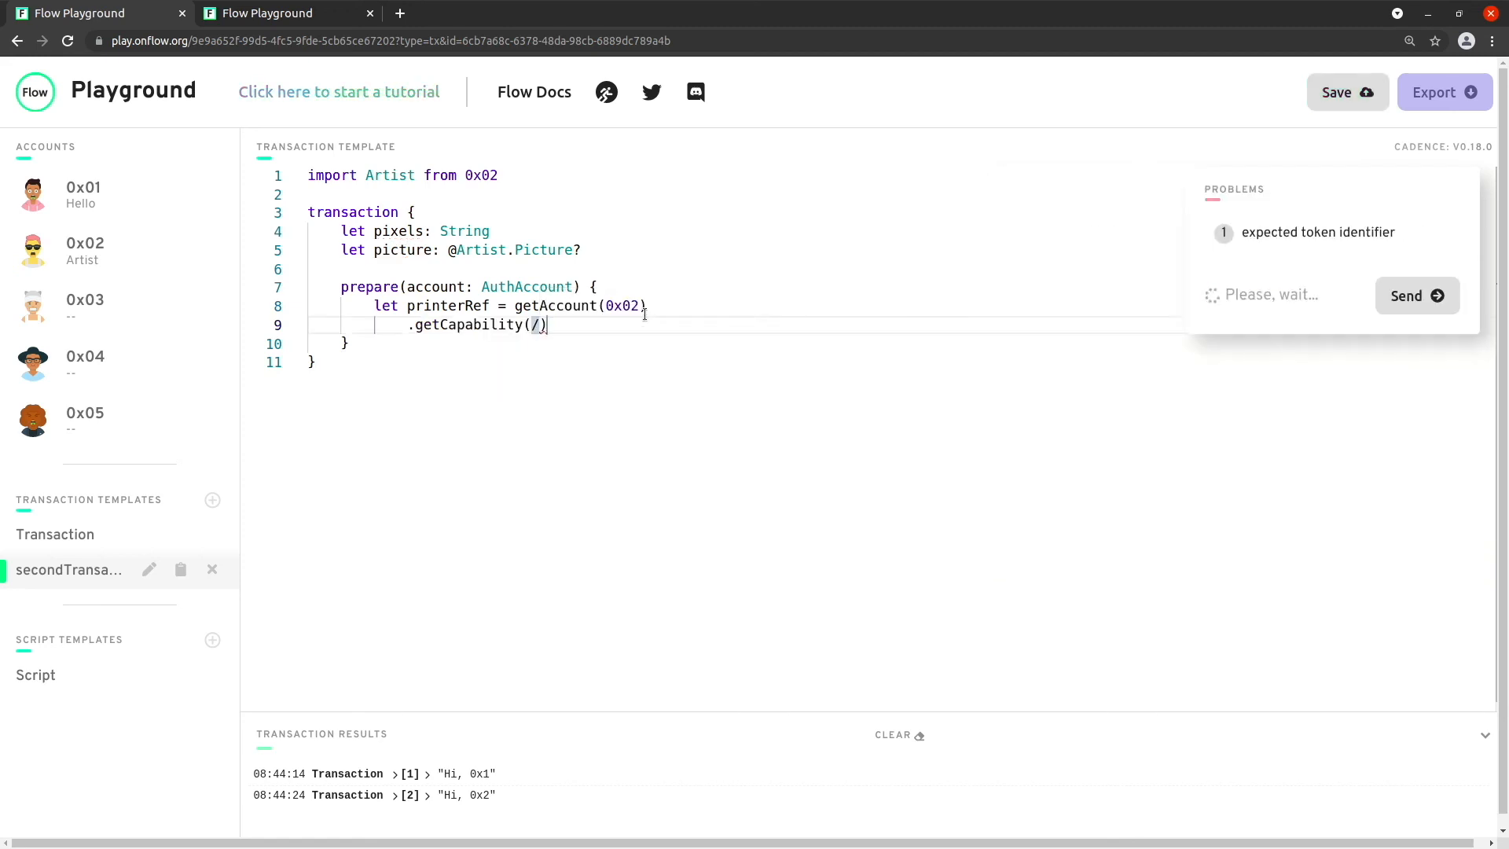
pyautogui.write('publ')
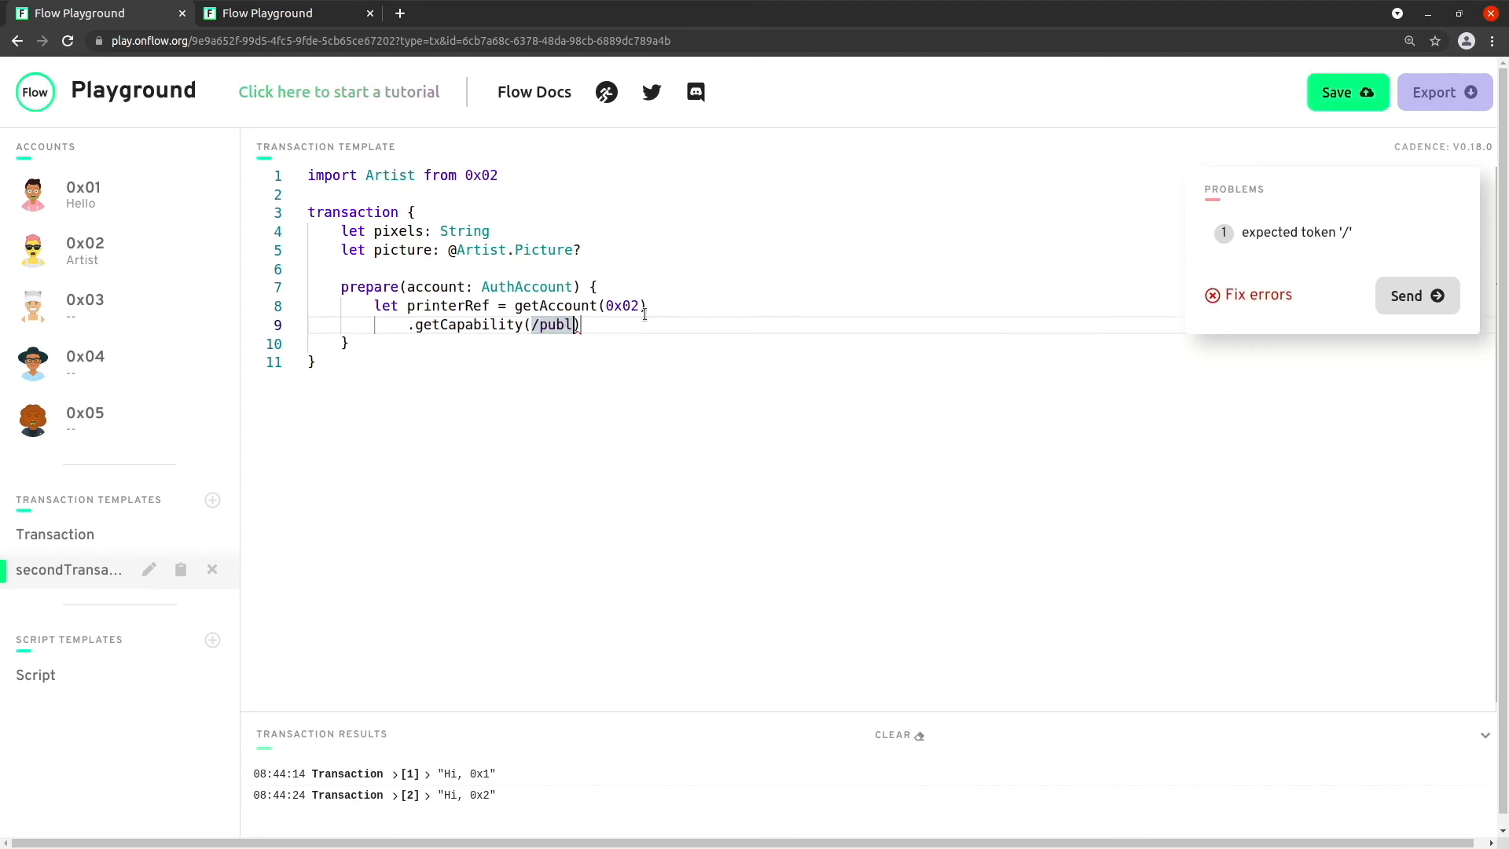
pyautogui.write('ic/')
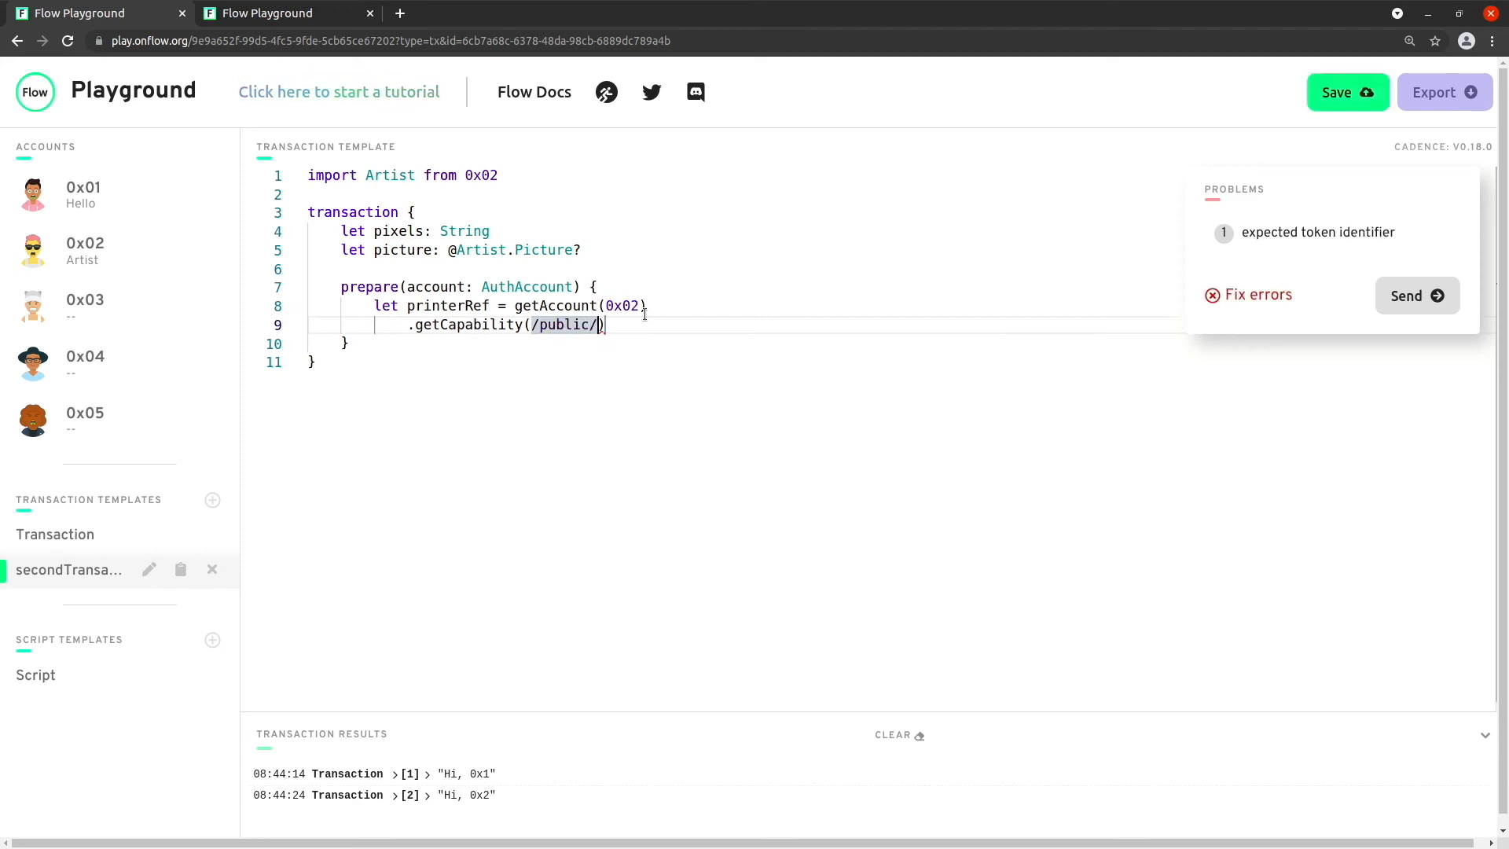
pyautogui.write('Artist')
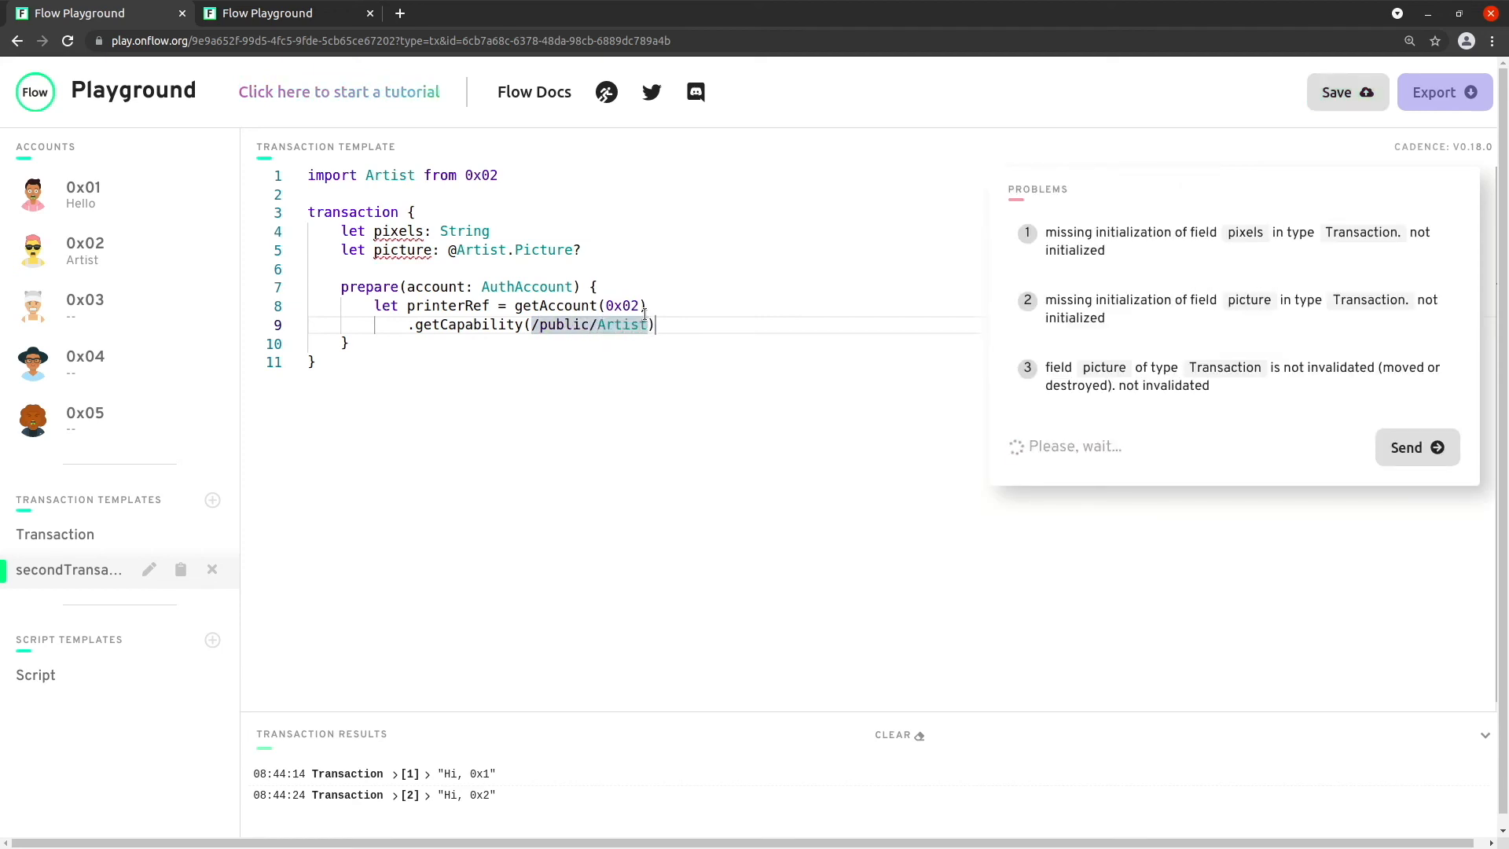
pyautogui.write('PicturePrinter')
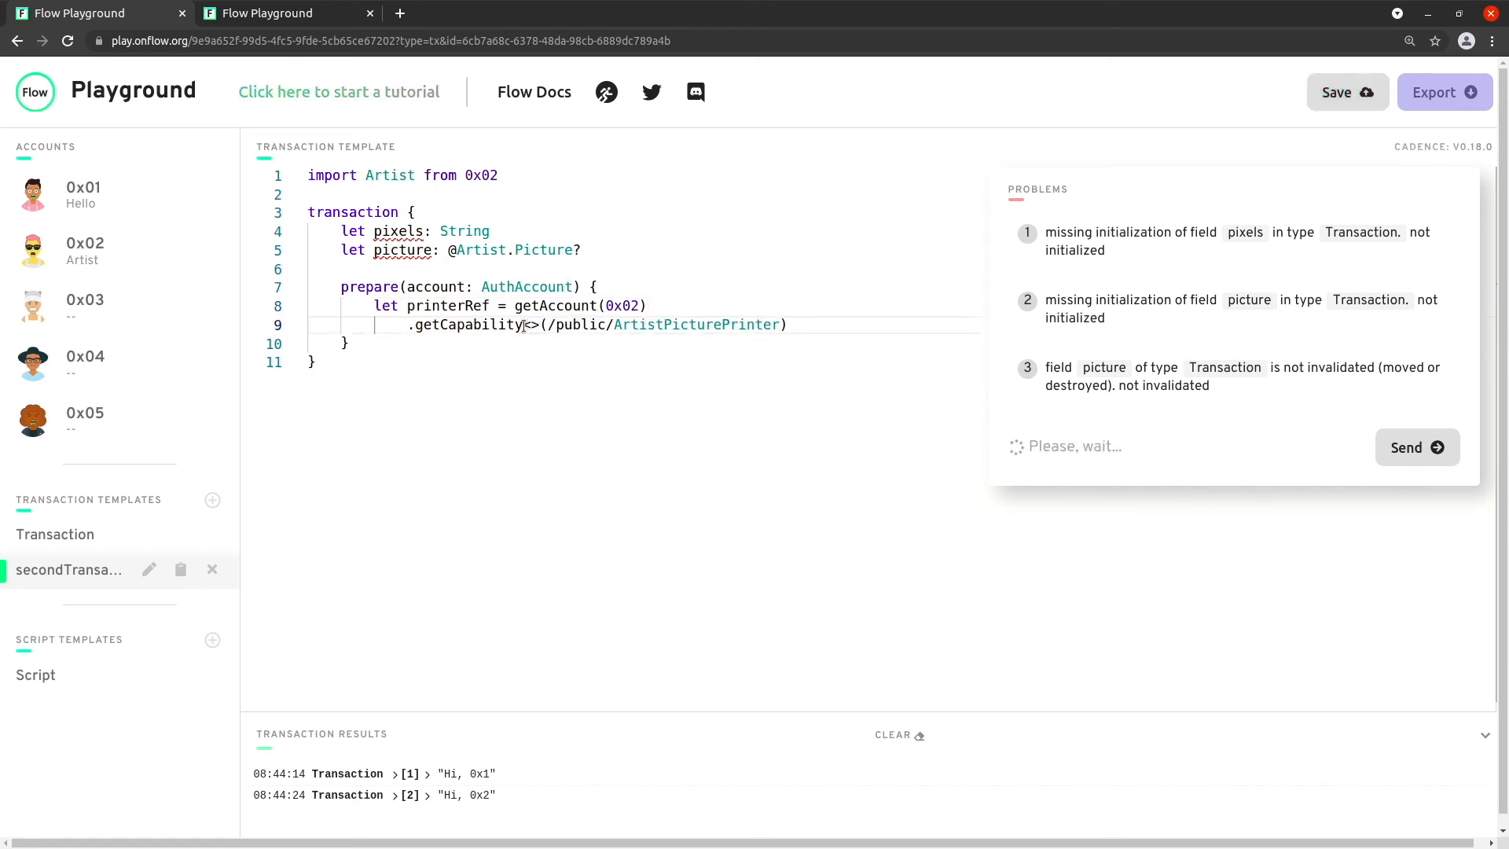
# Step: Type the capability as <&Artist.Printer> and chain .borrow() onto it
pyautogui.write('&Art')
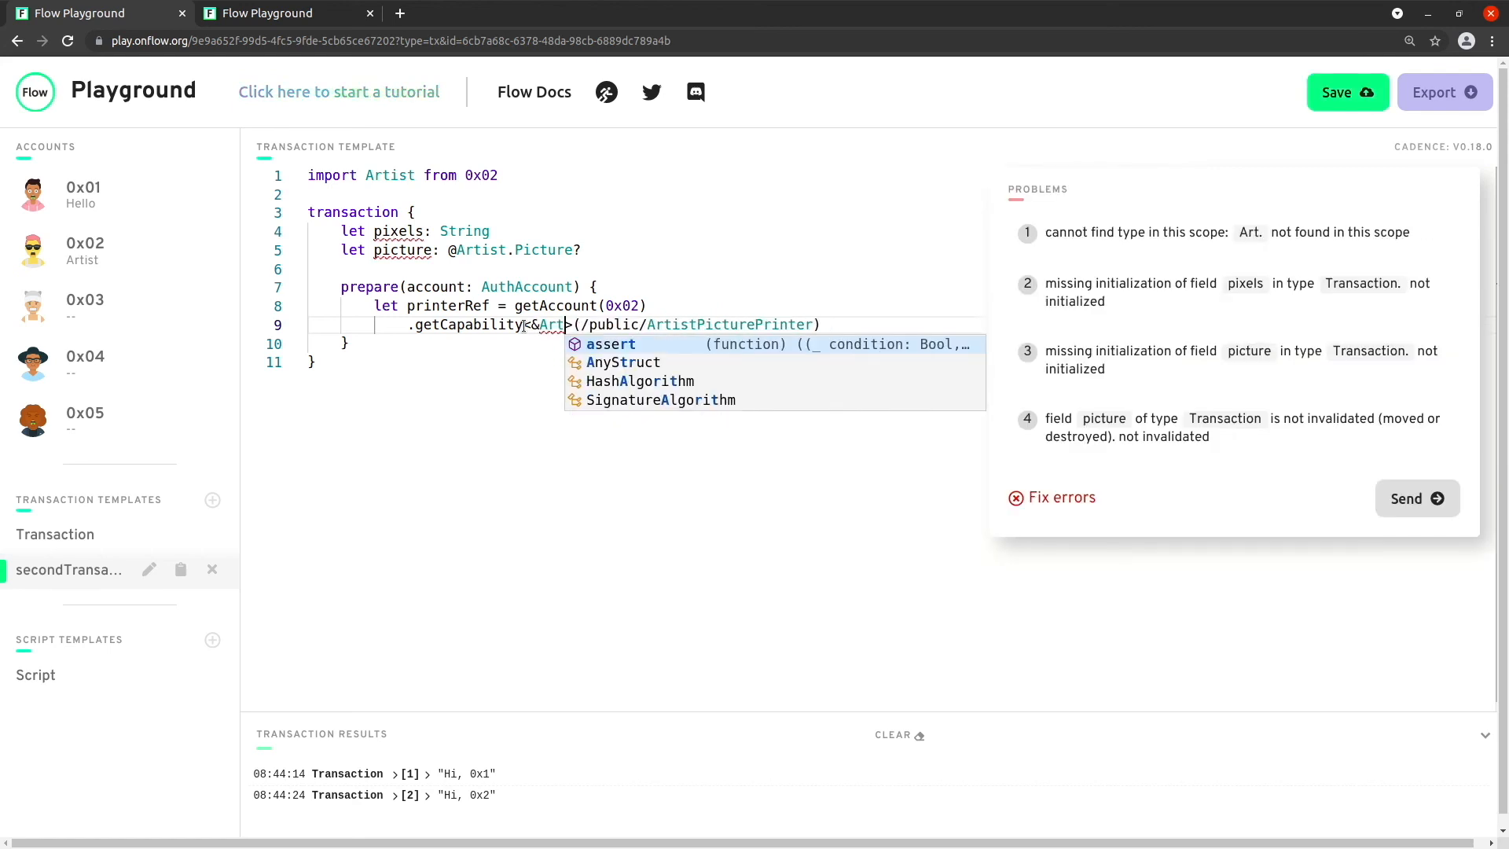
pyautogui.write('Printer')
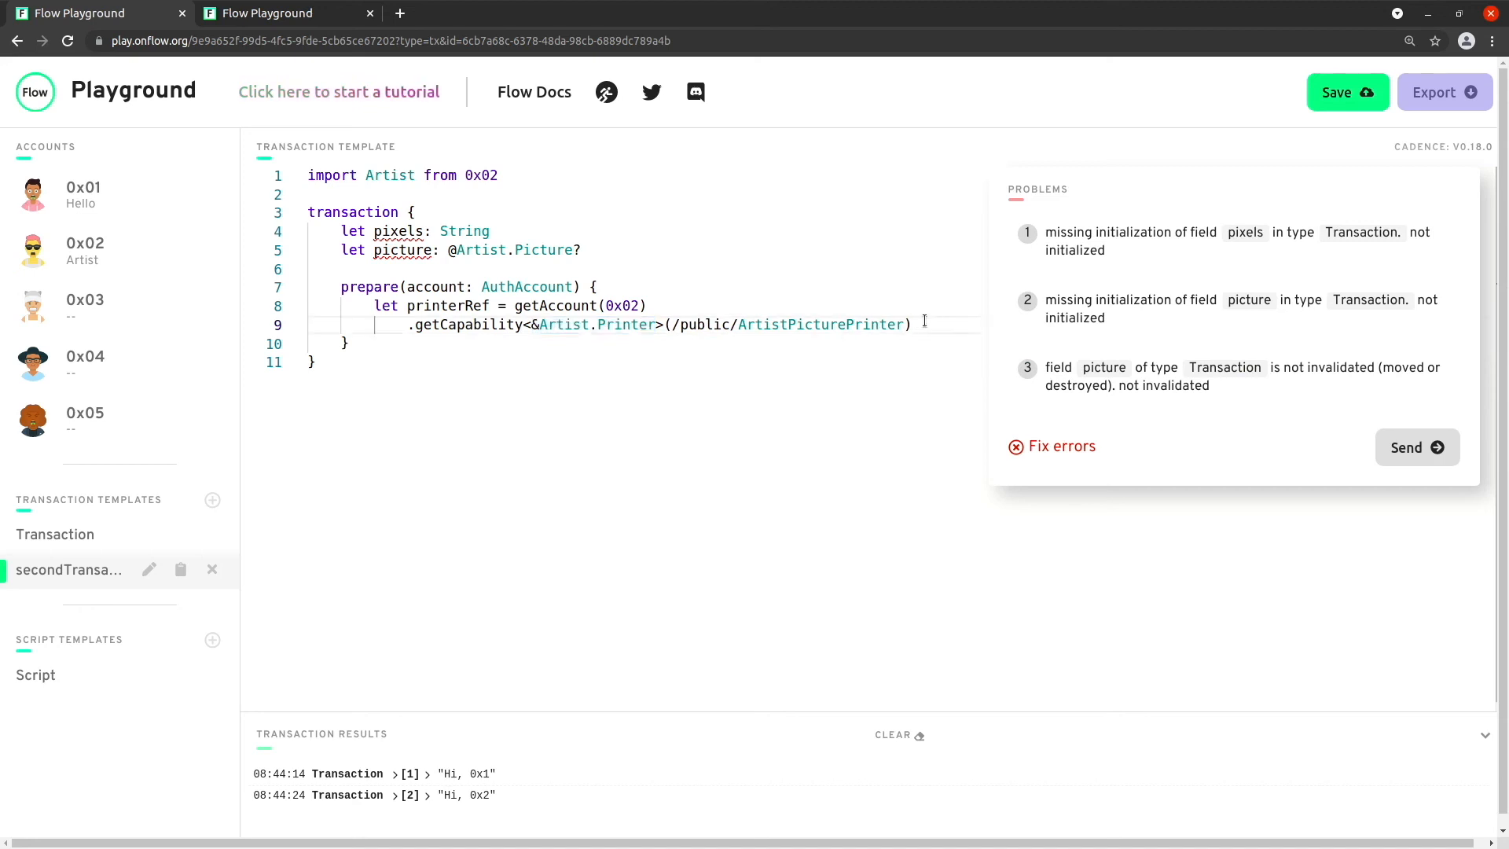
pyautogui.write('.borrow(')
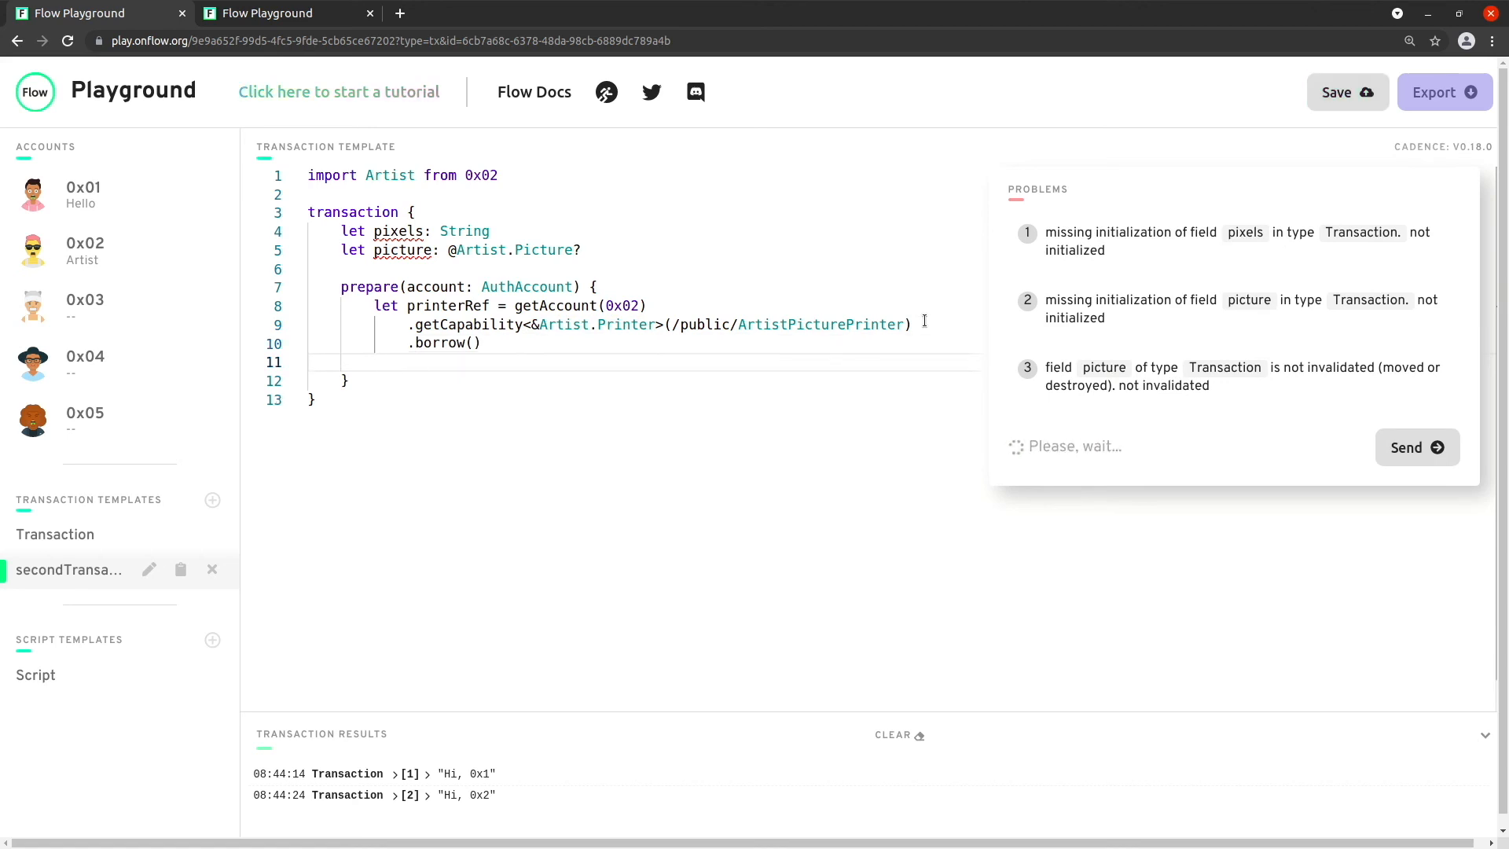
# Step: Fall back with ?? panic("Couldn't borrow printer reference") when the borrow fails
pyautogui.write('?? panic("')
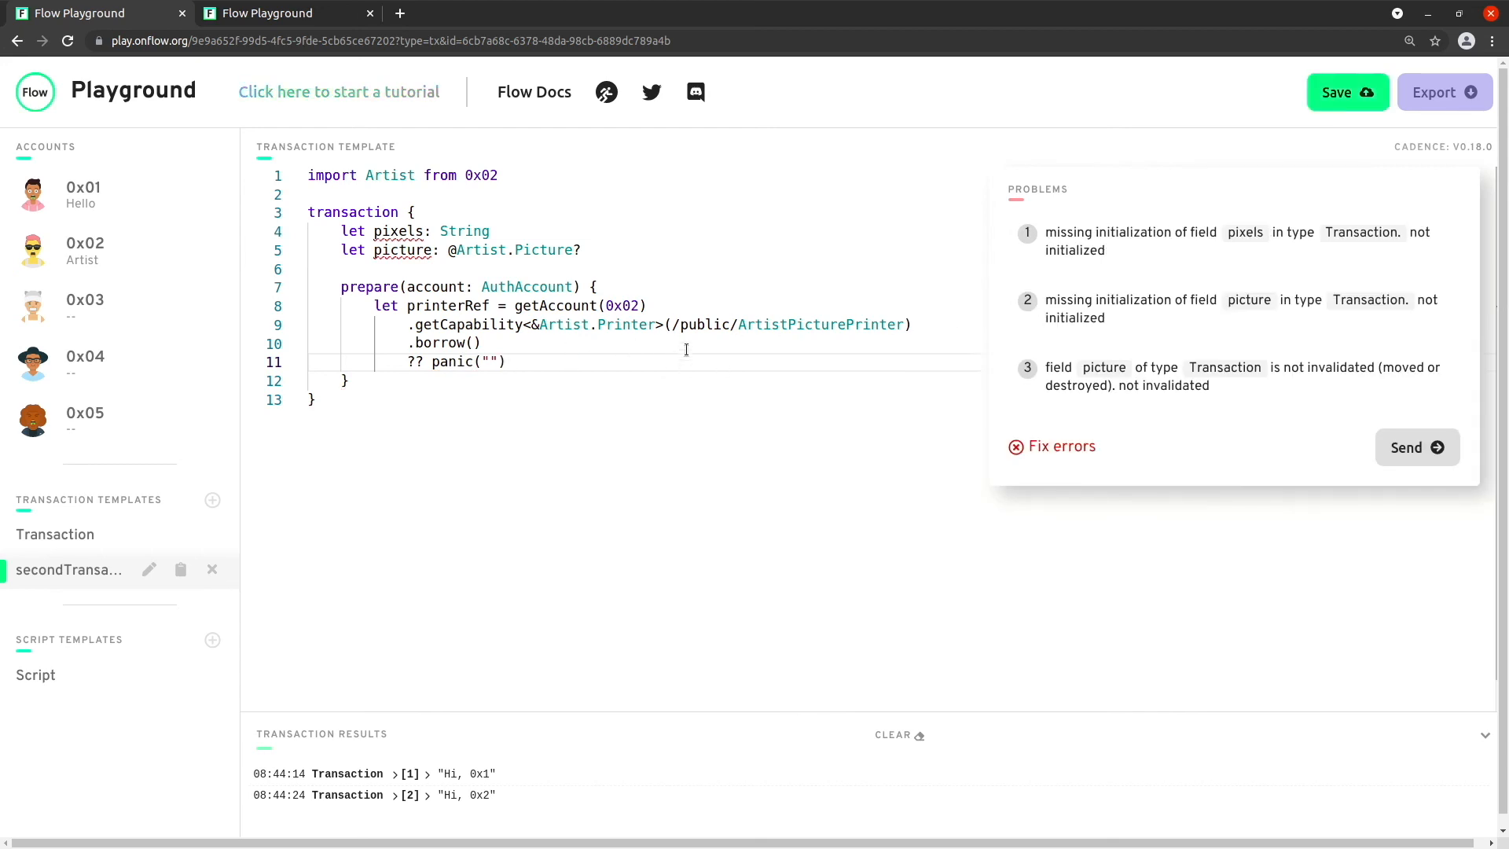
pyautogui.moveTo(761, 317)
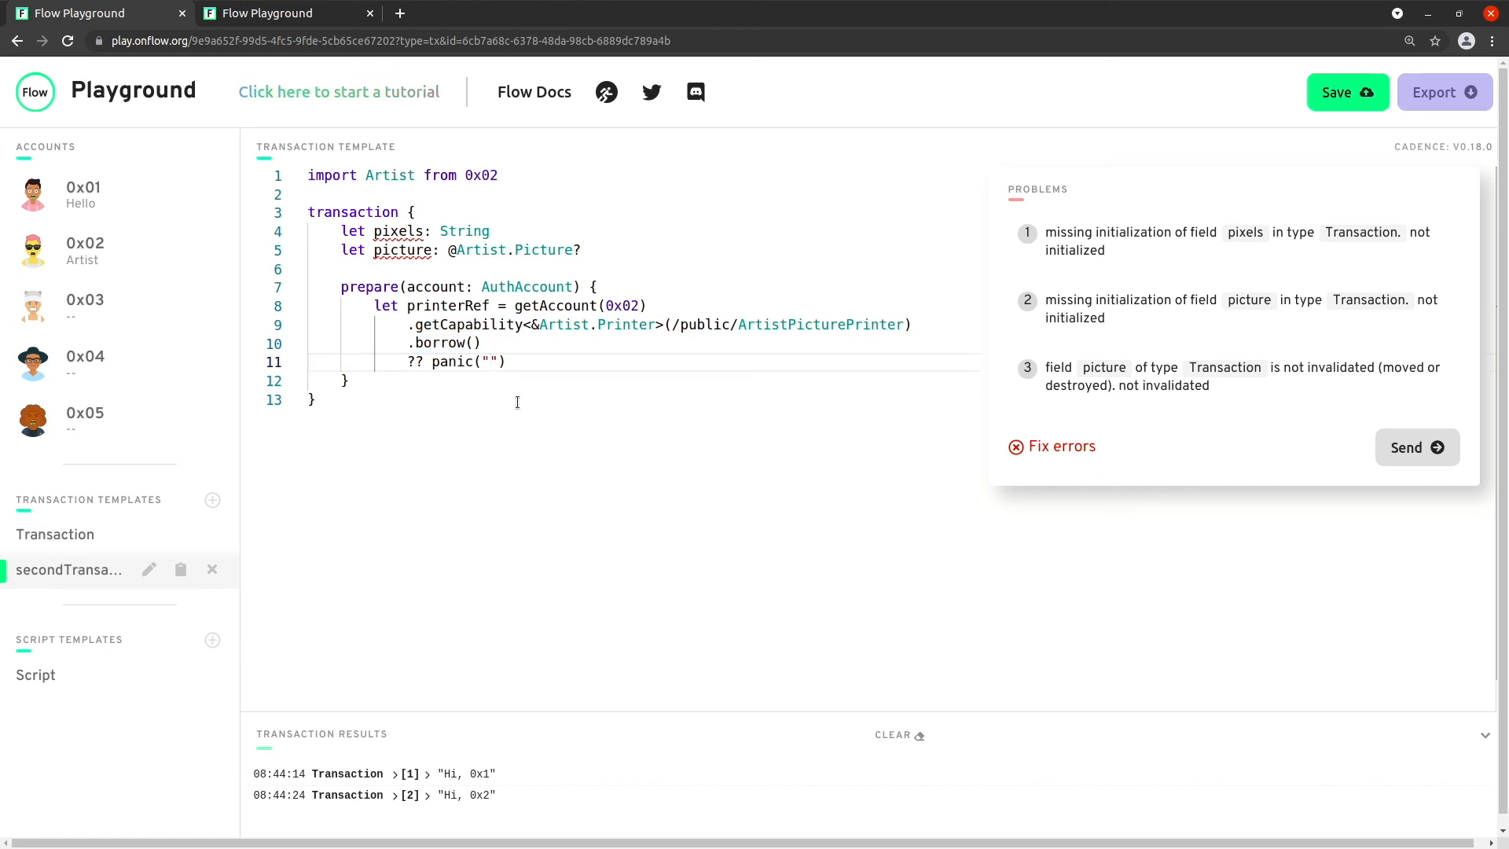
pyautogui.write('Couldn')
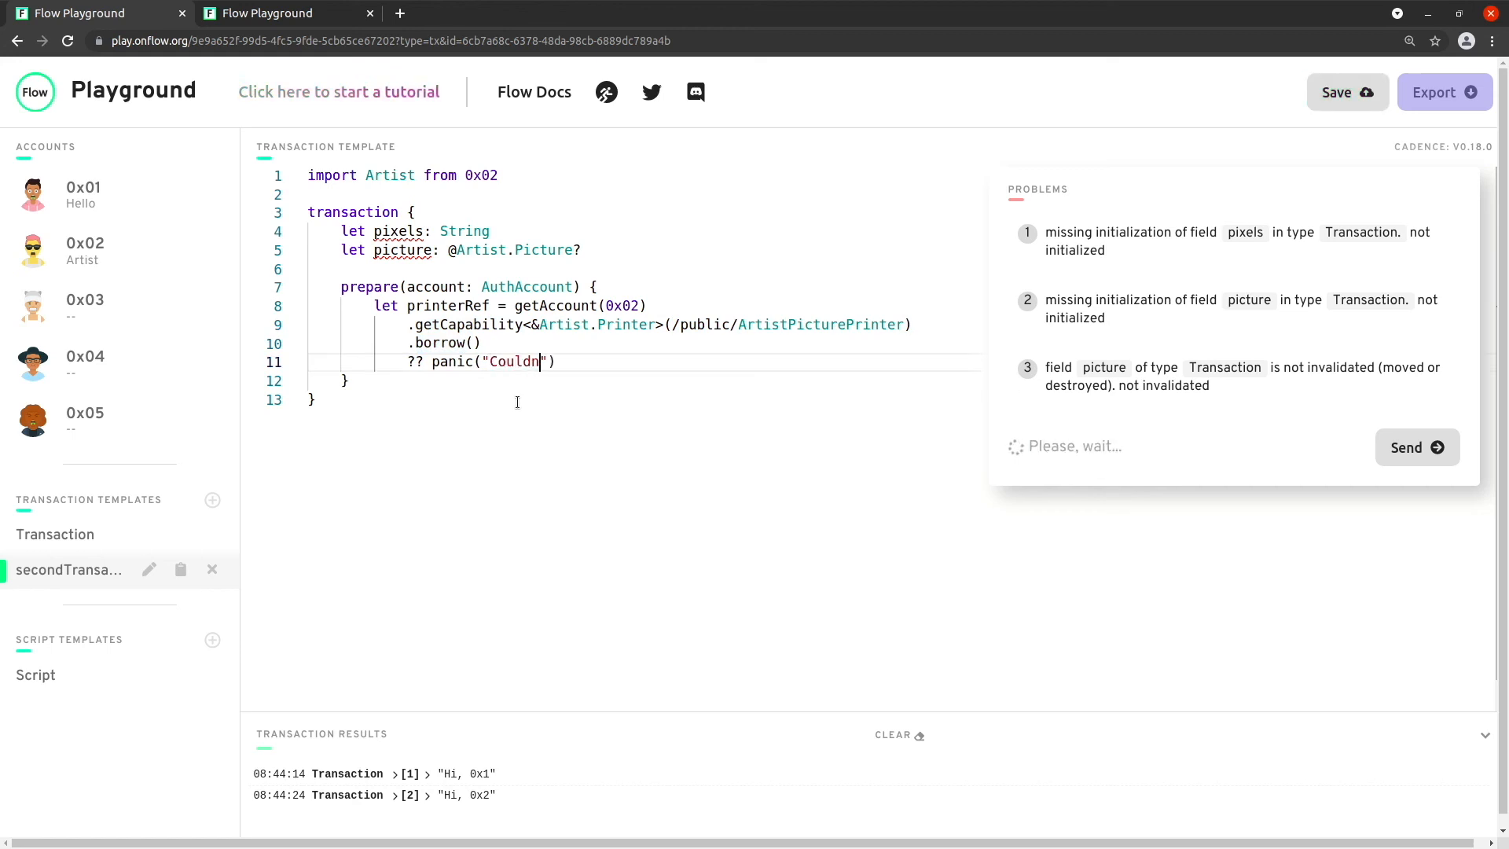
pyautogui.write("'t borrow")
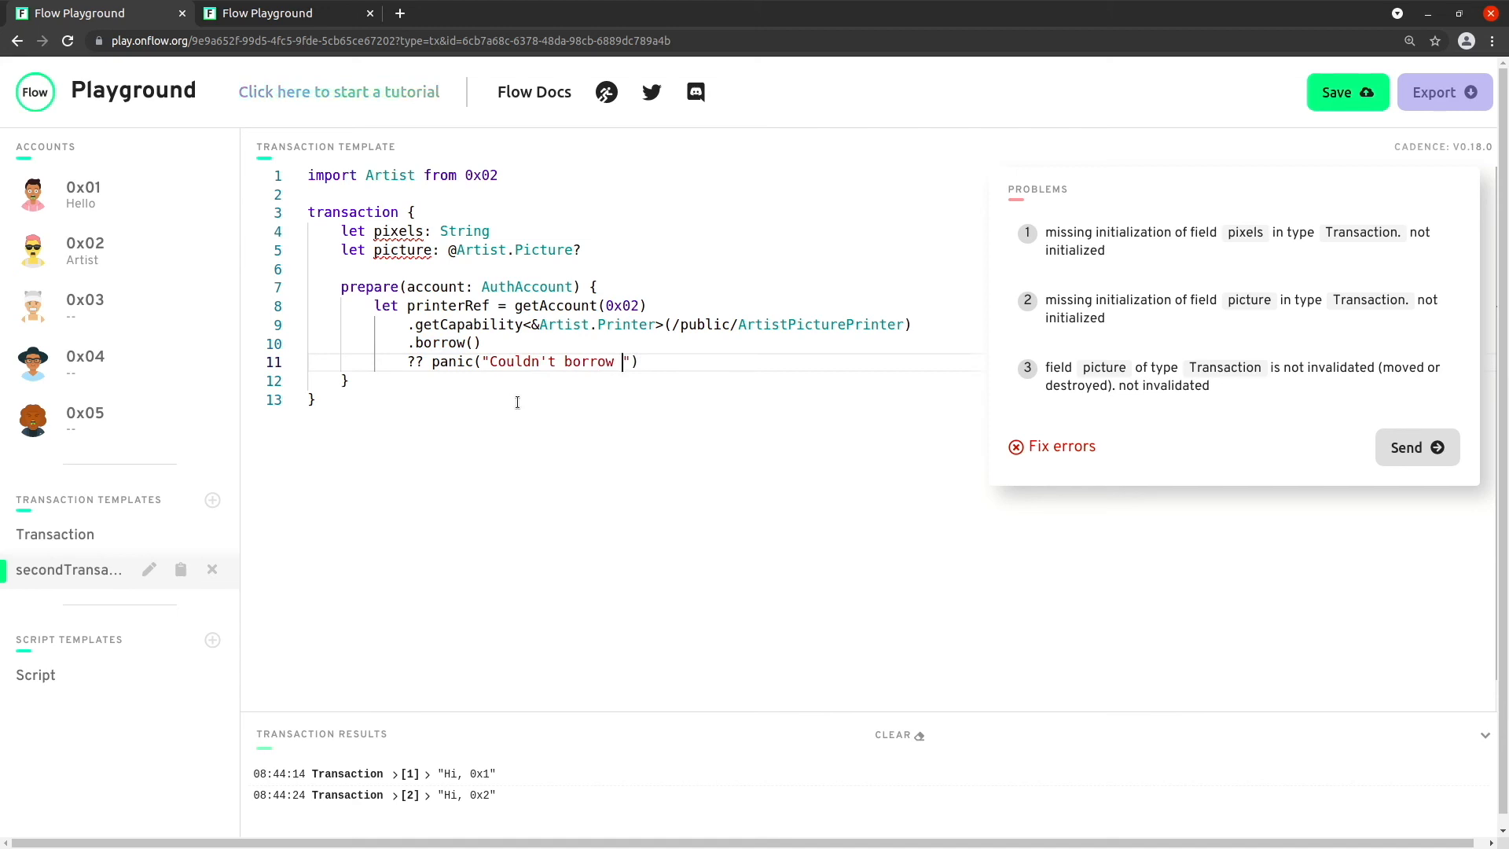
pyautogui.write('printer reference')
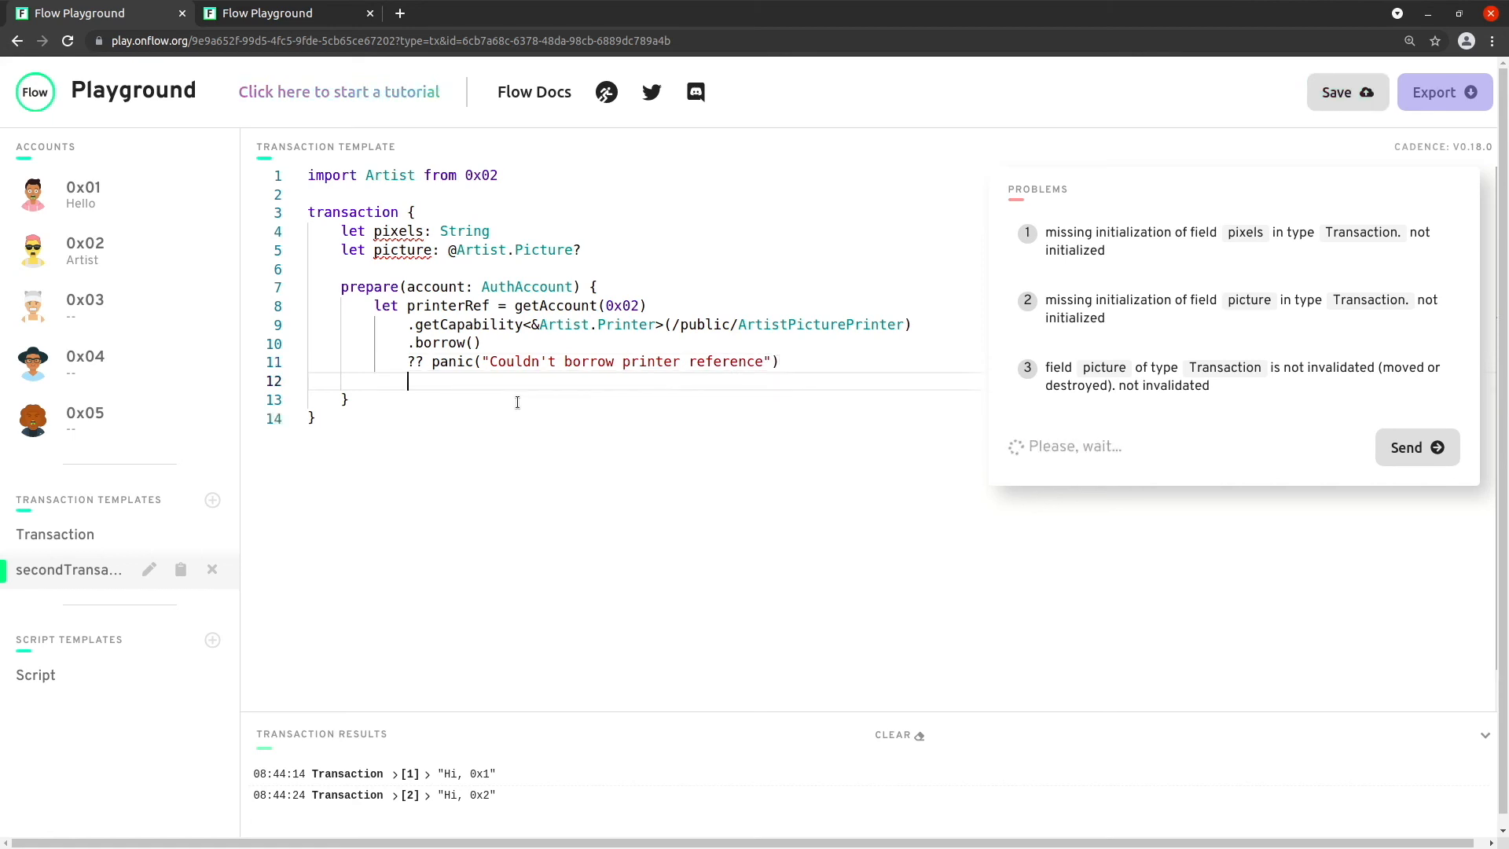
pyautogui.press('enter')
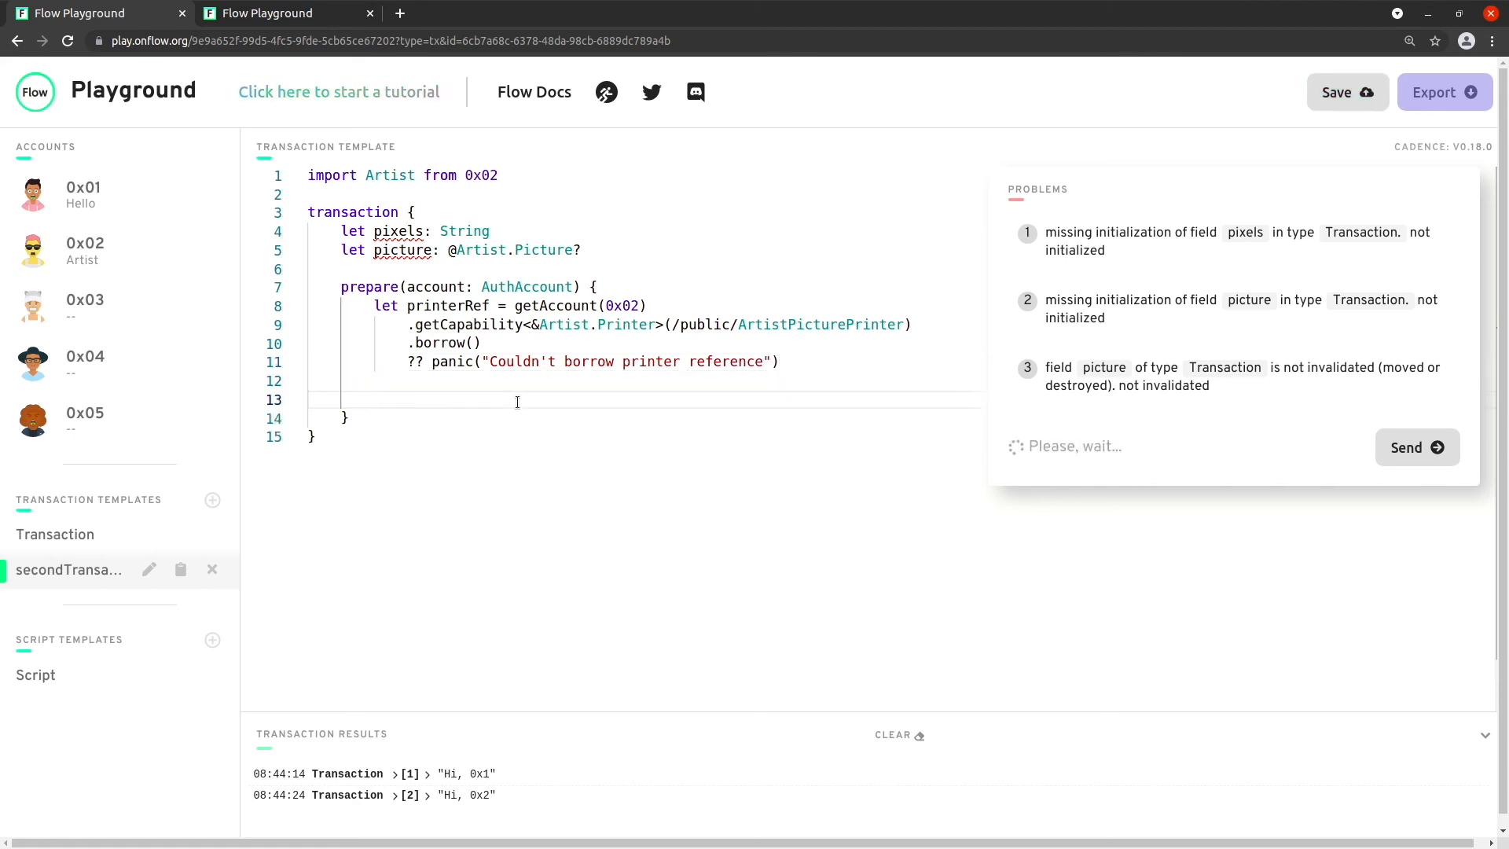
# Step: Build an Artist.Canvas from printerRef's width and height and self.pixels
pyautogui.write('self.p')
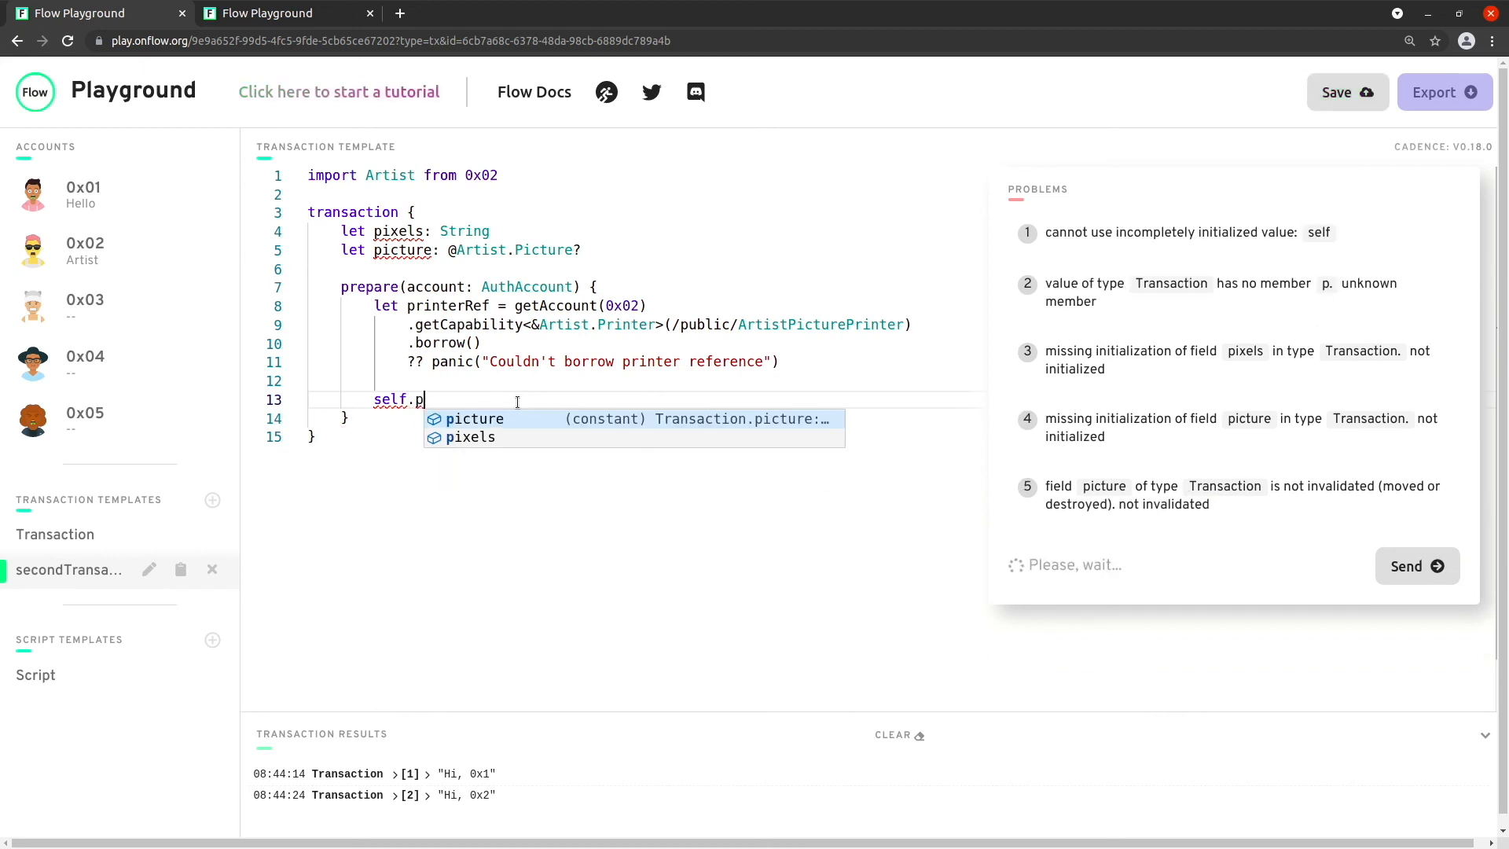
pyautogui.write('pixels = "*   * * *   *   * * *   *')
pyautogui.write('let')
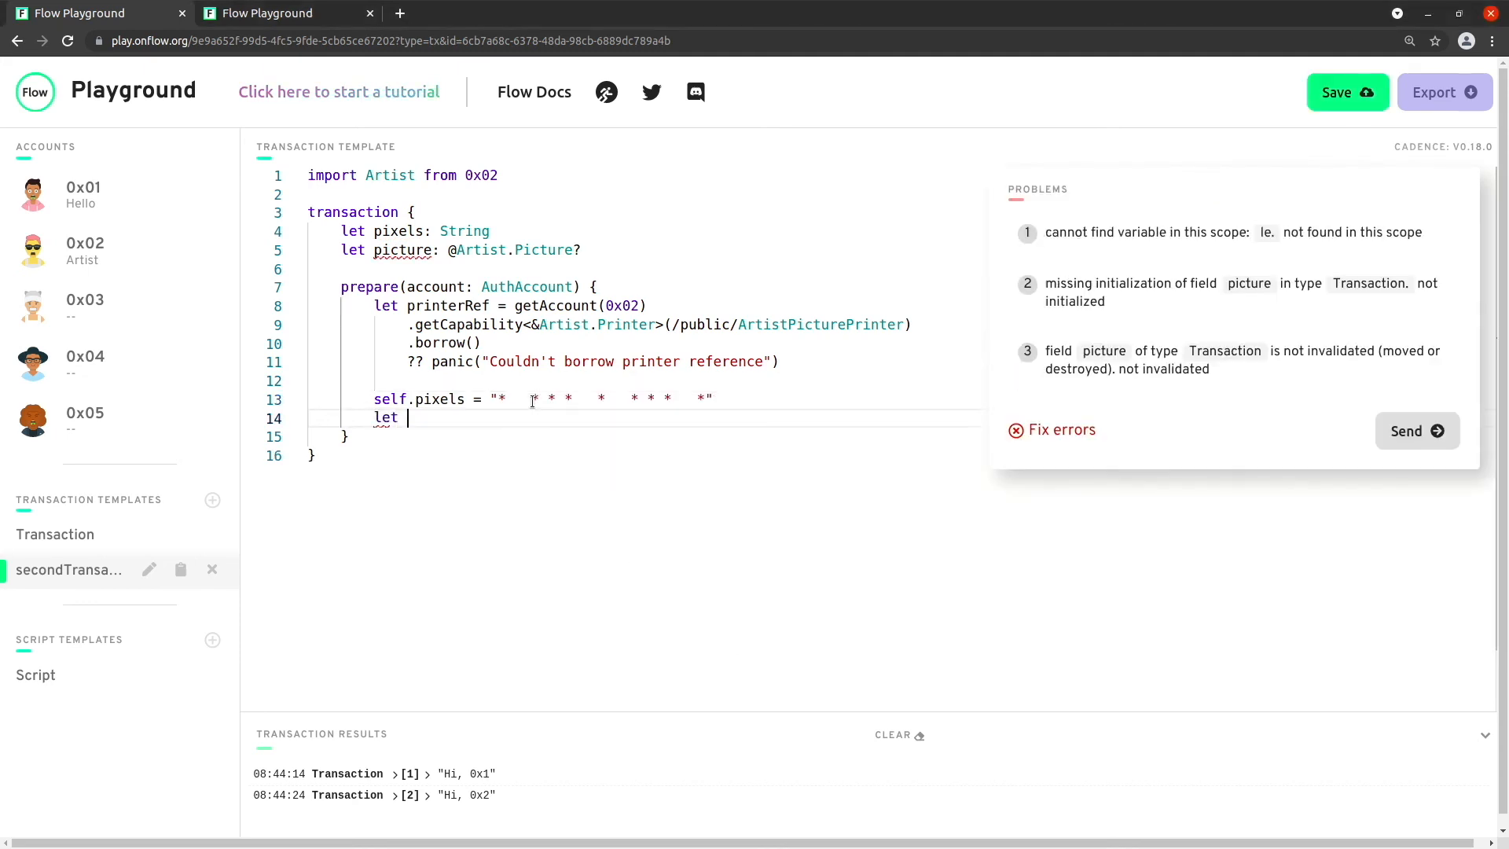
pyautogui.write('canvas = Ca')
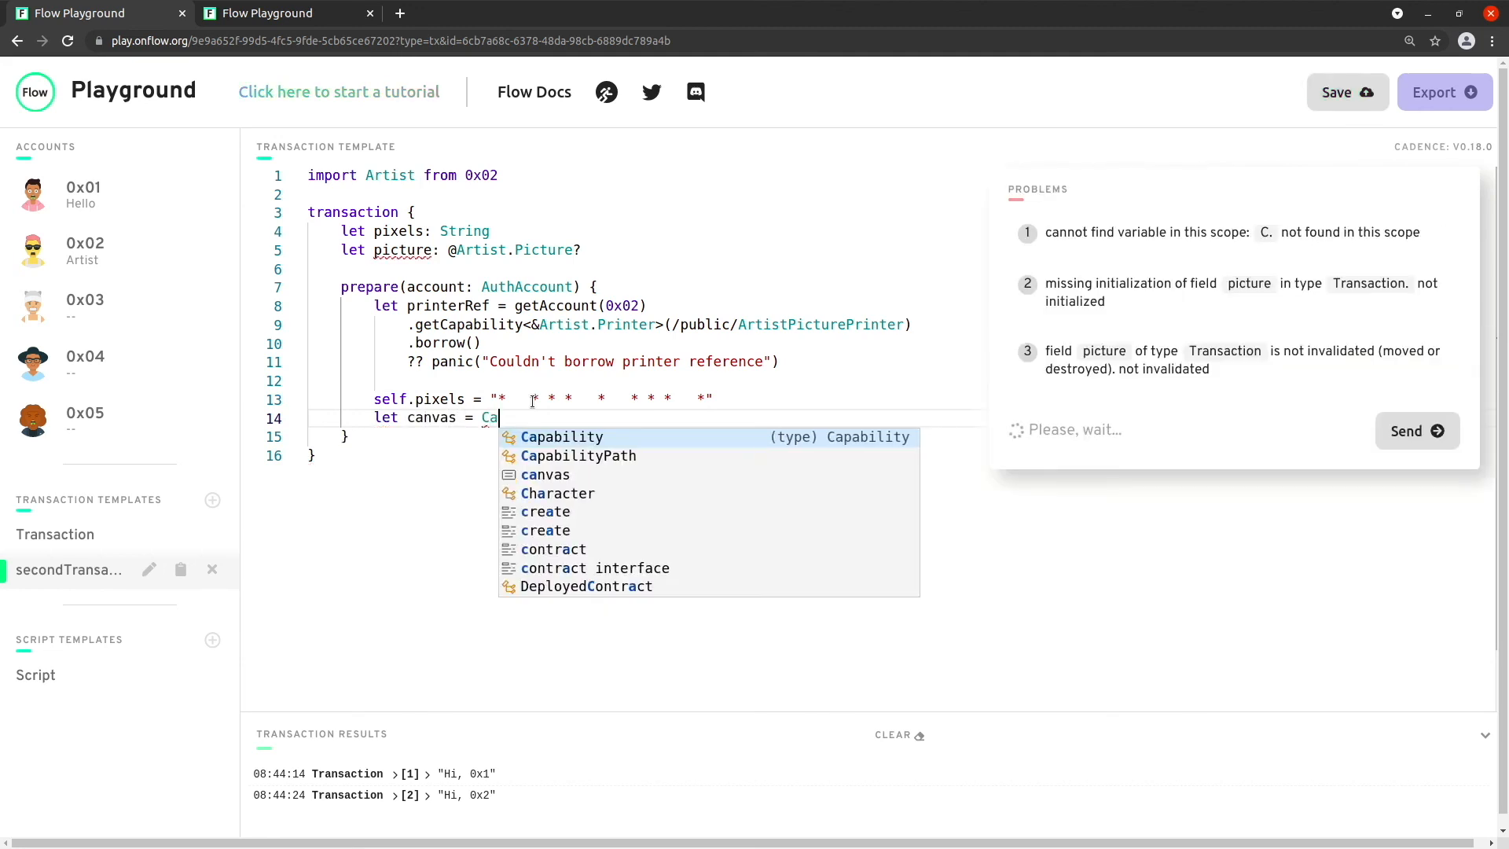
pyautogui.write('r')
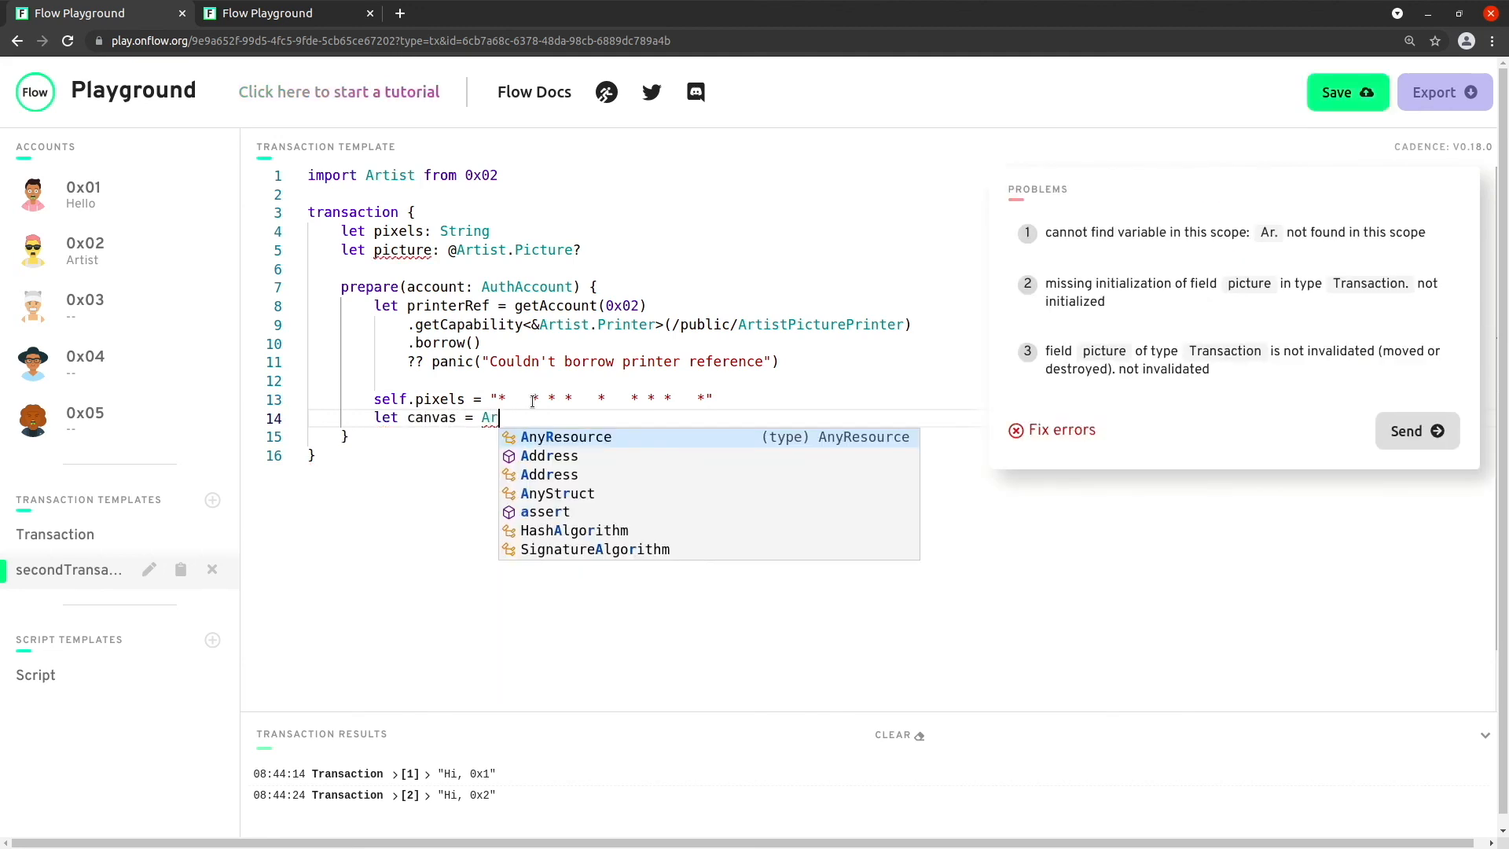
pyautogui.write('tist.Canvas')
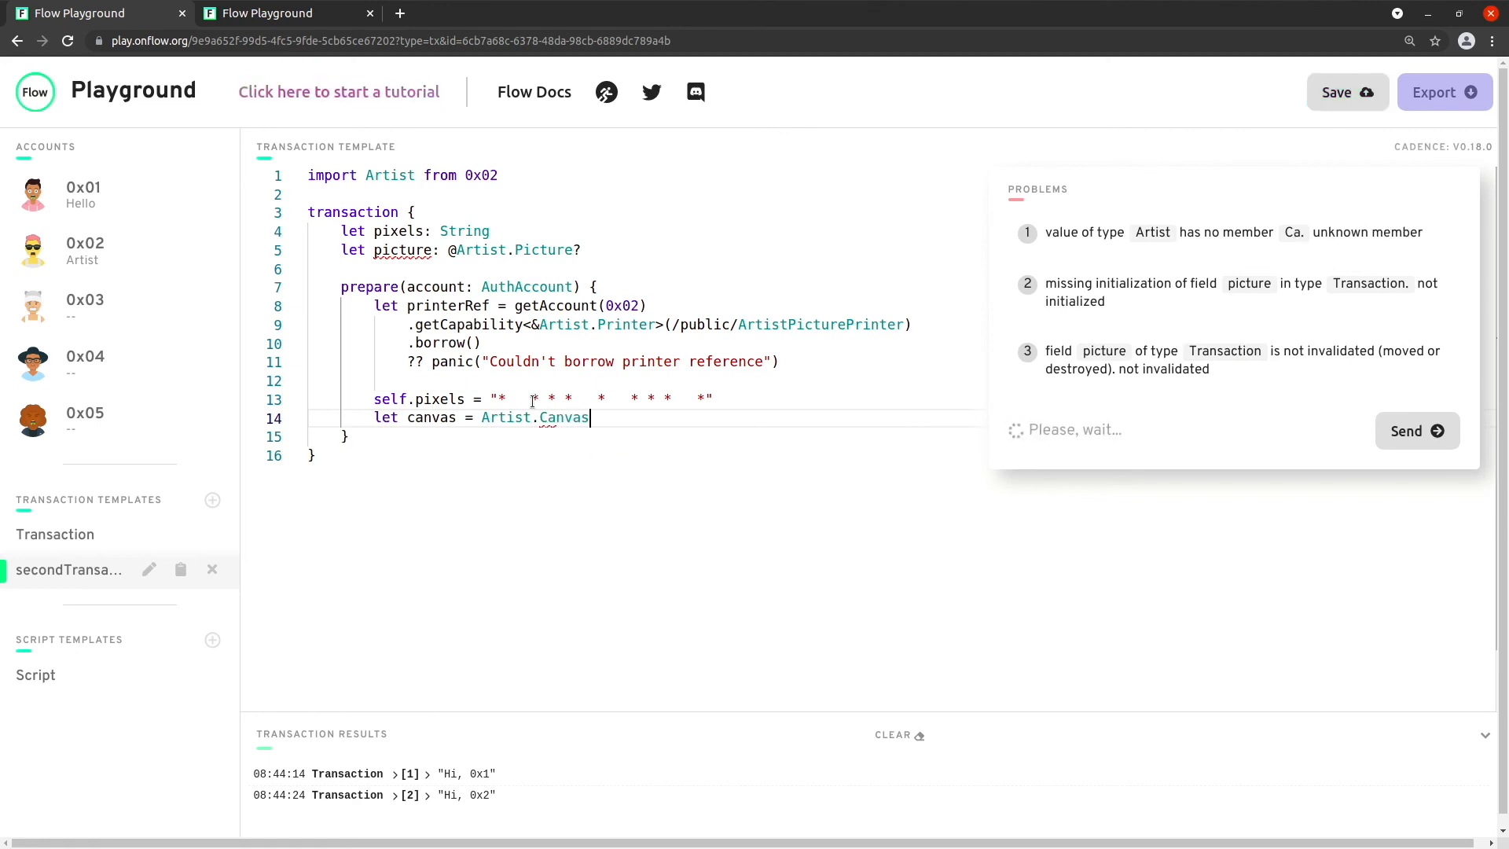
pyautogui.write('(')
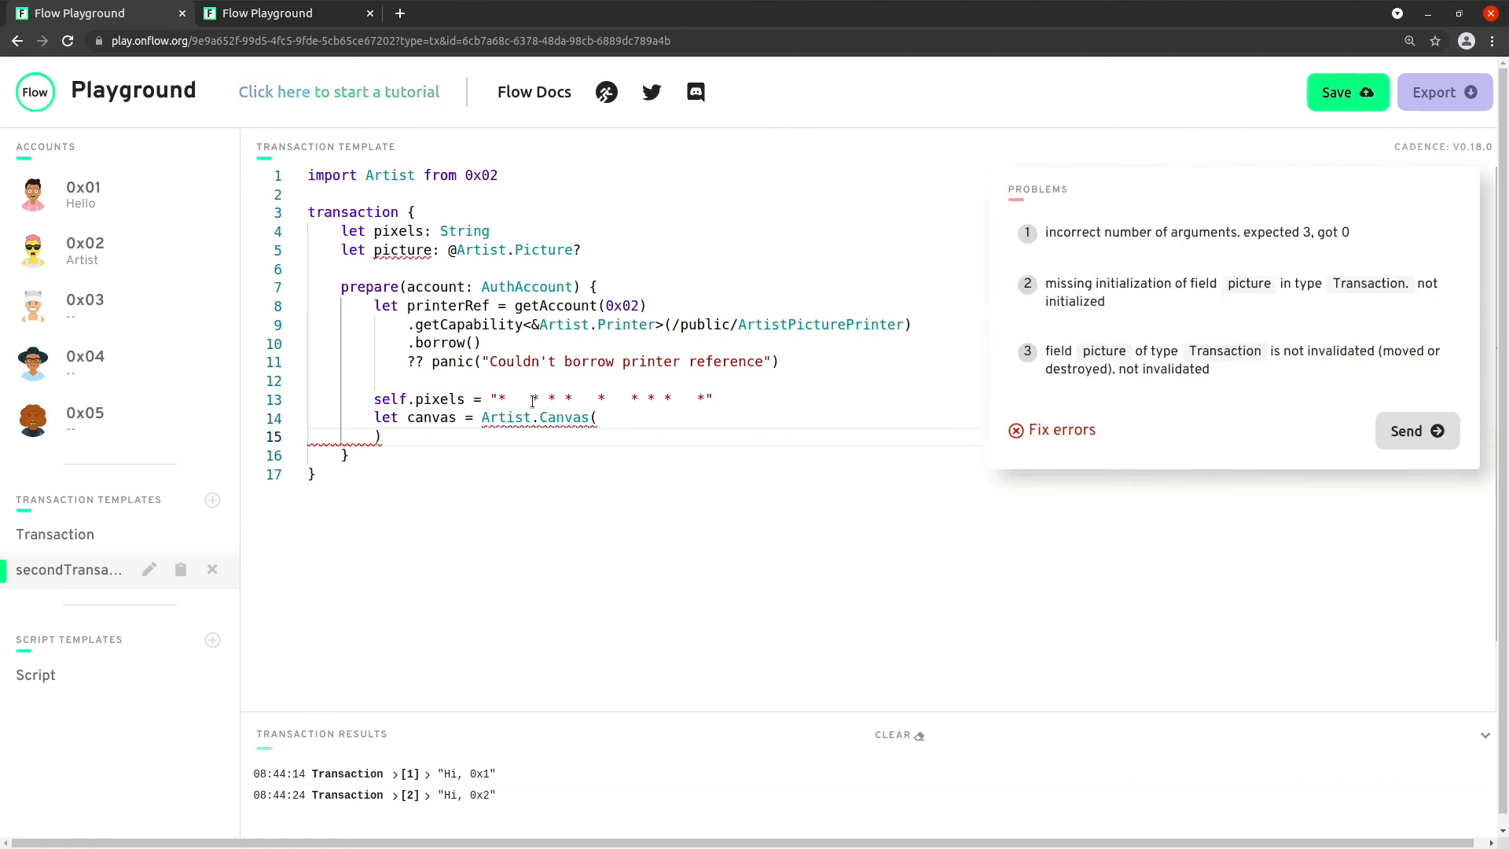
pyautogui.write('width: printerRef.')
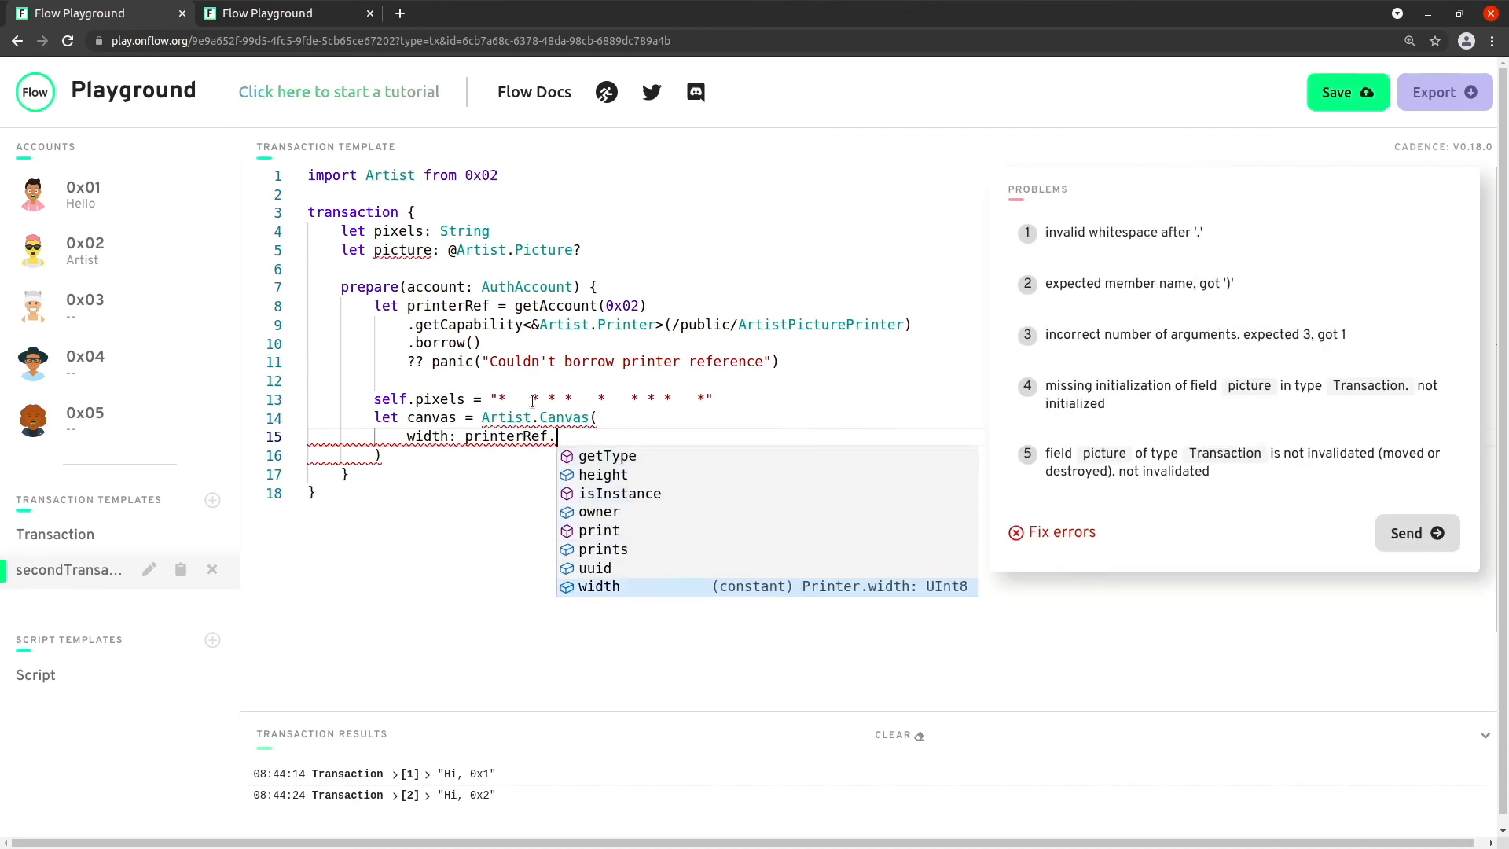
pyautogui.write('width,')
pyautogui.write('height:')
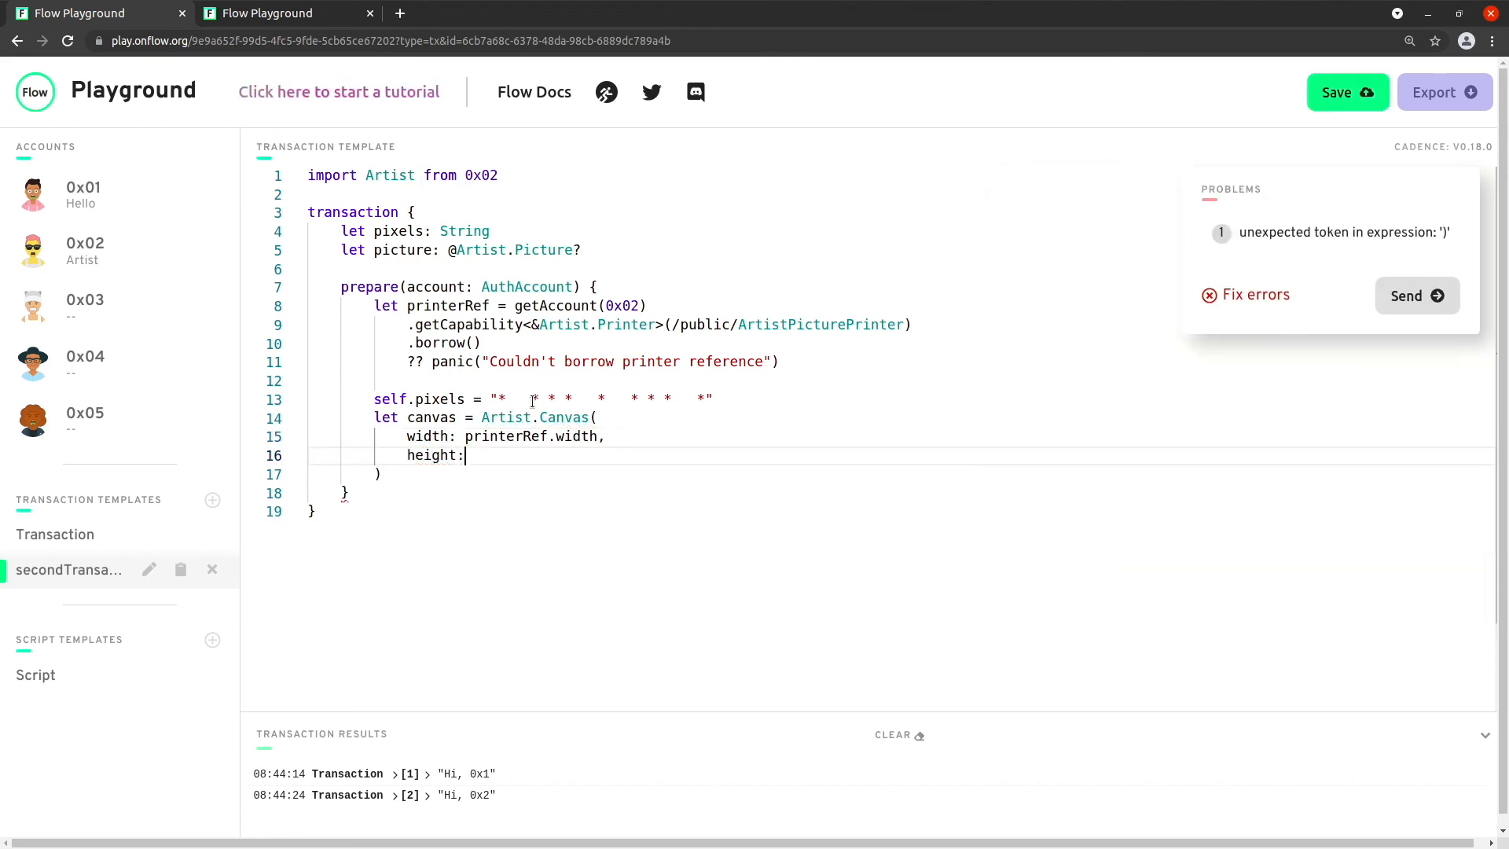
pyautogui.write('printerRef.height,')
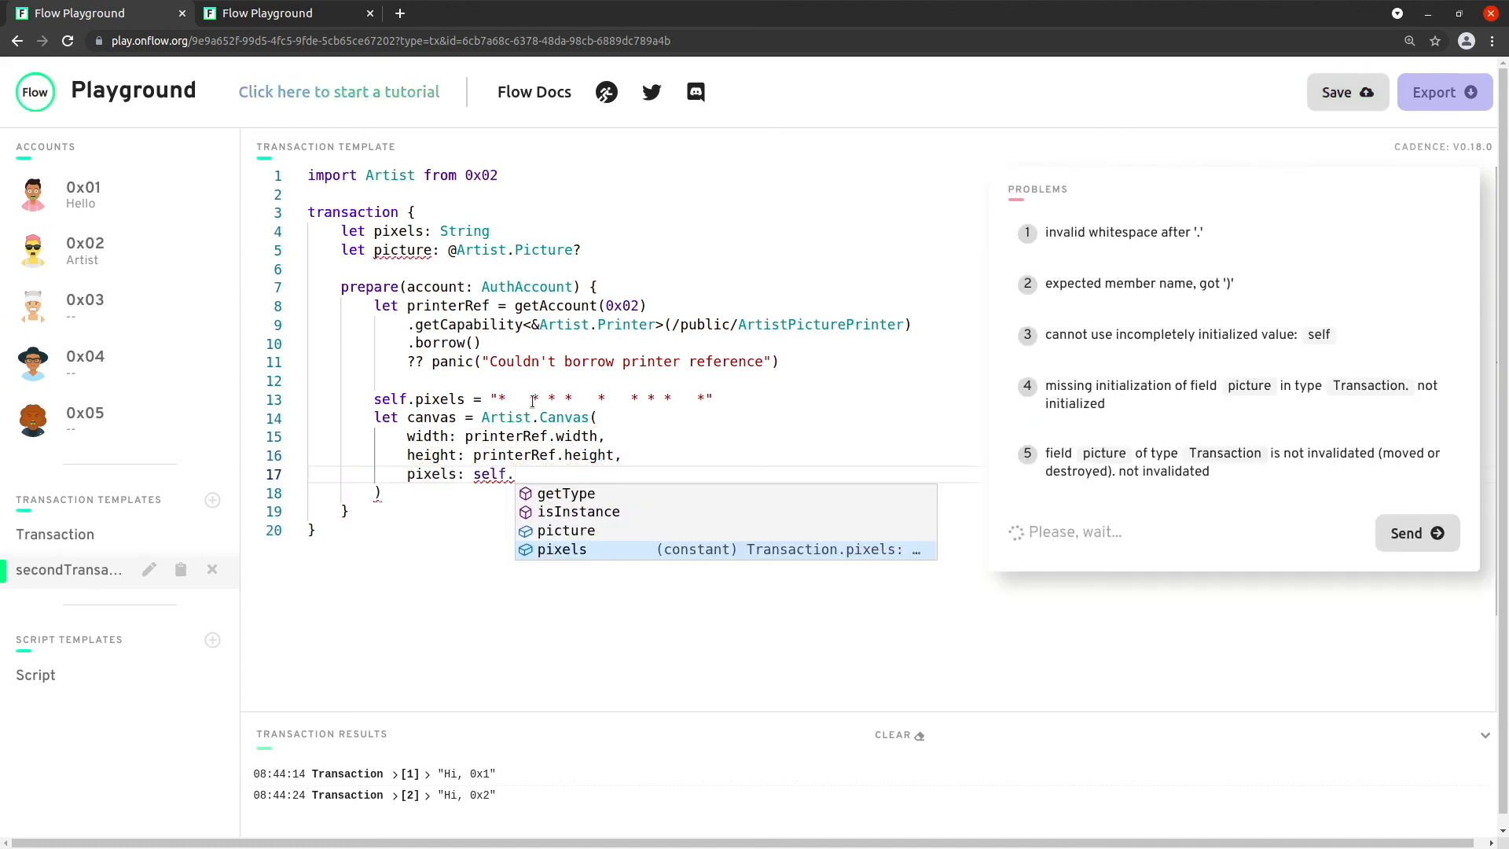
pyautogui.write('pixels')
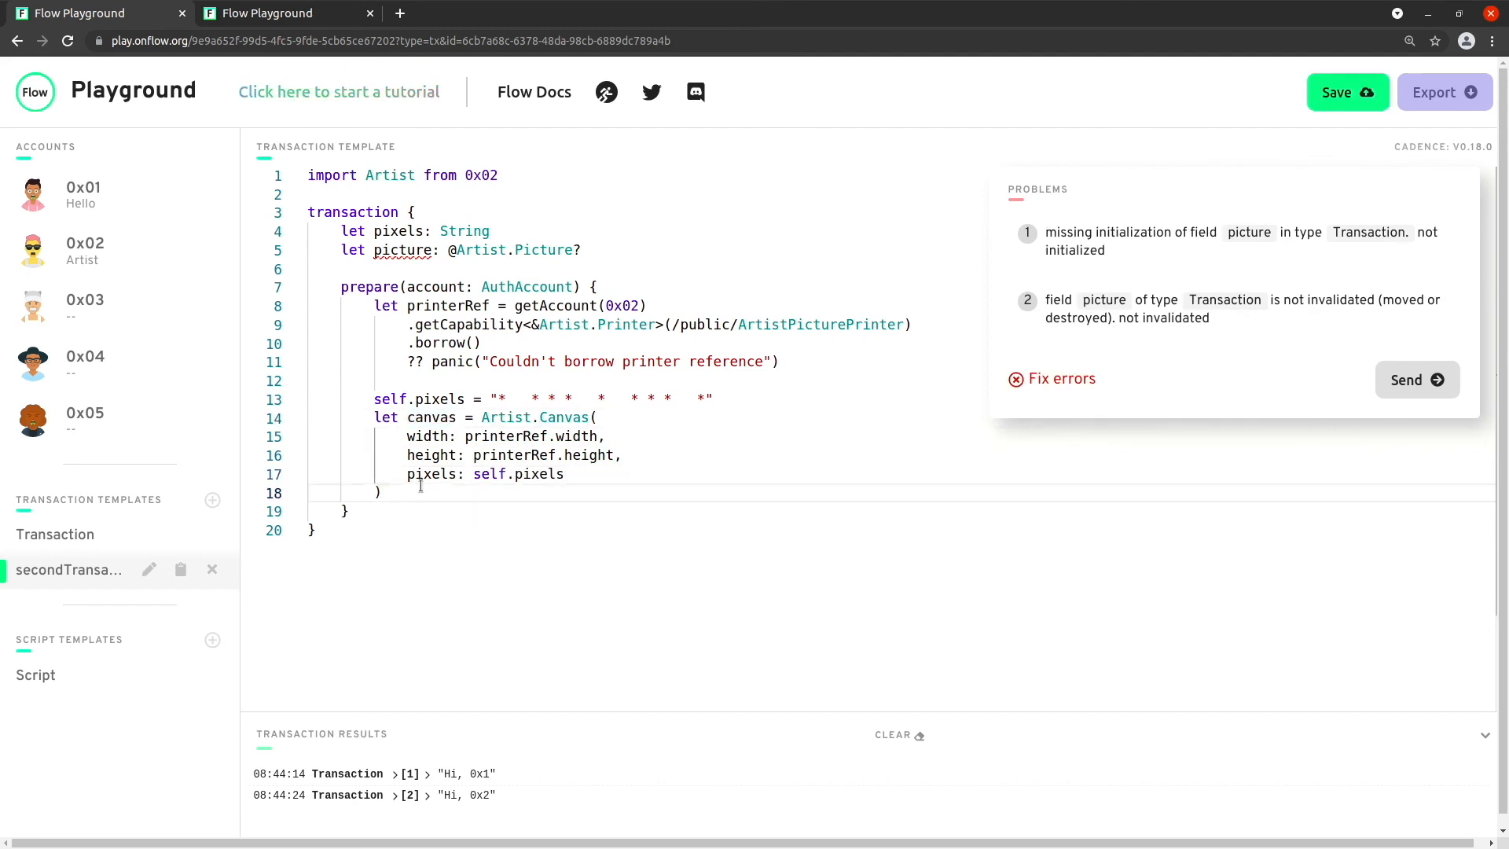
# Step: Move printerRef.print(canvas: canvas) into self.picture
pyautogui.write('self.')
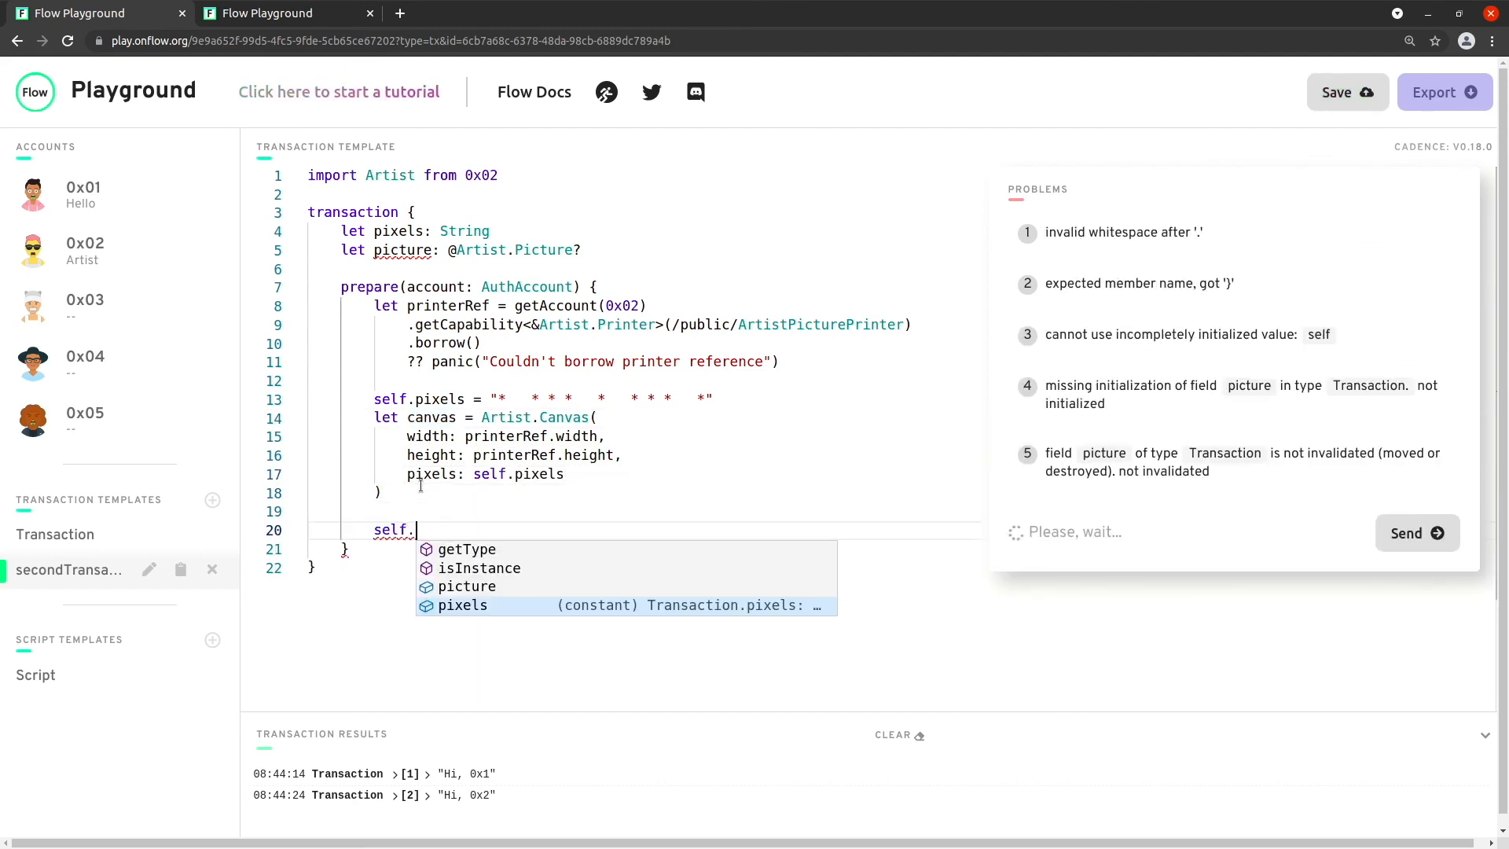
pyautogui.write('picture')
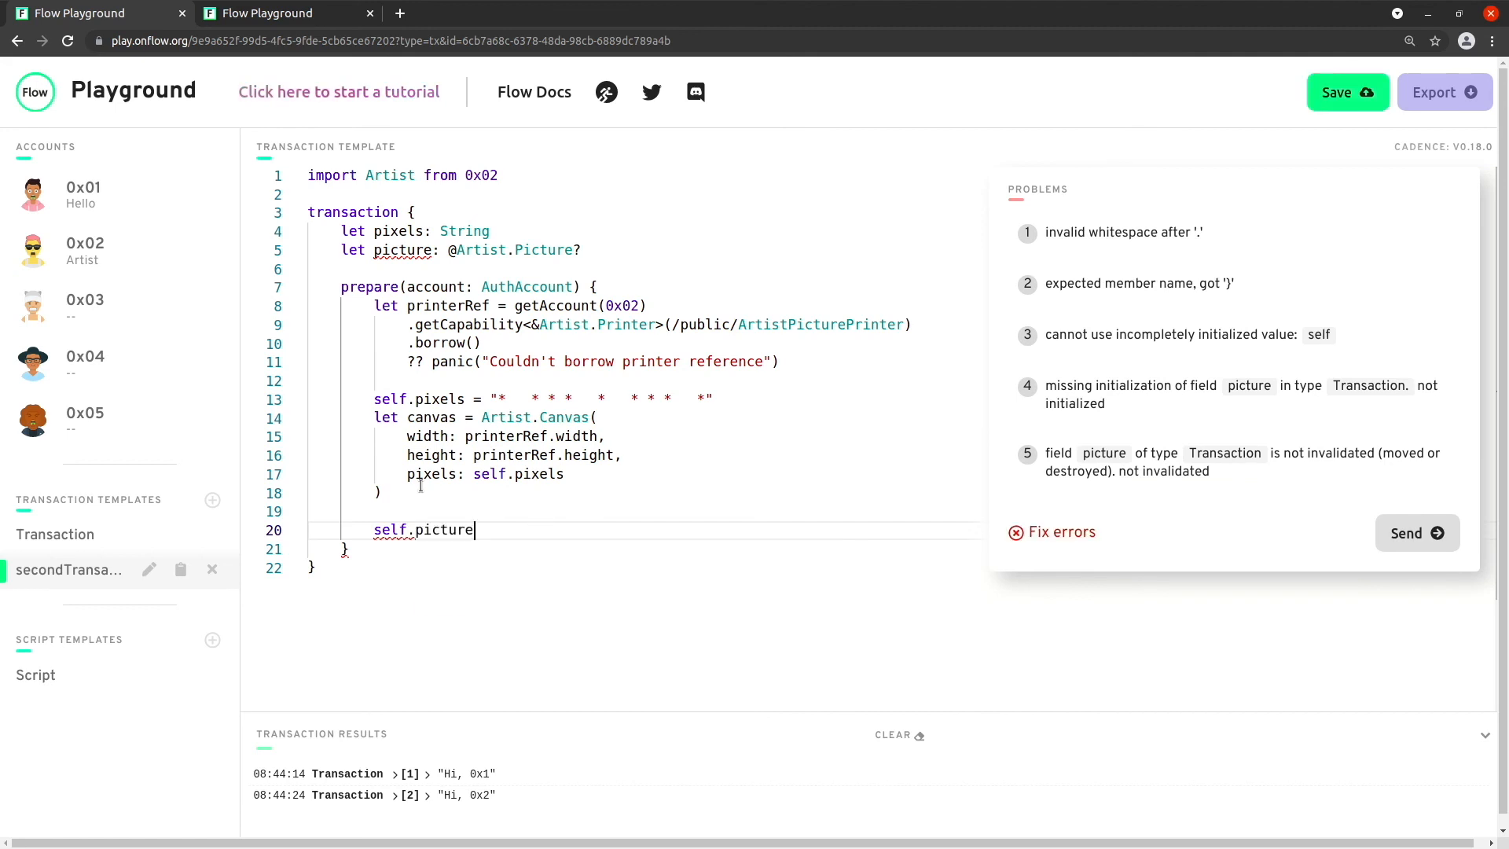
pyautogui.write('<-')
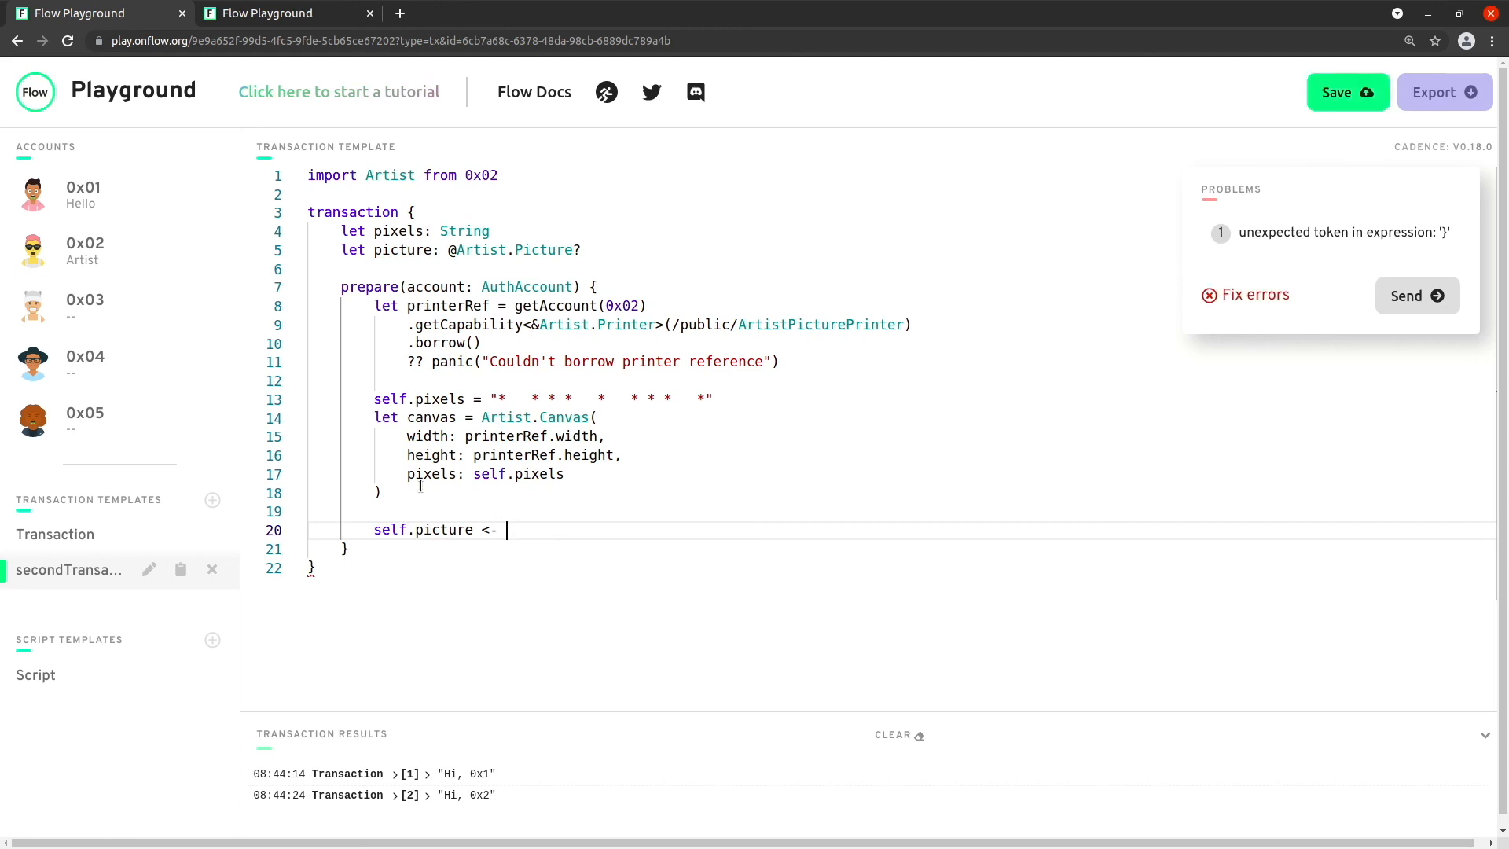
pyautogui.write('printerRef.print(canvas: canvas')
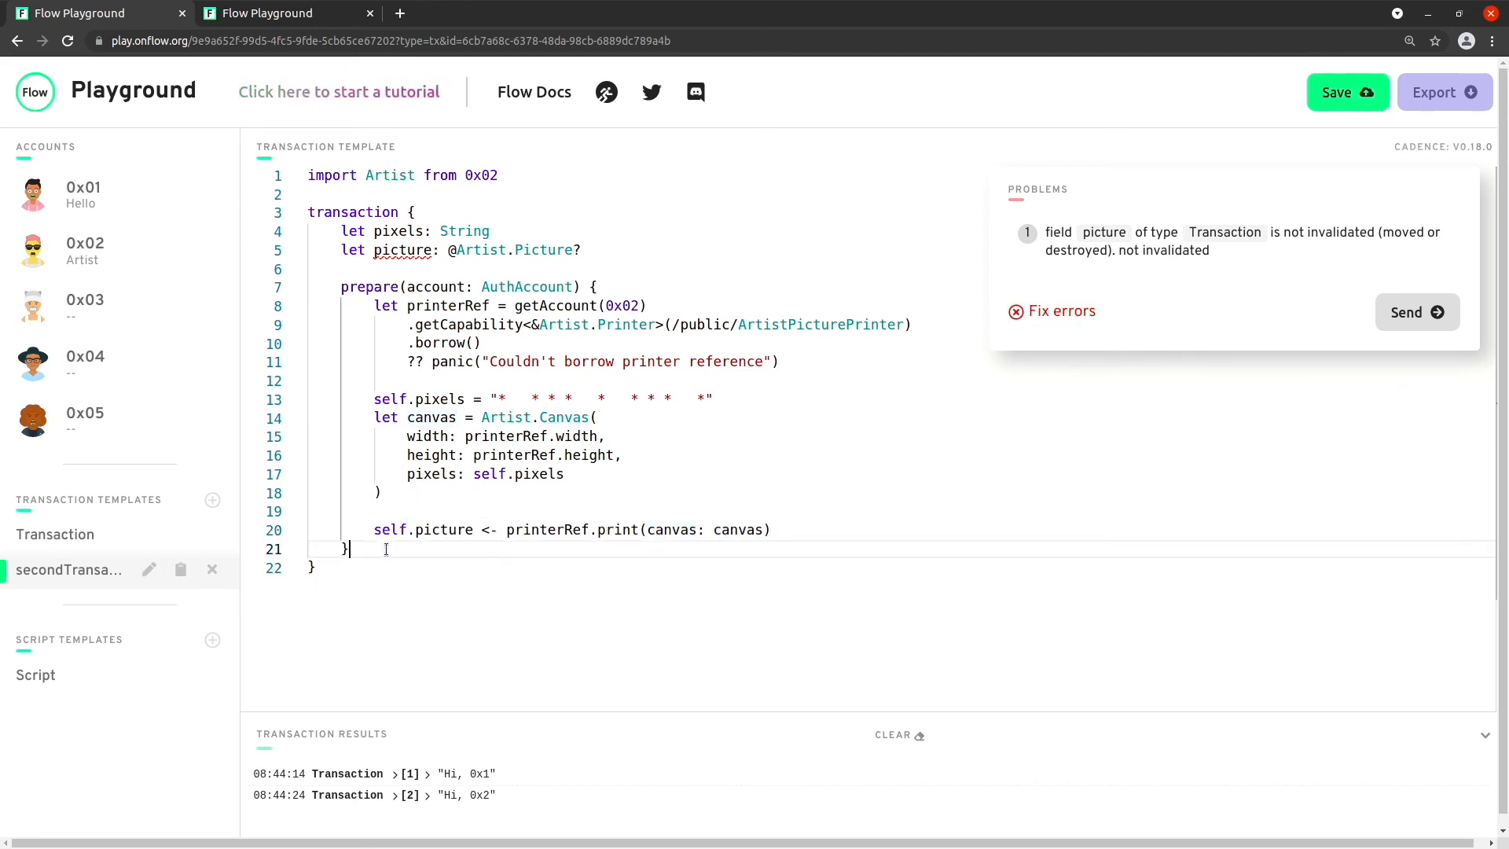
pyautogui.moveTo(375, 550)
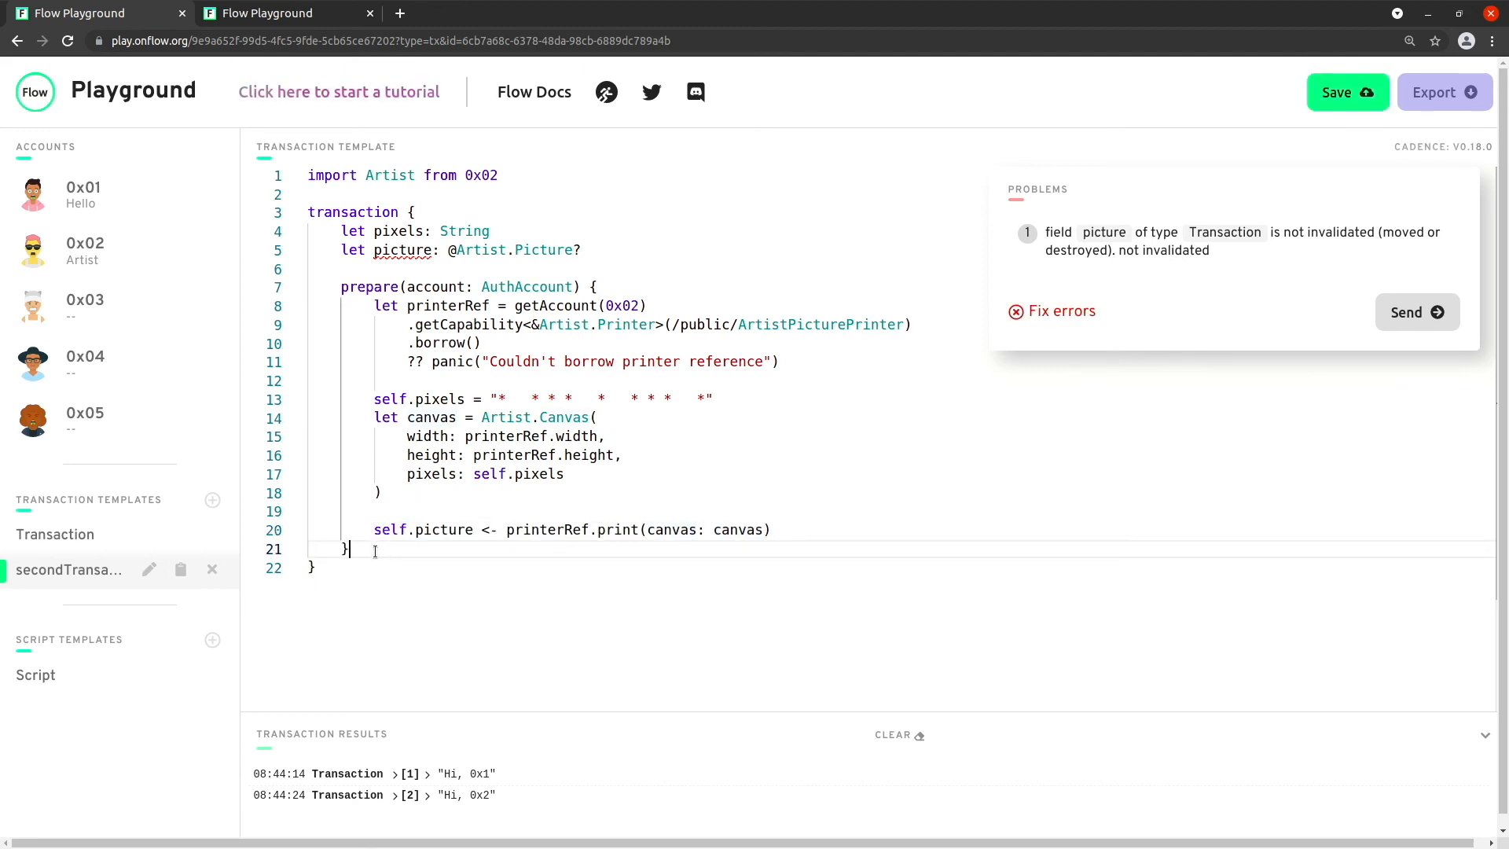
# Step: Start an execute block with an if on self.picture == nil and an else branch
pyautogui.write('execute')
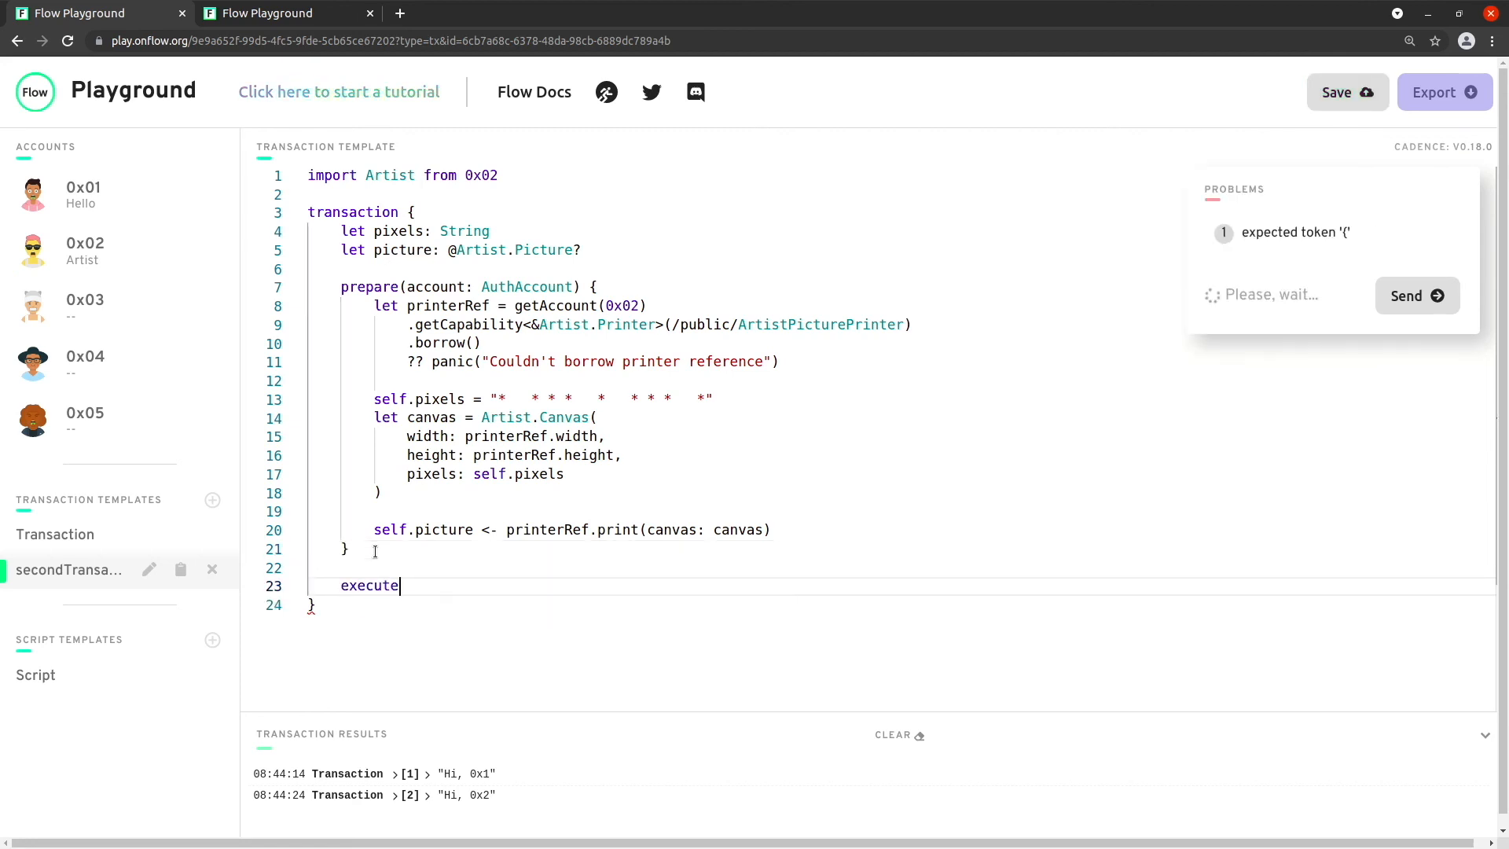
pyautogui.write('{')
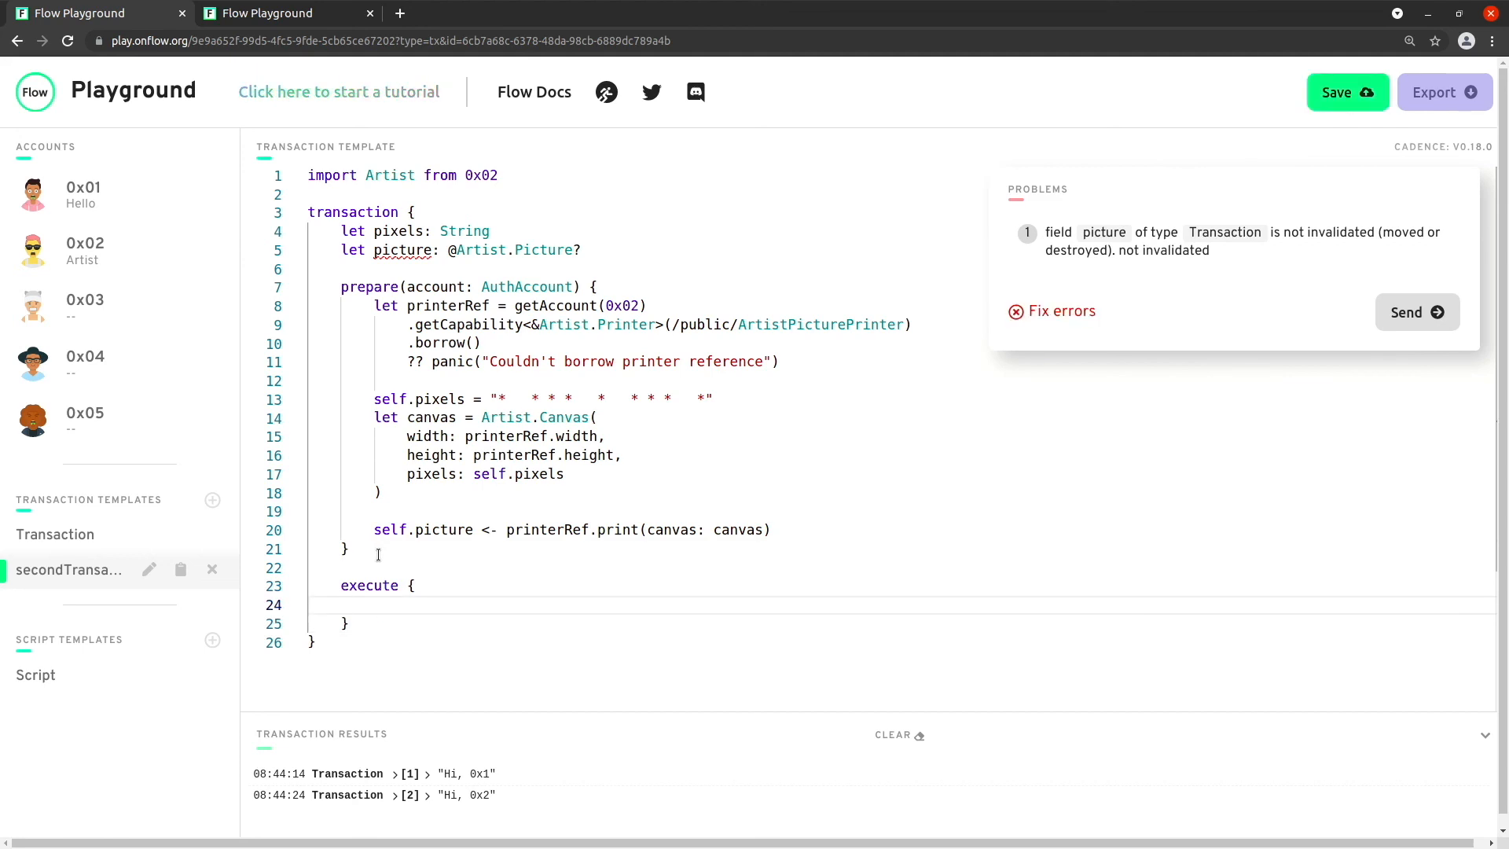
pyautogui.write('if')
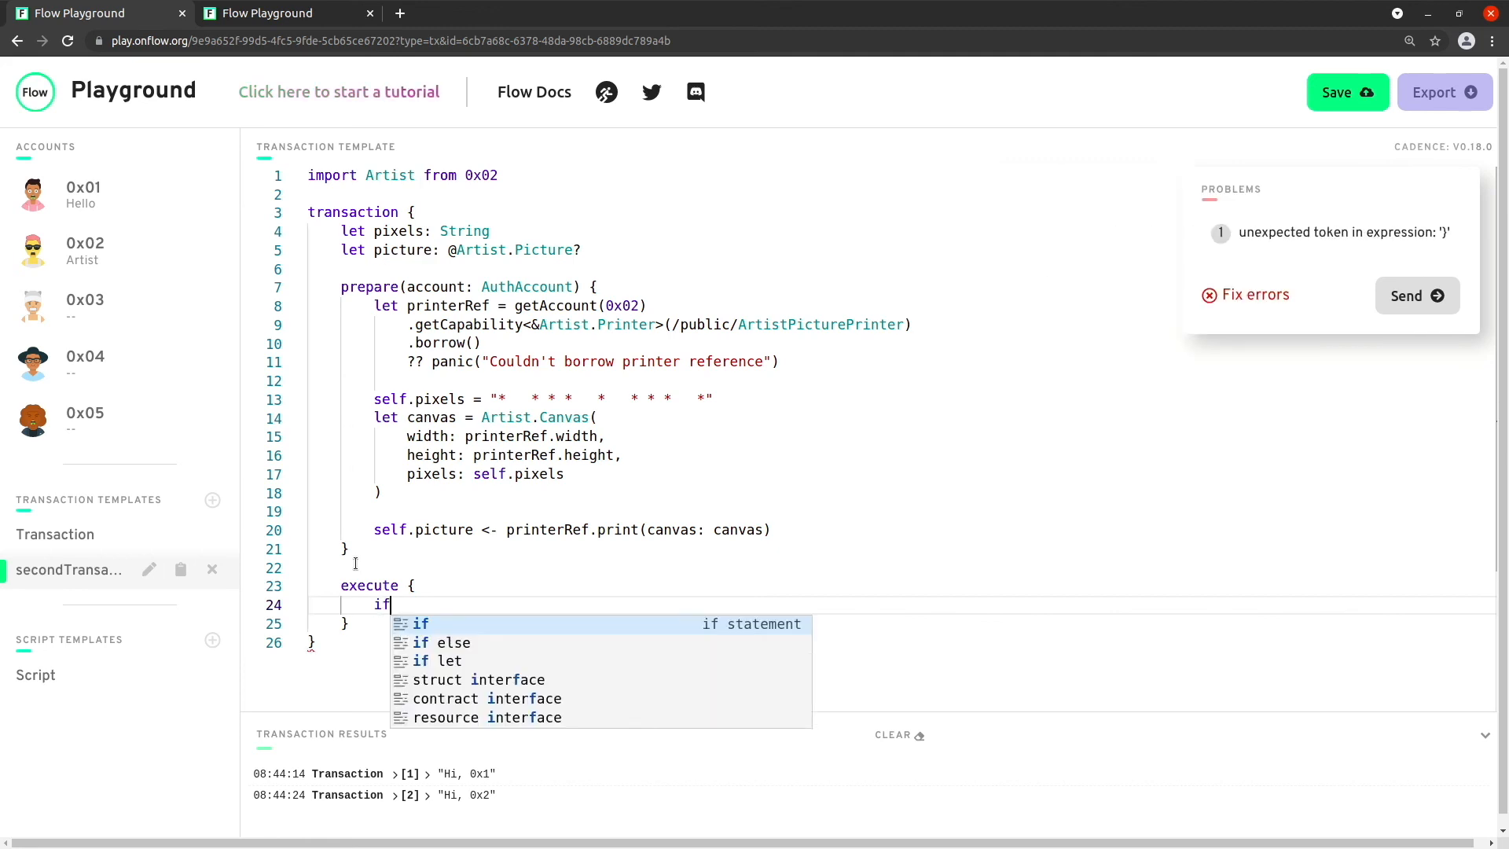
pyautogui.write('(self.picture == nil) {')
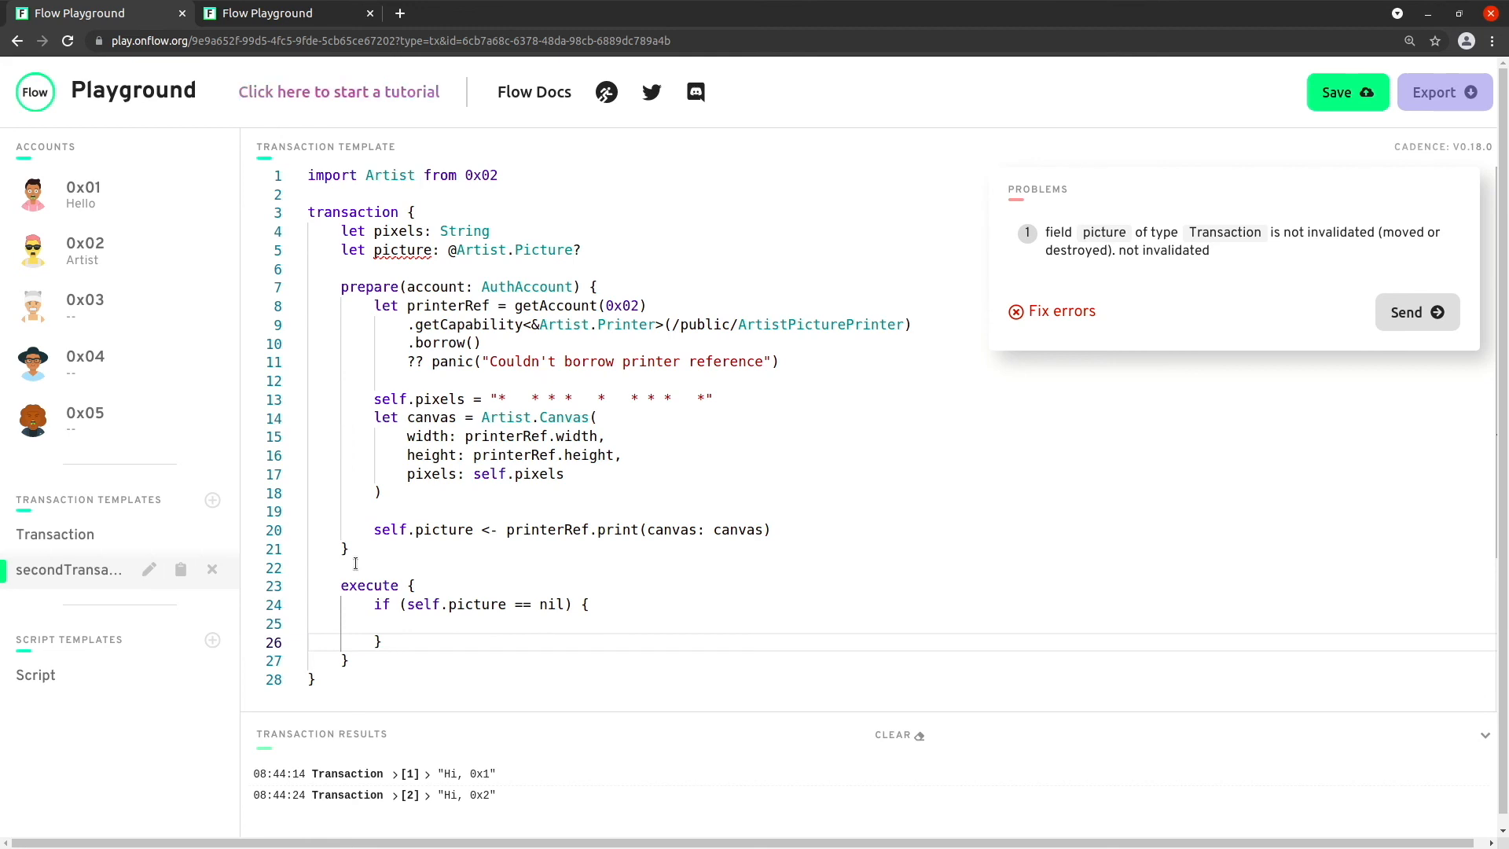
pyautogui.write('e')
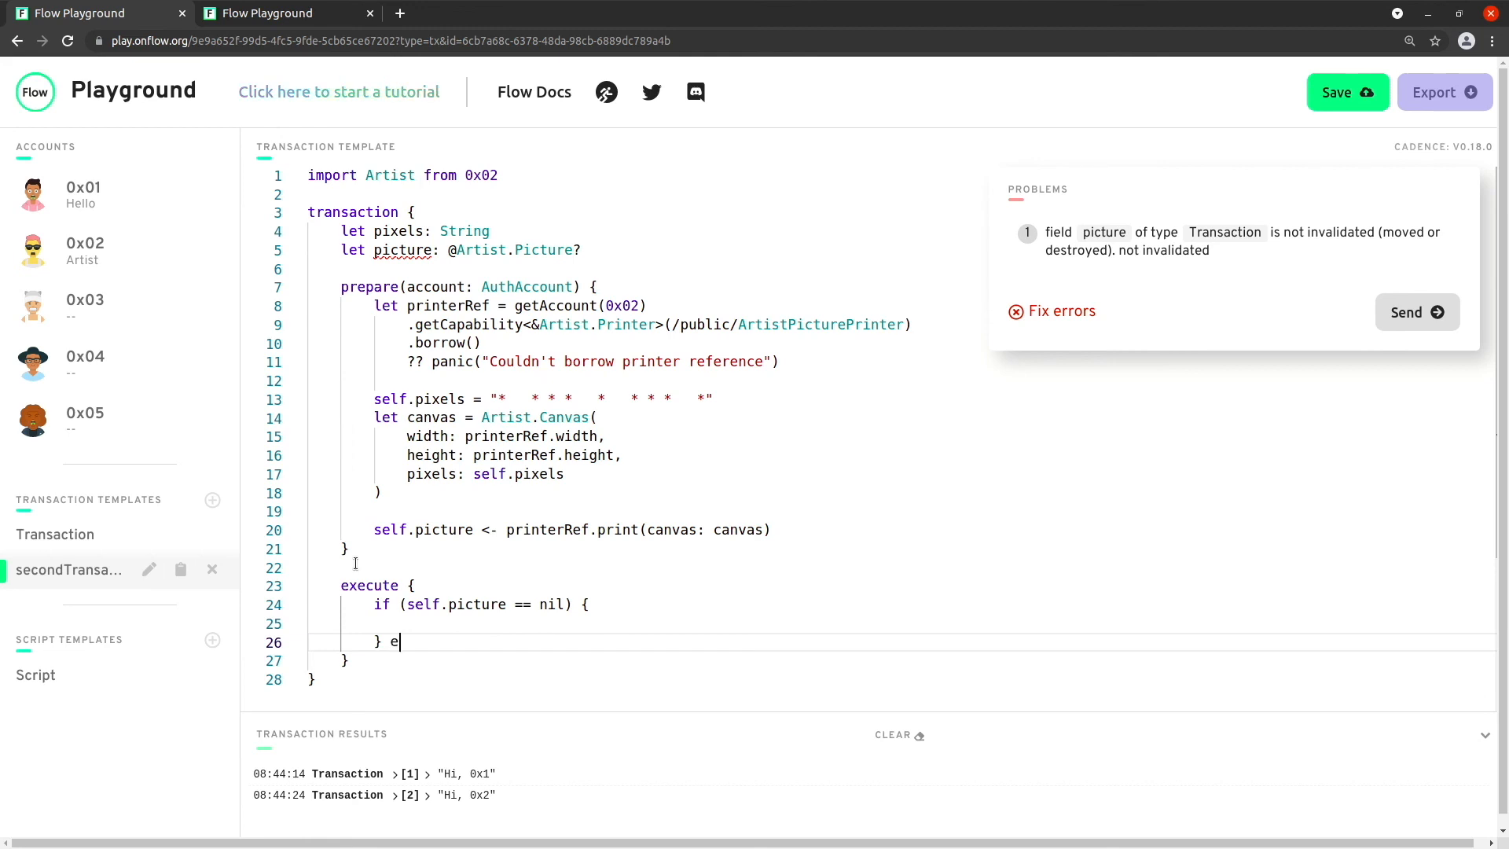
pyautogui.write('lse {')
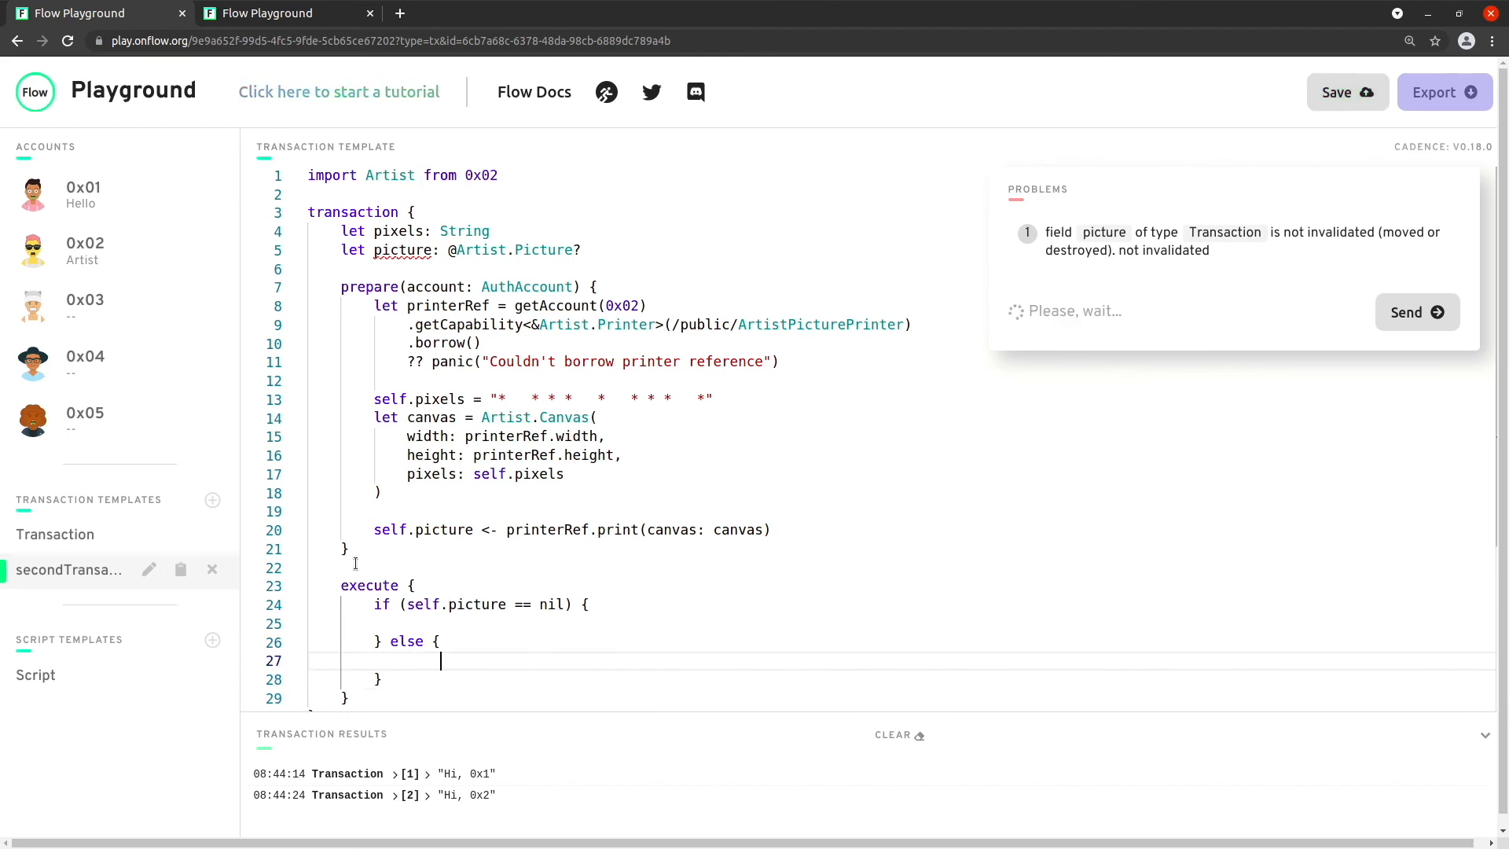
# Step: Log "Picture already exists..." in one branch and "Picture printed!" in the other
pyautogui.write('log(')
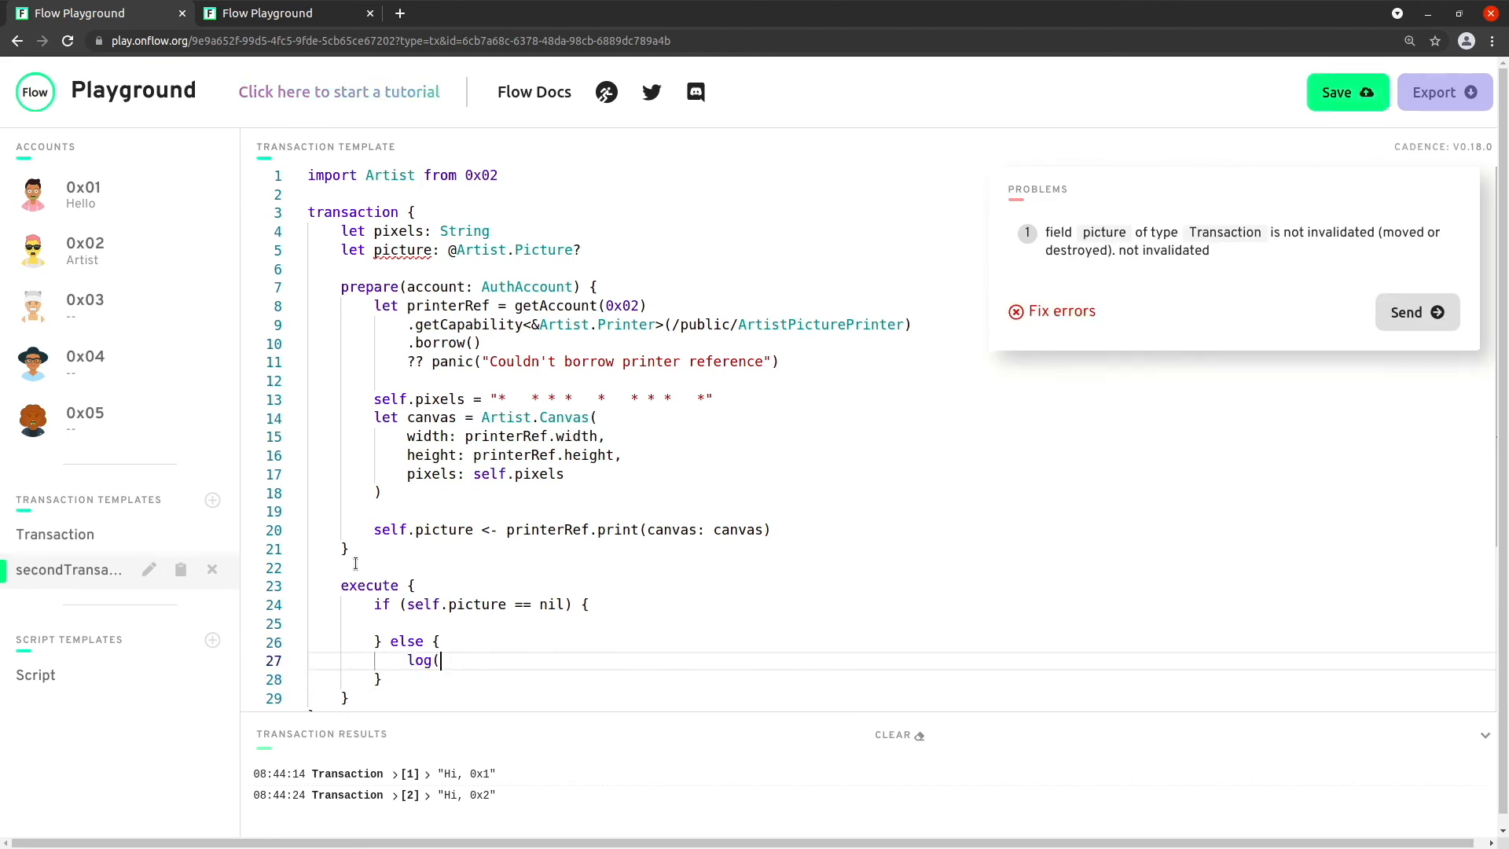
pyautogui.write('""')
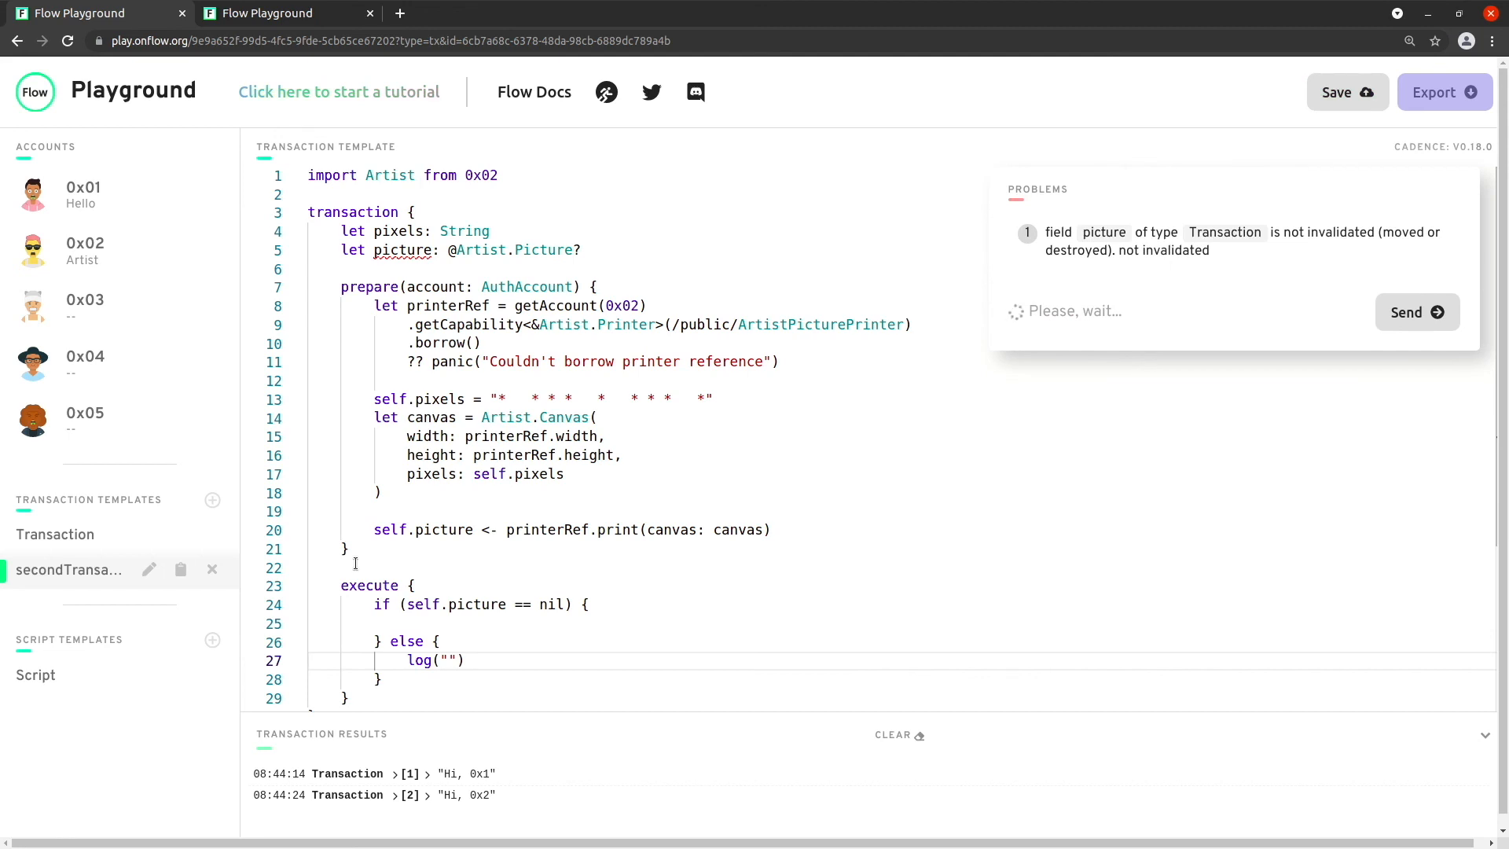
pyautogui.write('Picture printed!')
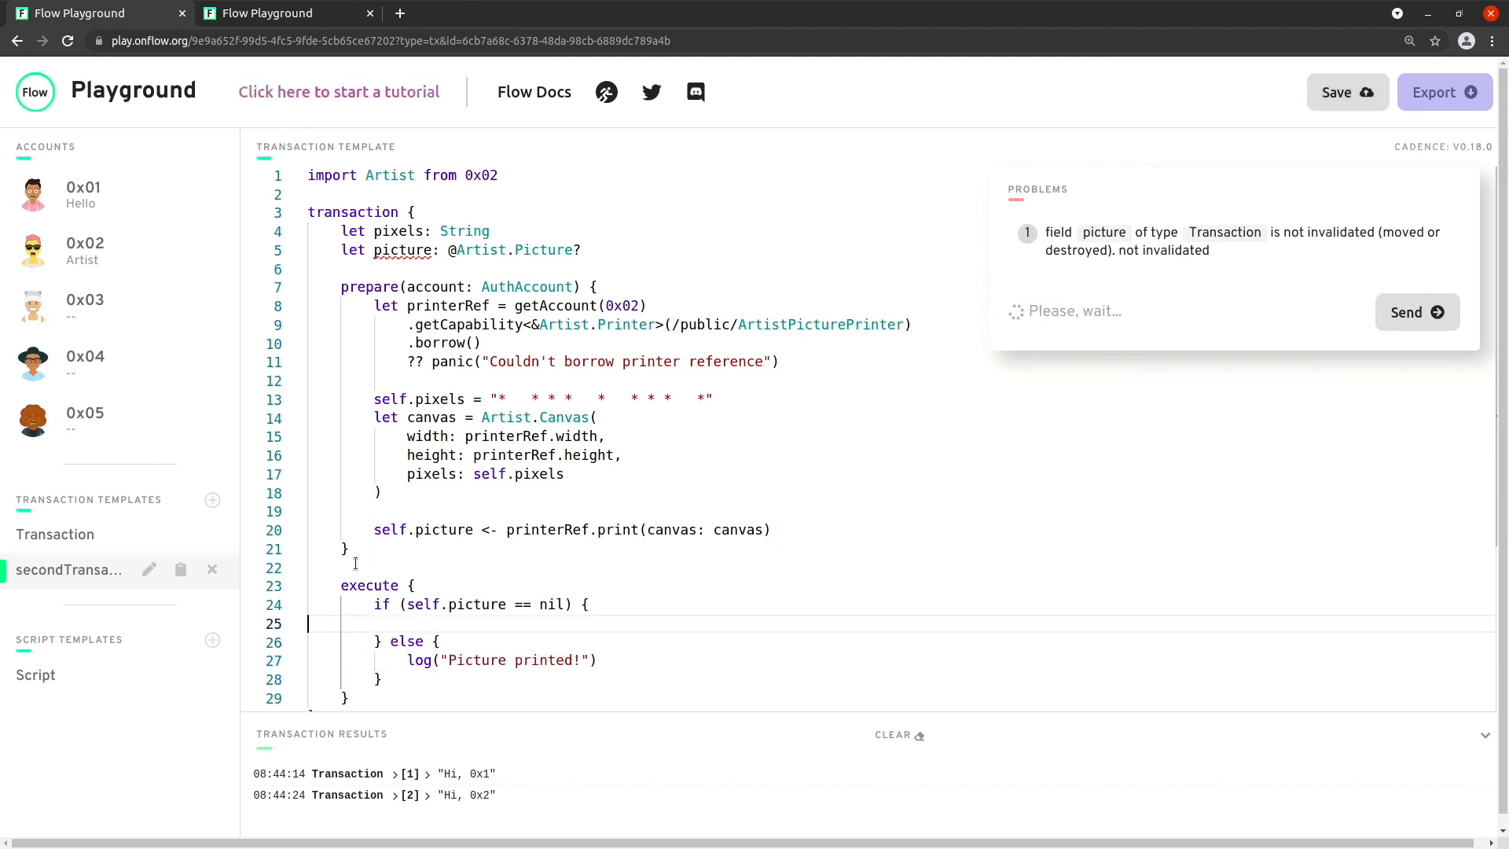
pyautogui.write('log("')
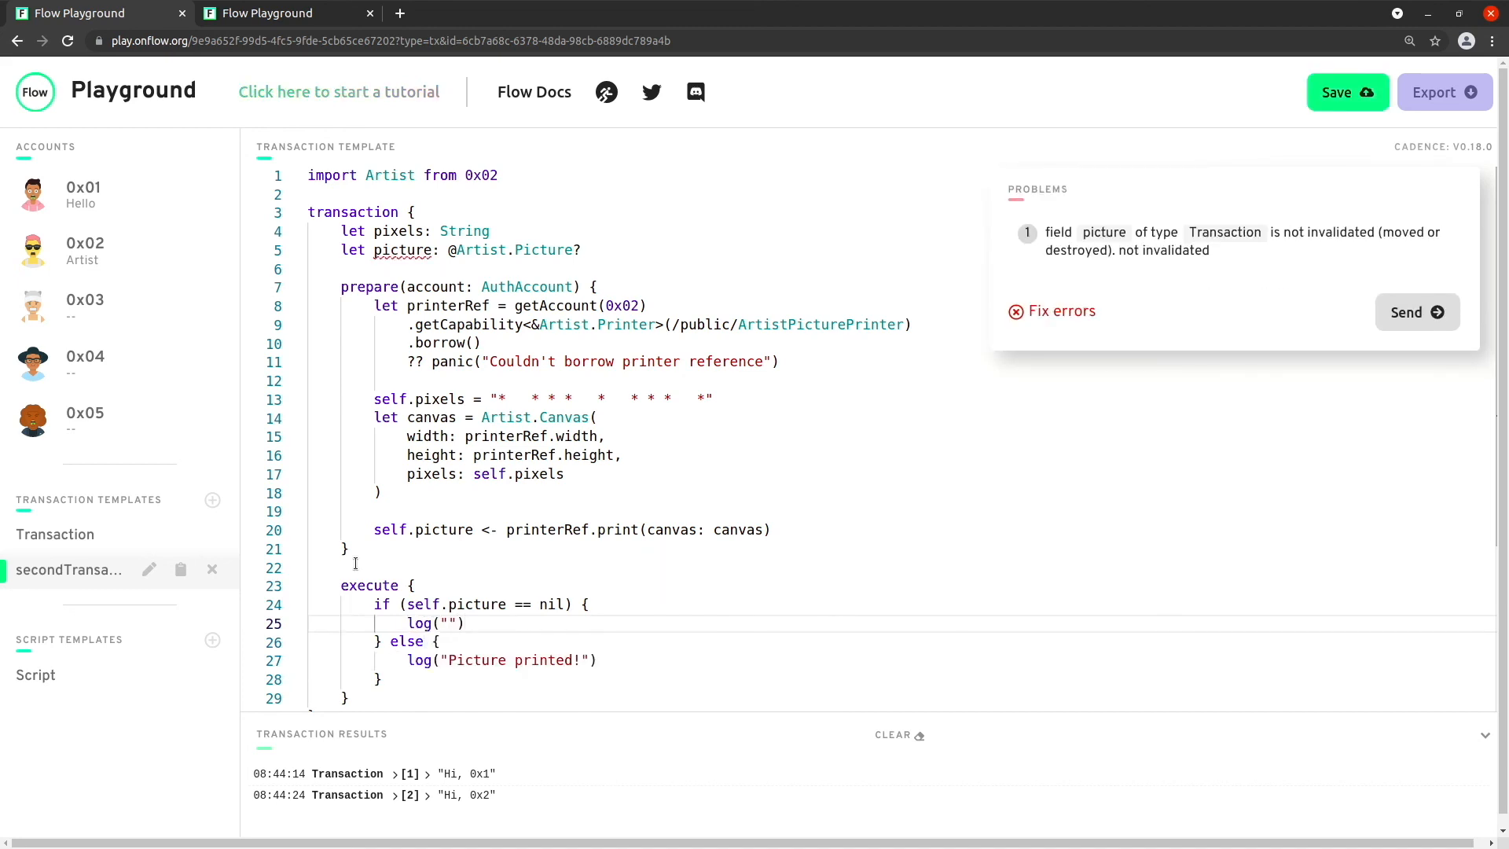
pyautogui.write('Picture already ex')
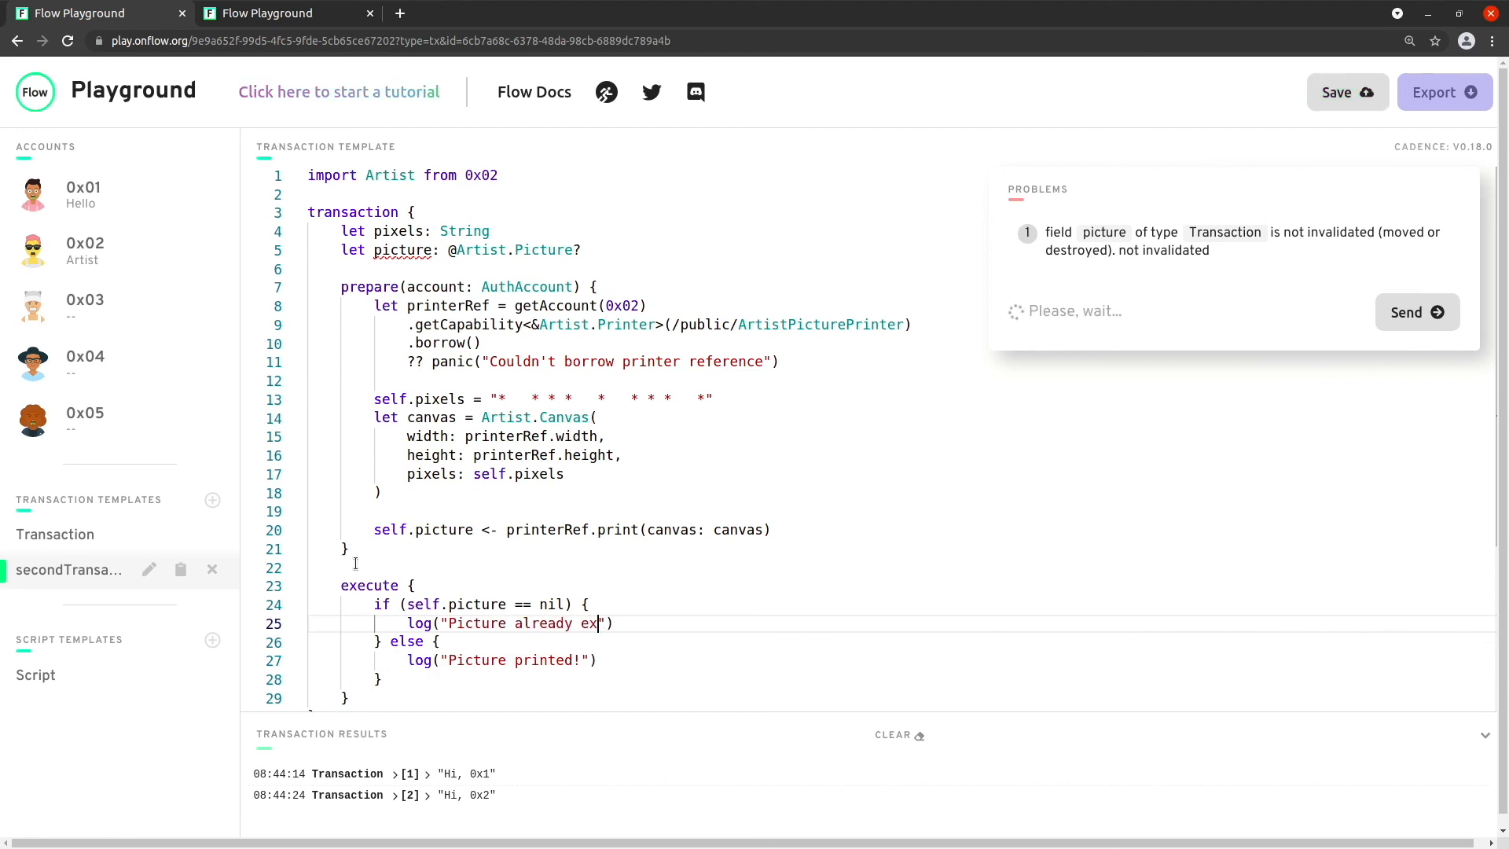
pyautogui.write('ists!')
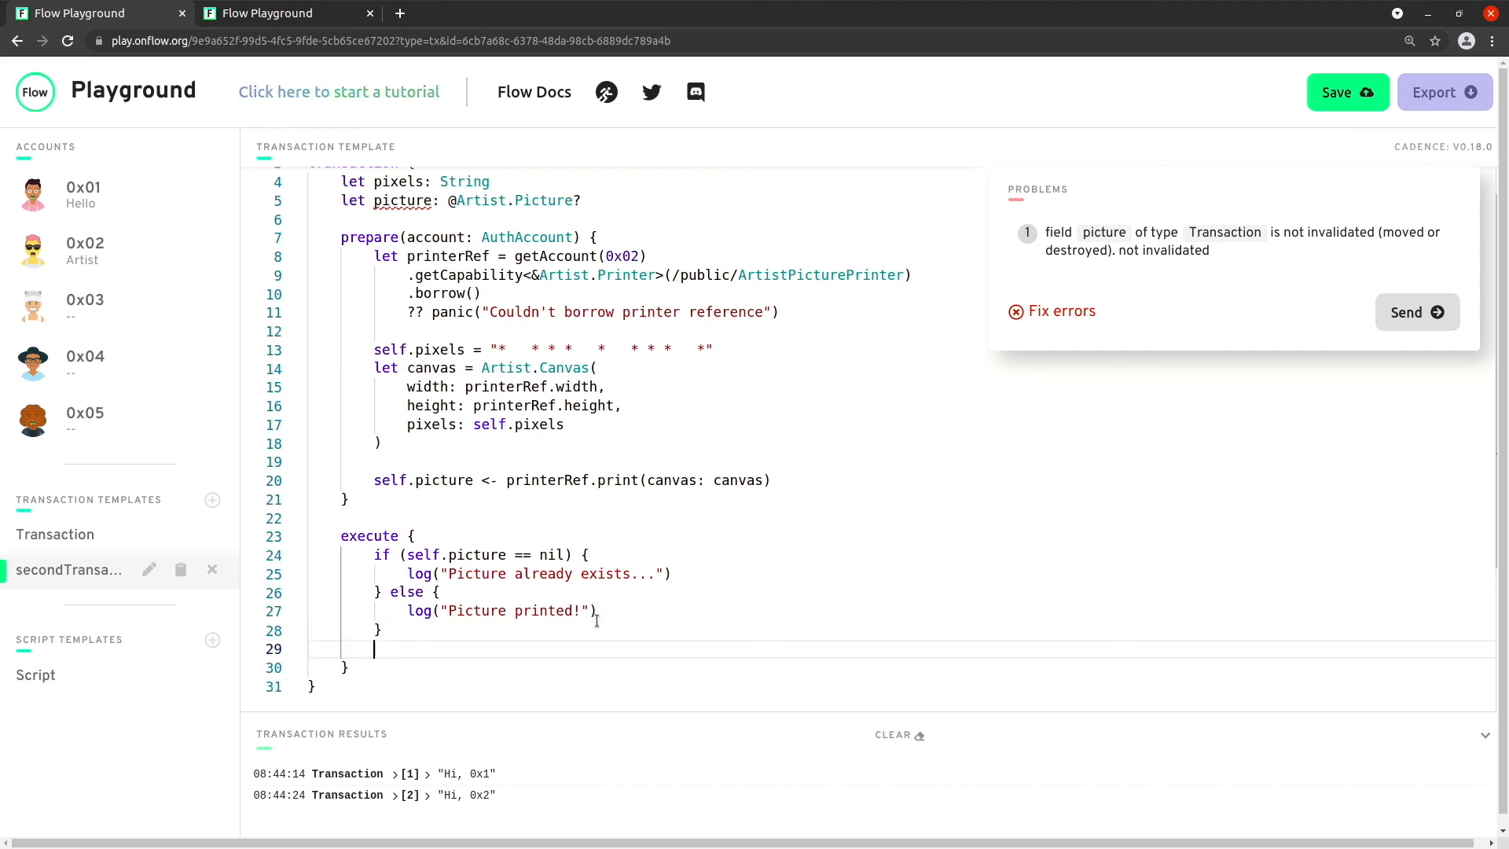
pyautogui.write('de')
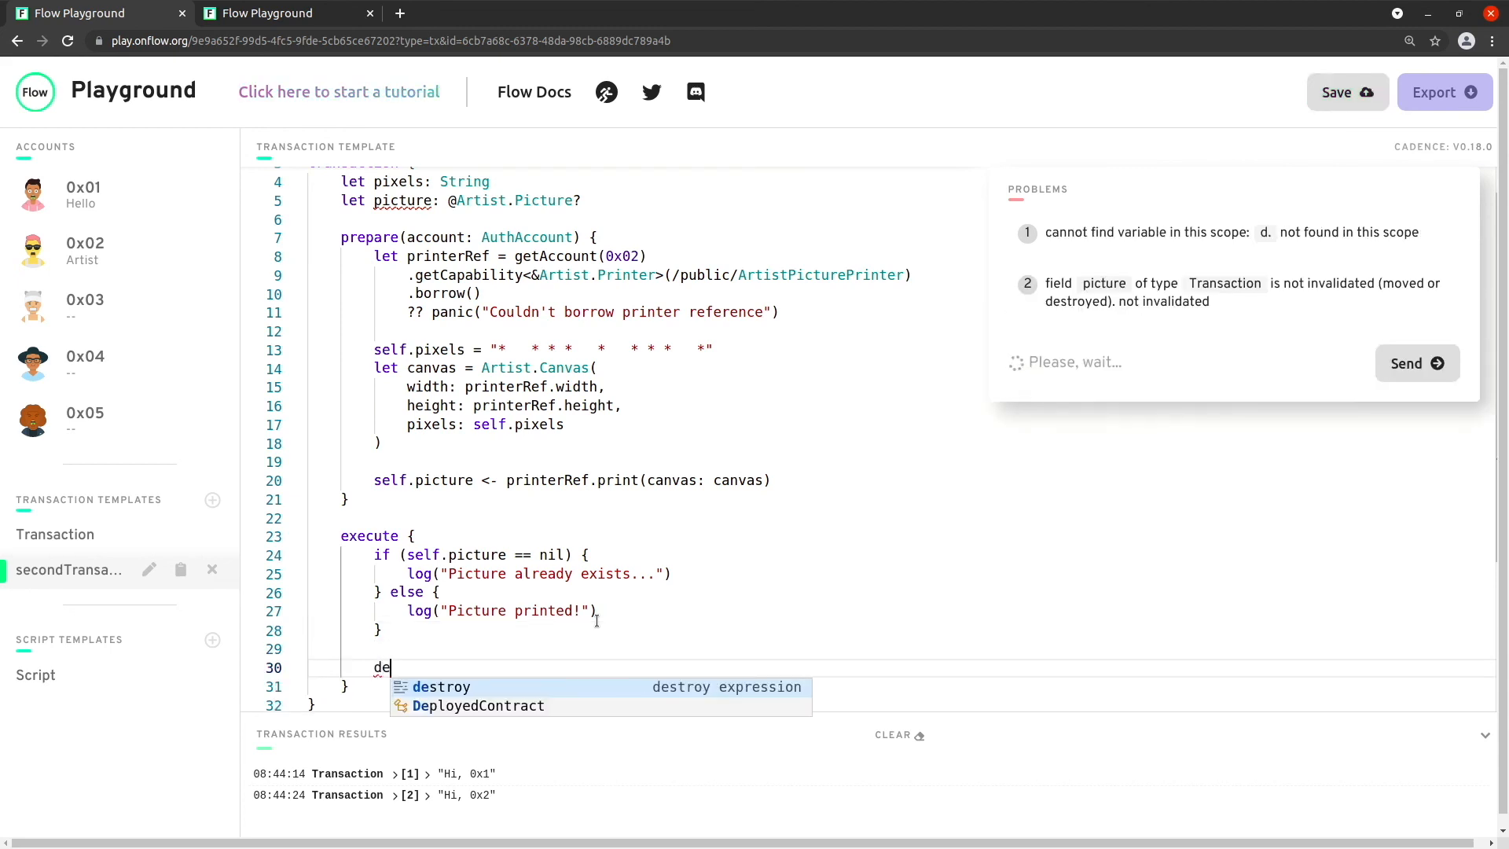
# Step: End the execute block with destroy self.picture
pyautogui.write('stroy sel')
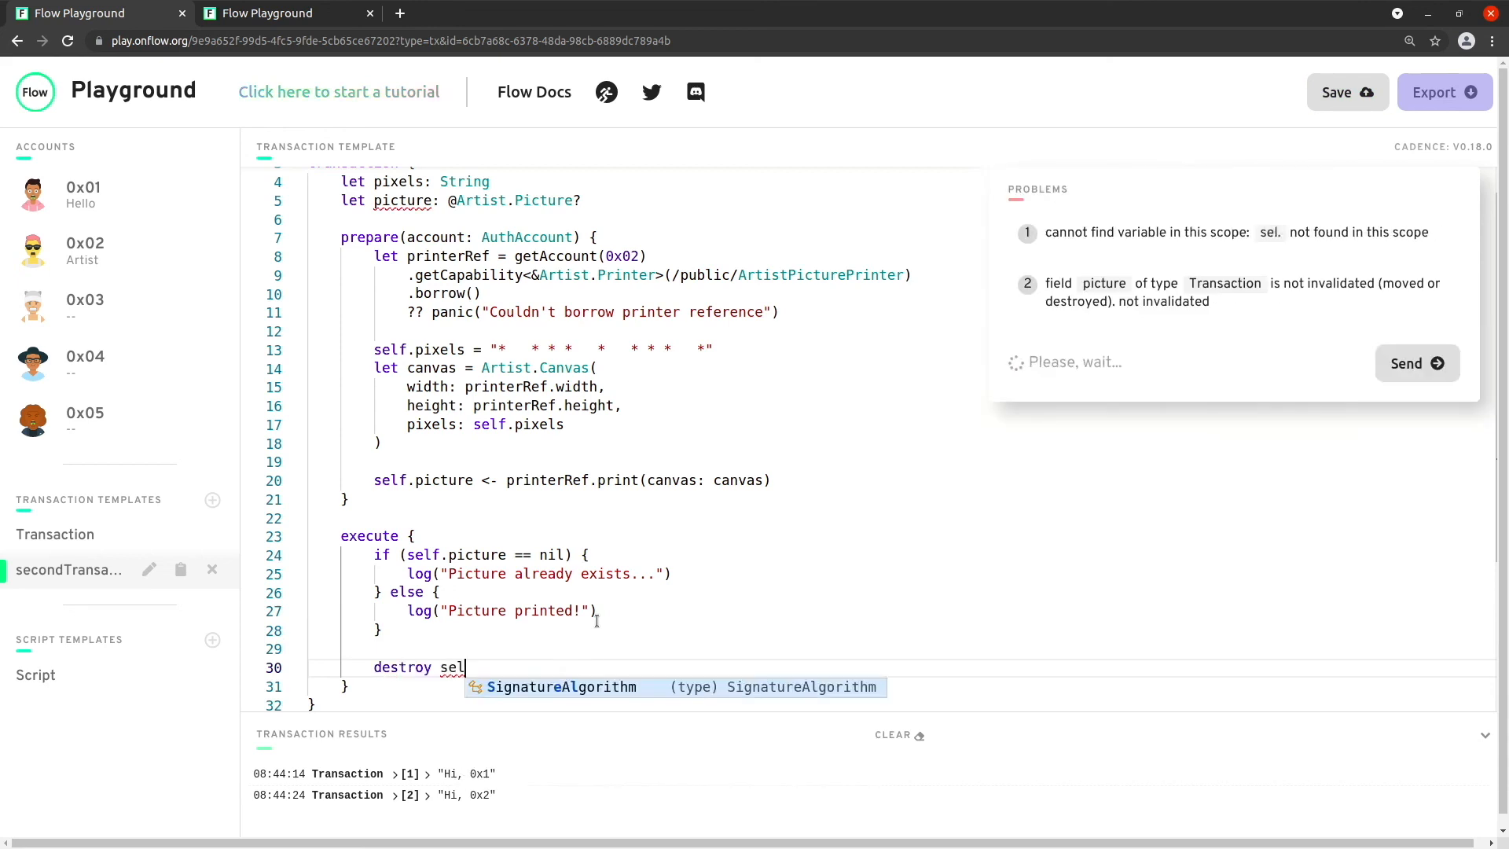
pyautogui.write('f.picture')
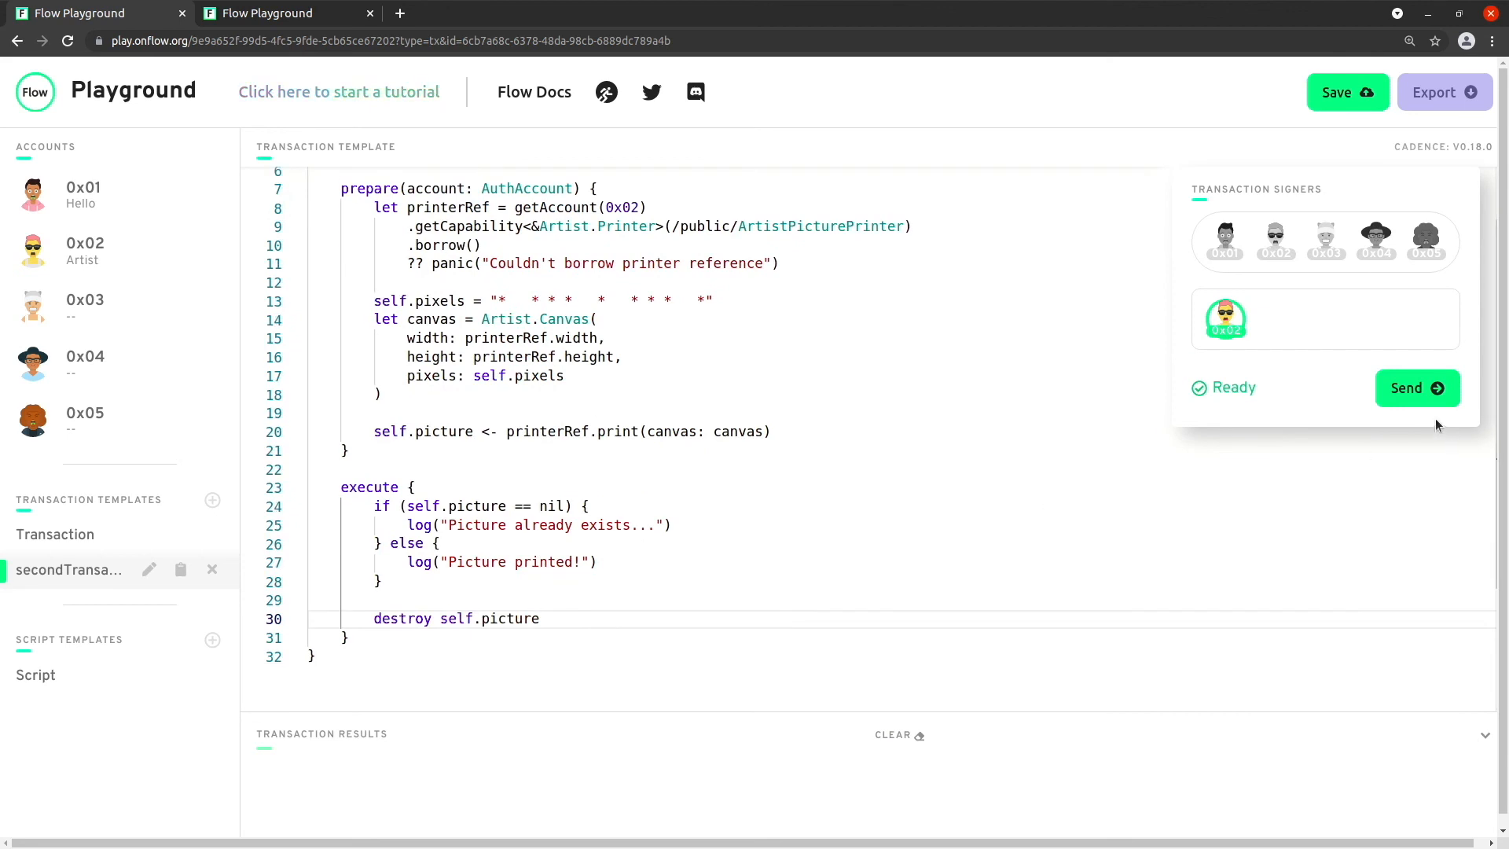
# Step: Send secondTransaction twice, logging "Picture printed!" then "Picture already exists..."
pyautogui.click(1416, 389)
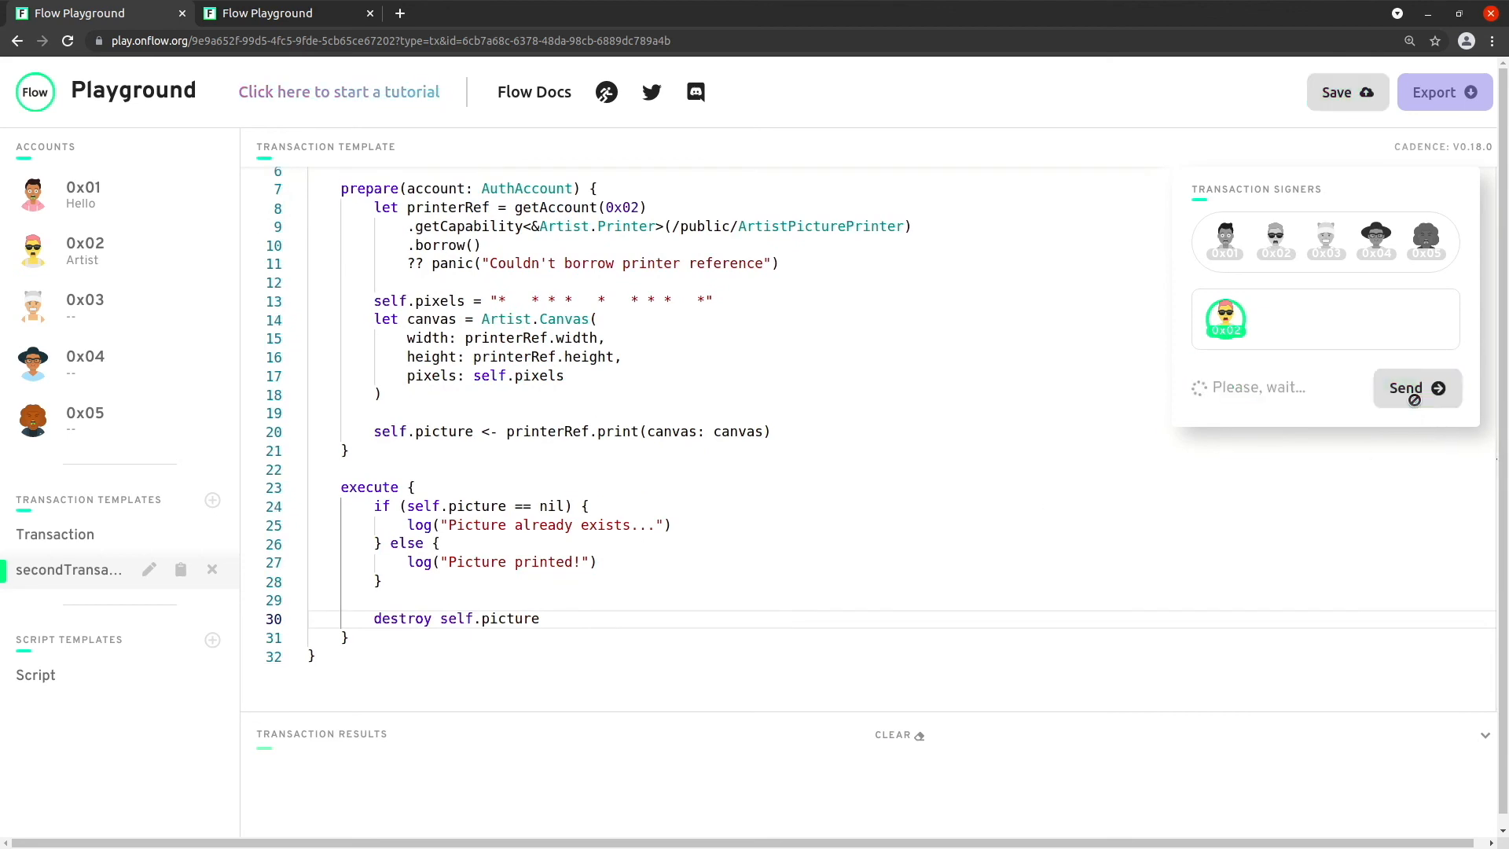
pyautogui.click(1415, 389)
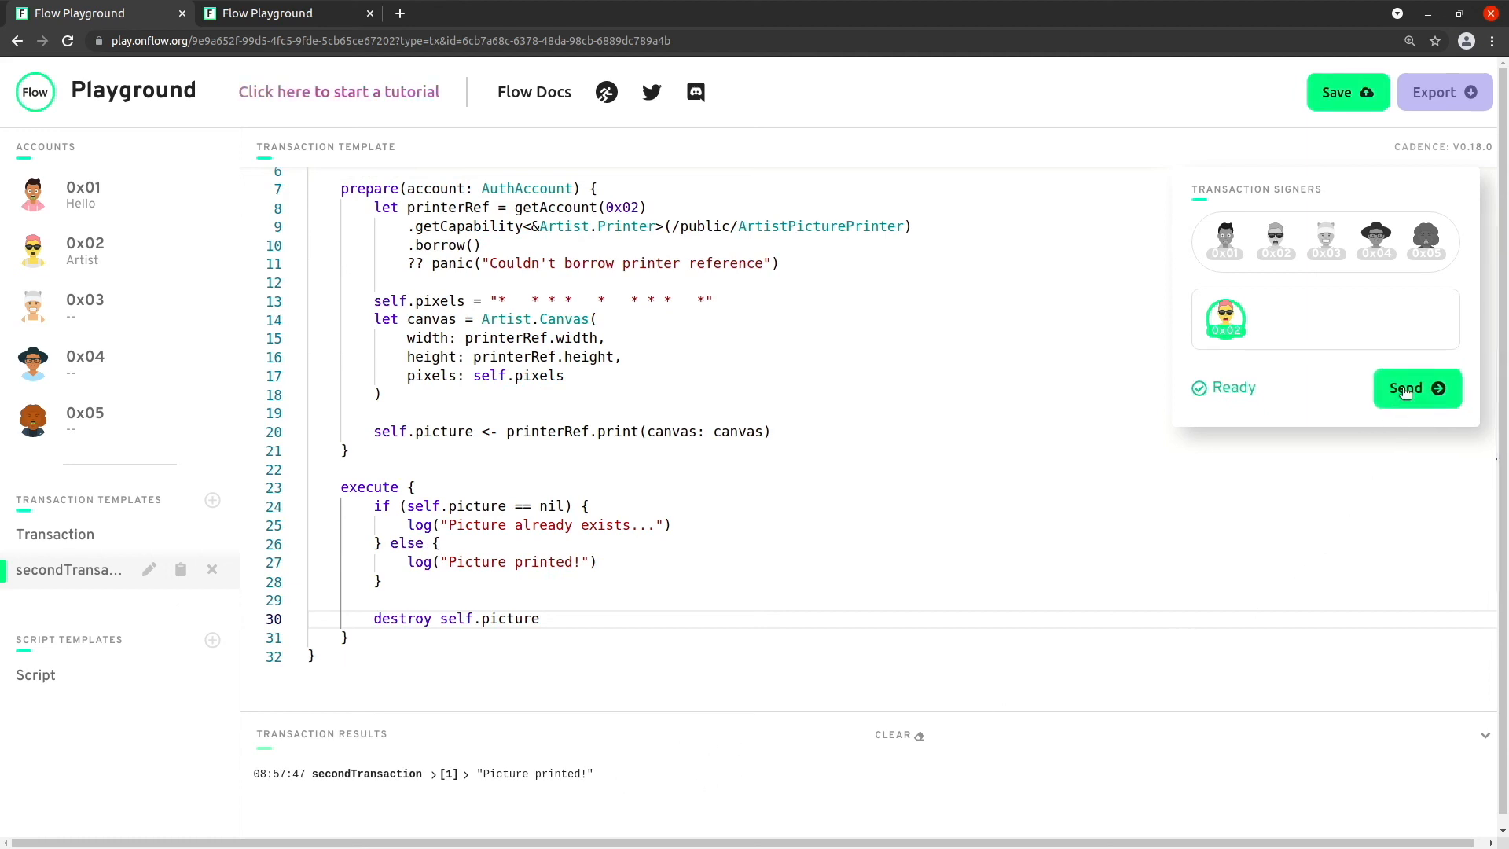
pyautogui.click(1416, 389)
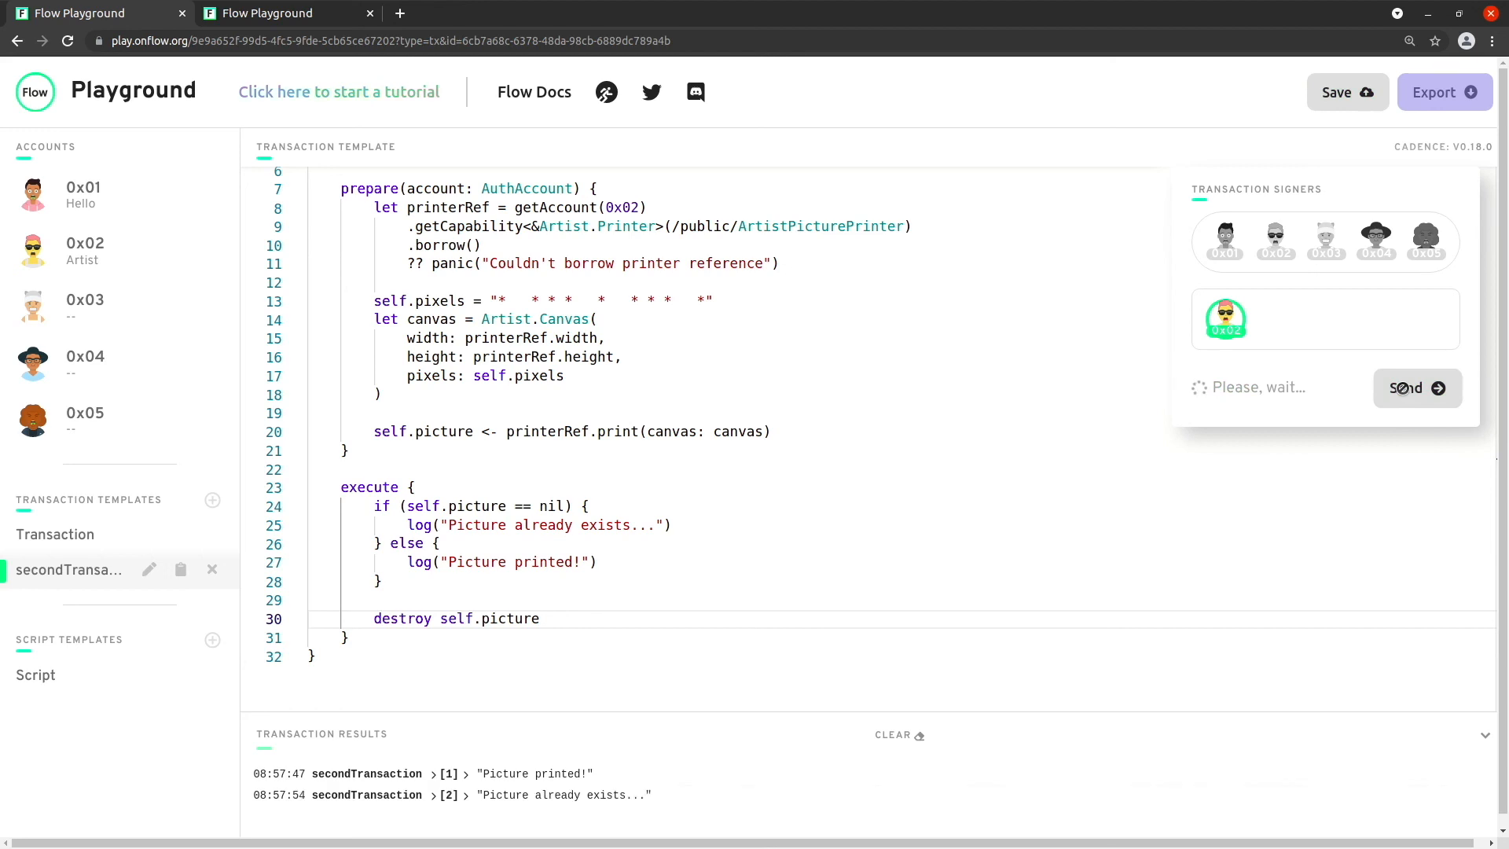